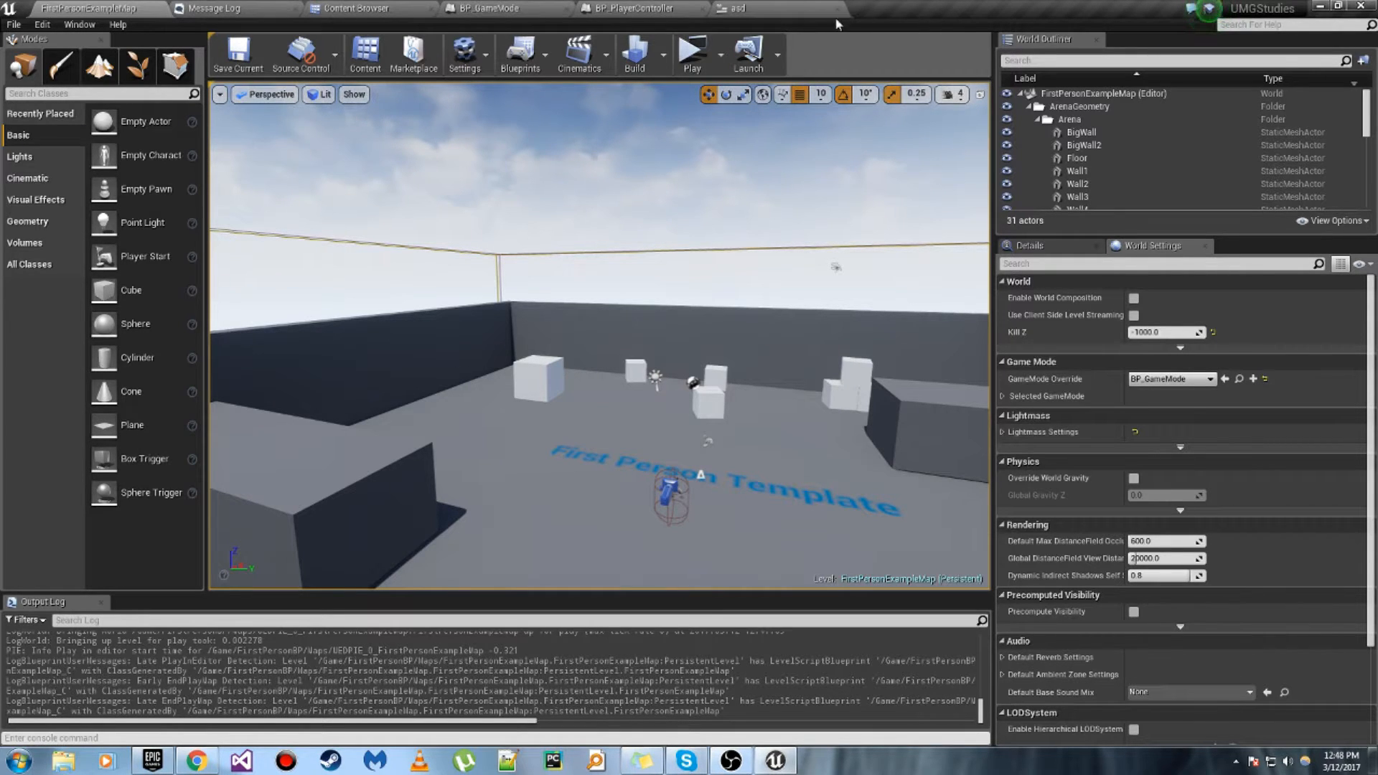
mouse_move(837, 15)
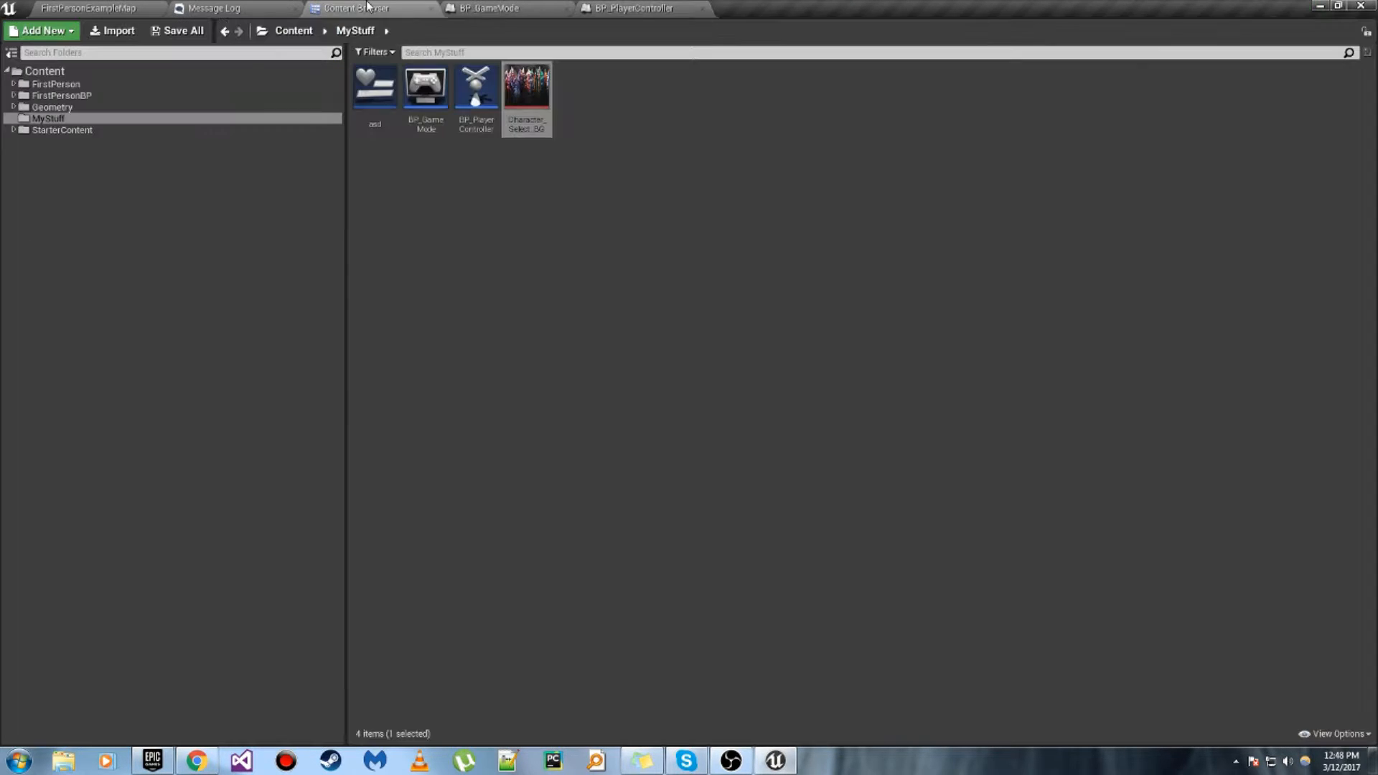
mouse_move(526, 88)
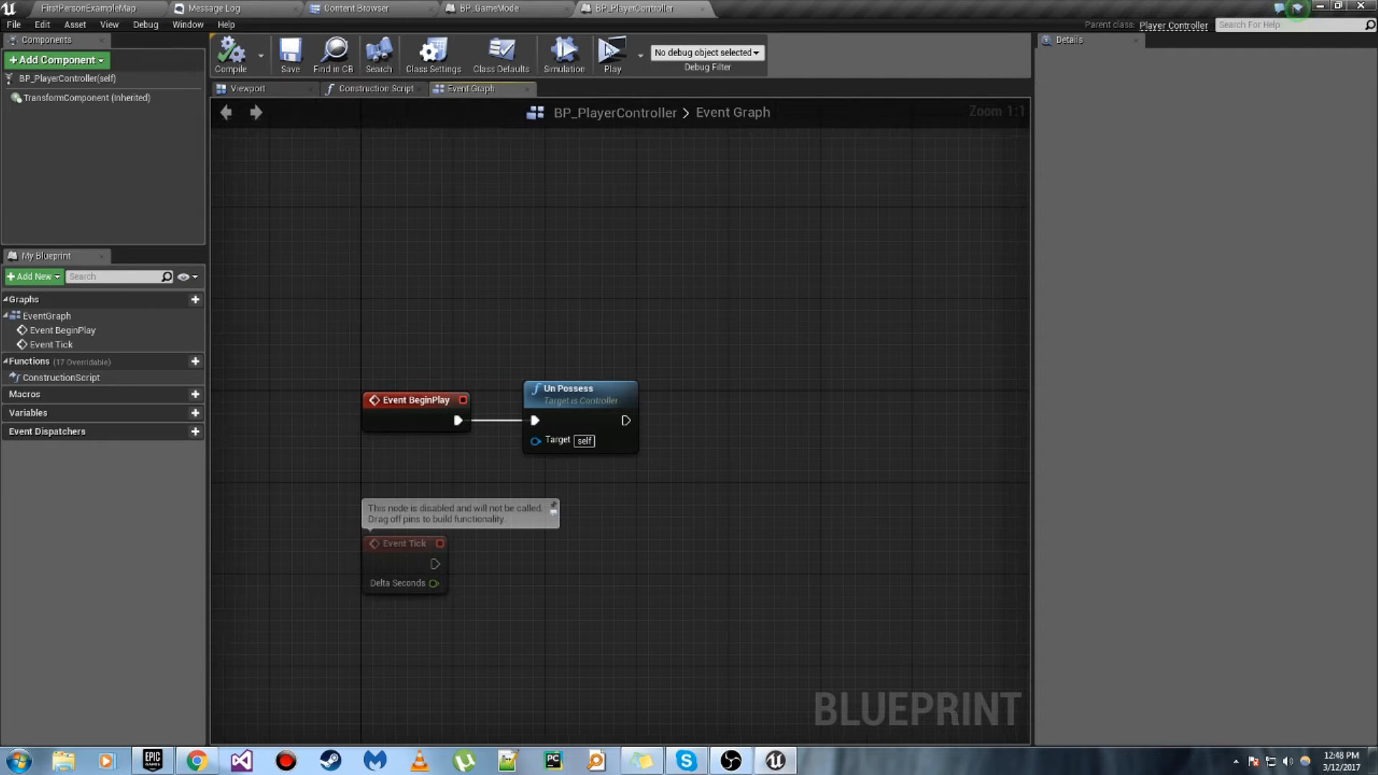
mouse_move(352, 8)
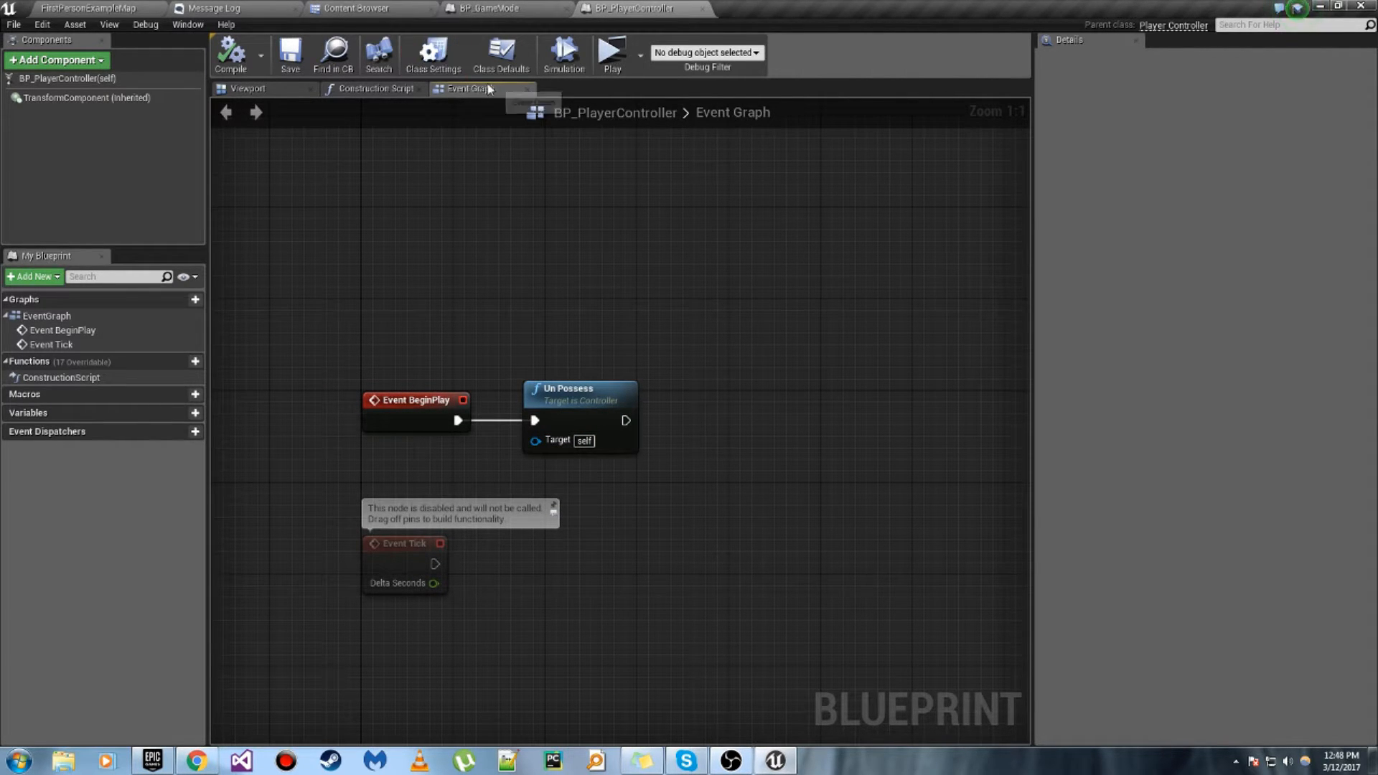
Step: Leave BP_PlayerController's BeginPlay graph and return to the MyStuff Content Browser
click(356, 8)
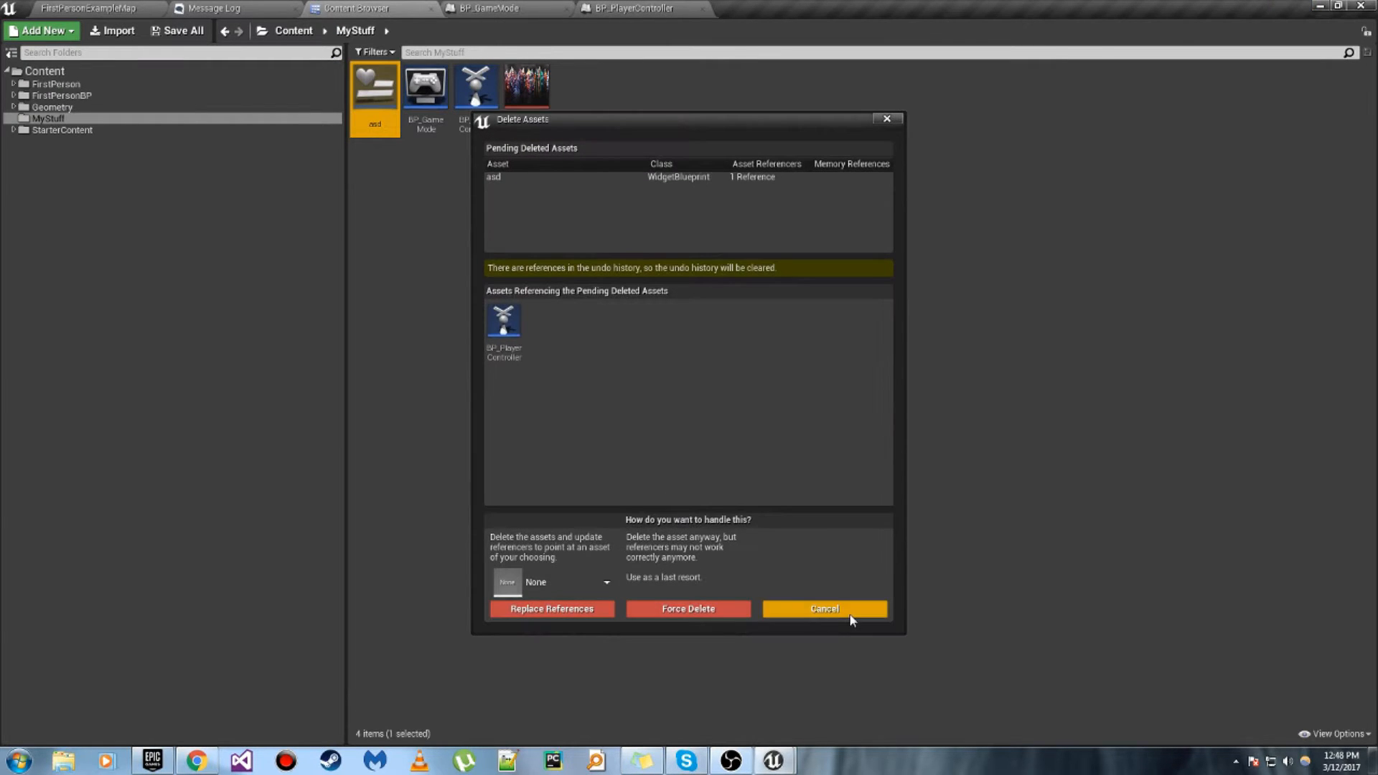
mouse_move(584, 567)
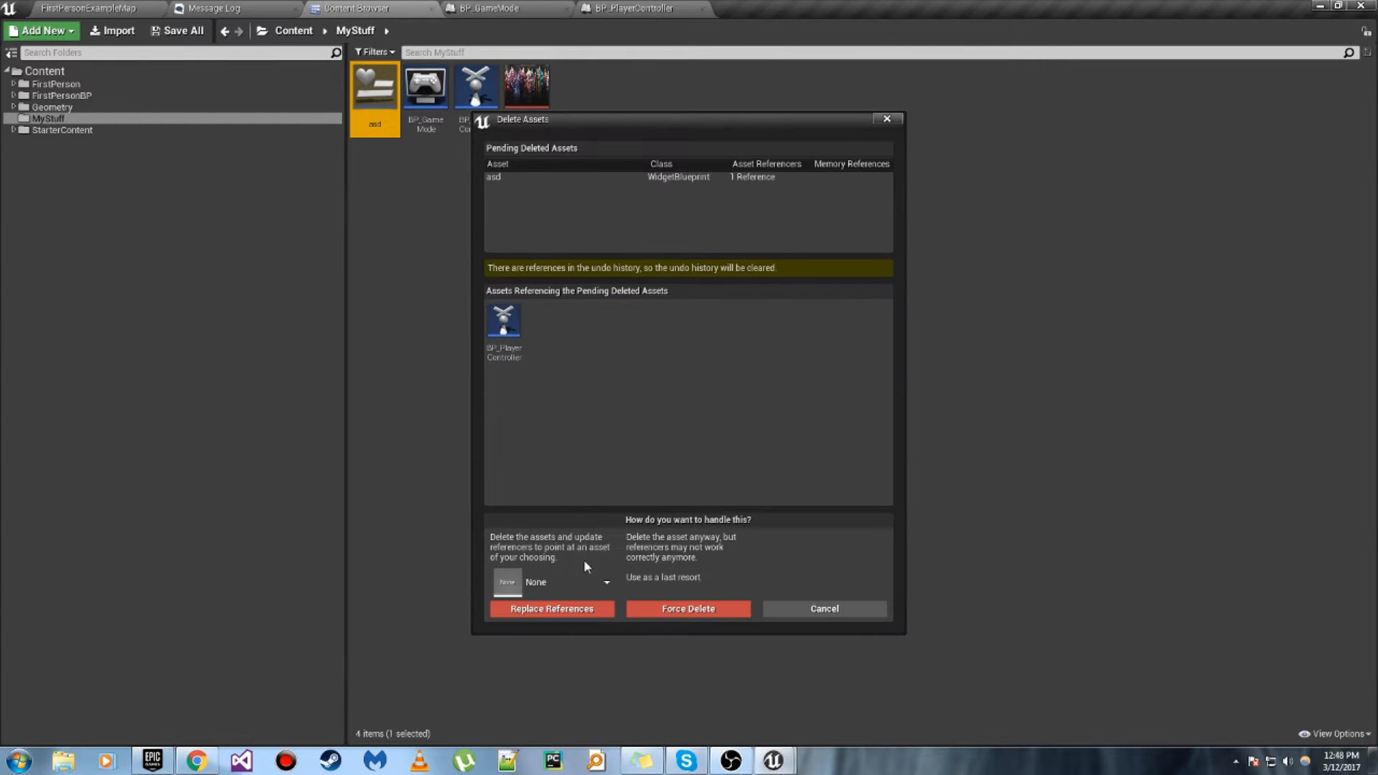
Step: Force delete the asd widget and create a widget blueprint named BP_UI_TooltipMain
click(688, 607)
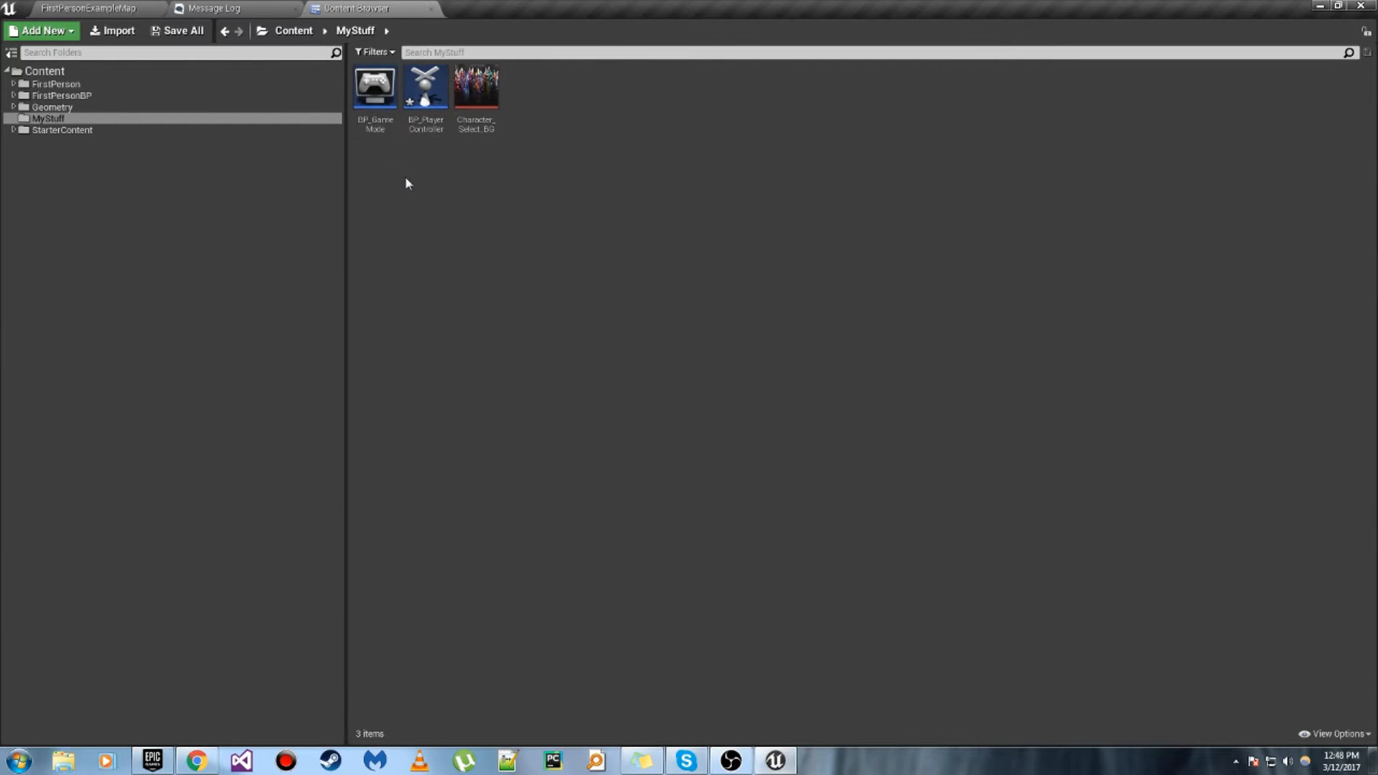
mouse_move(426, 177)
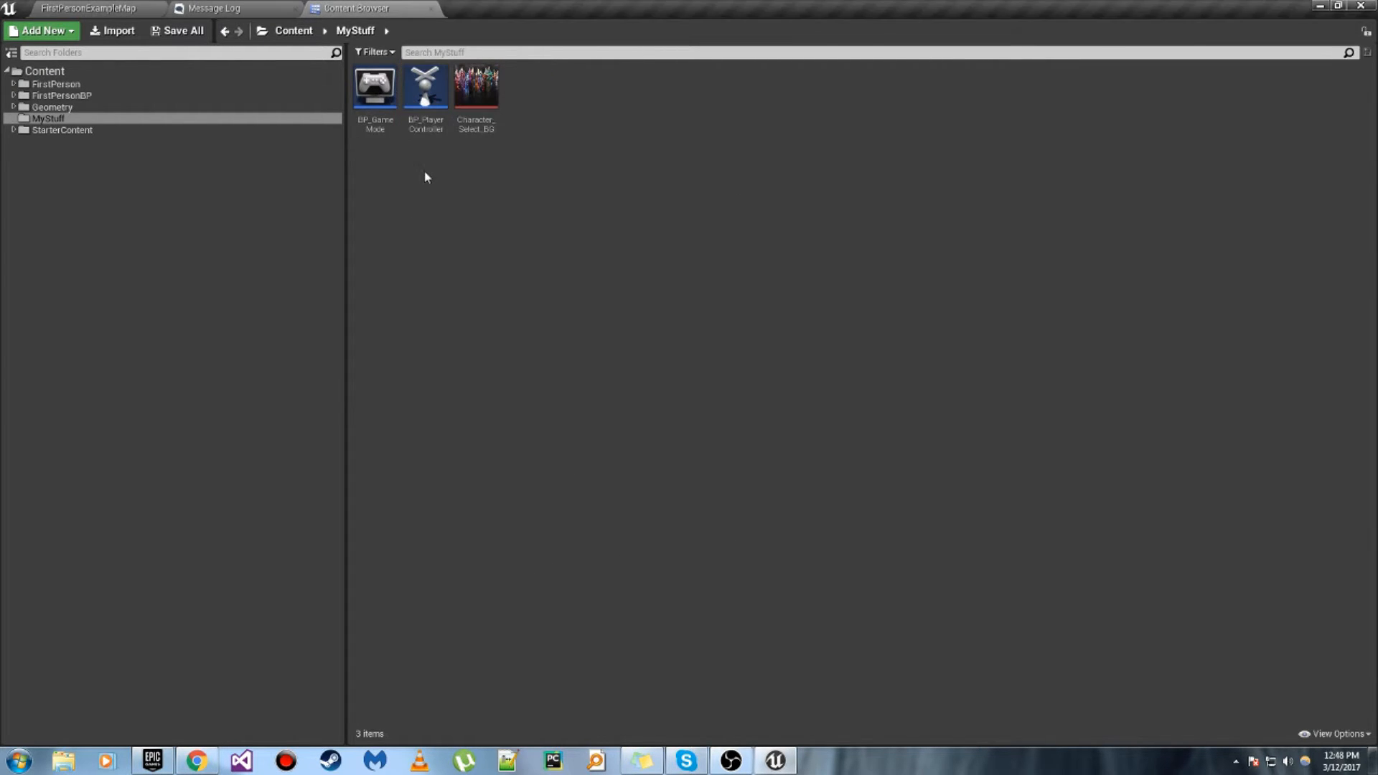
right_click(425, 178)
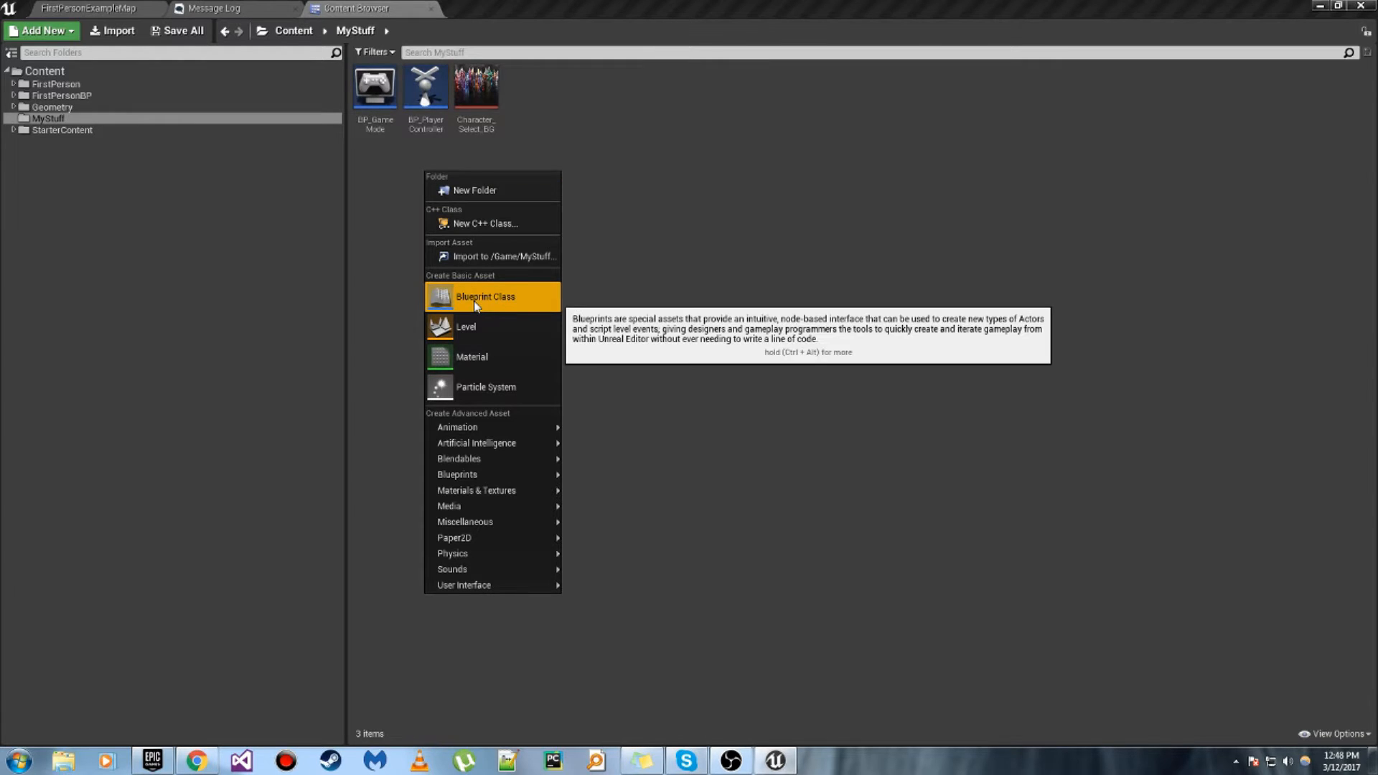
click(485, 296)
text(BP_UI)
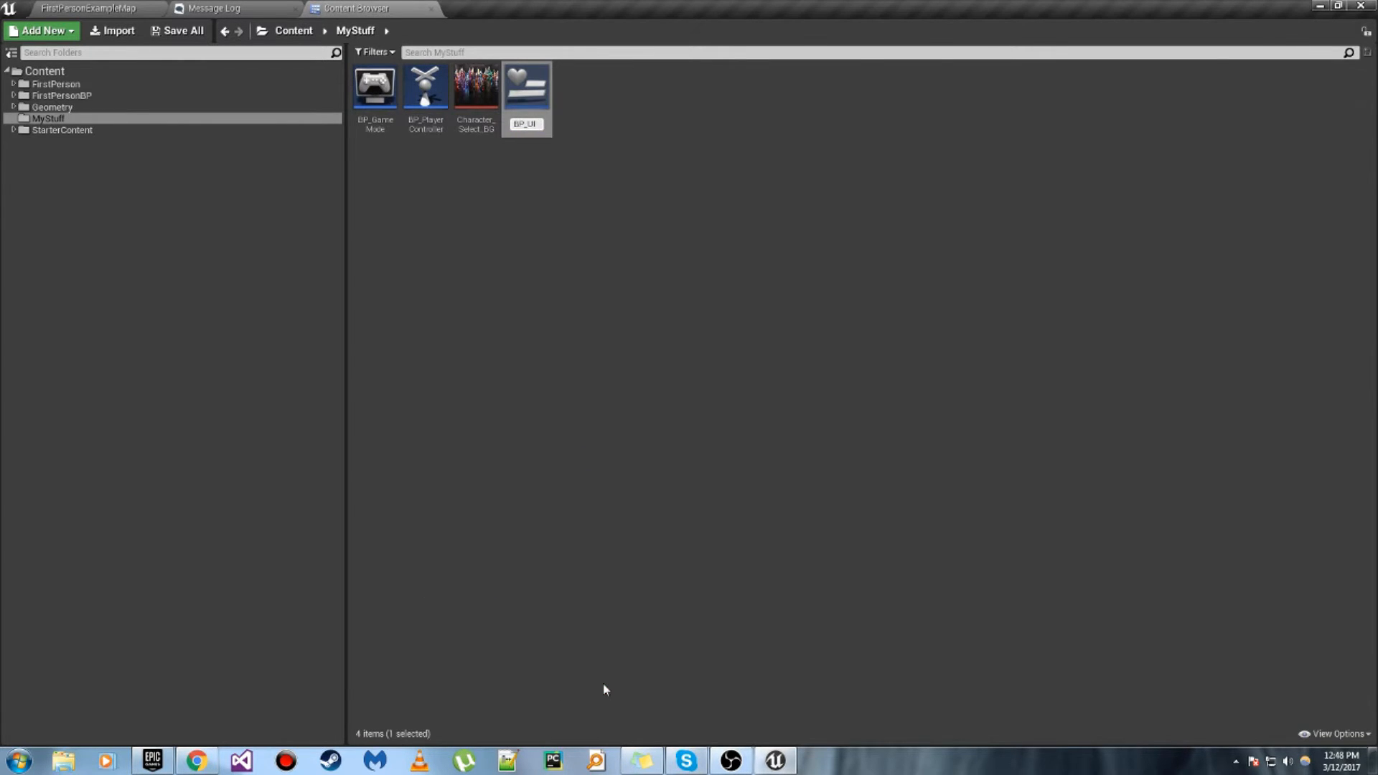
click(525, 124)
text(_TooltipMain)
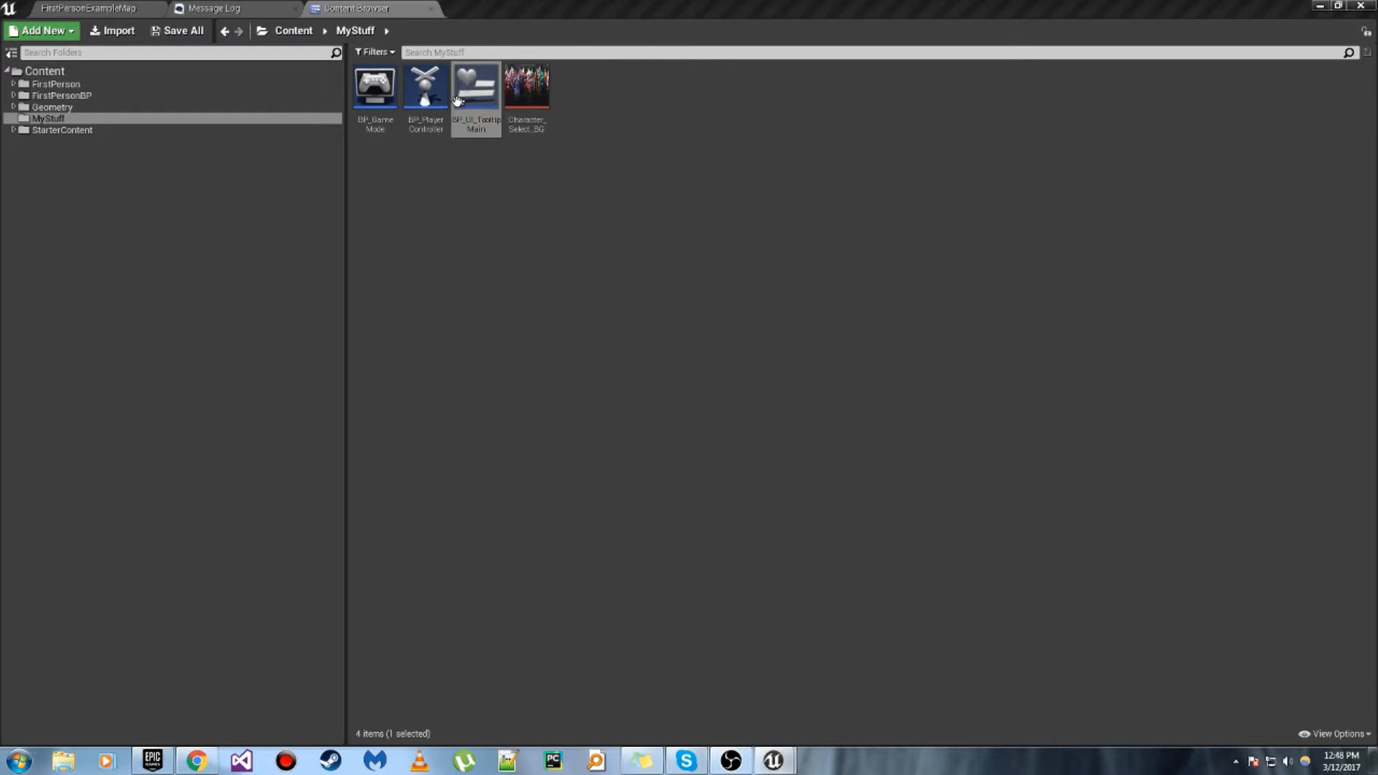
Step: Add an Image with brush Character_Select_BG, Size To Content, and full-screen anchors
double_click(475, 86)
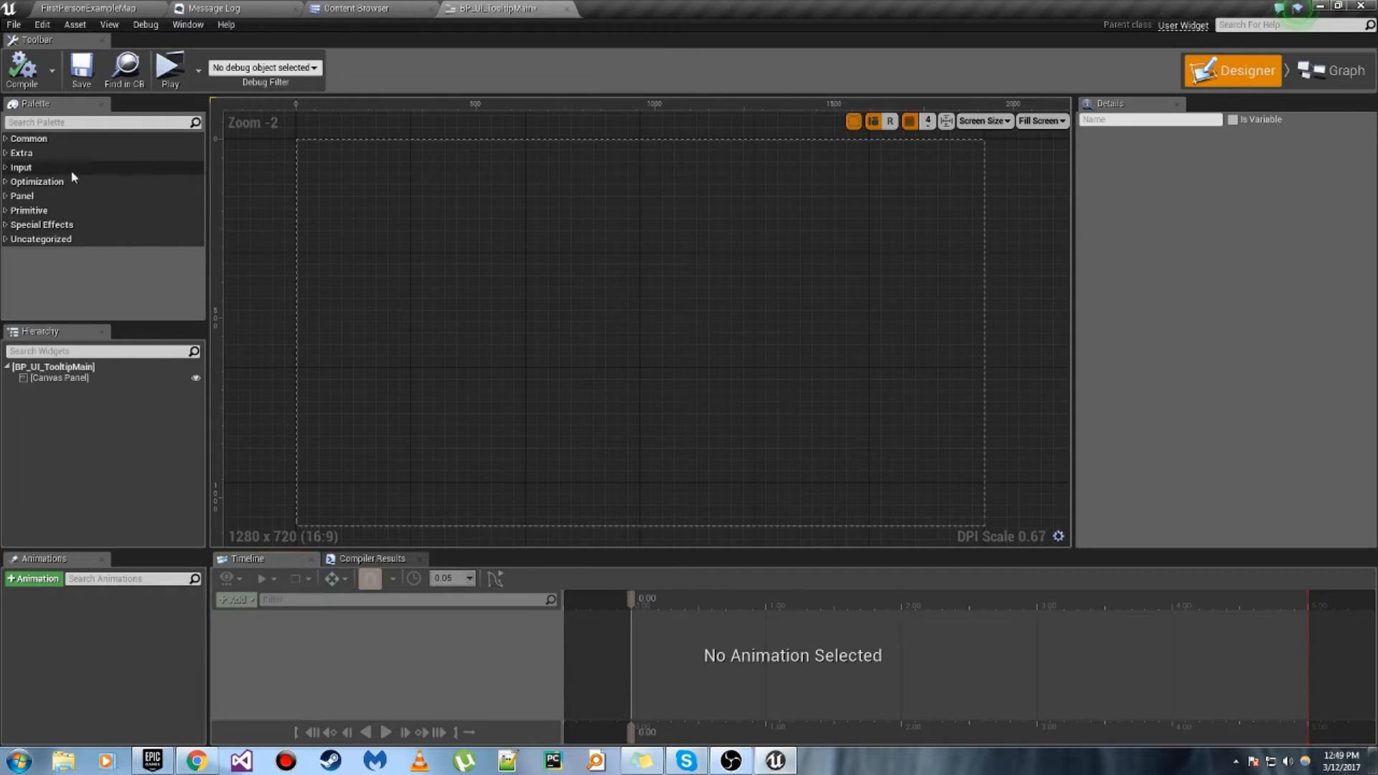
text(image)
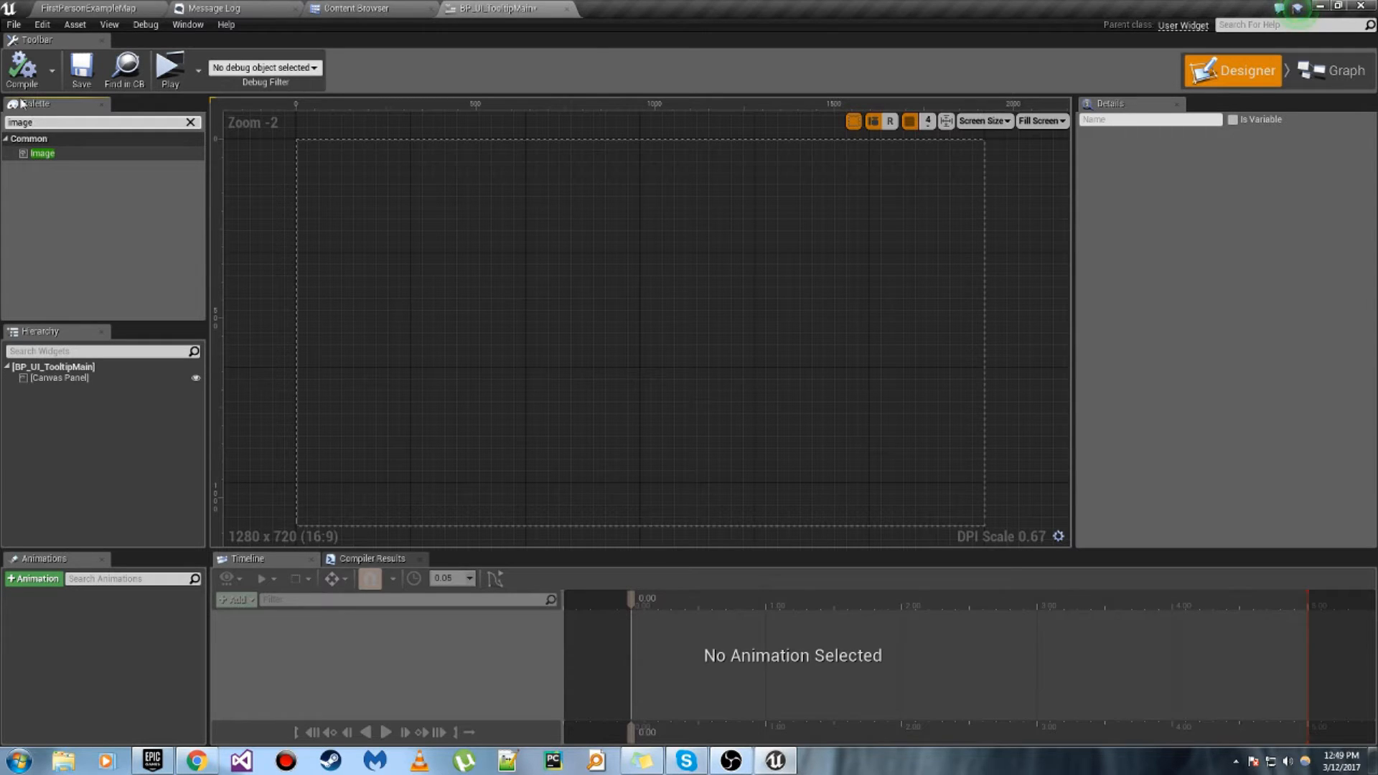
drag(43, 153, 315, 144)
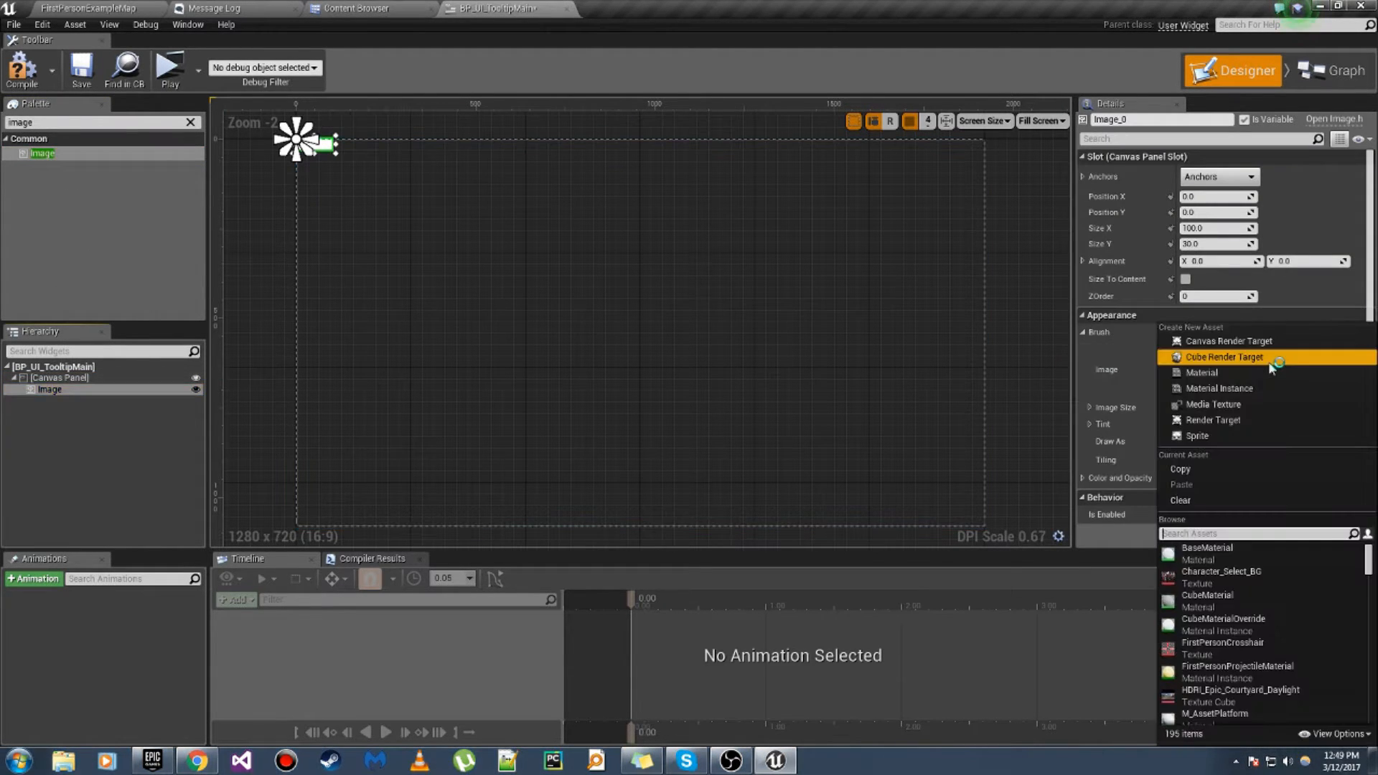
click(1221, 571)
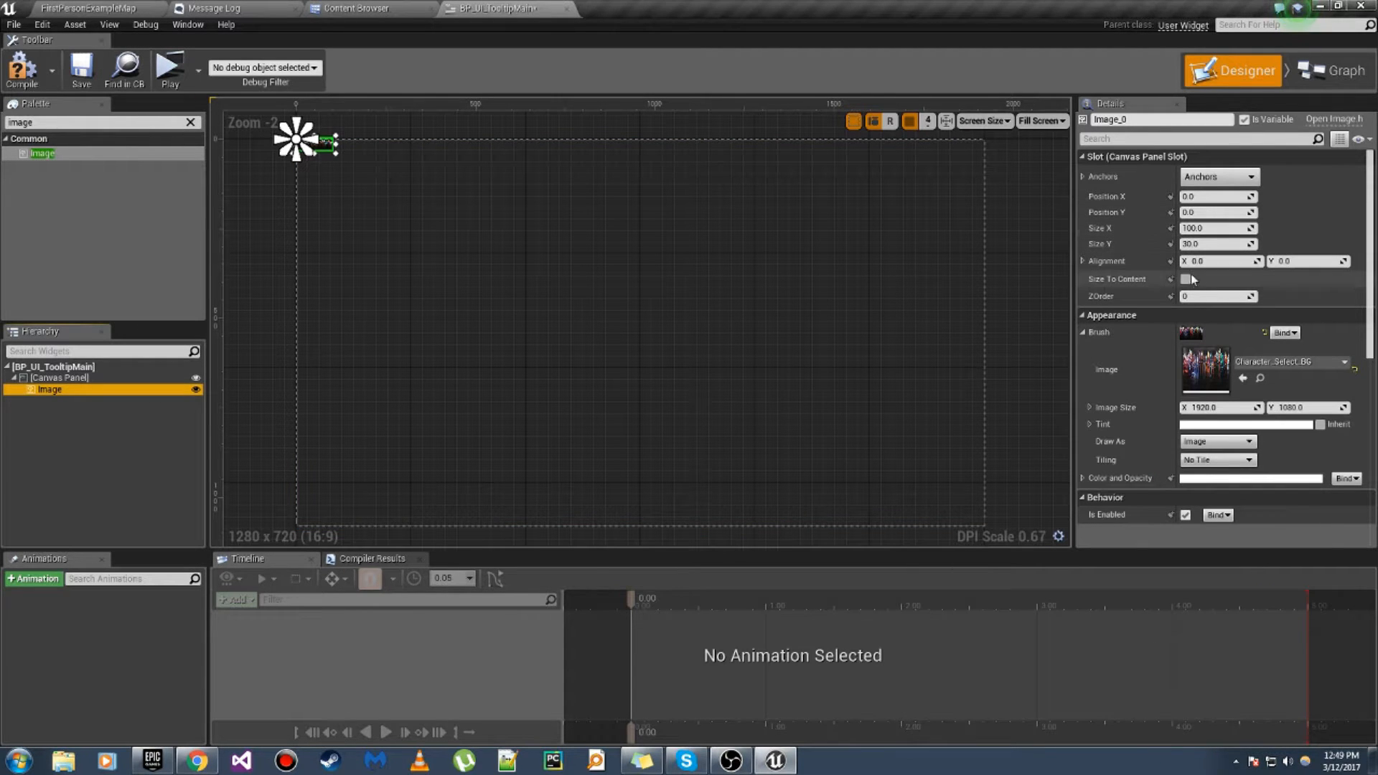
click(1185, 279)
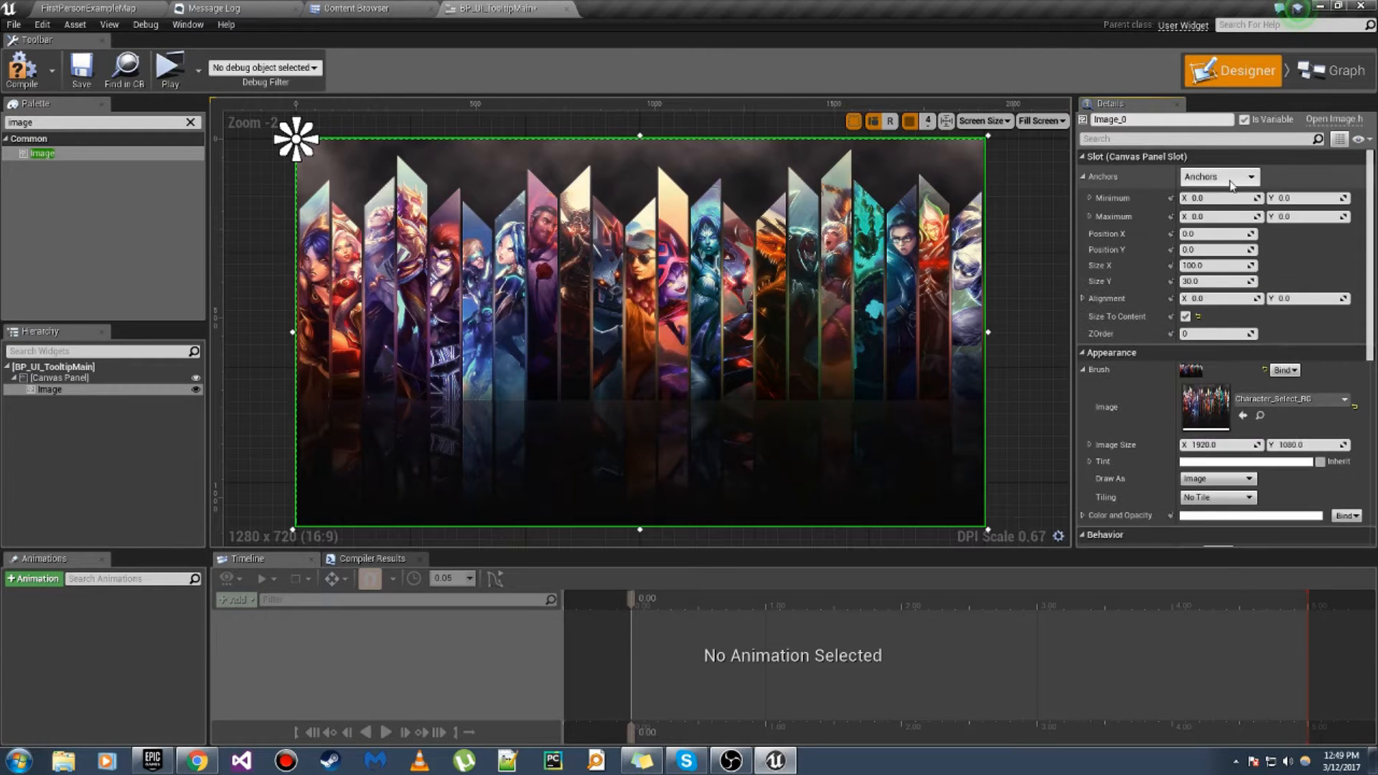
click(1252, 176)
text(hor)
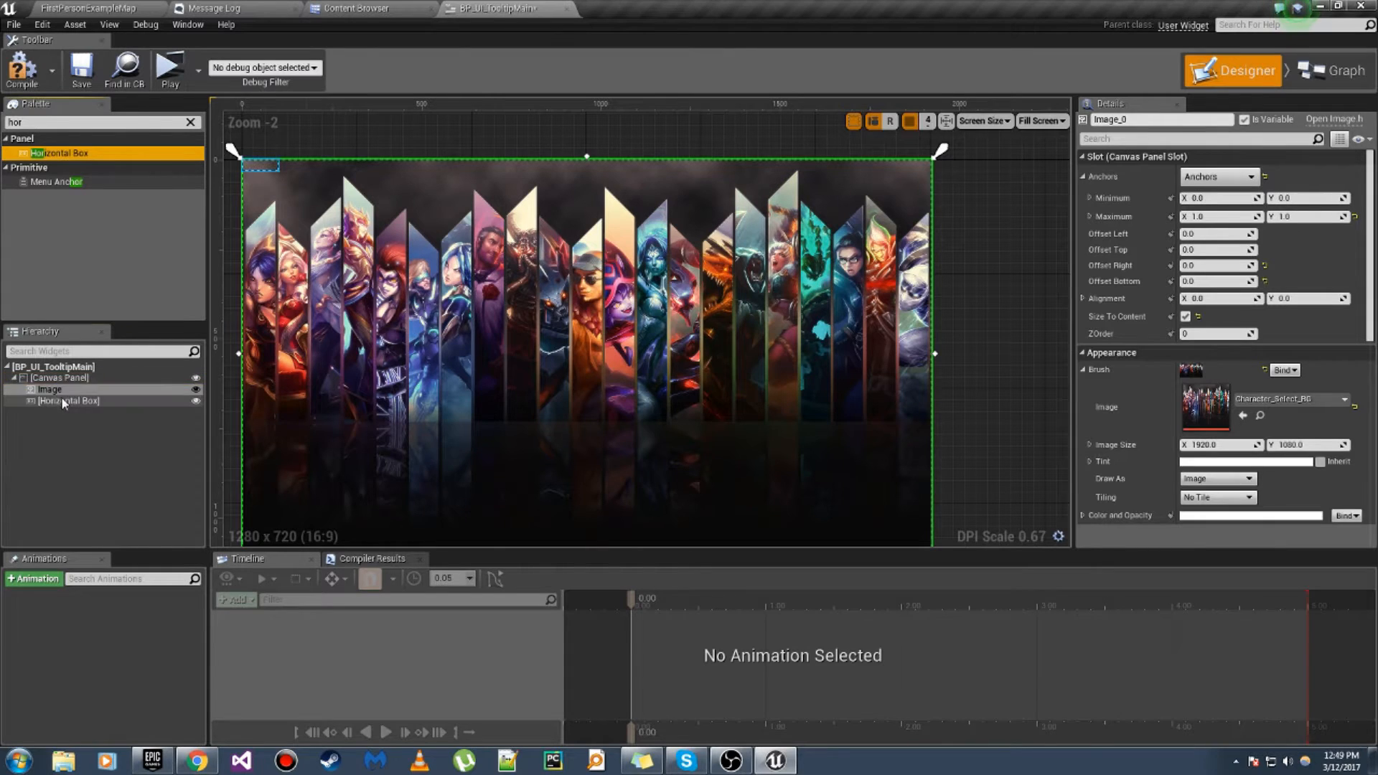
Step: Anchor the horizontal box at screen centre and make it size to content
click(68, 400)
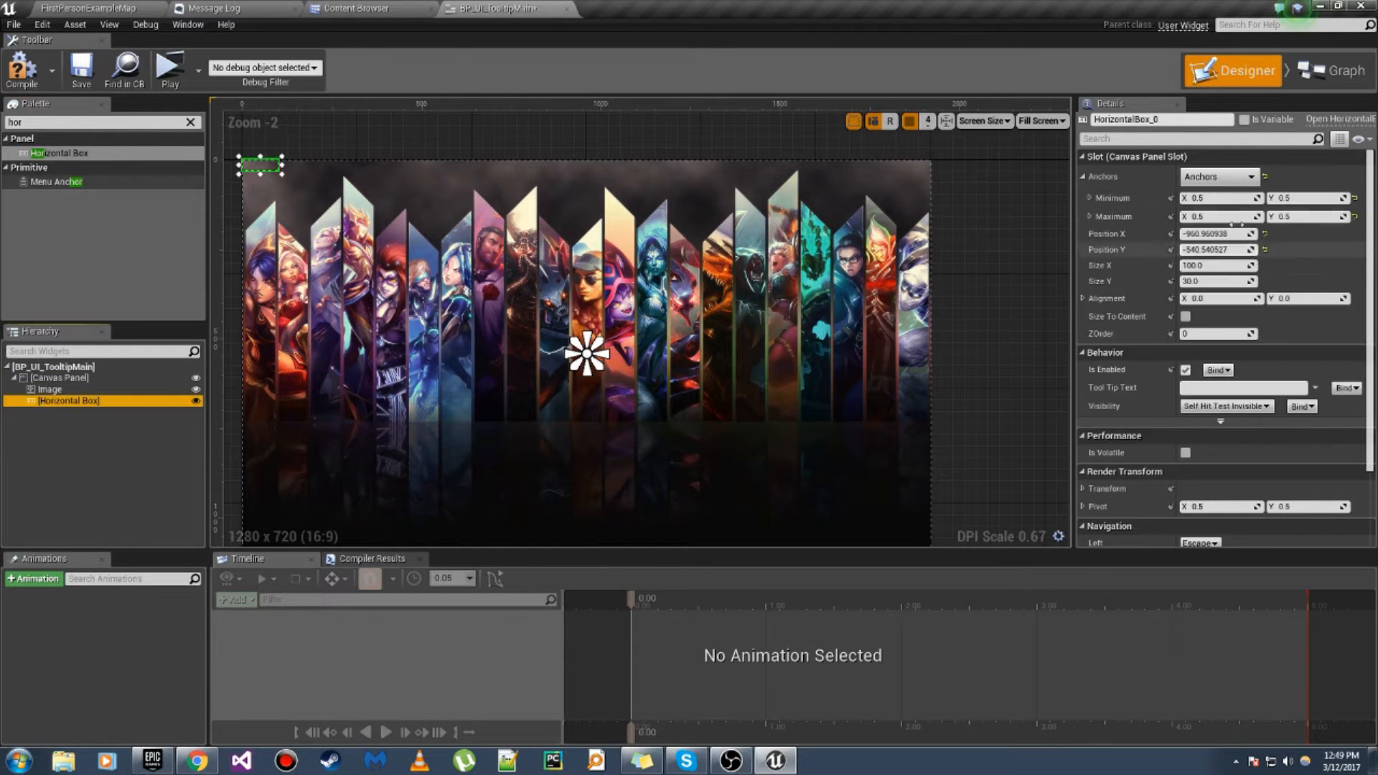
click(1088, 176)
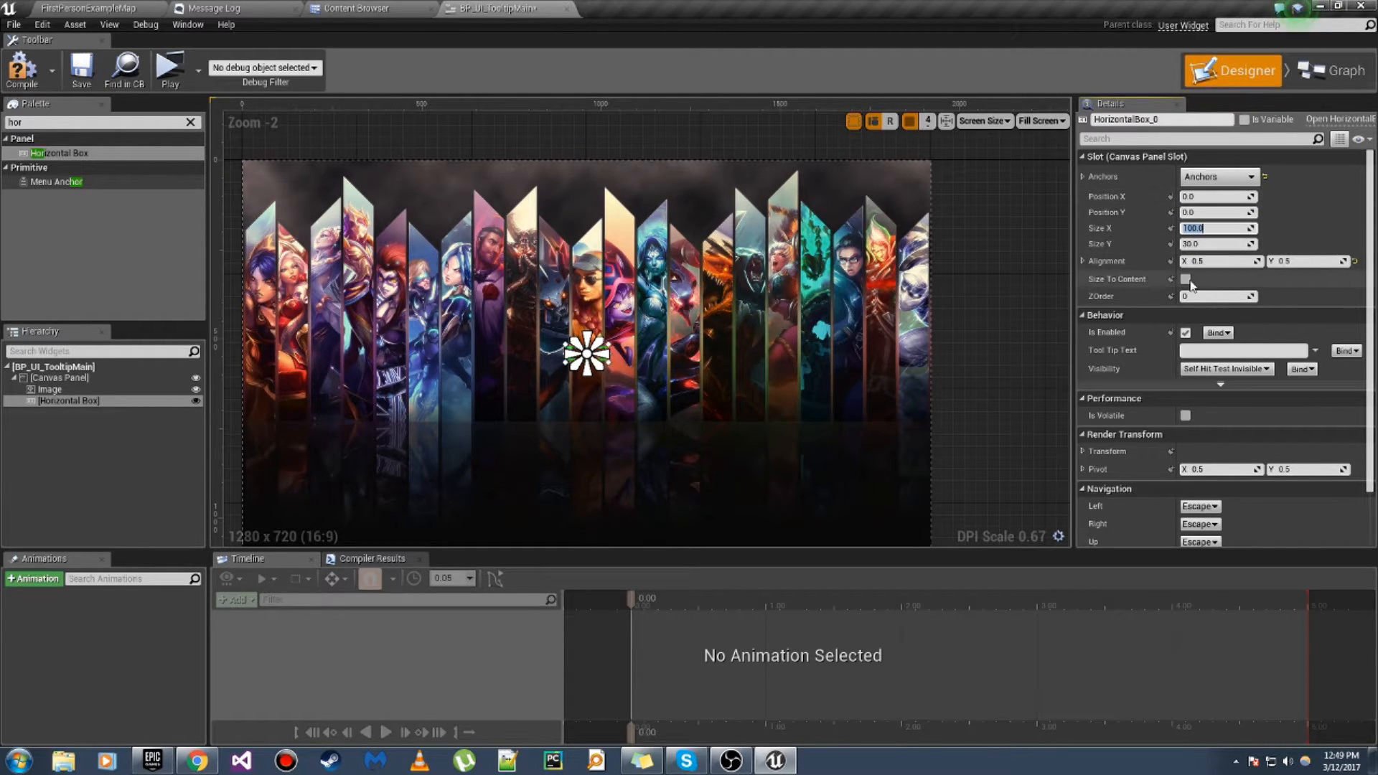
mouse_move(1187, 281)
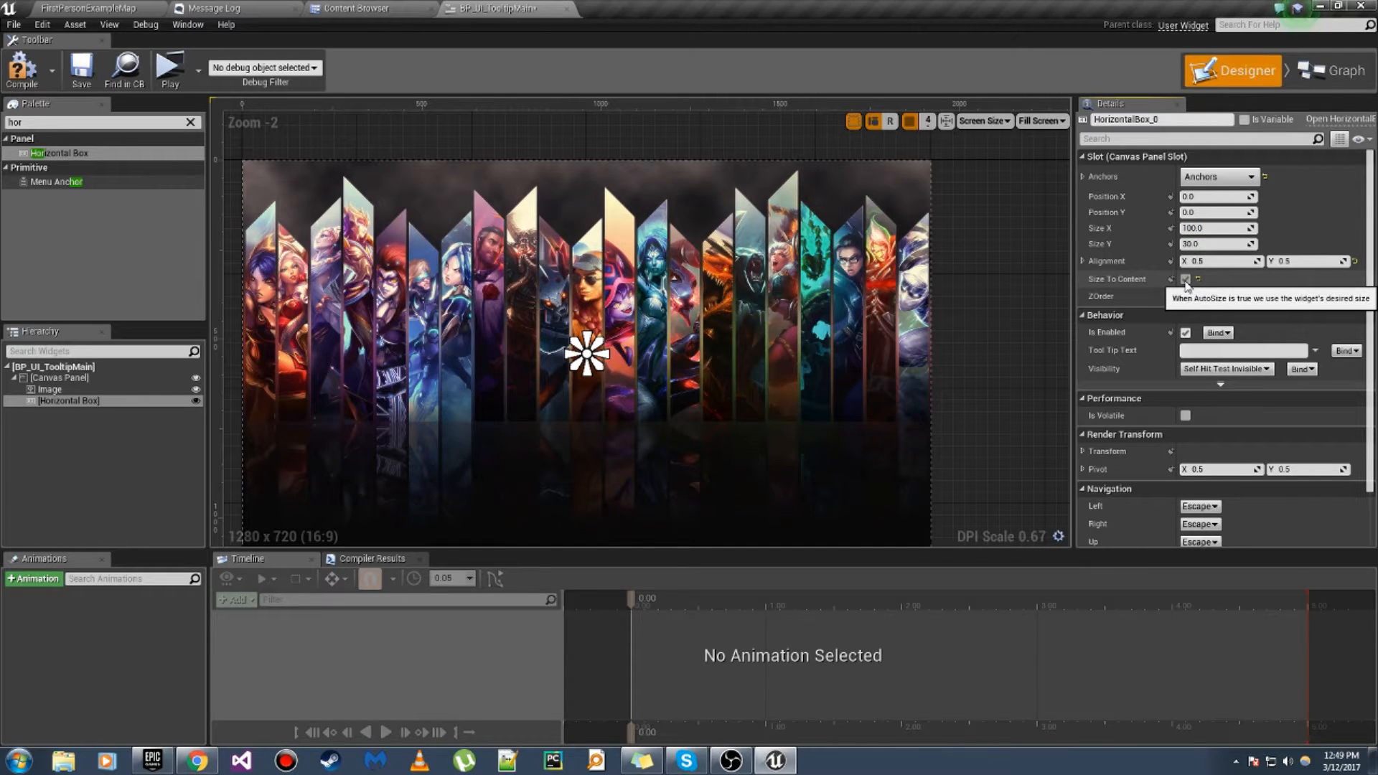
click(1185, 279)
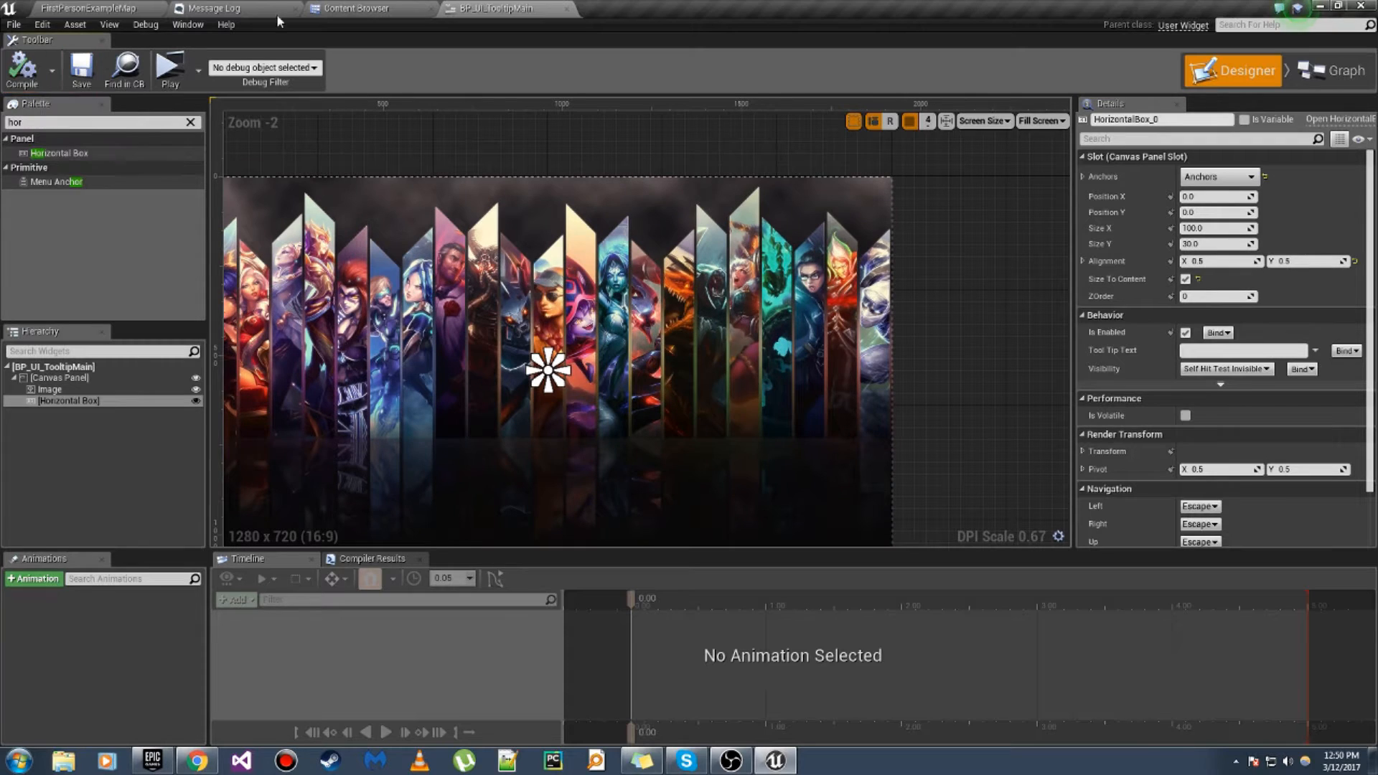
click(352, 8)
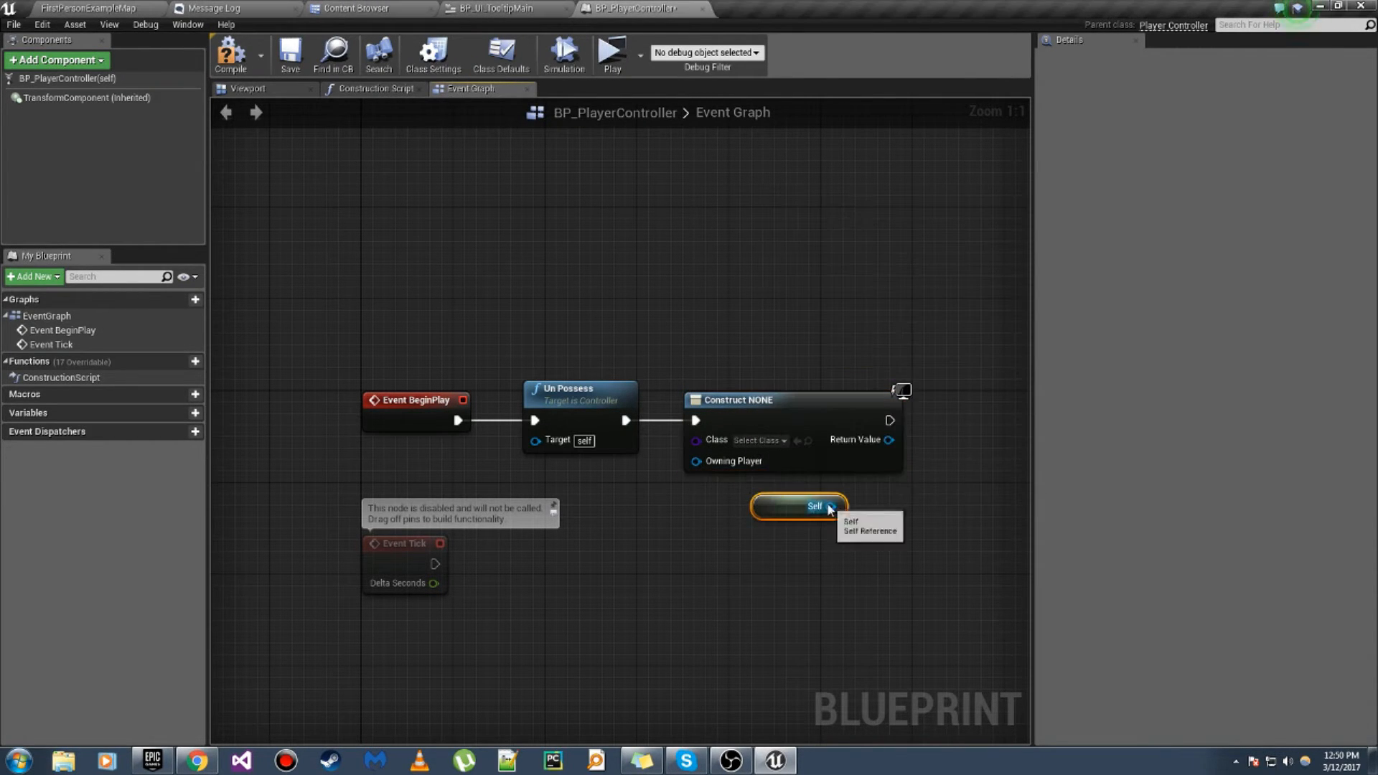
Step: On BeginPlay, create BP_UI_TooltipMain owned by Self, add it to viewport, and compile
click(758, 440)
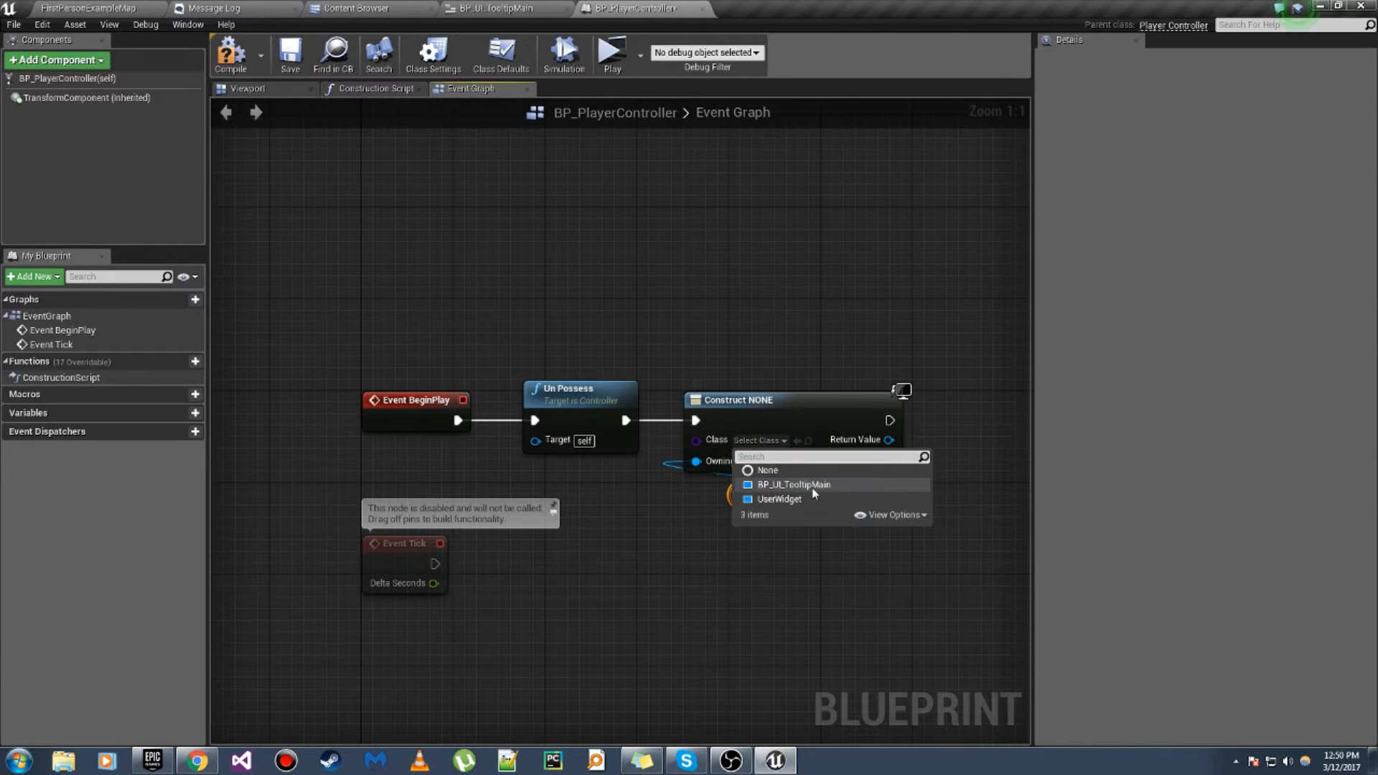
click(792, 485)
text(add)
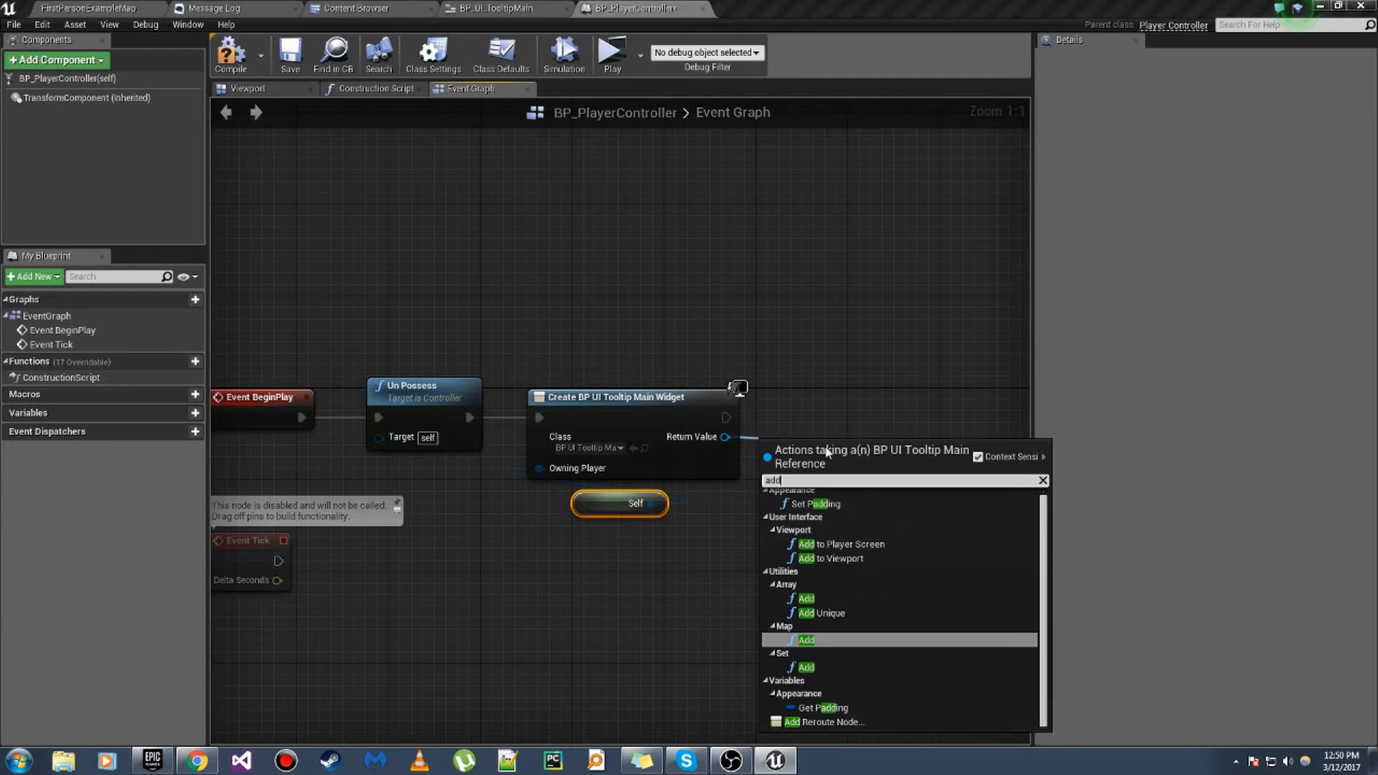
click(834, 558)
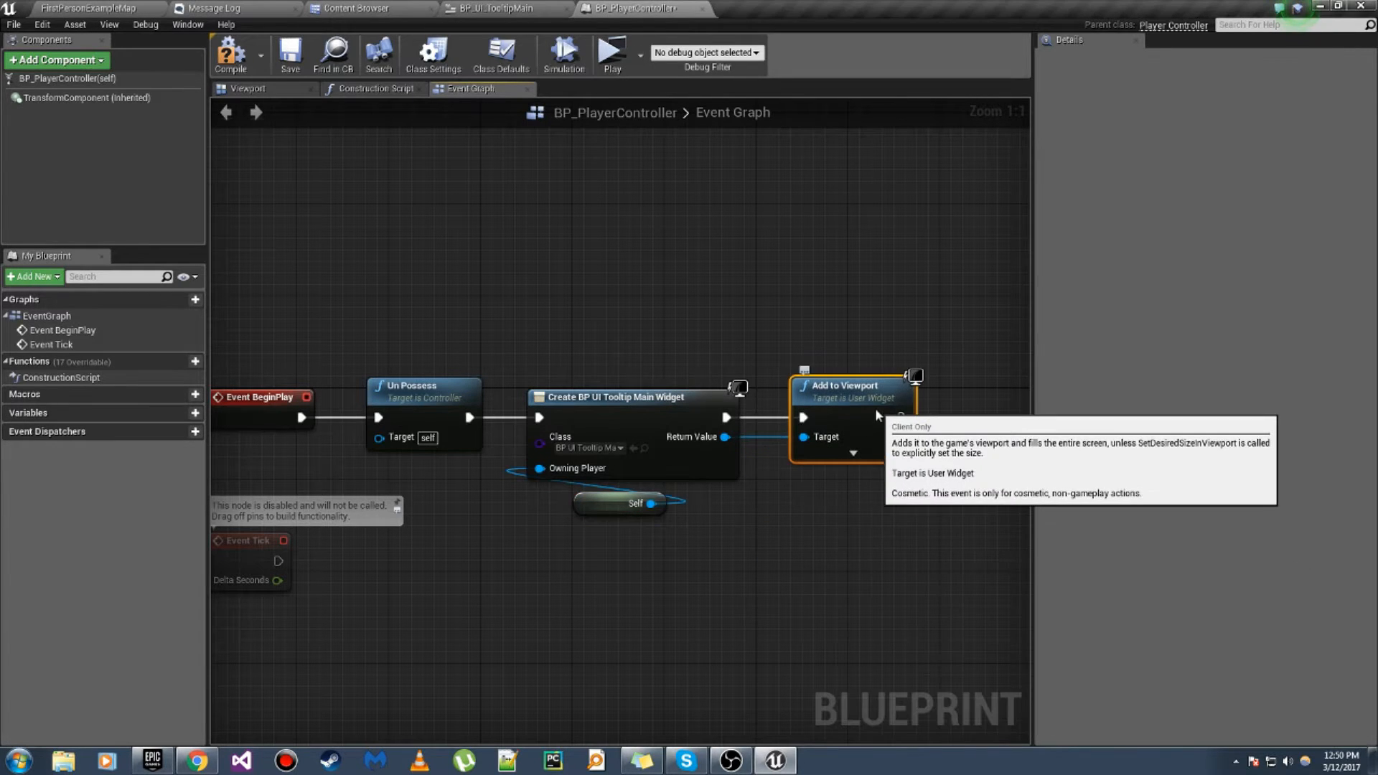
mouse_move(230, 55)
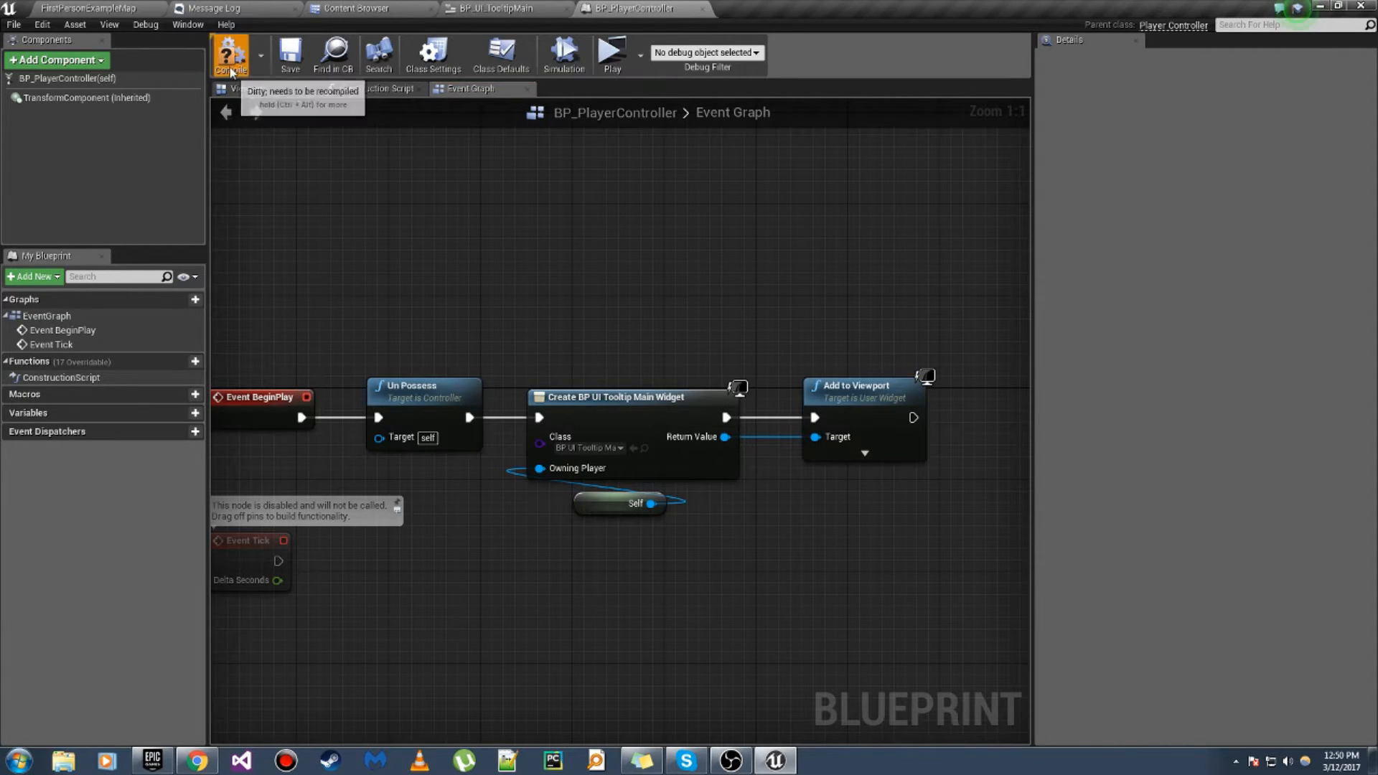
click(611, 53)
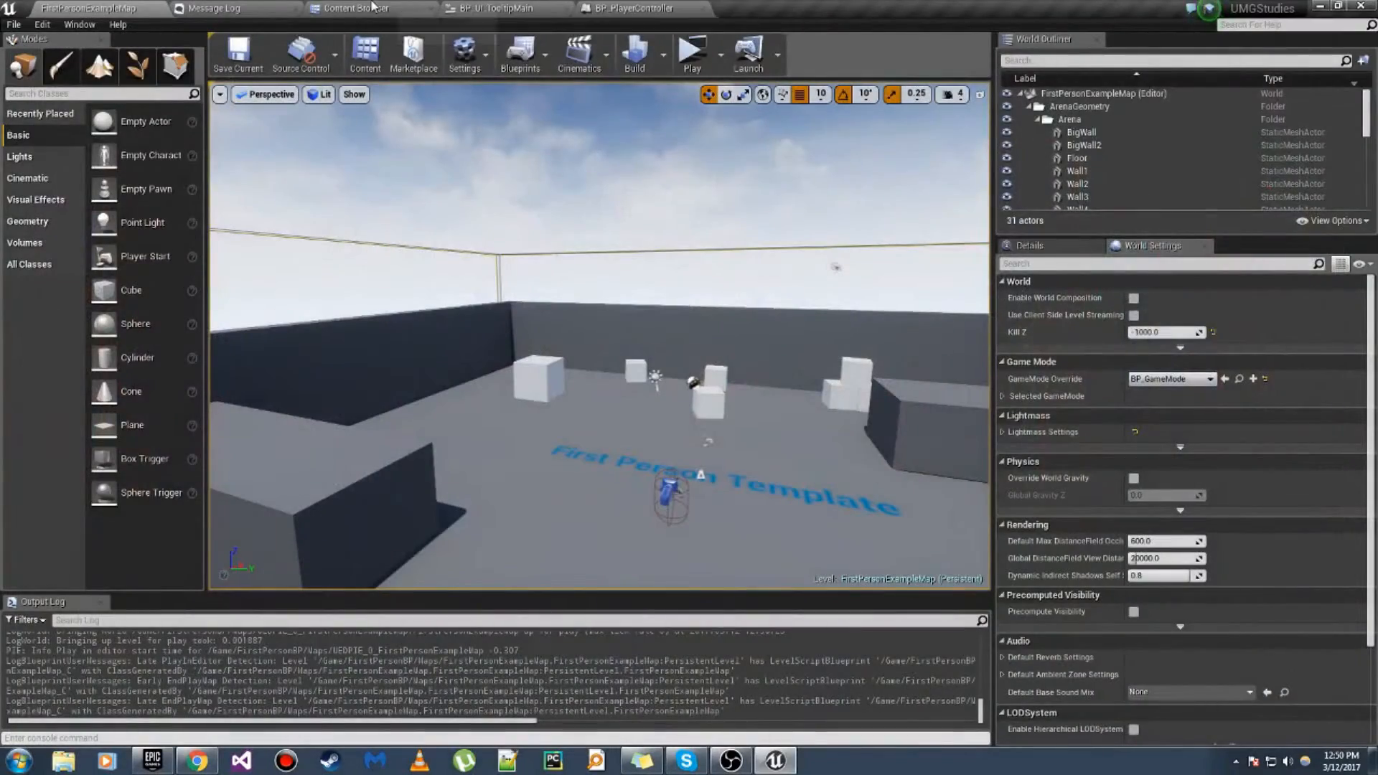
Step: Add a widget blueprint named BP_UI_TooltipButton to MyStuff and open it
click(356, 8)
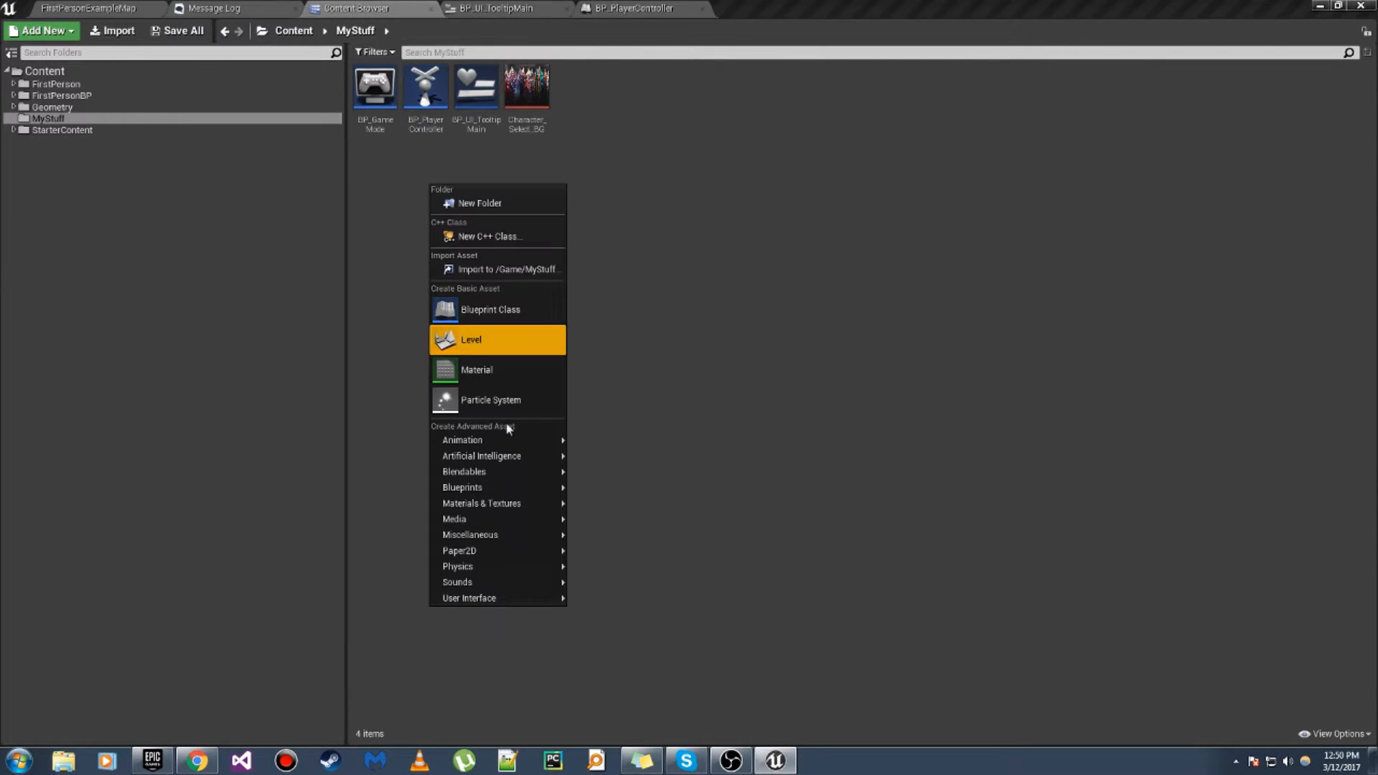
click(490, 309)
text(BP_UI_TooltipButton)
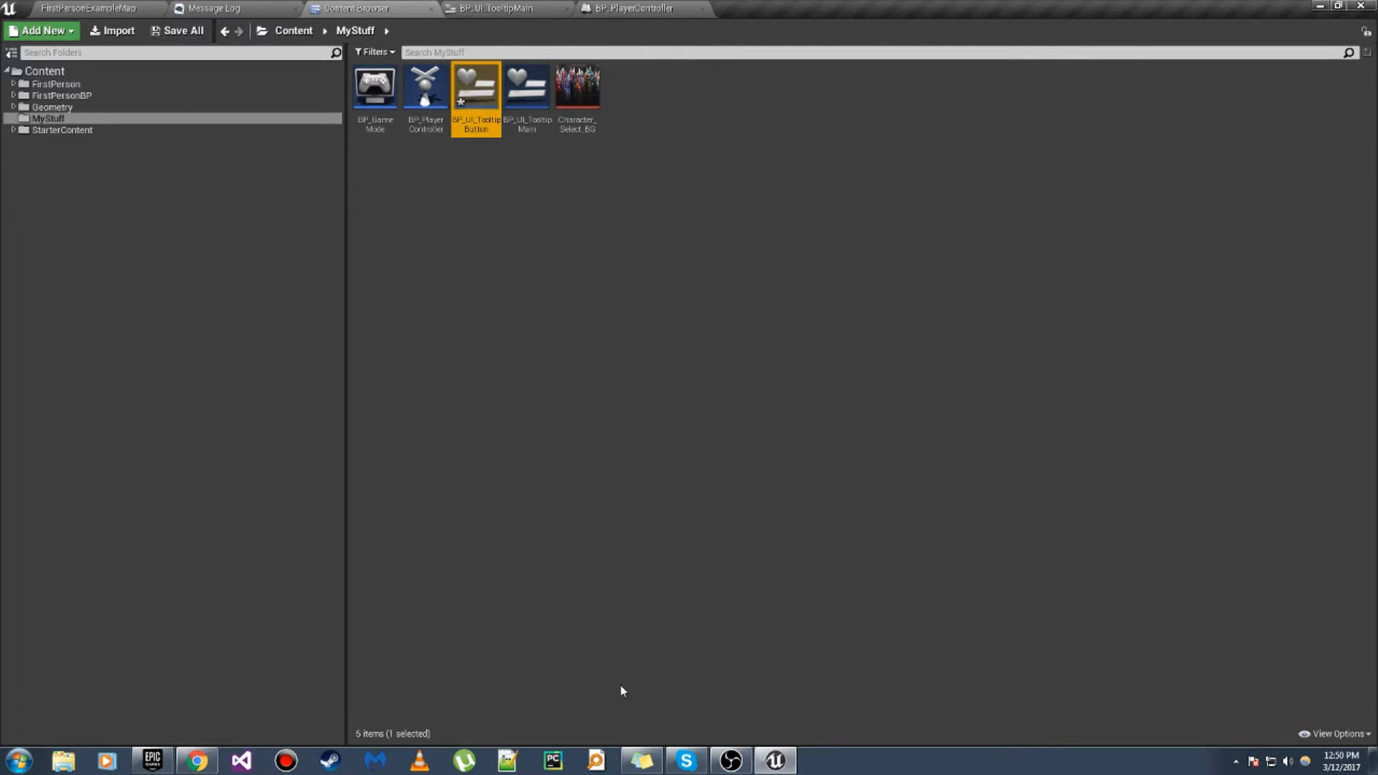
right_click(475, 85)
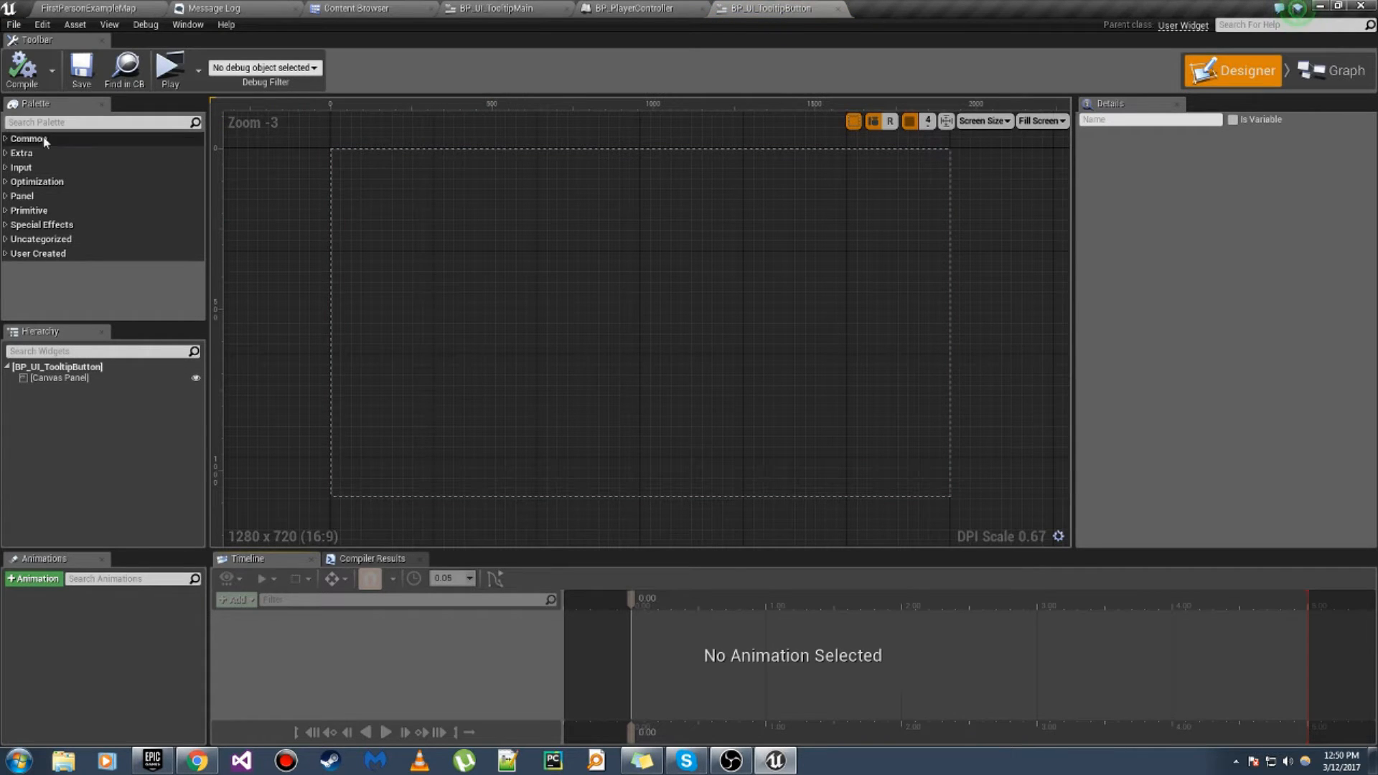
Step: Place a Button on the canvas and reveal its advanced Behavior settings
text(button)
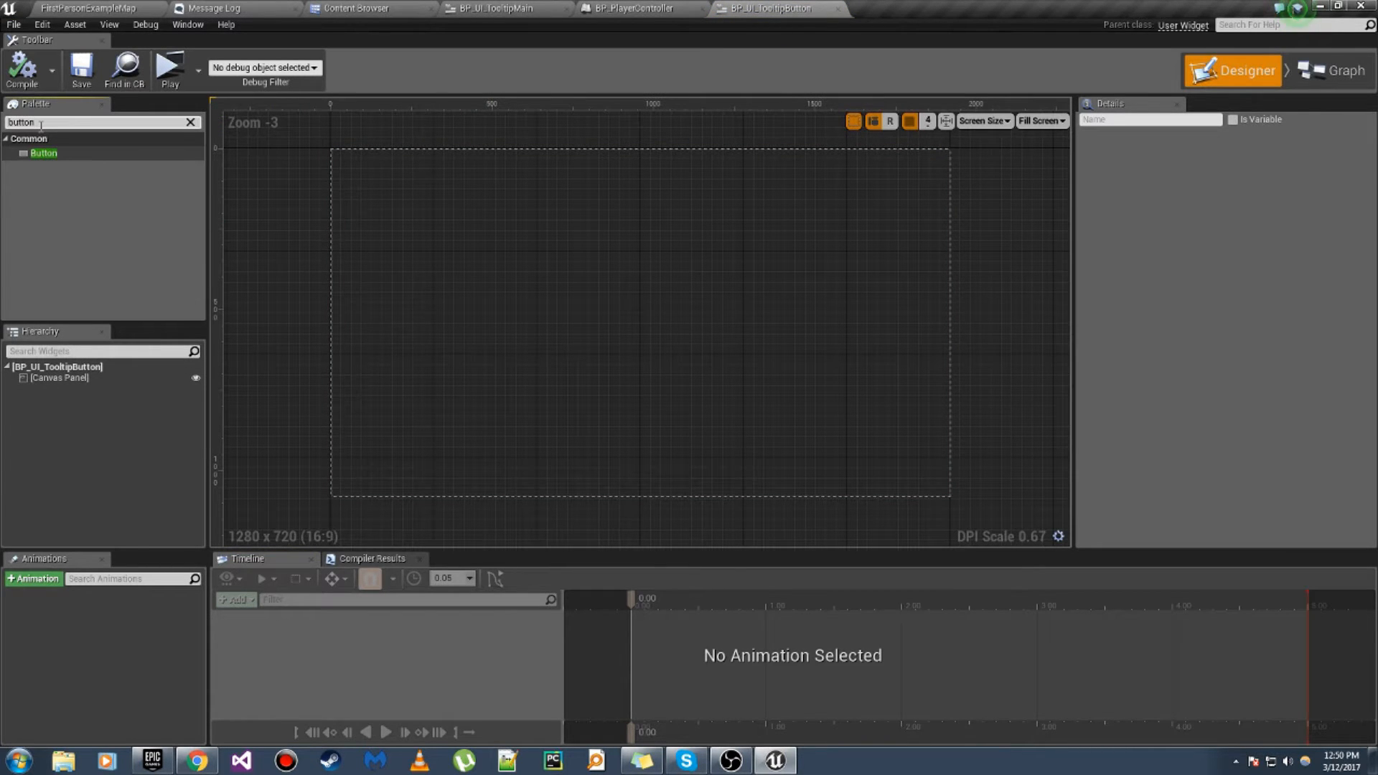
drag(43, 153, 343, 153)
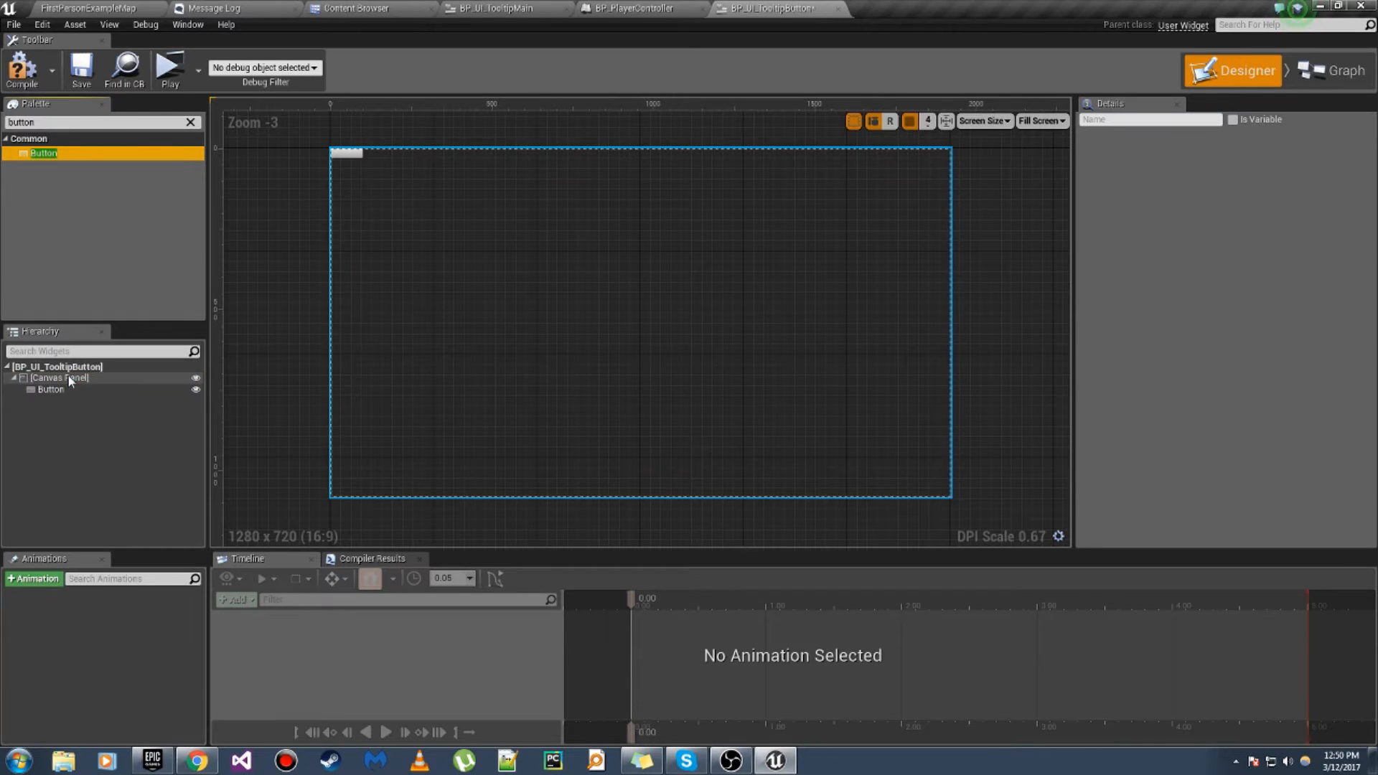
click(50, 389)
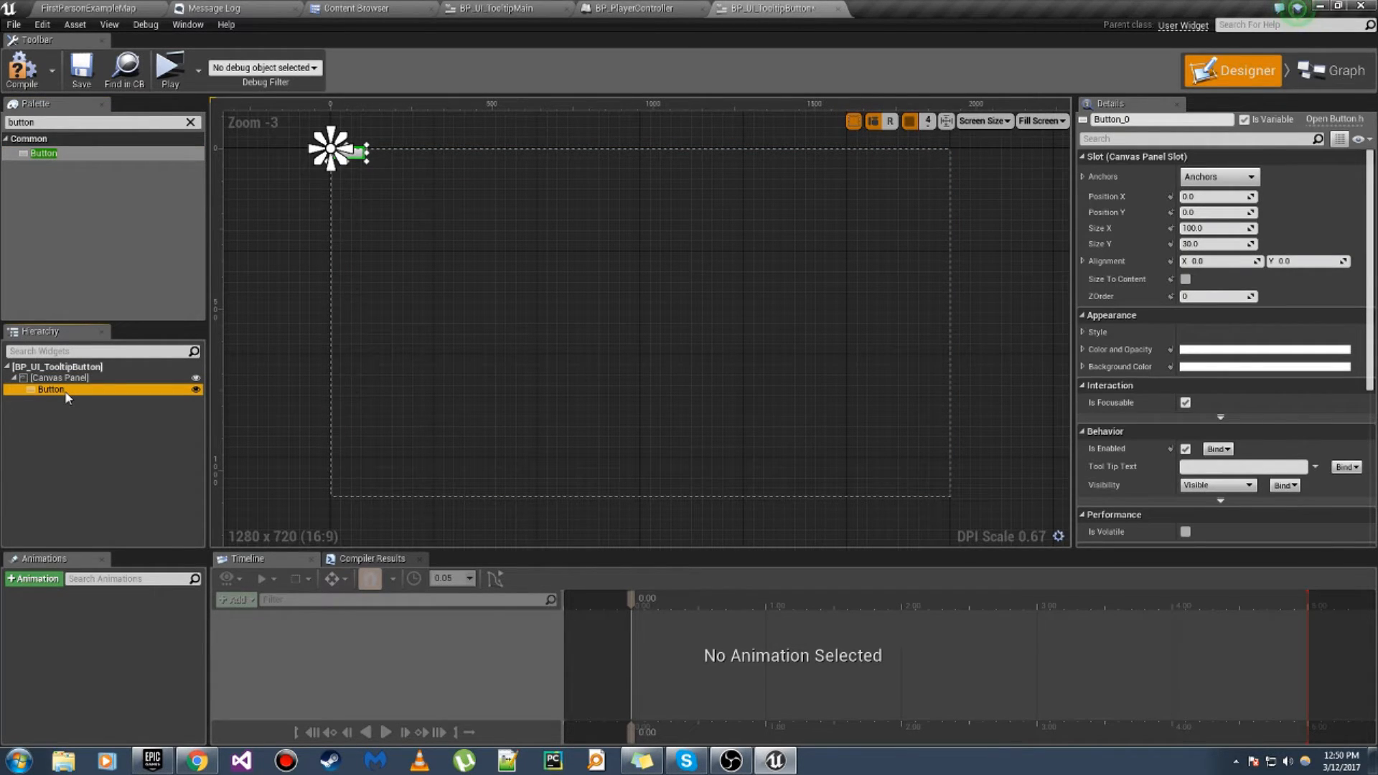
click(59, 377)
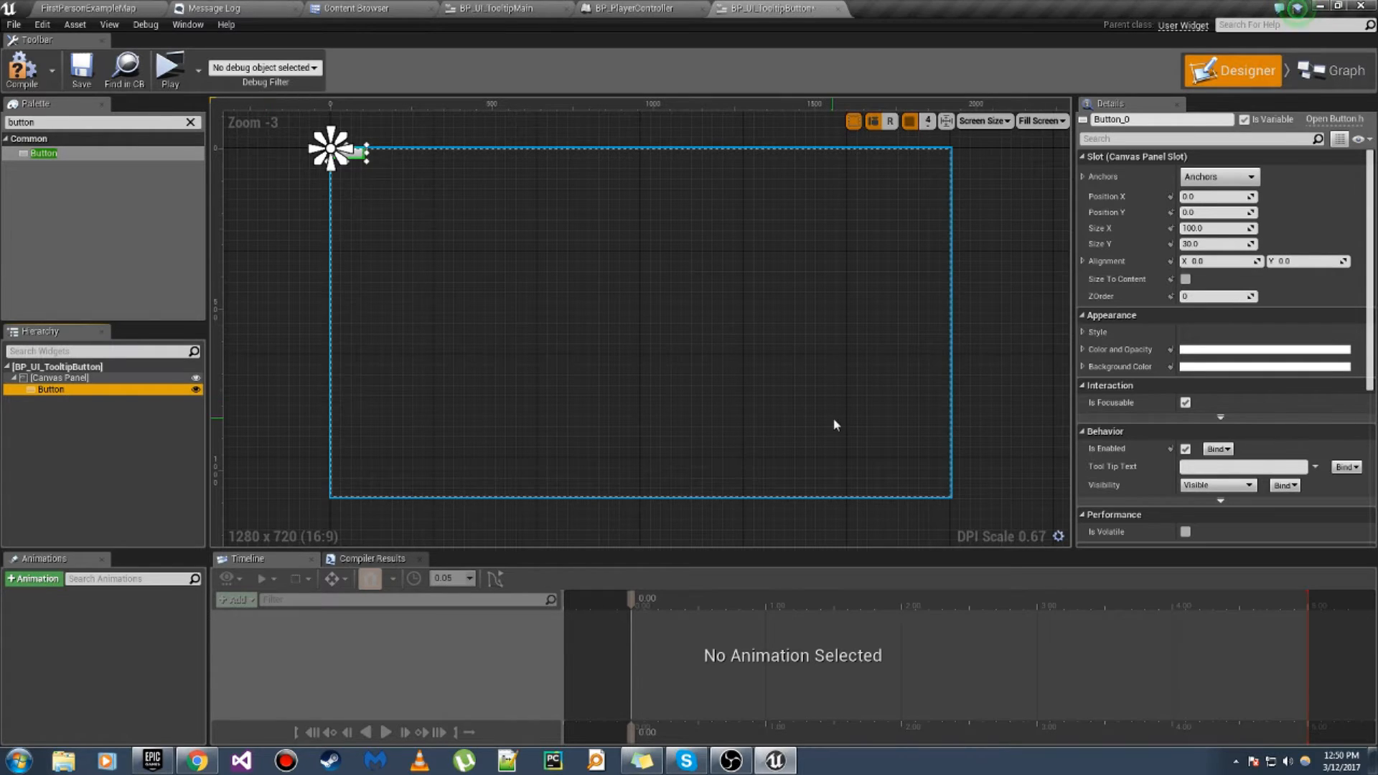
scroll(down, 3)
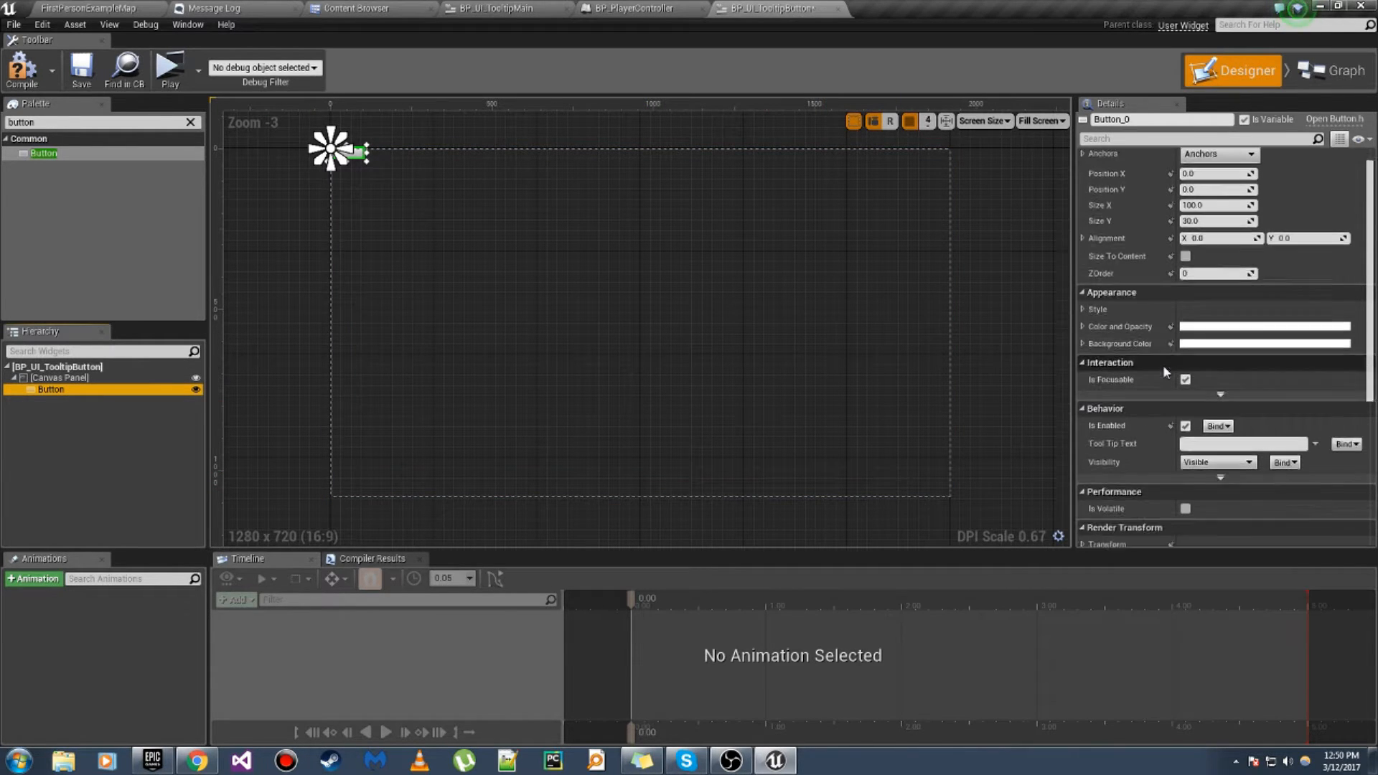
scroll(down, 3)
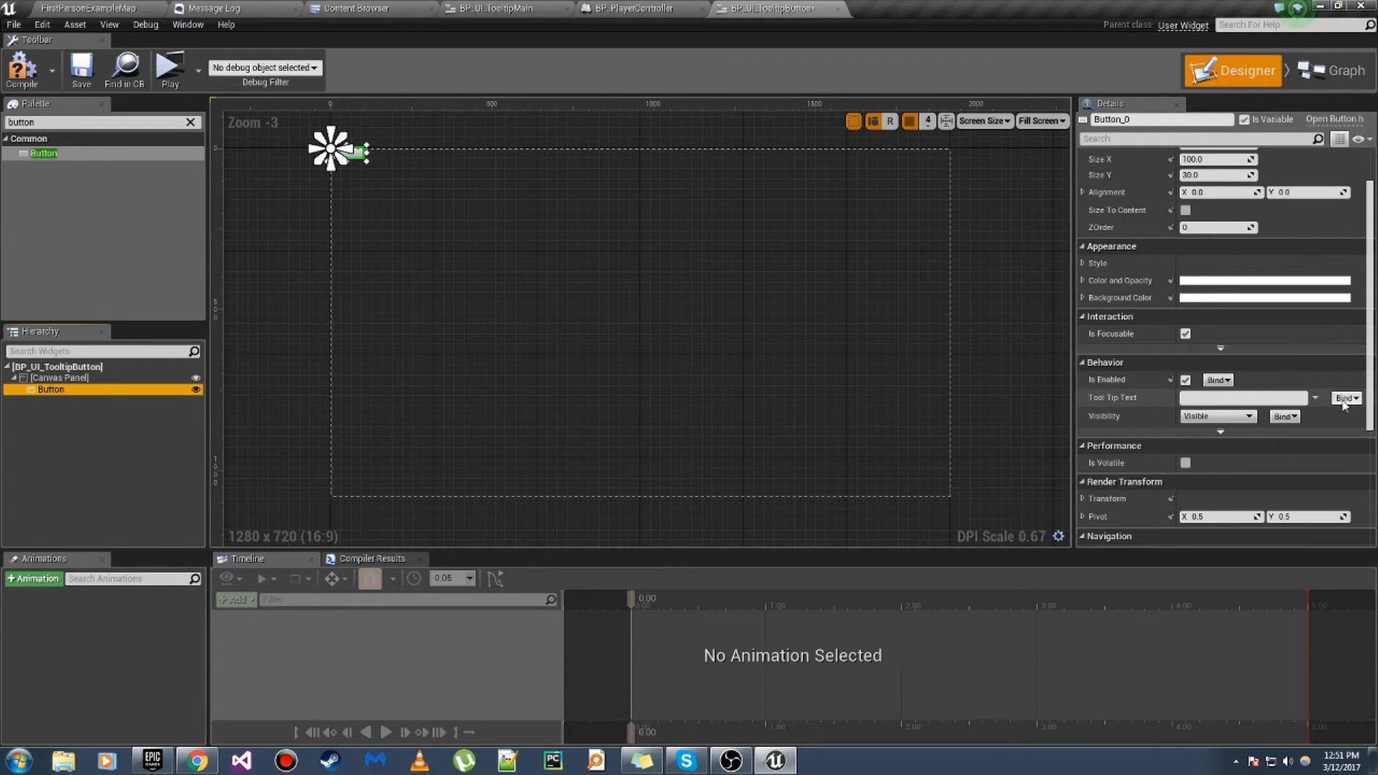
mouse_move(1245, 397)
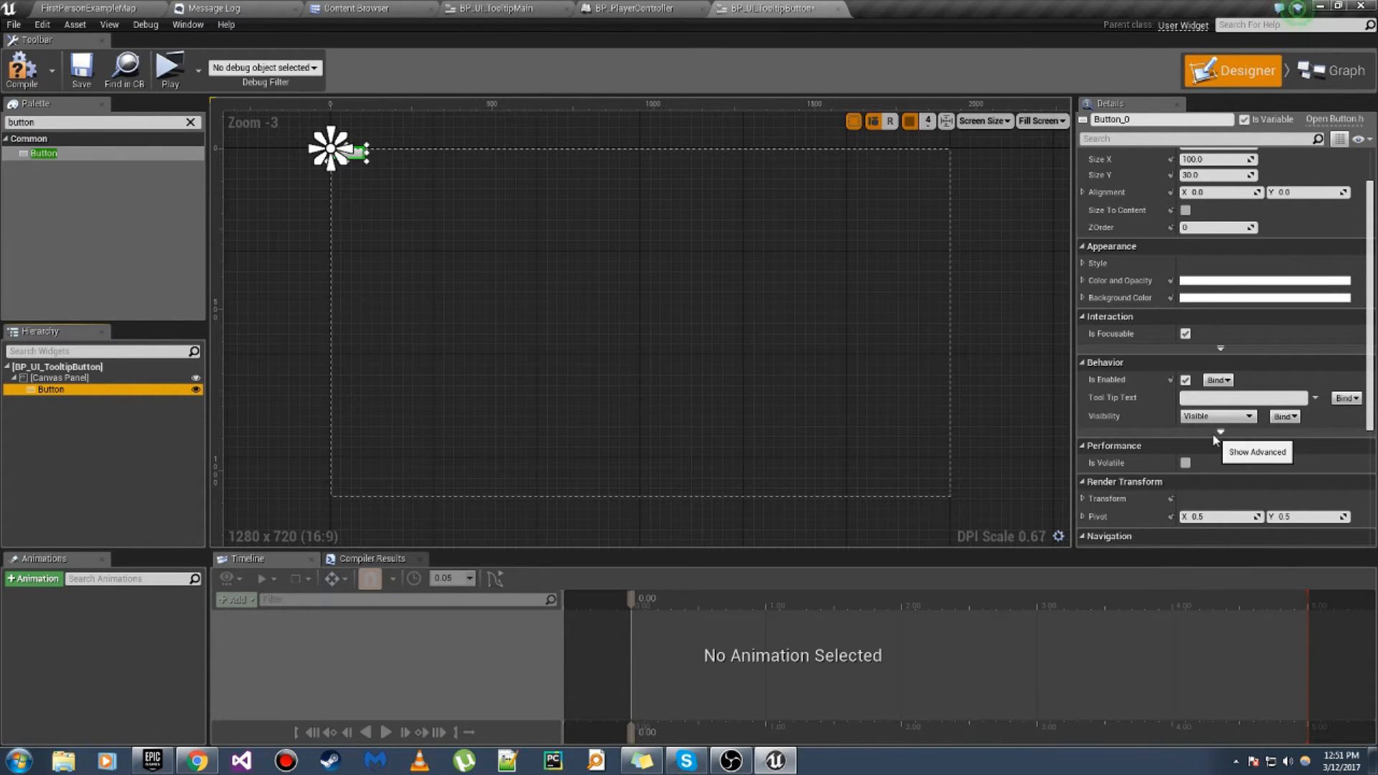
click(1220, 431)
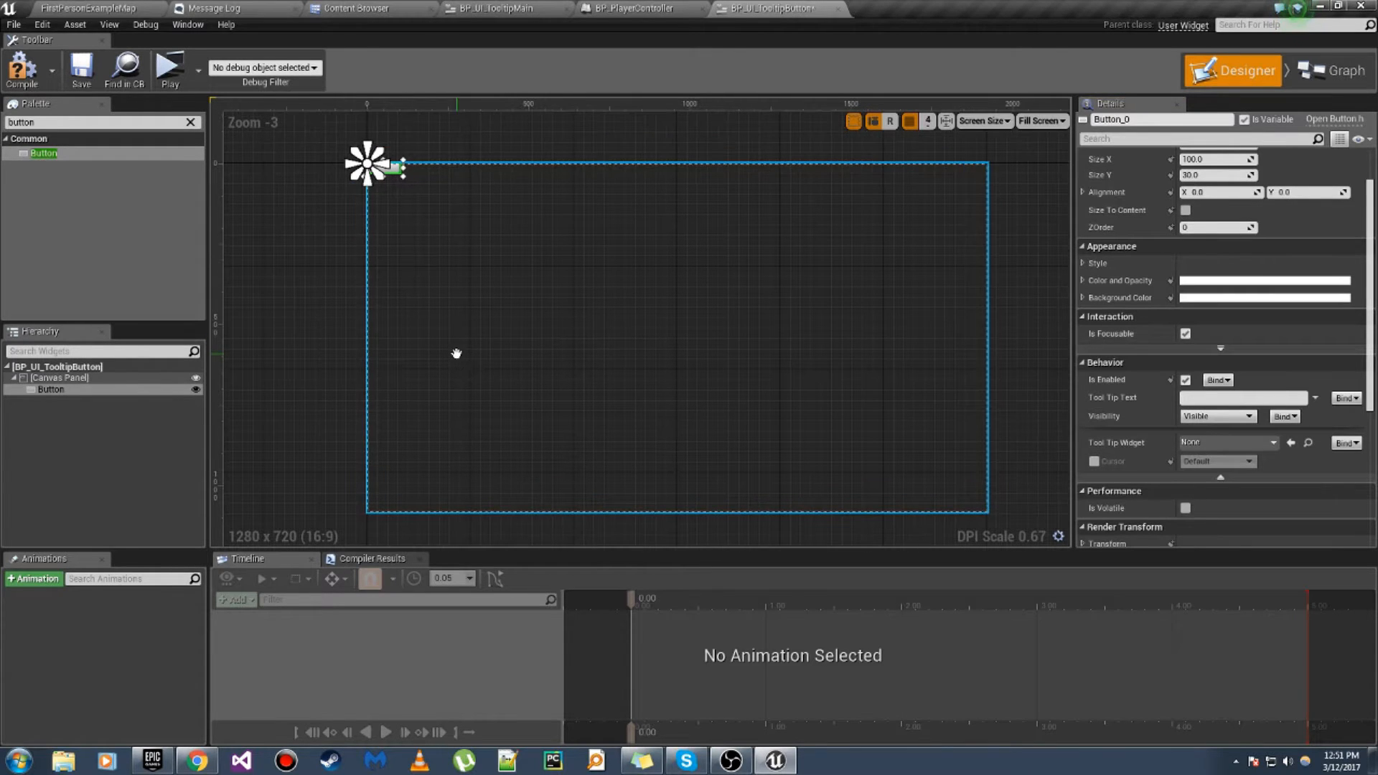
Step: Rename the button to Tooltip Button and make it size to content
click(50, 389)
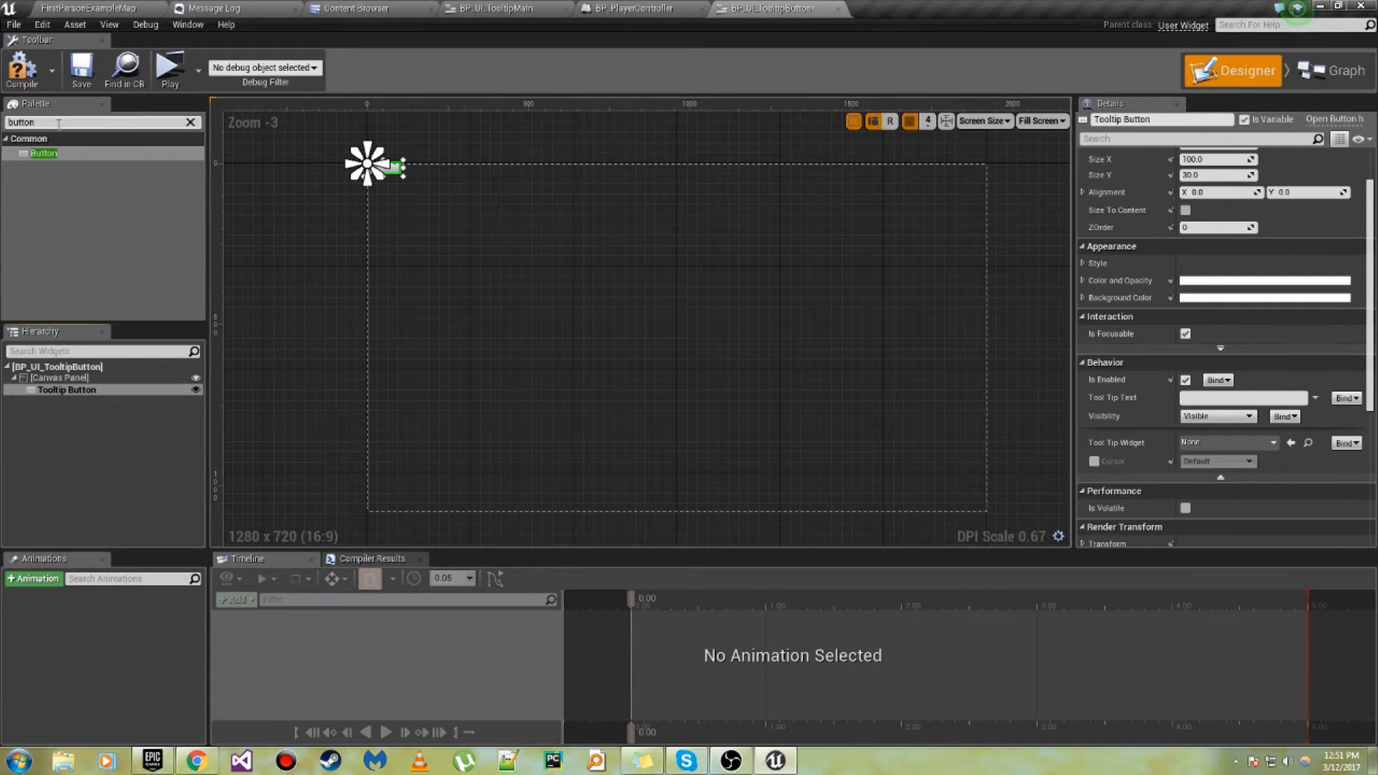
text(test)
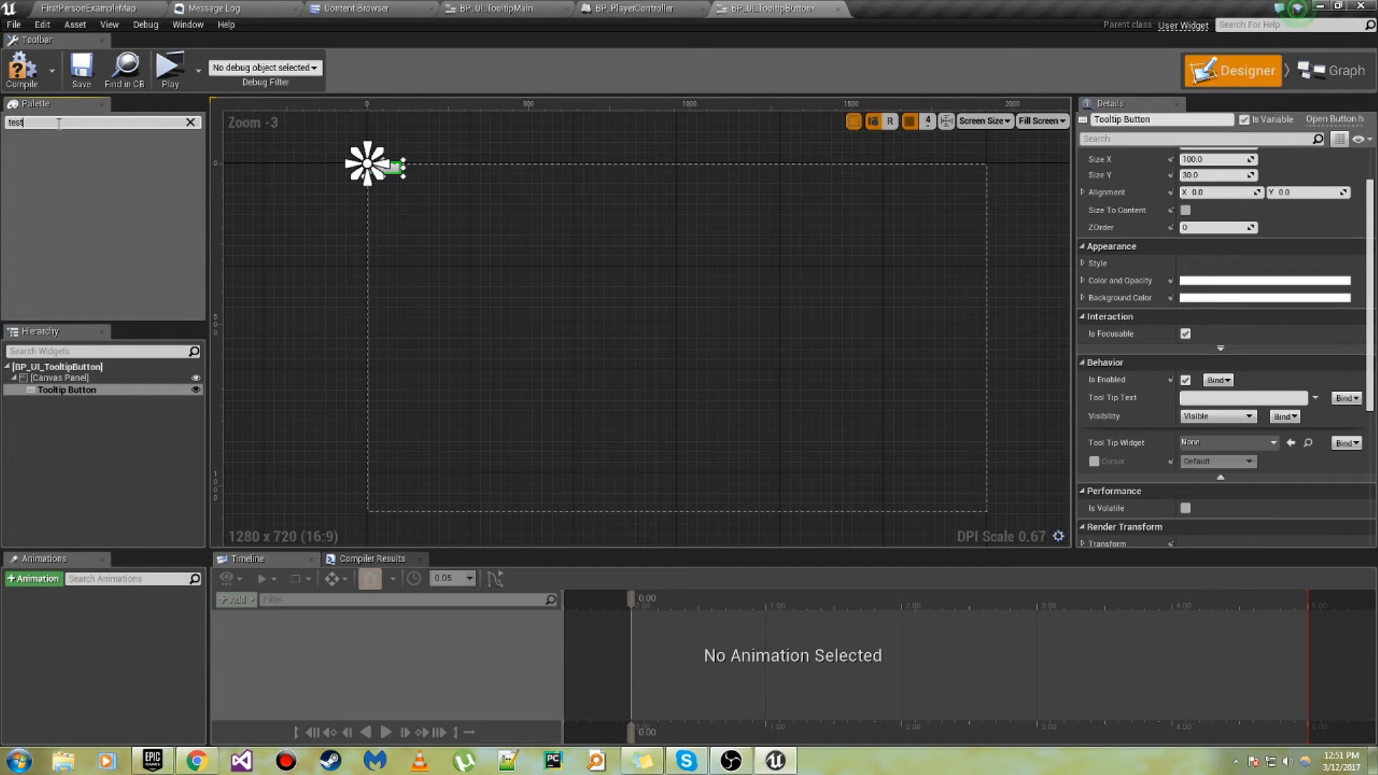
text(text)
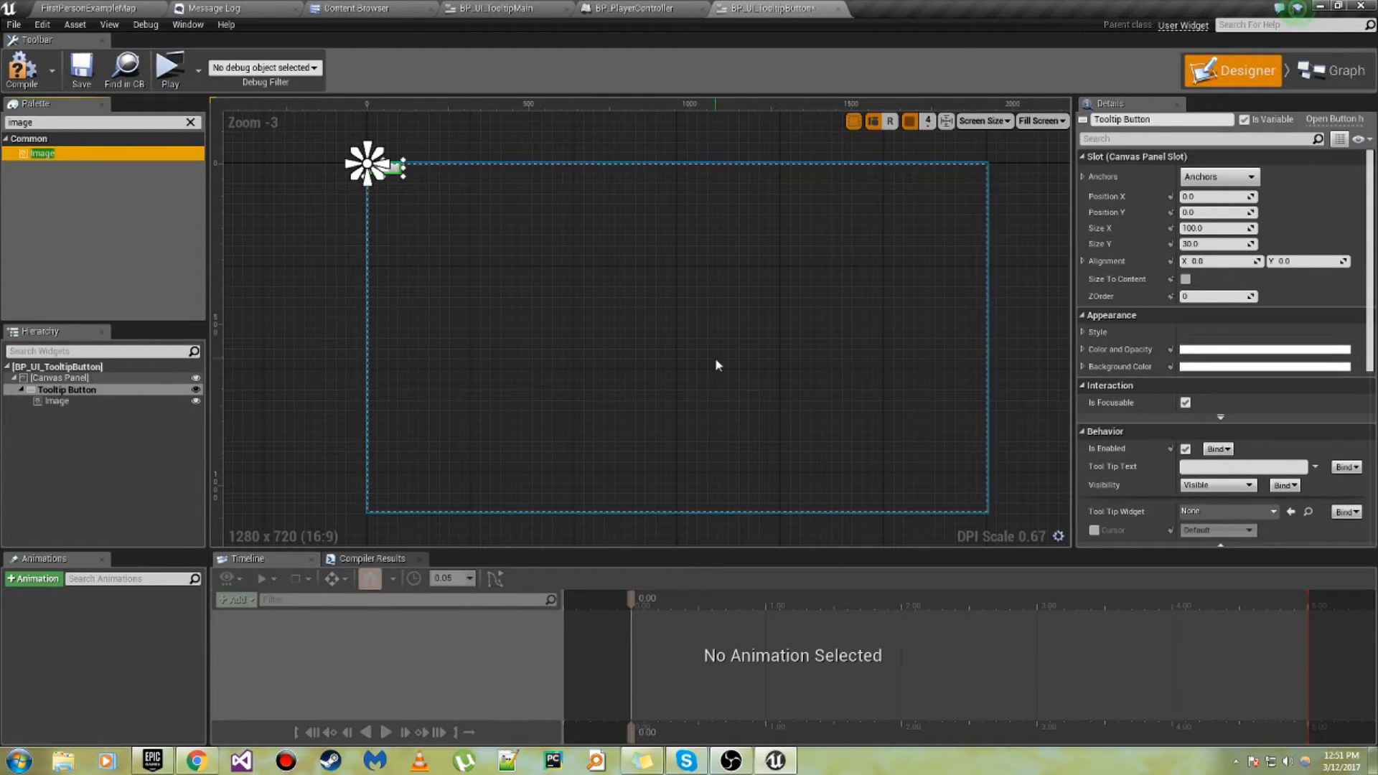
click(297, 393)
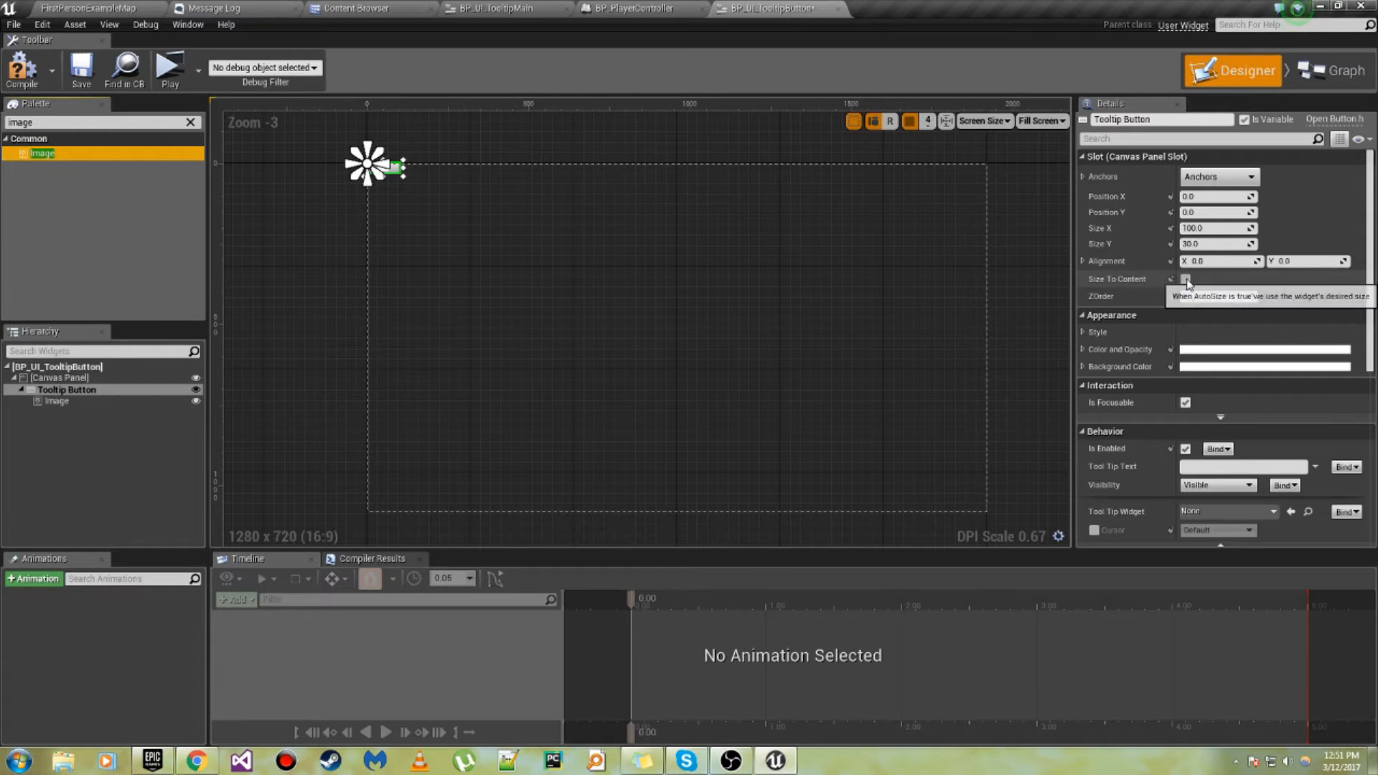
click(1186, 279)
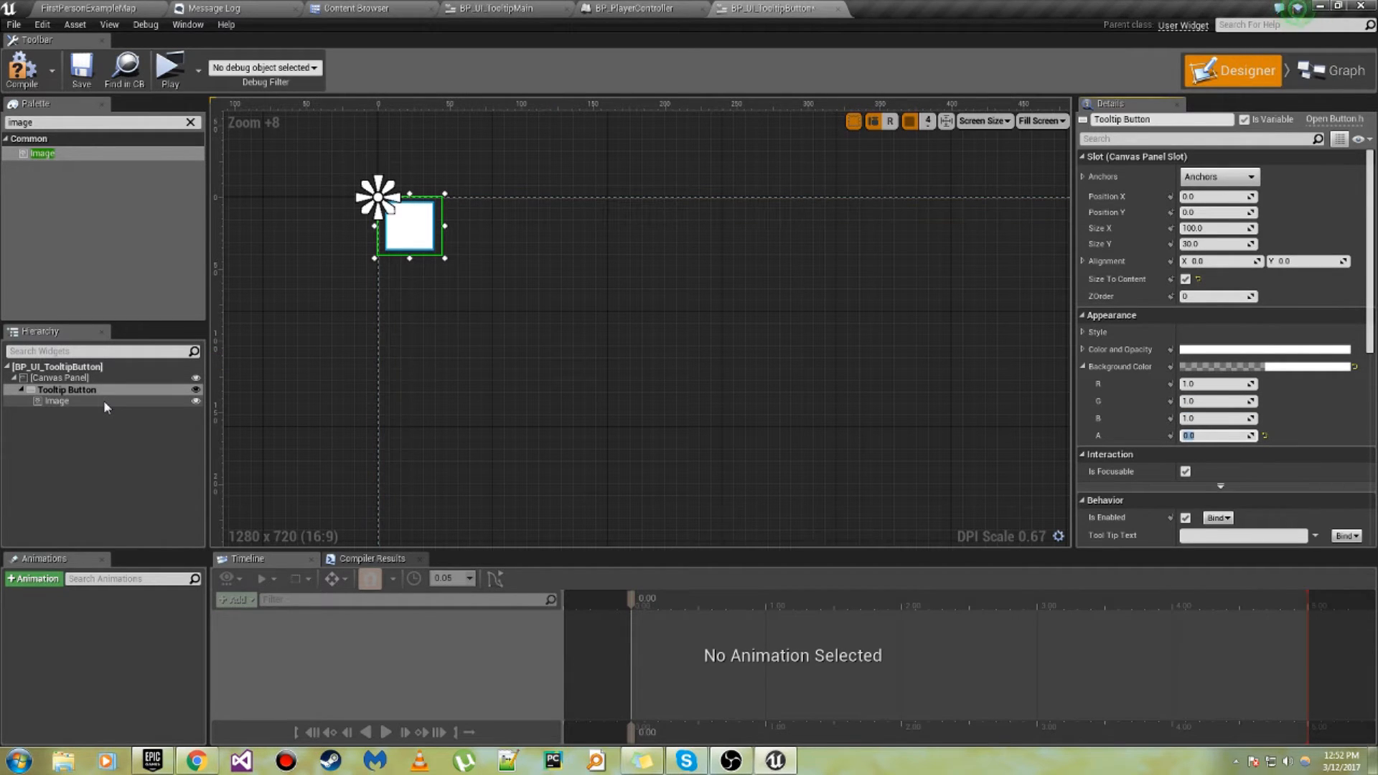
Step: Give the inner image zero padding, horizontal fill and square size, then save
click(55, 400)
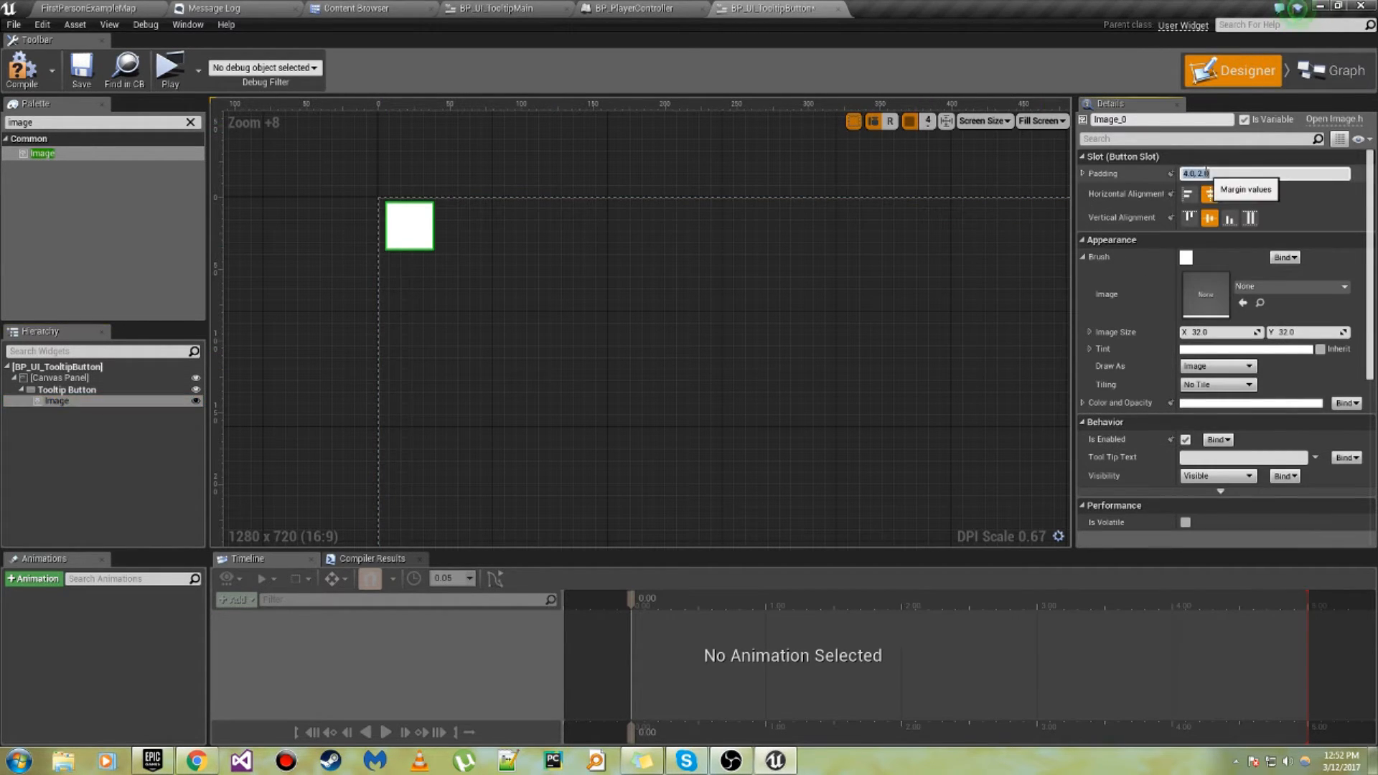
click(1229, 194)
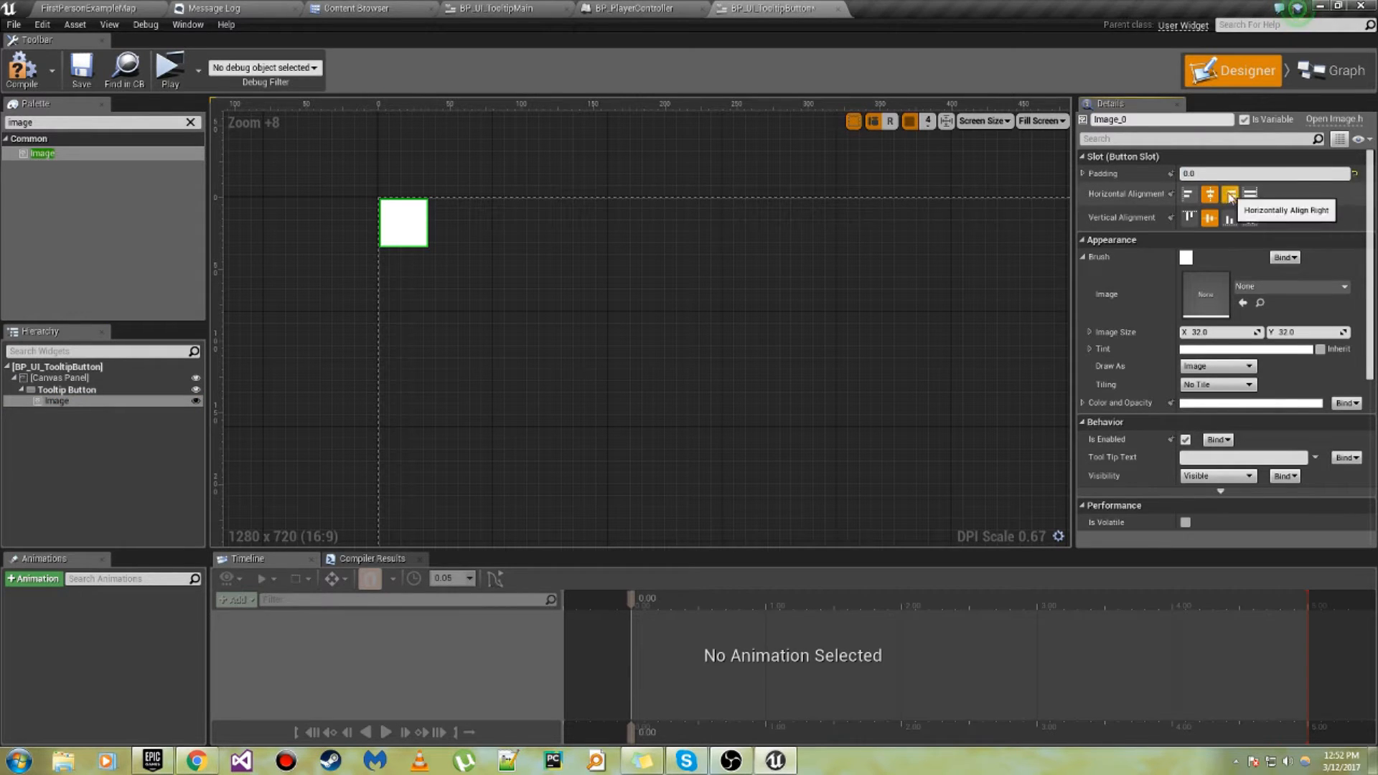
click(1249, 193)
text(64)
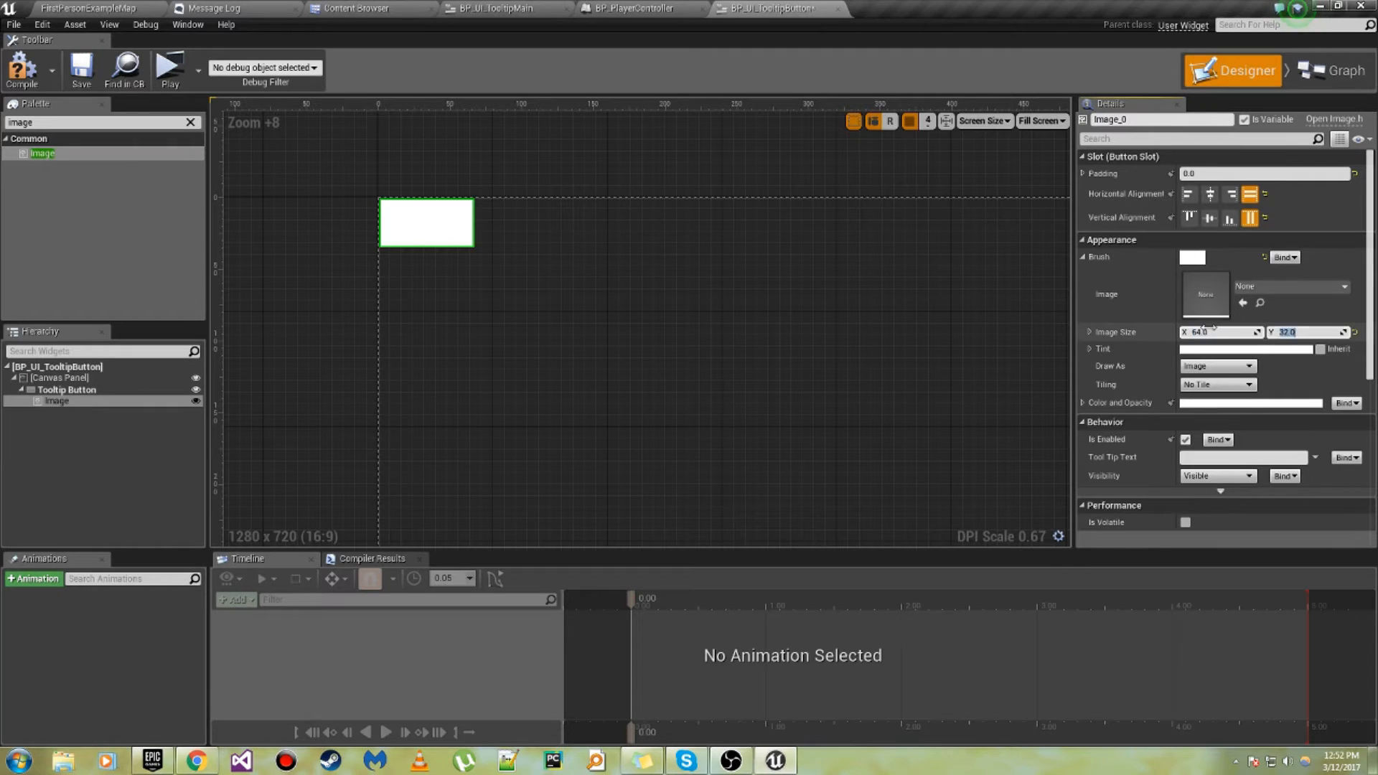
click(65, 389)
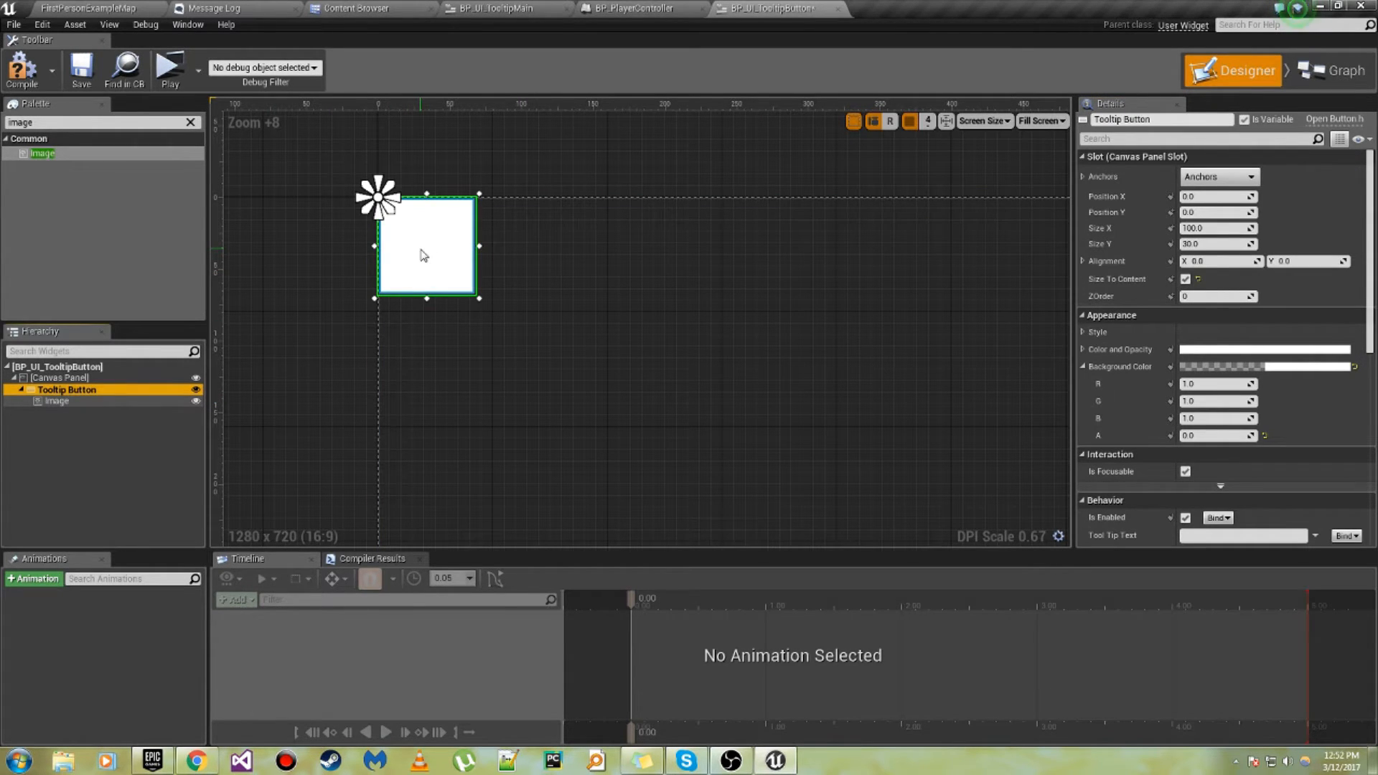
click(59, 377)
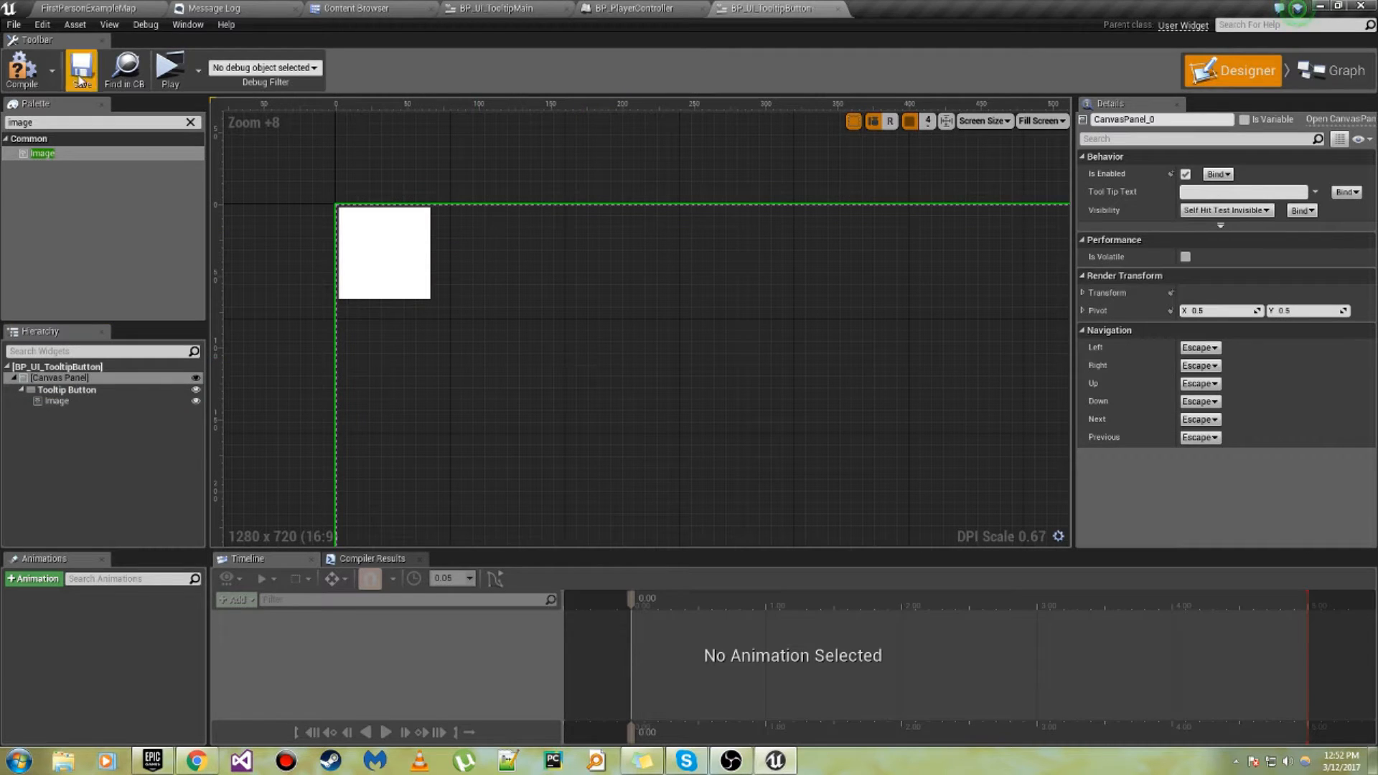
click(66, 389)
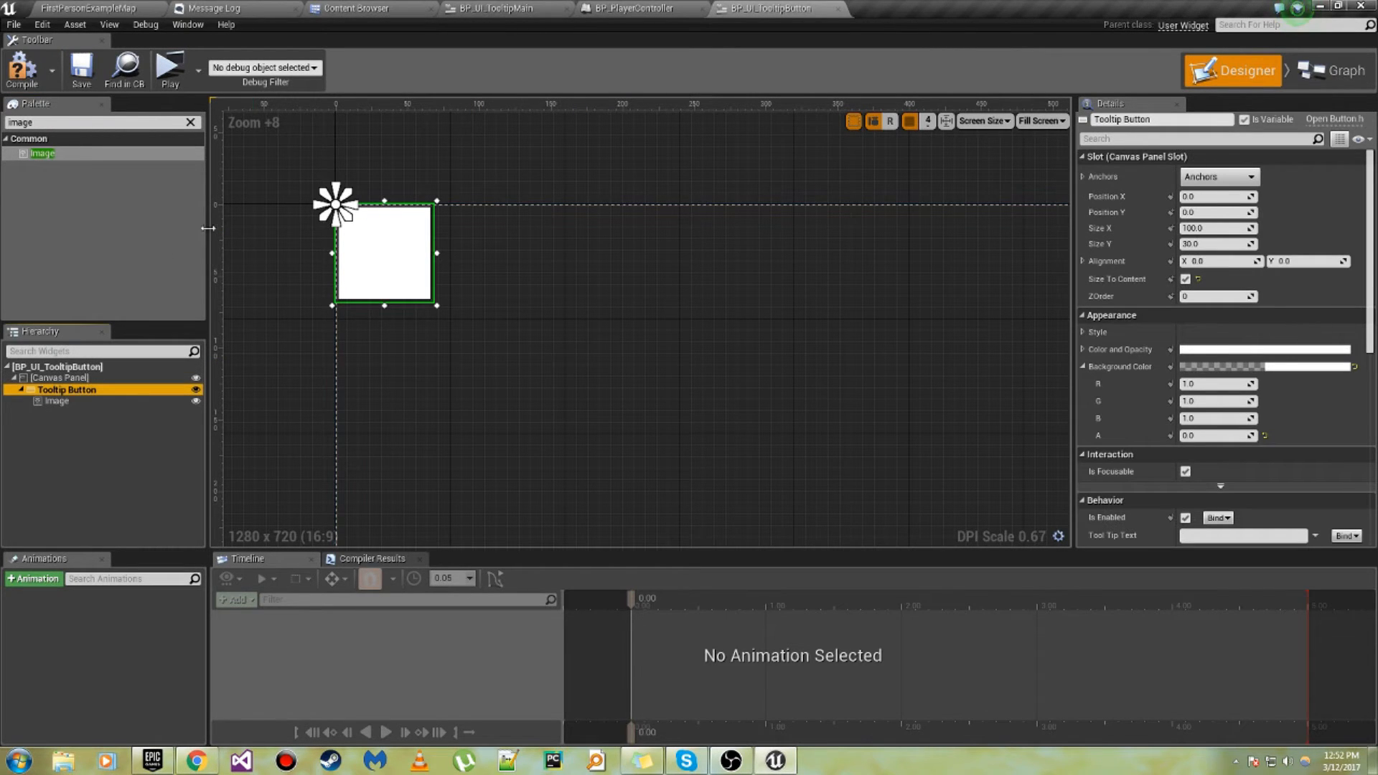
click(1340, 70)
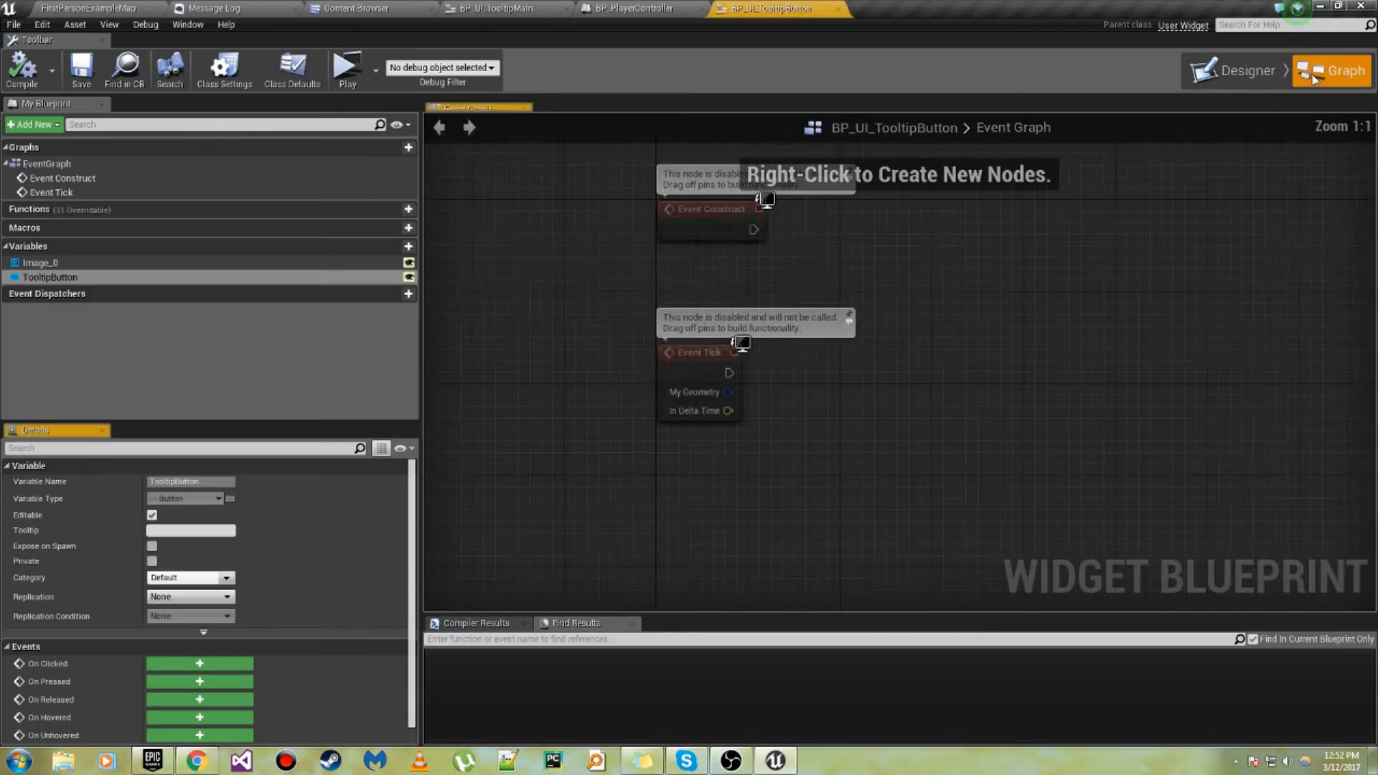
Step: Add a Text-type variable named Color to the button widget and compile
click(1245, 70)
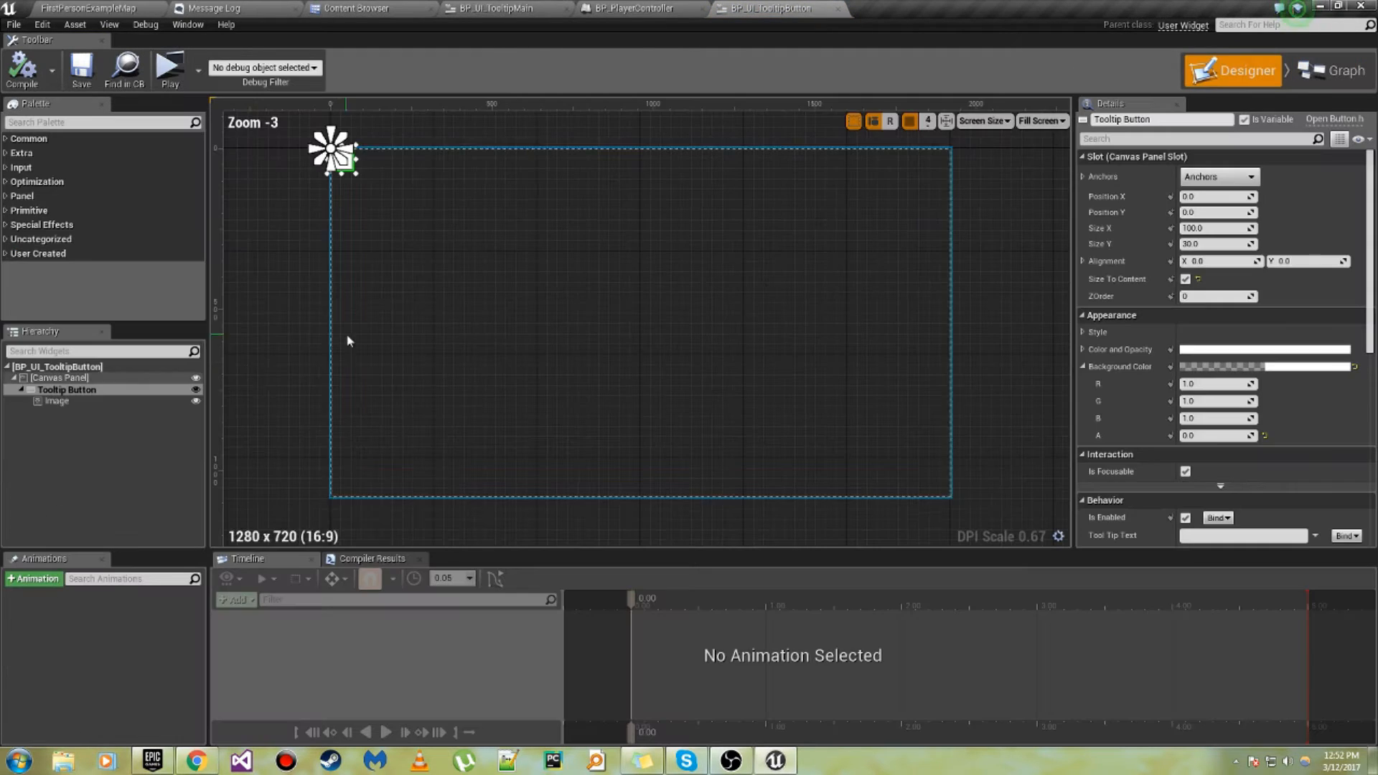
click(56, 400)
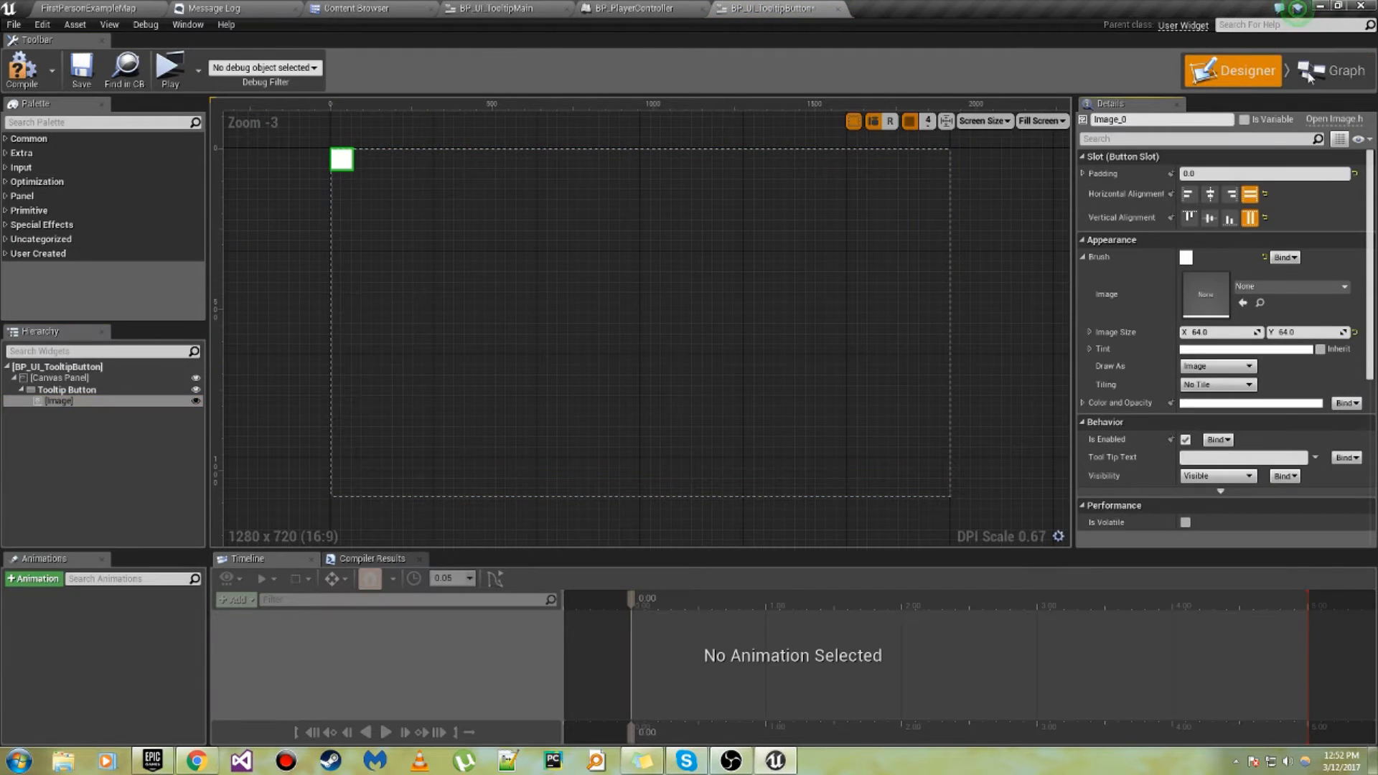
click(1332, 71)
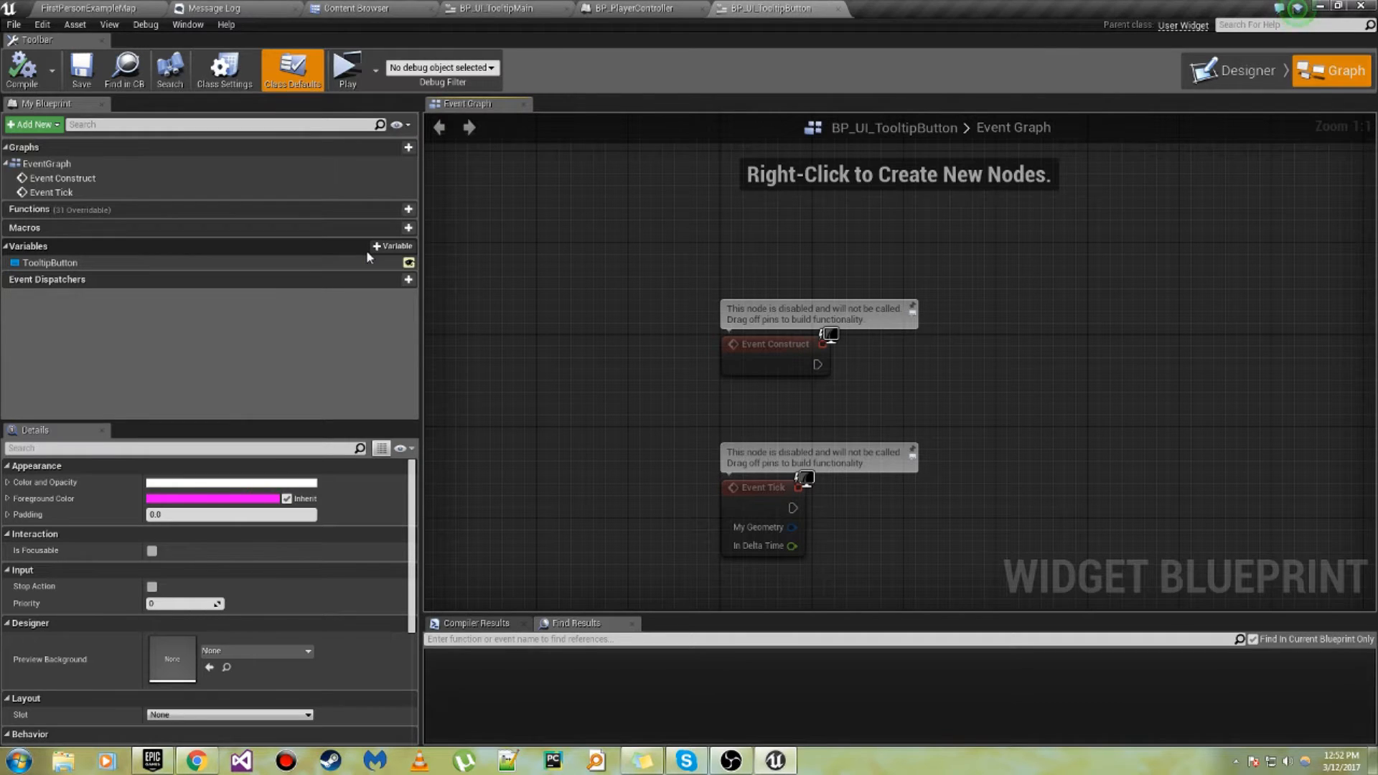
mouse_move(395, 247)
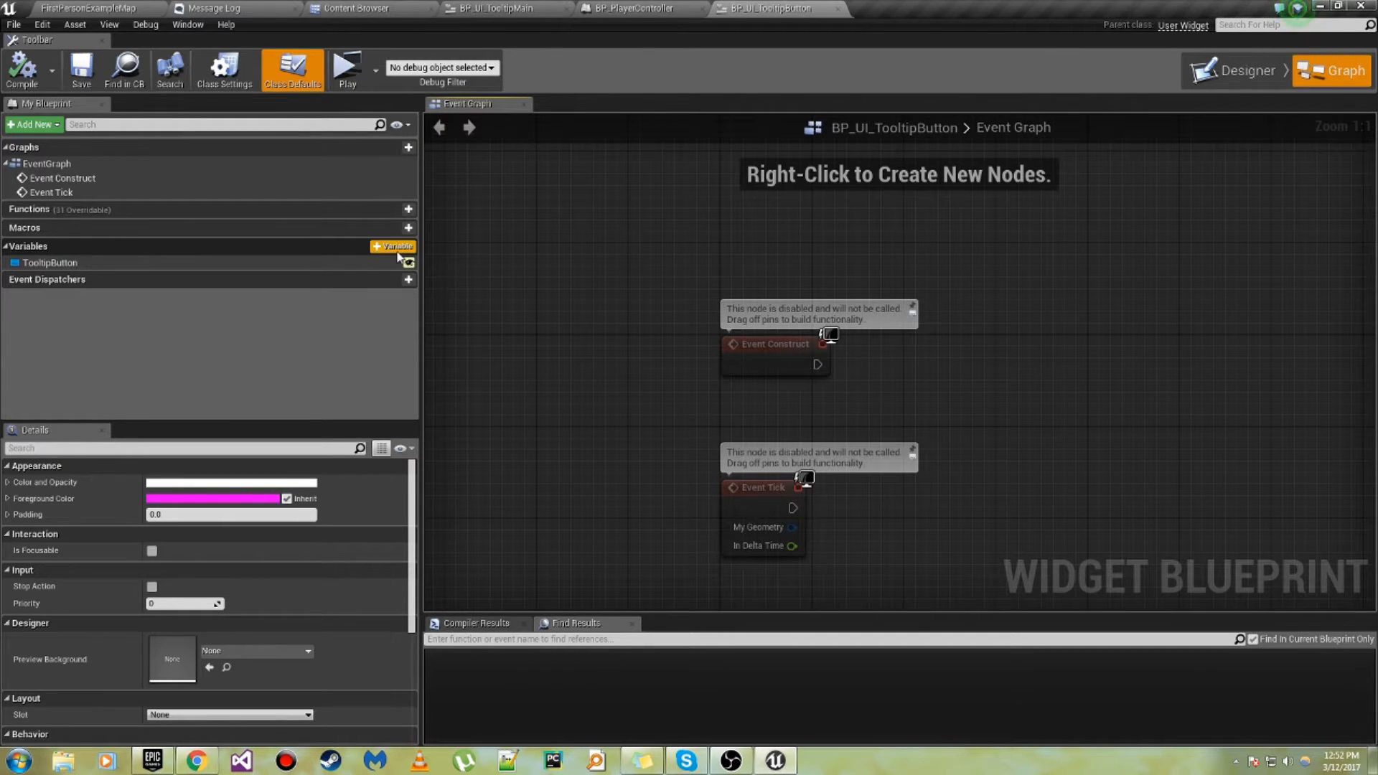
click(393, 247)
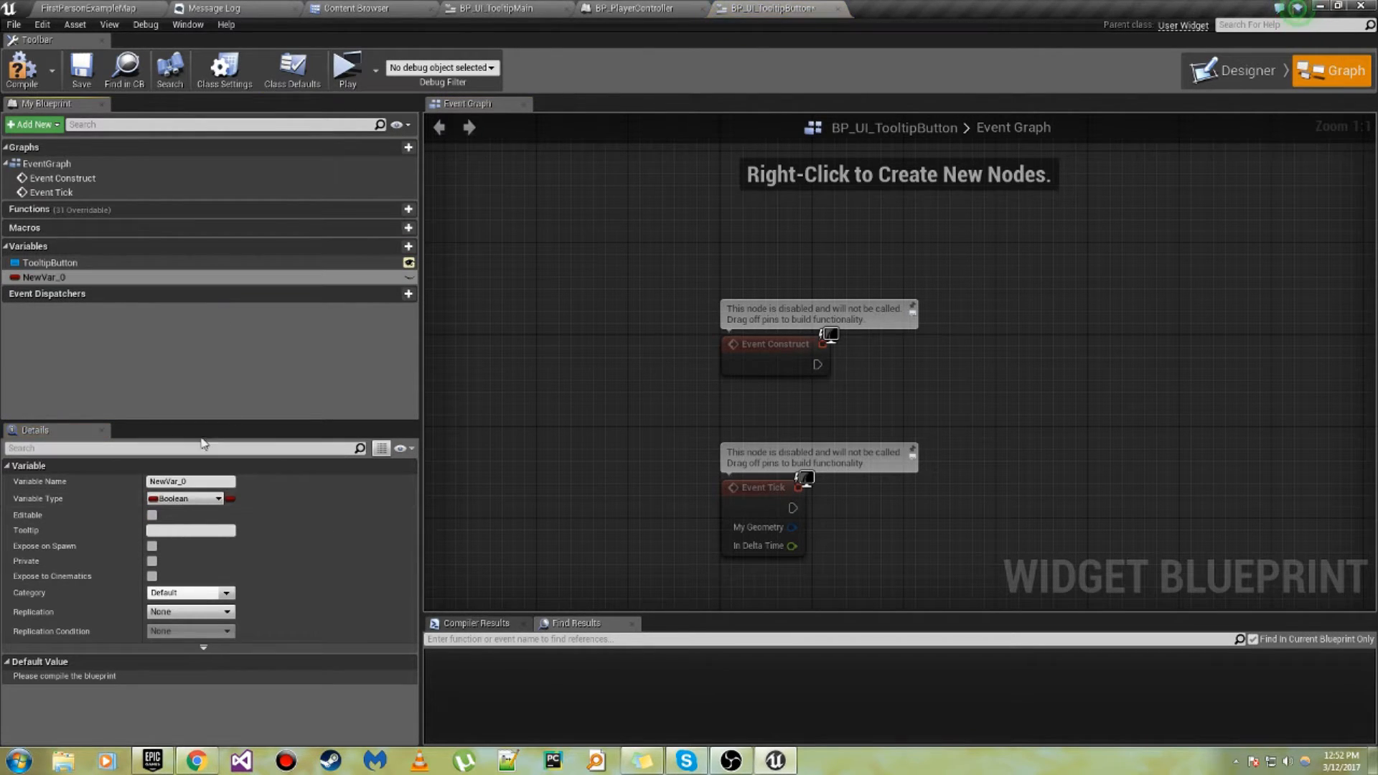
click(184, 498)
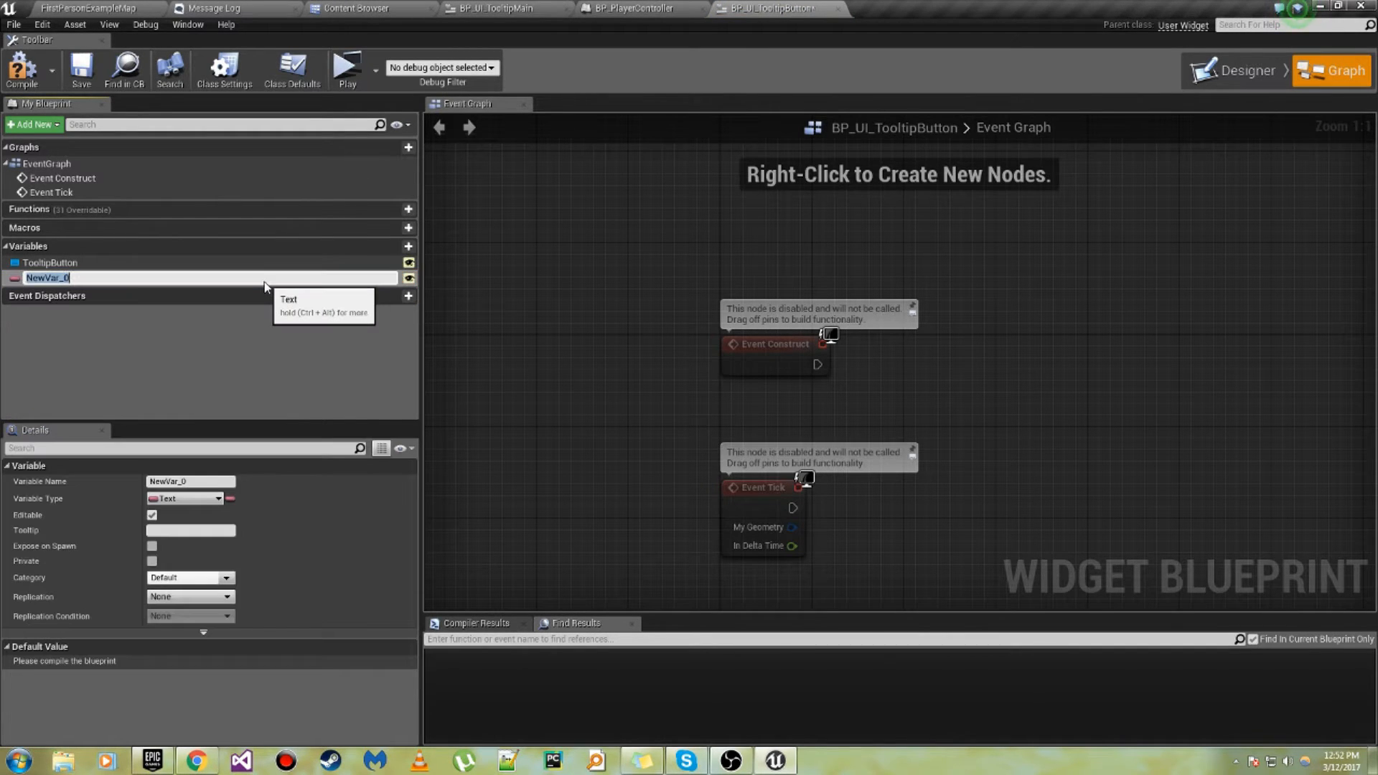
text(Color)
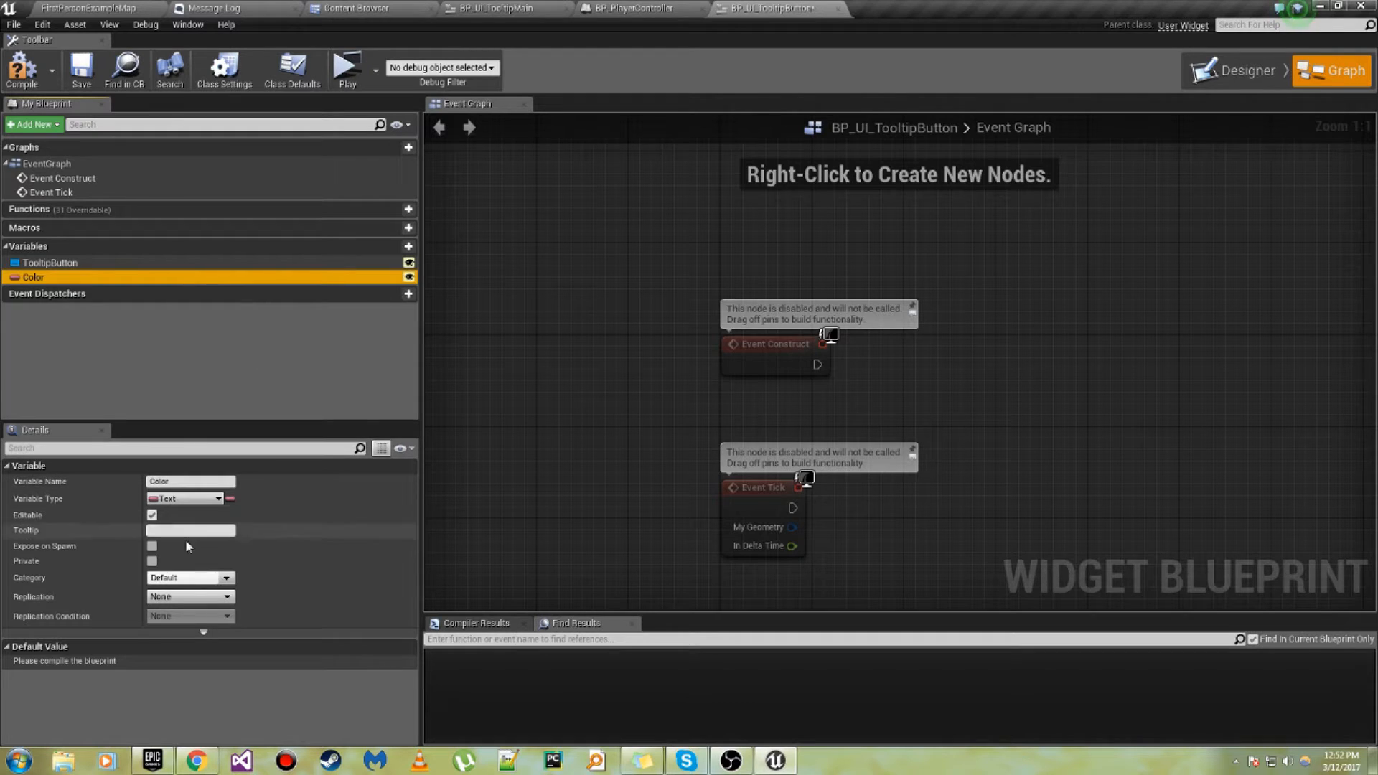
click(21, 70)
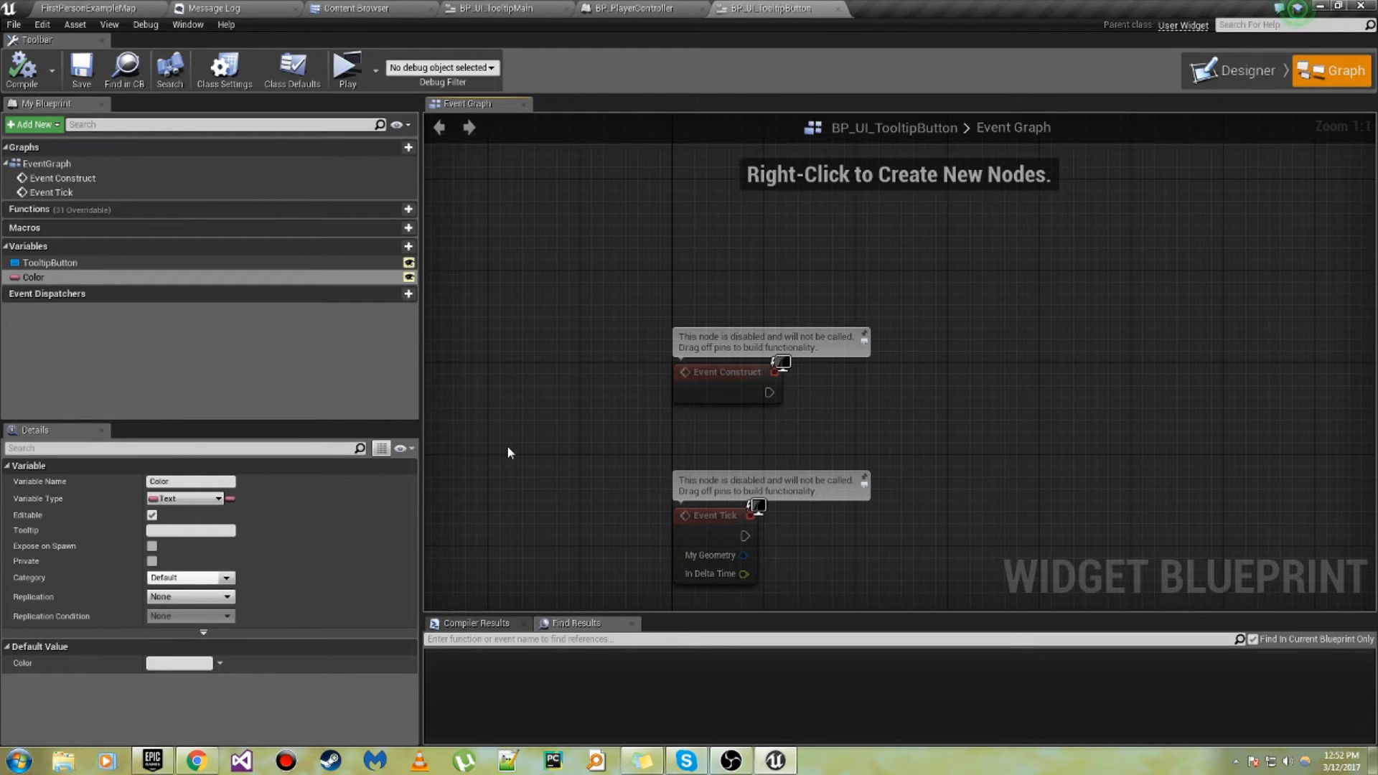
mouse_move(677, 195)
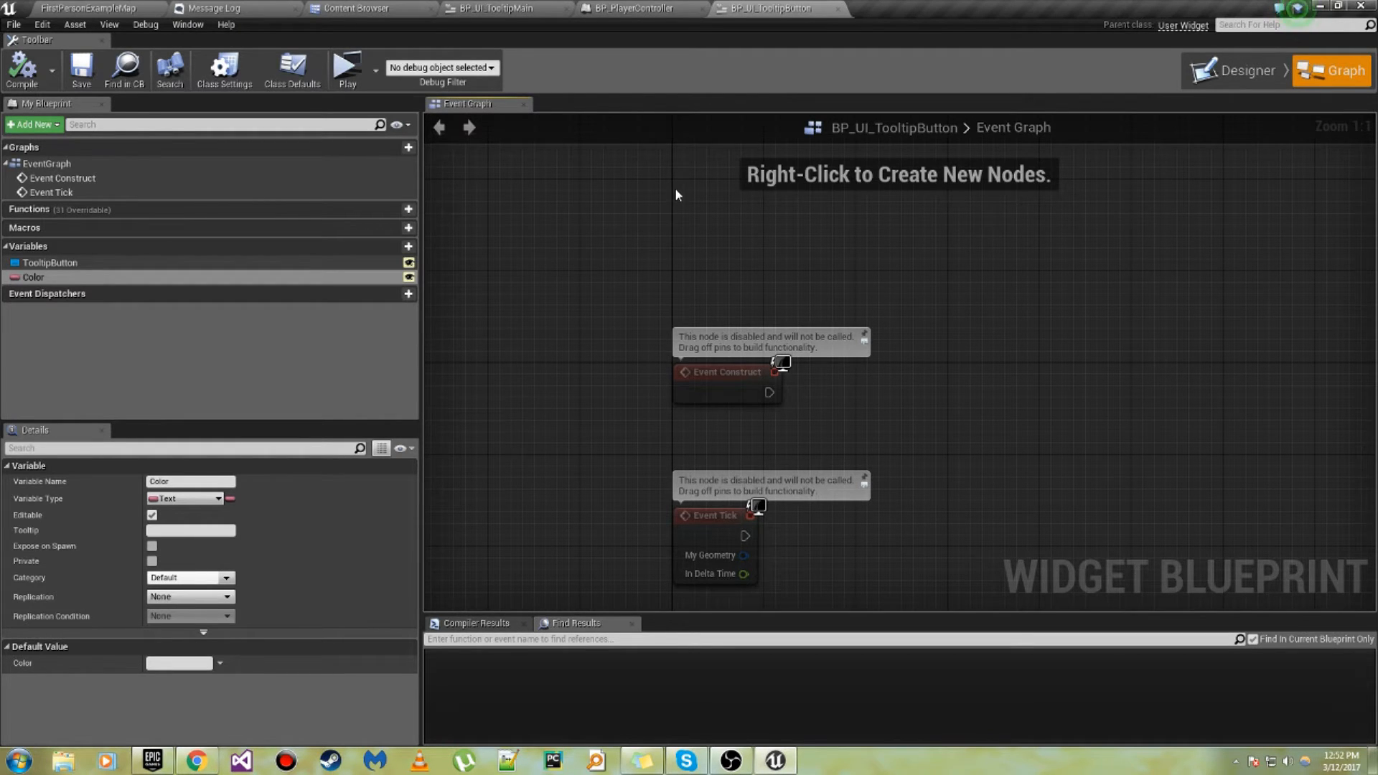
mouse_move(635, 277)
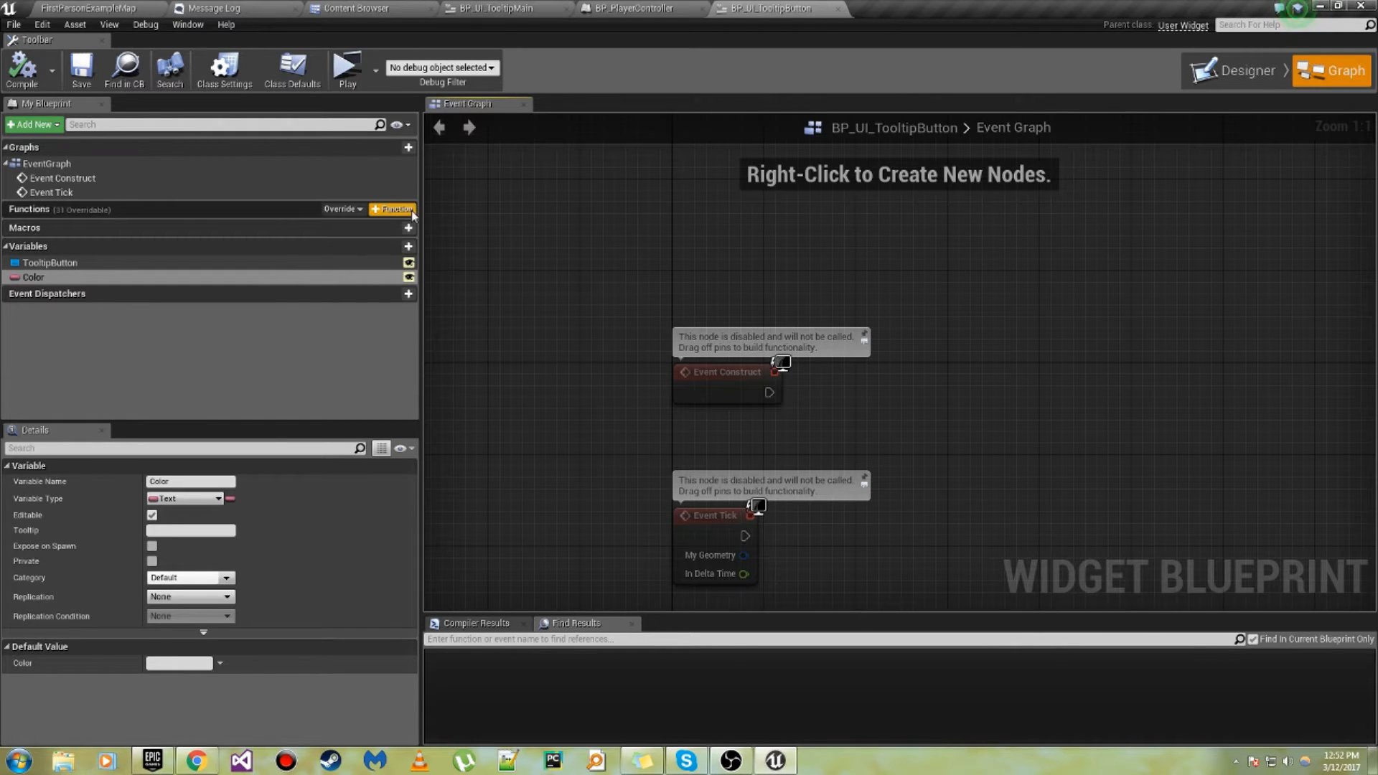
Step: Add a Set Button Color function calling Set Color and Opacity on Tooltip Button
click(394, 209)
text(set colo)
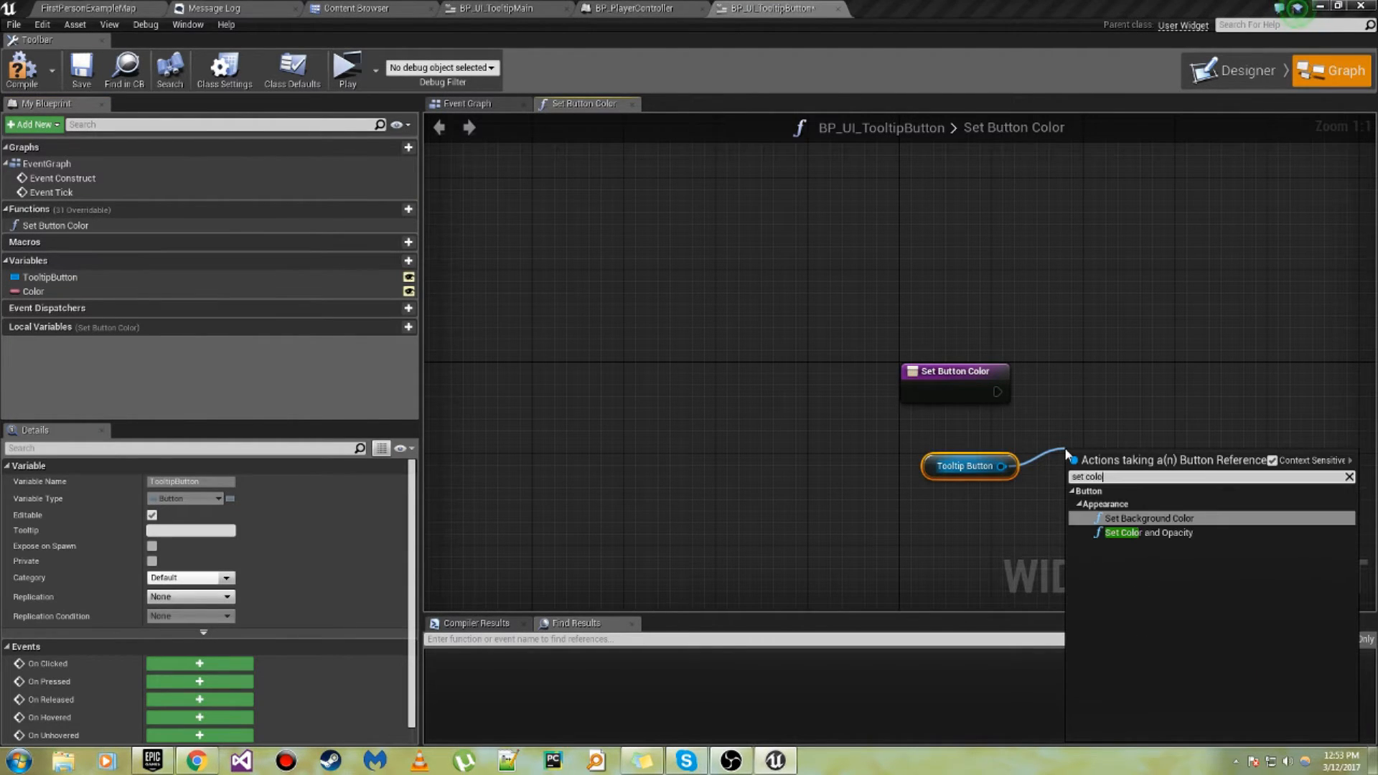
click(1123, 532)
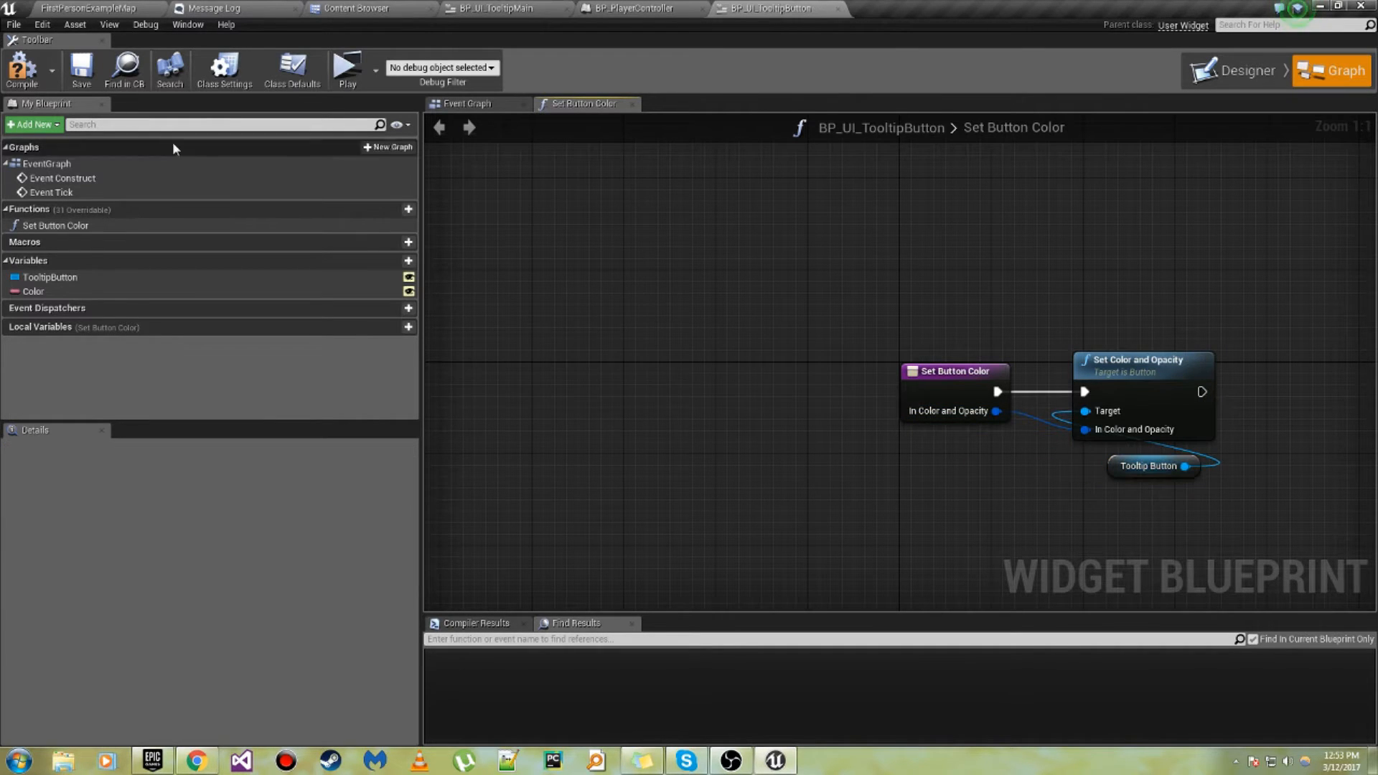
click(493, 8)
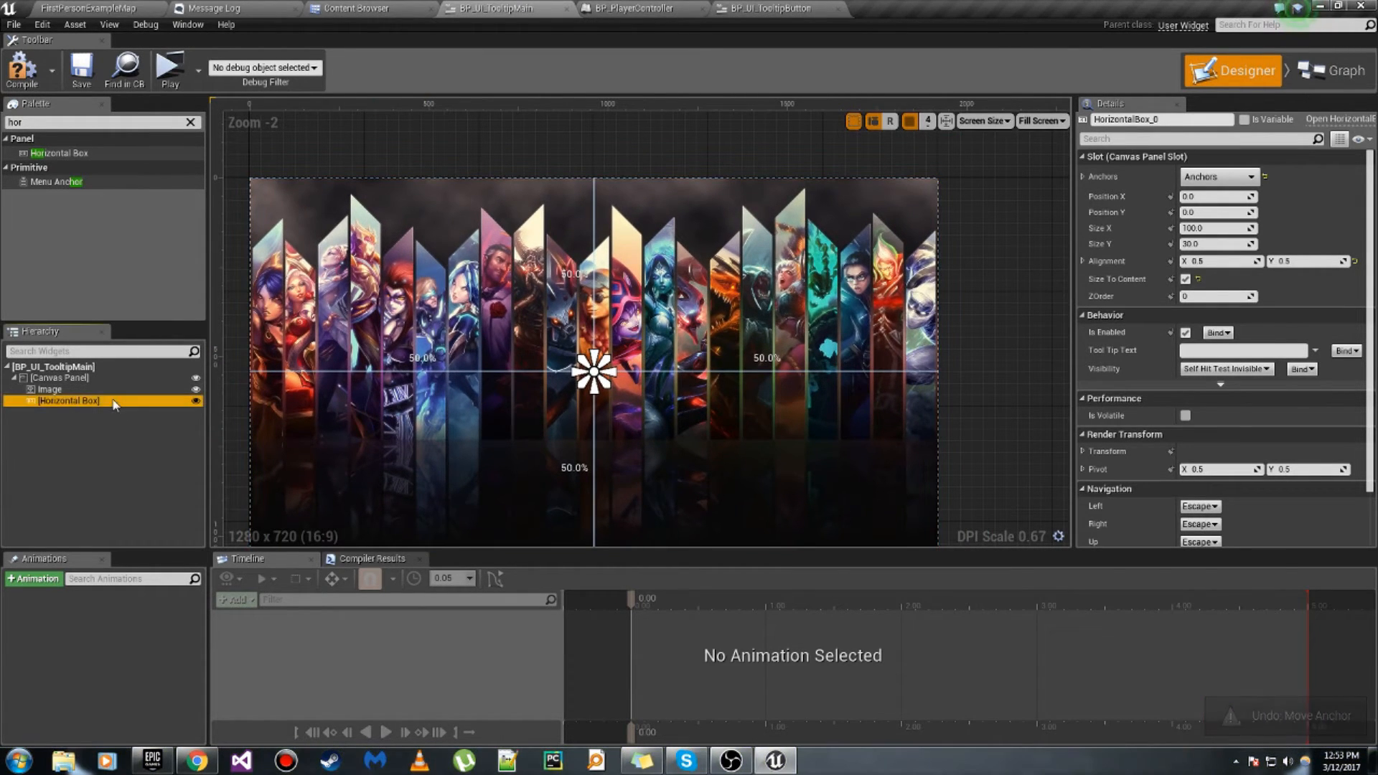
Step: Rename the horizontal box to Button Container and add an Add Children function
text(Button Container)
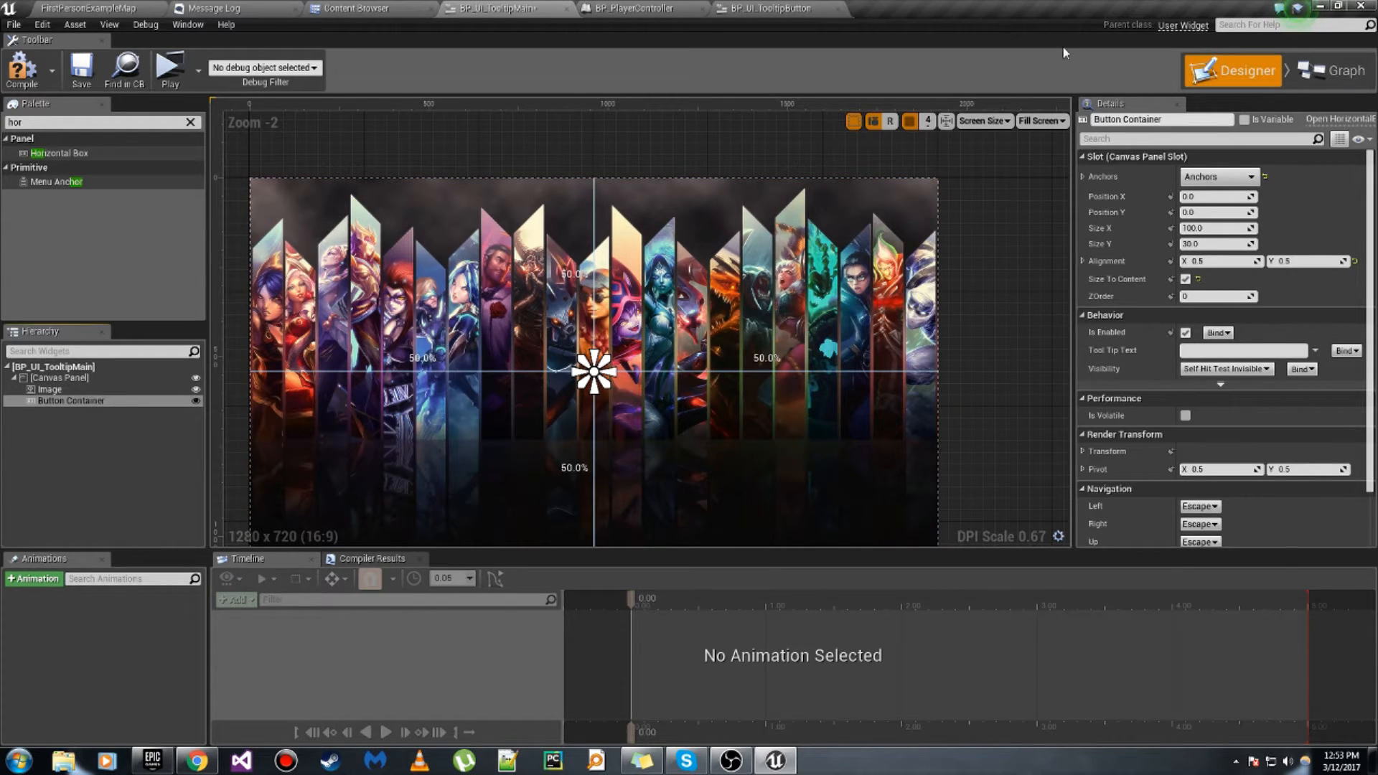
mouse_move(1335, 70)
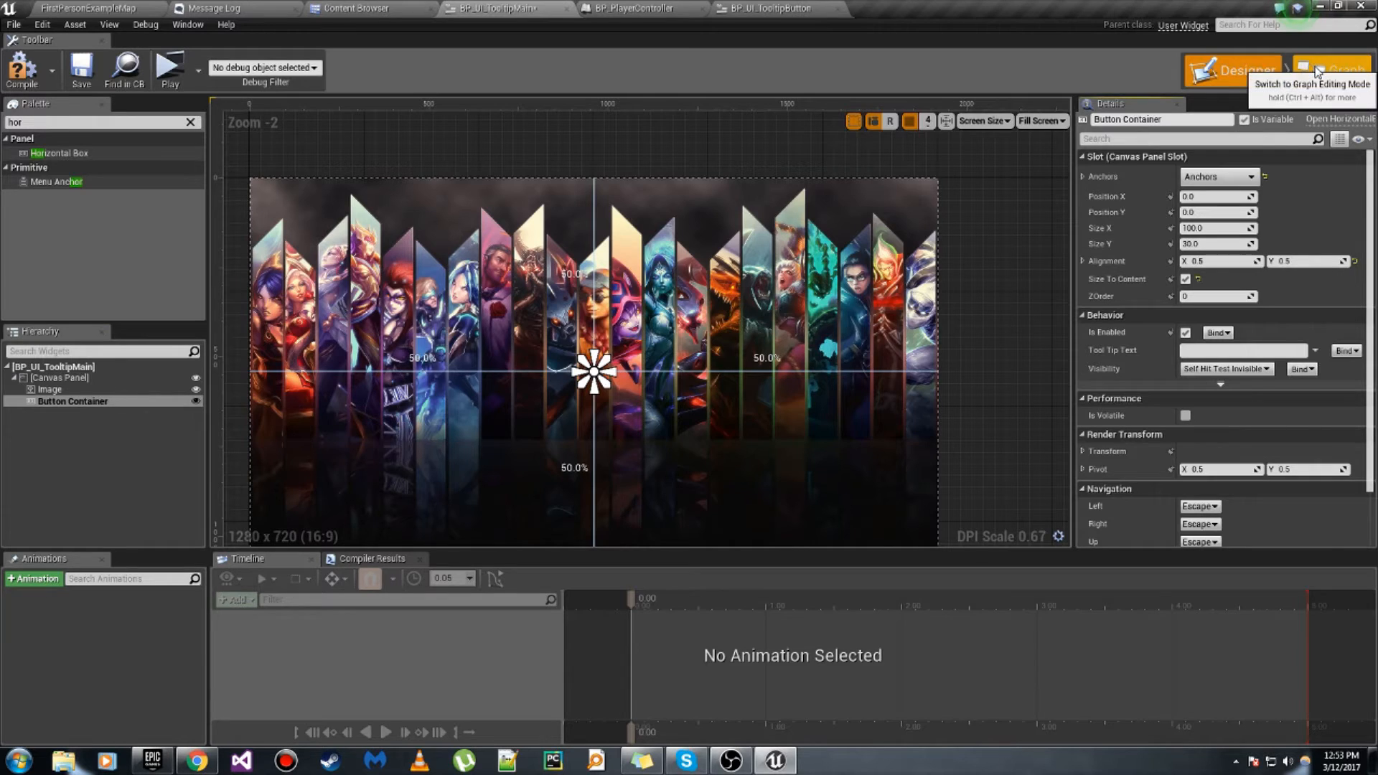
click(1331, 70)
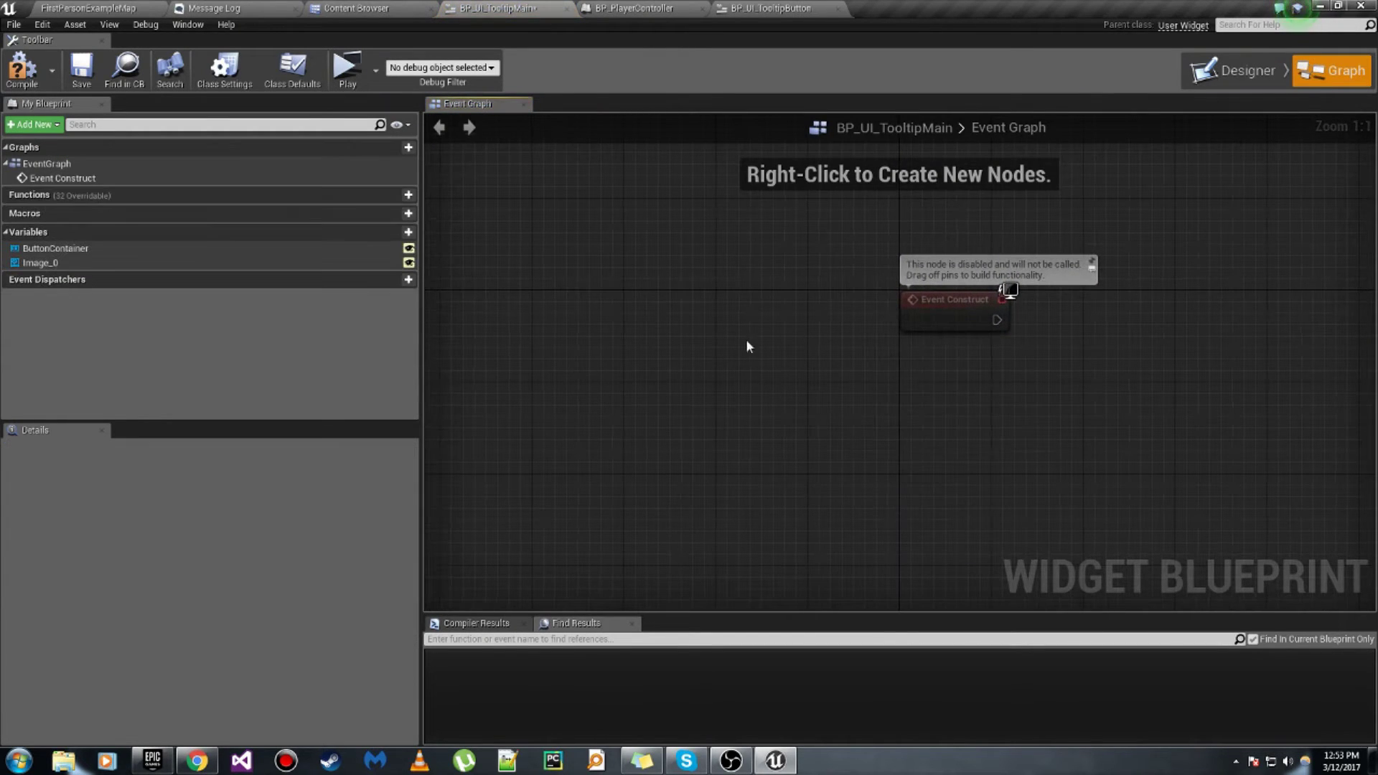
click(392, 194)
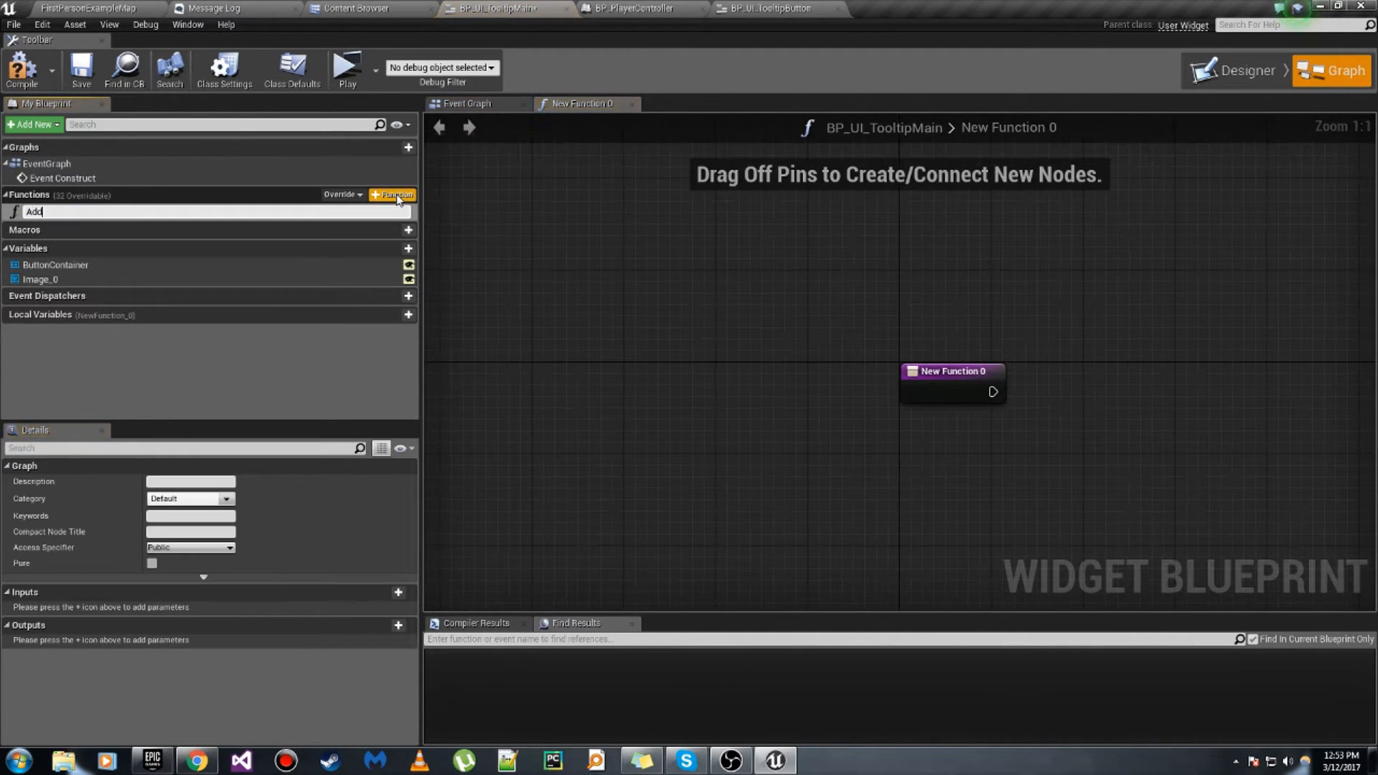
text(Add Children)
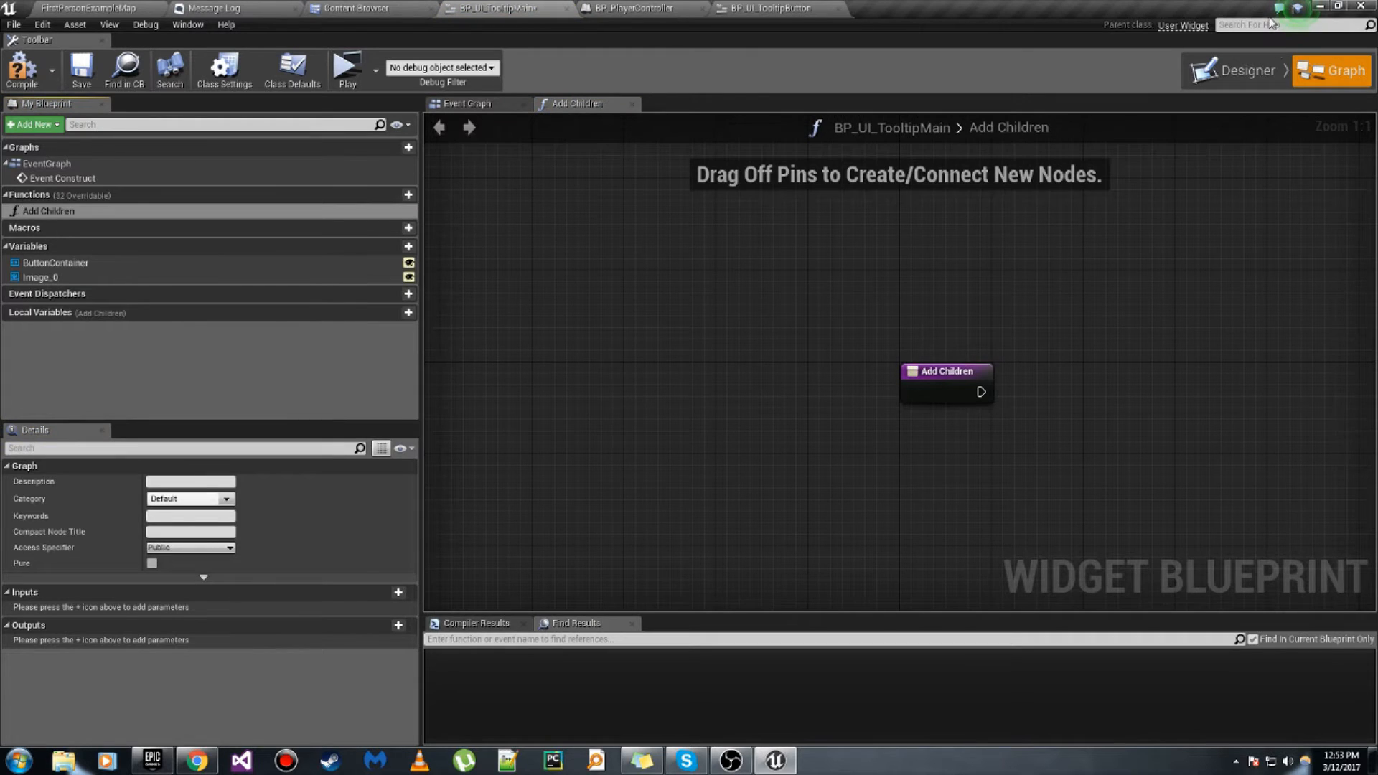
Step: Rename the image to Background and untick Is Variable
click(1245, 70)
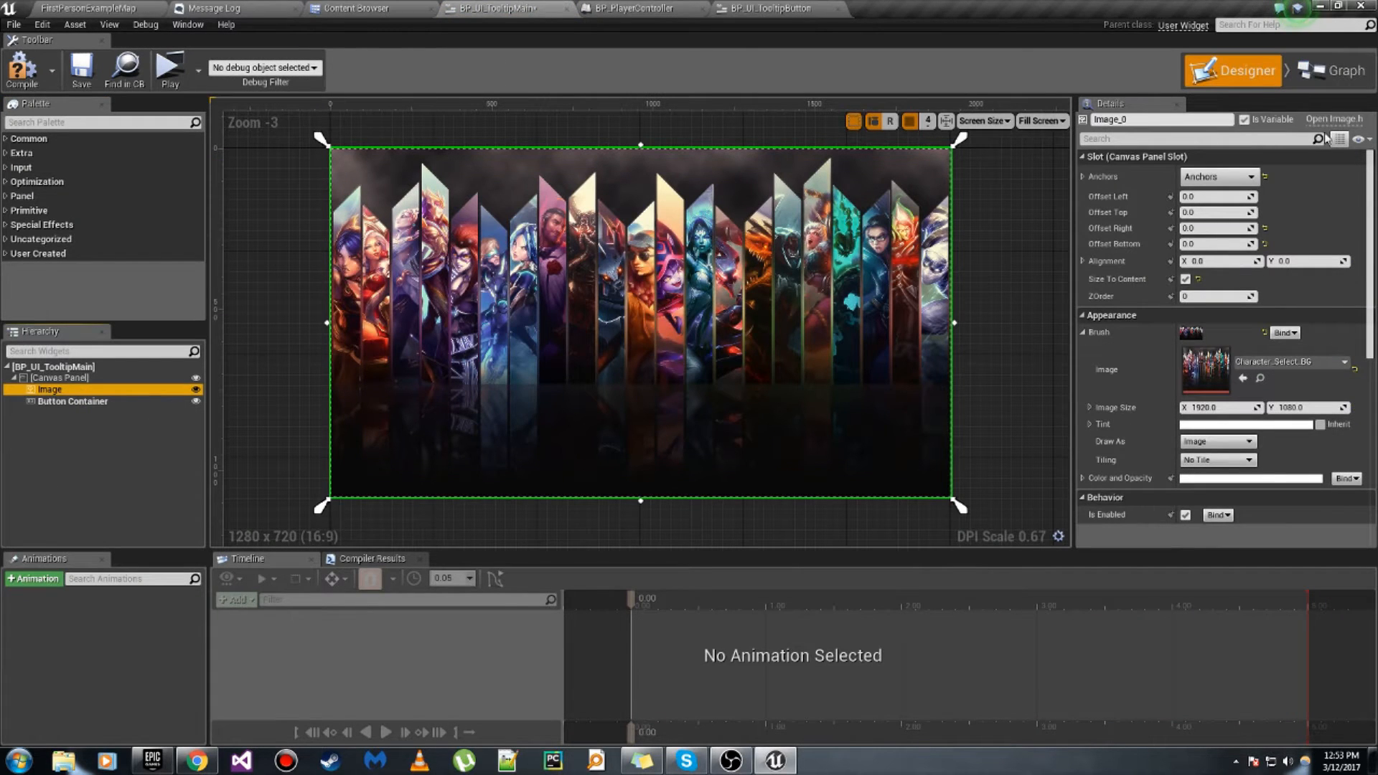
click(1246, 118)
text(Background)
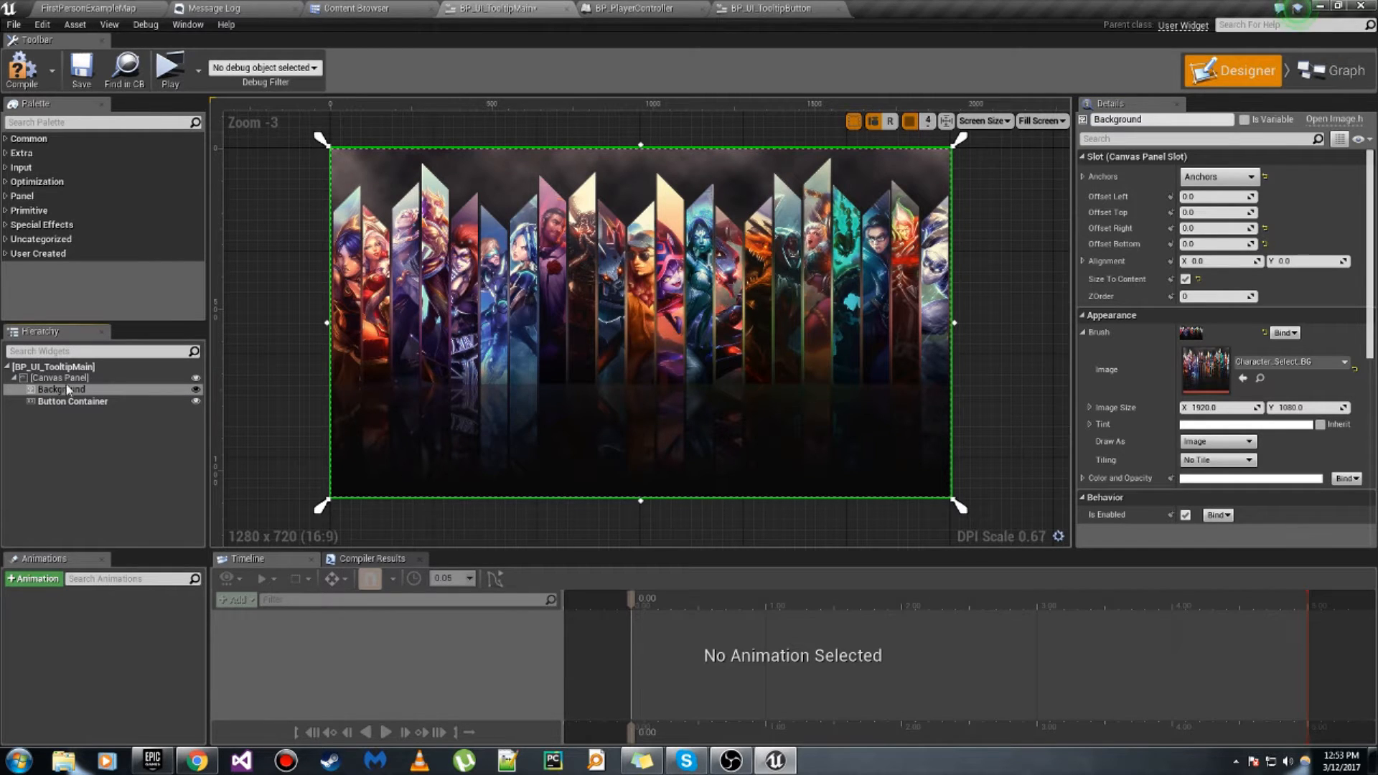
click(1337, 71)
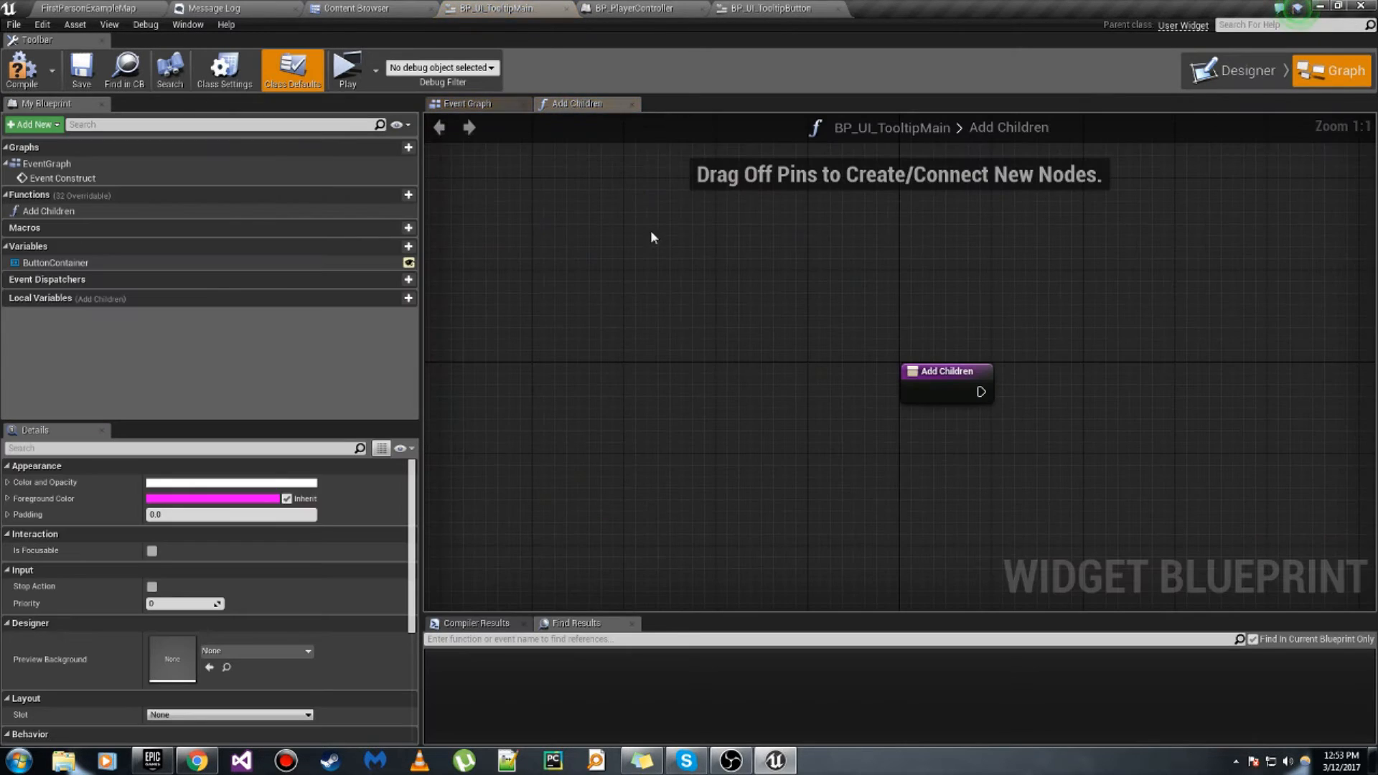
mouse_move(430, 259)
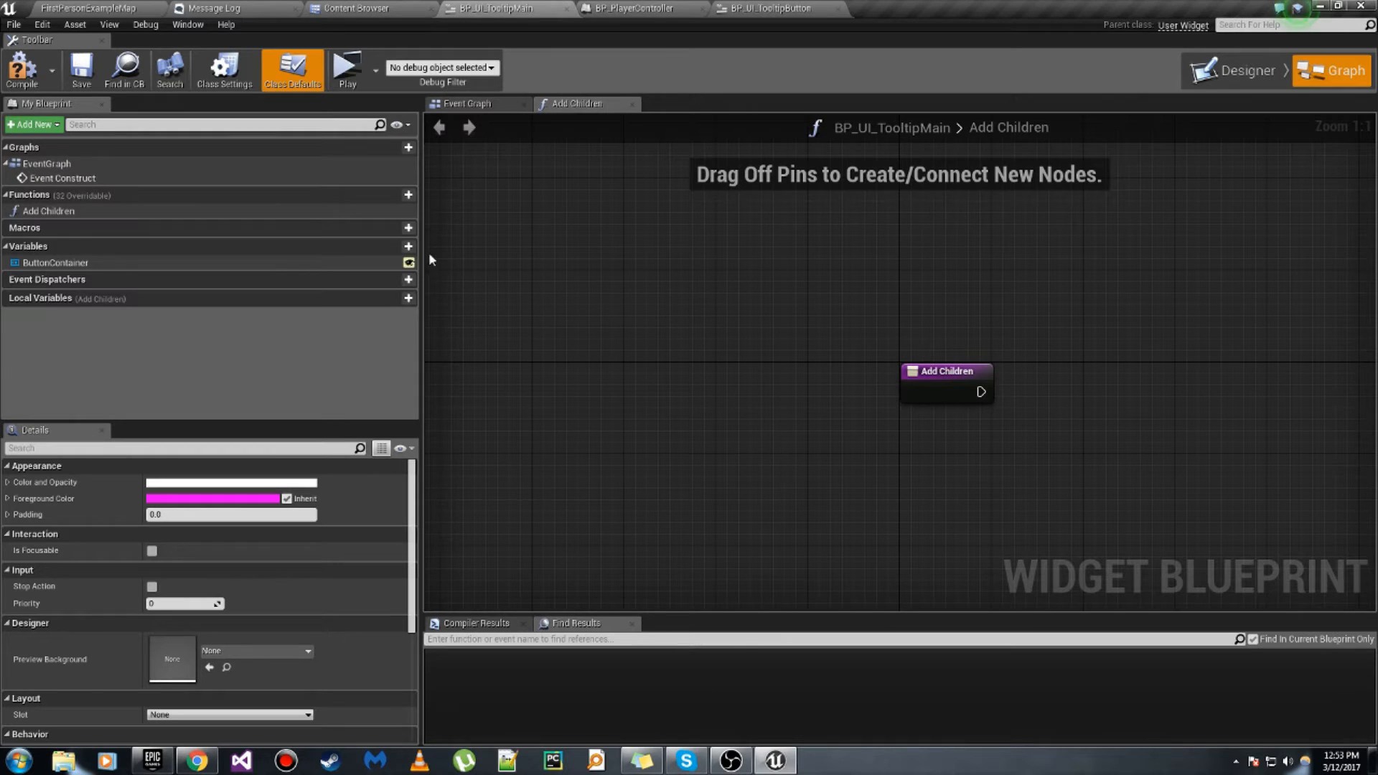
Step: Add a Colors Linear Color array with eight defaults: red, green, blue, yellow, magenta, cyan
click(407, 246)
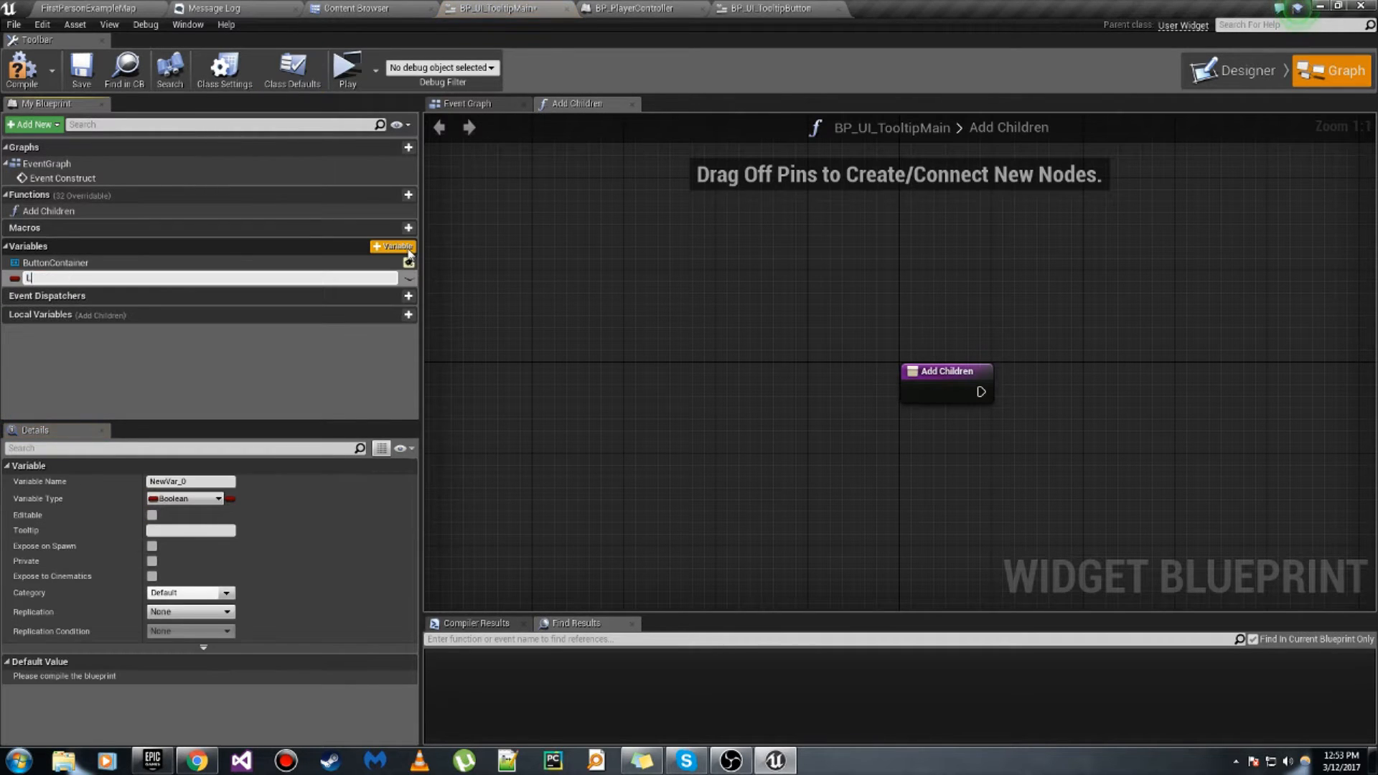
text(Colors)
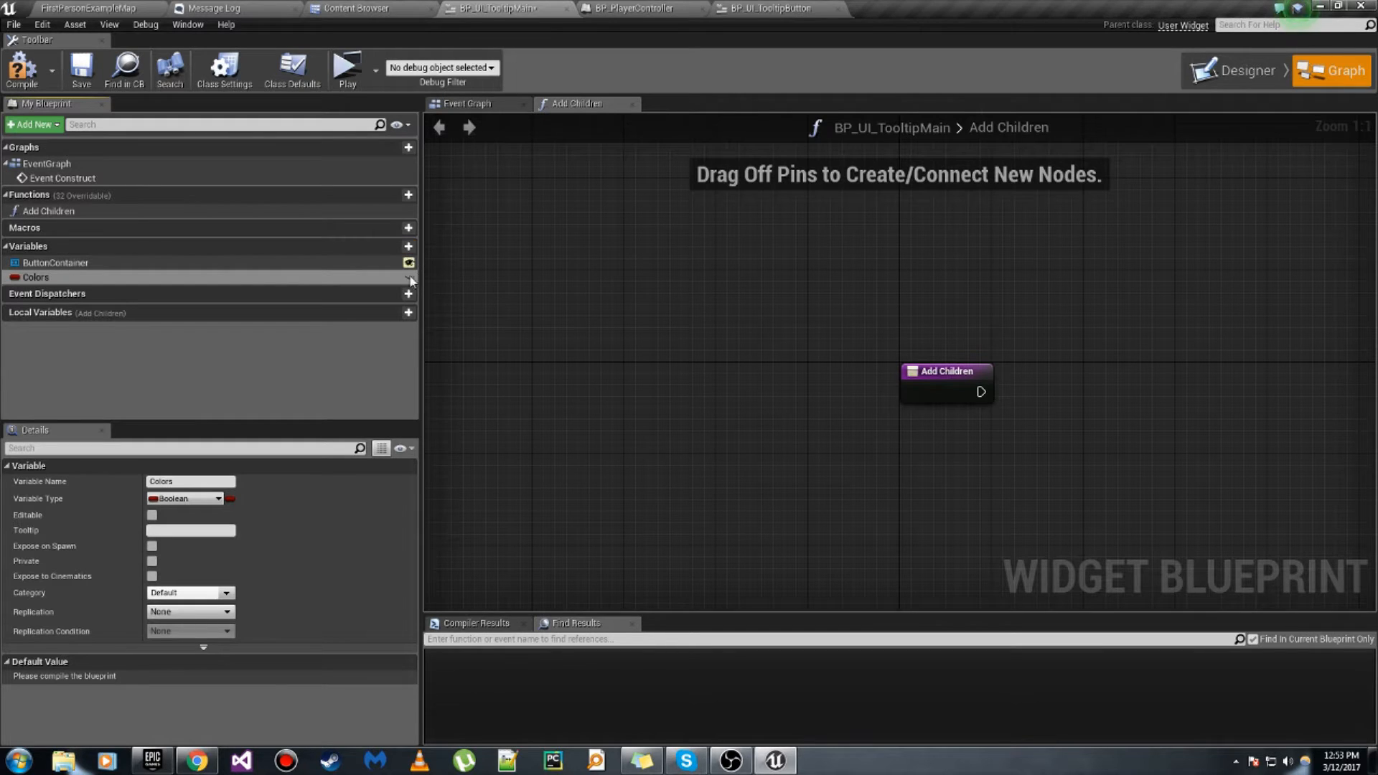
click(219, 498)
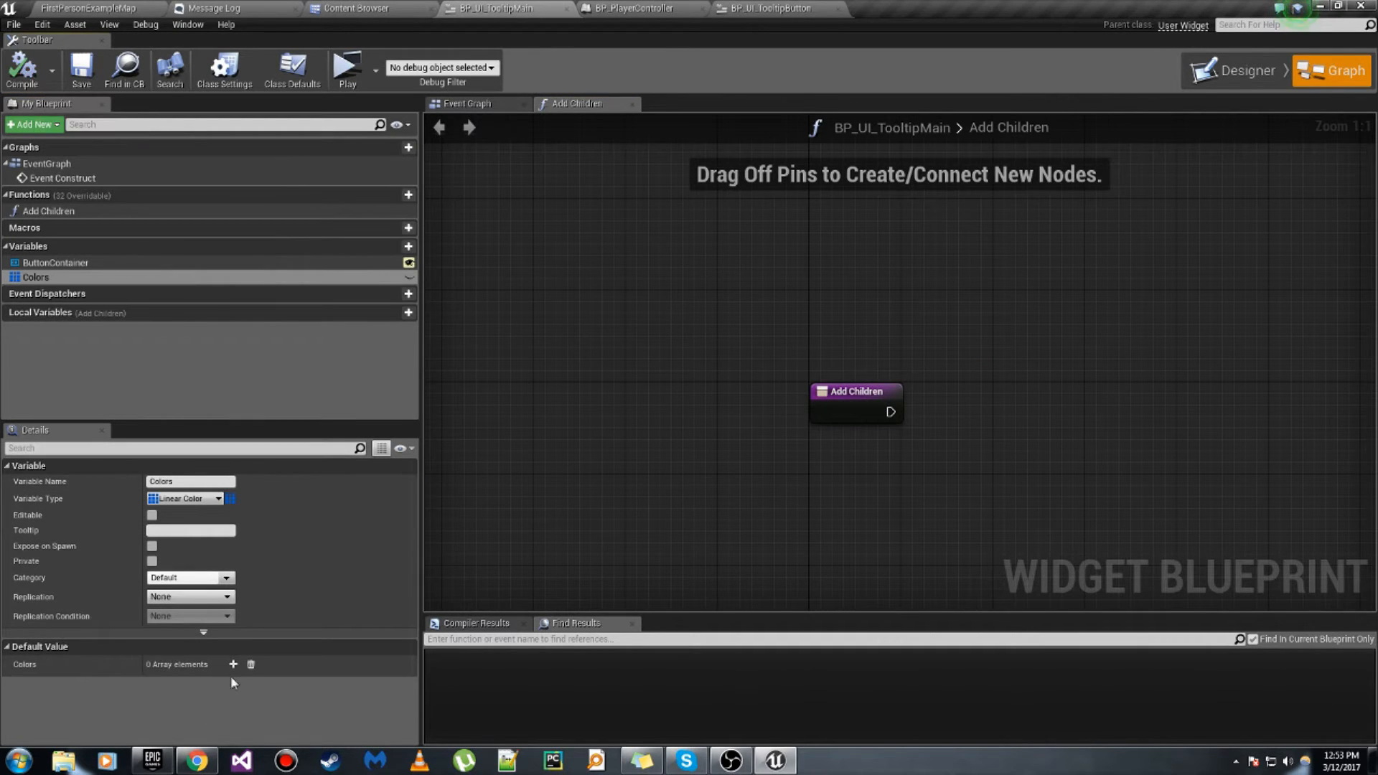
click(233, 664)
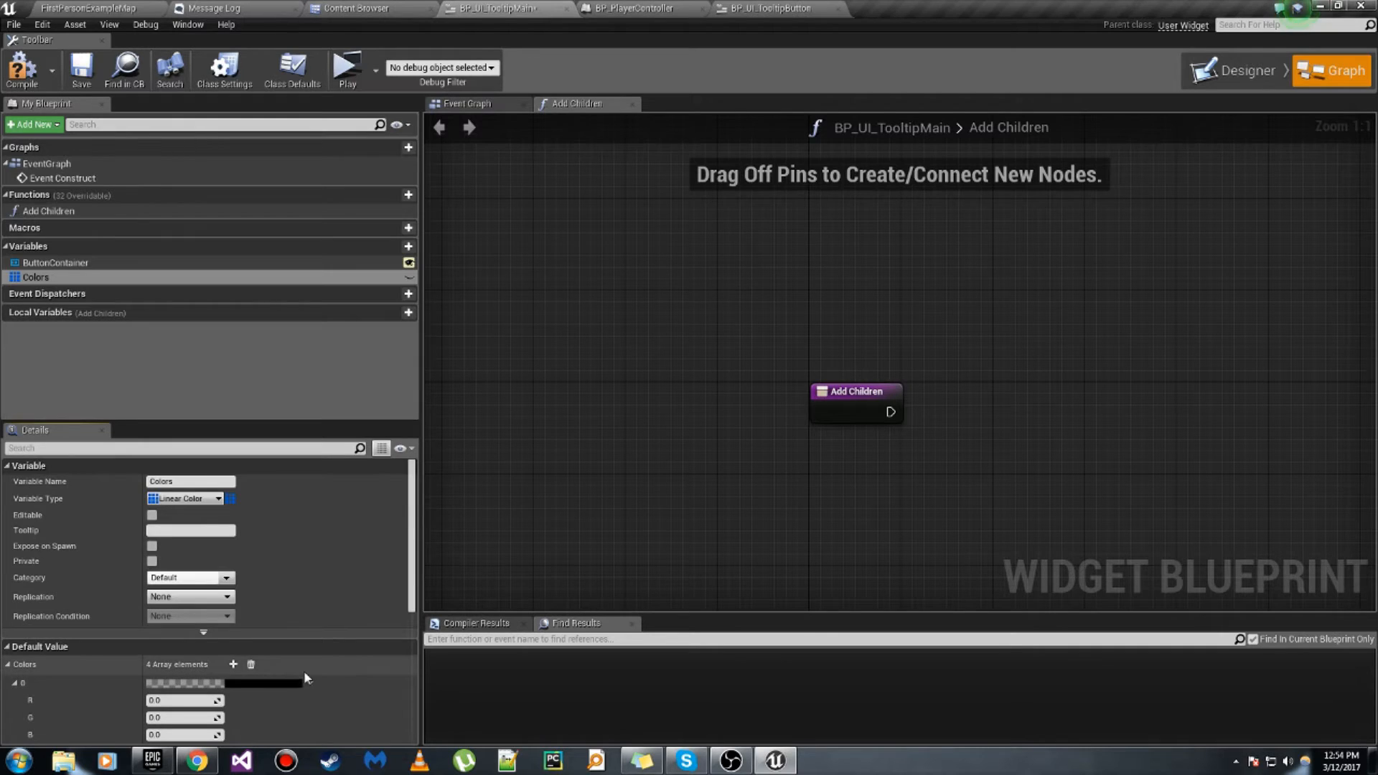
click(233, 665)
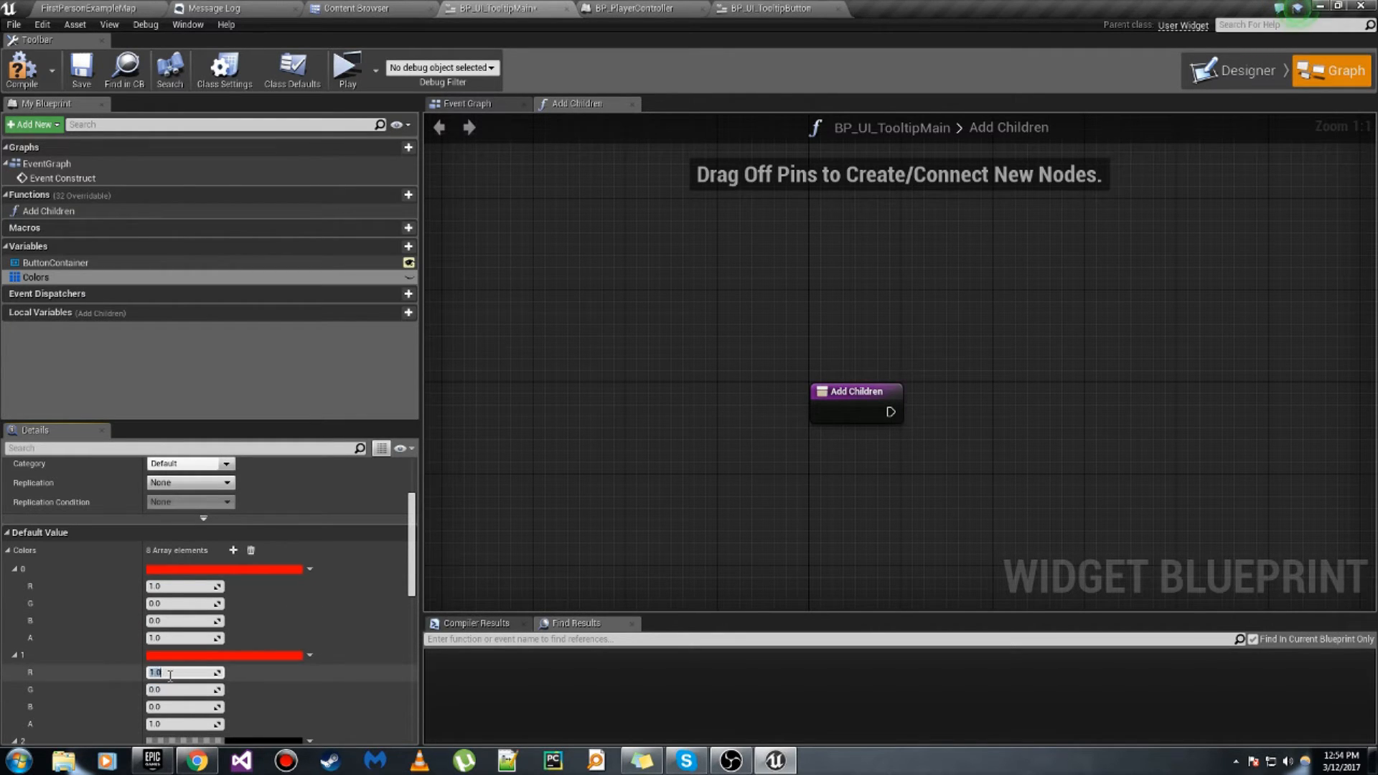
scroll(down, 3)
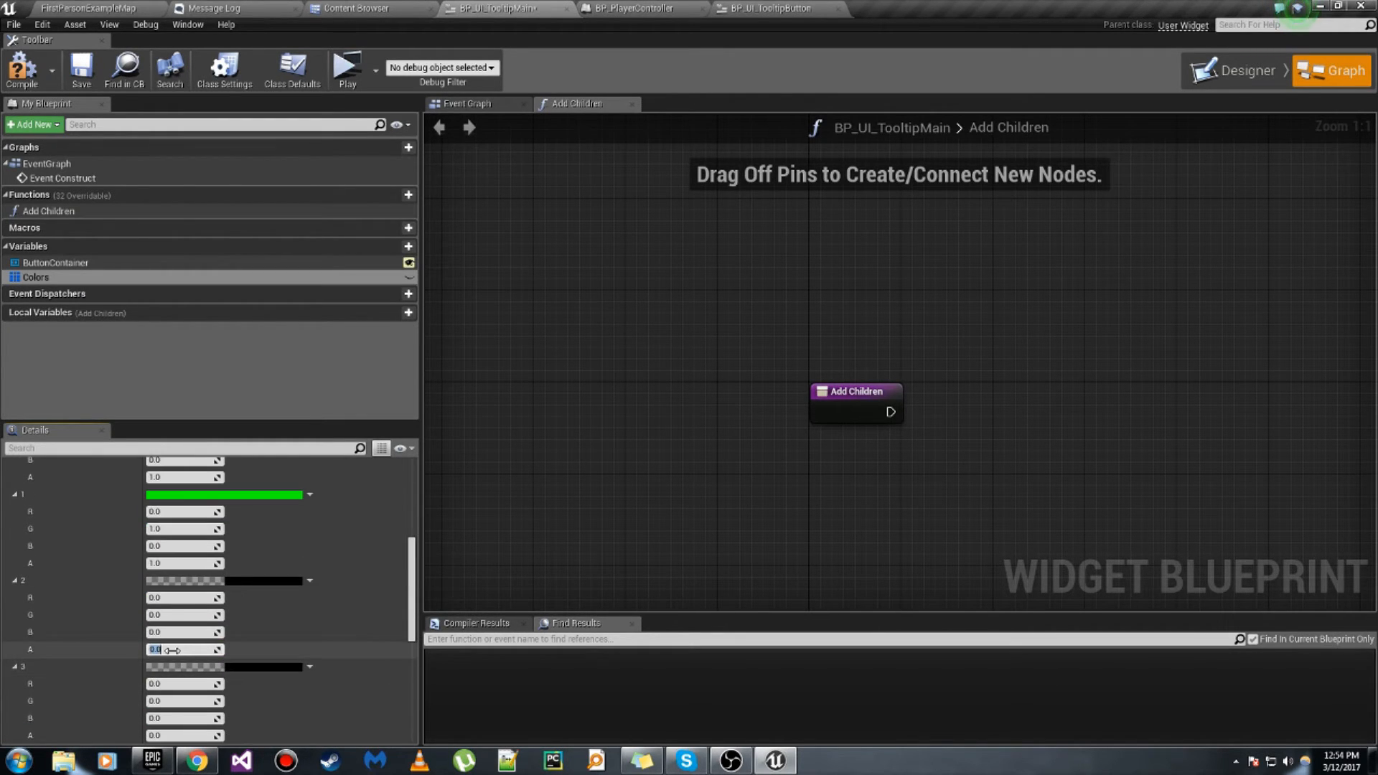
scroll(down, 3)
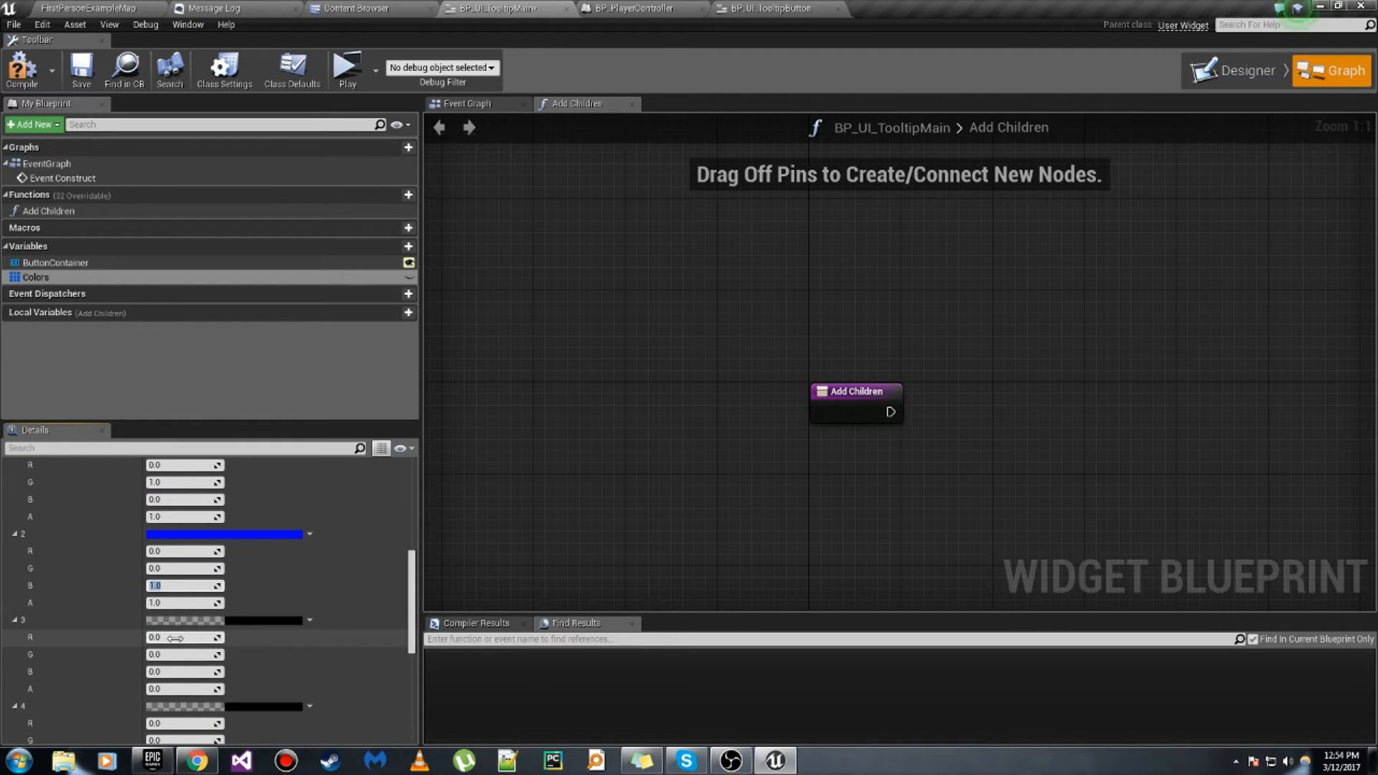
scroll(down, 3)
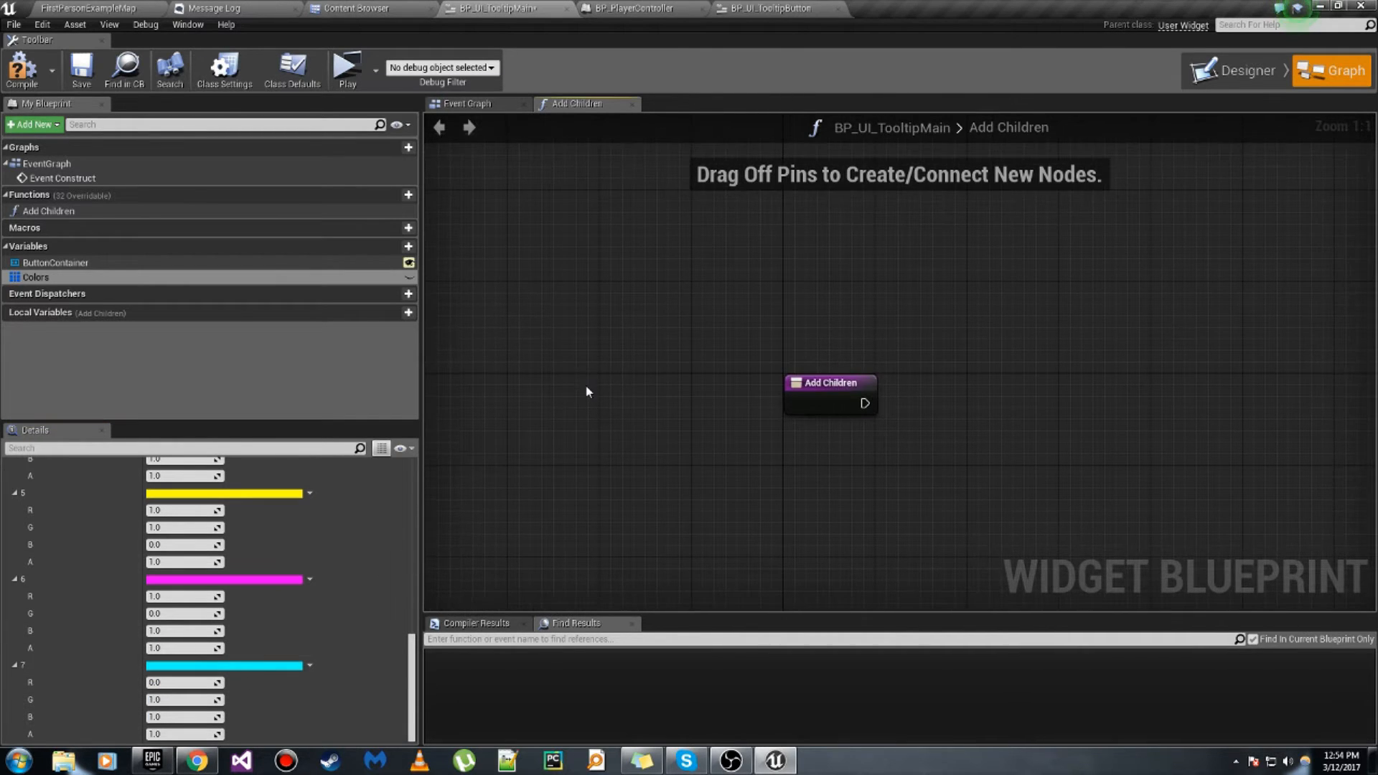
mouse_move(36, 277)
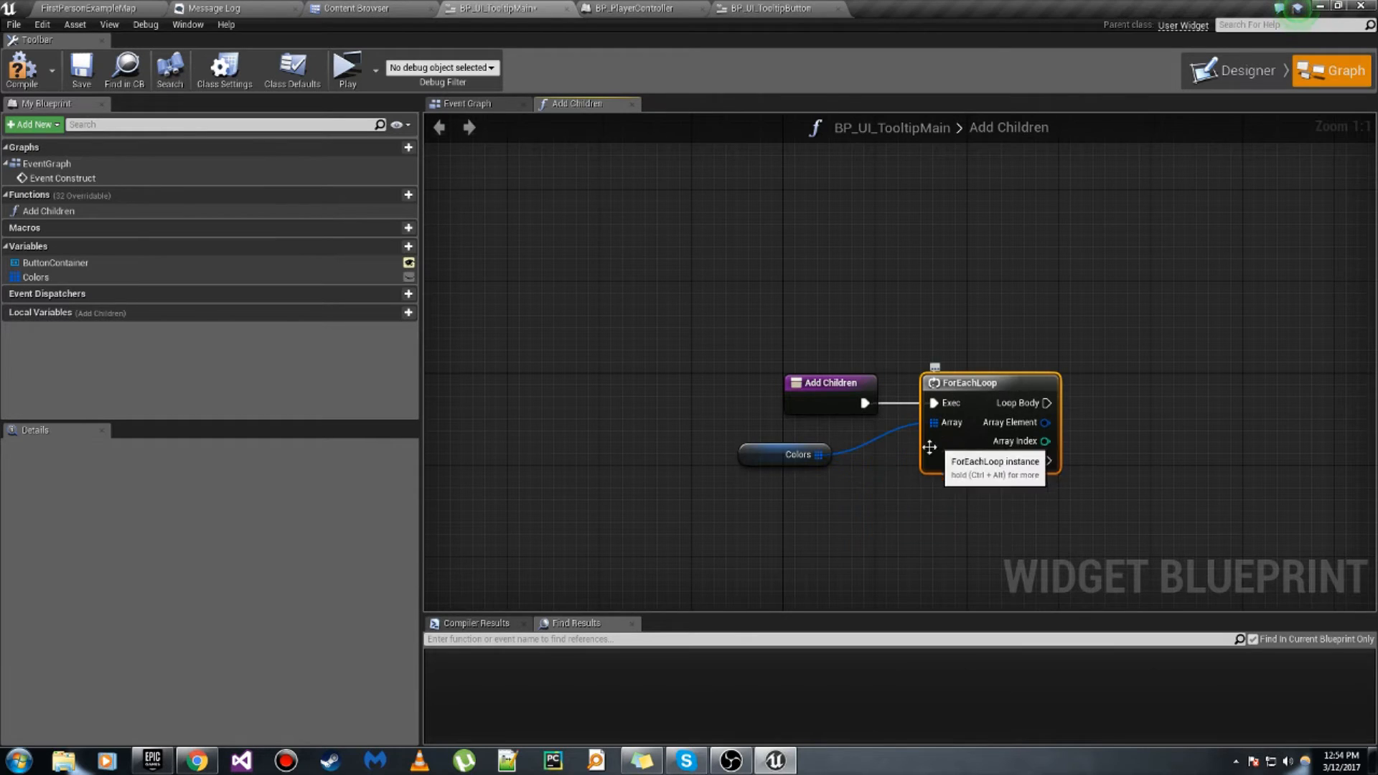
Step: Wire a ForEachLoop over Colors, setting Local_Color then Local_Index in the loop body
click(796, 454)
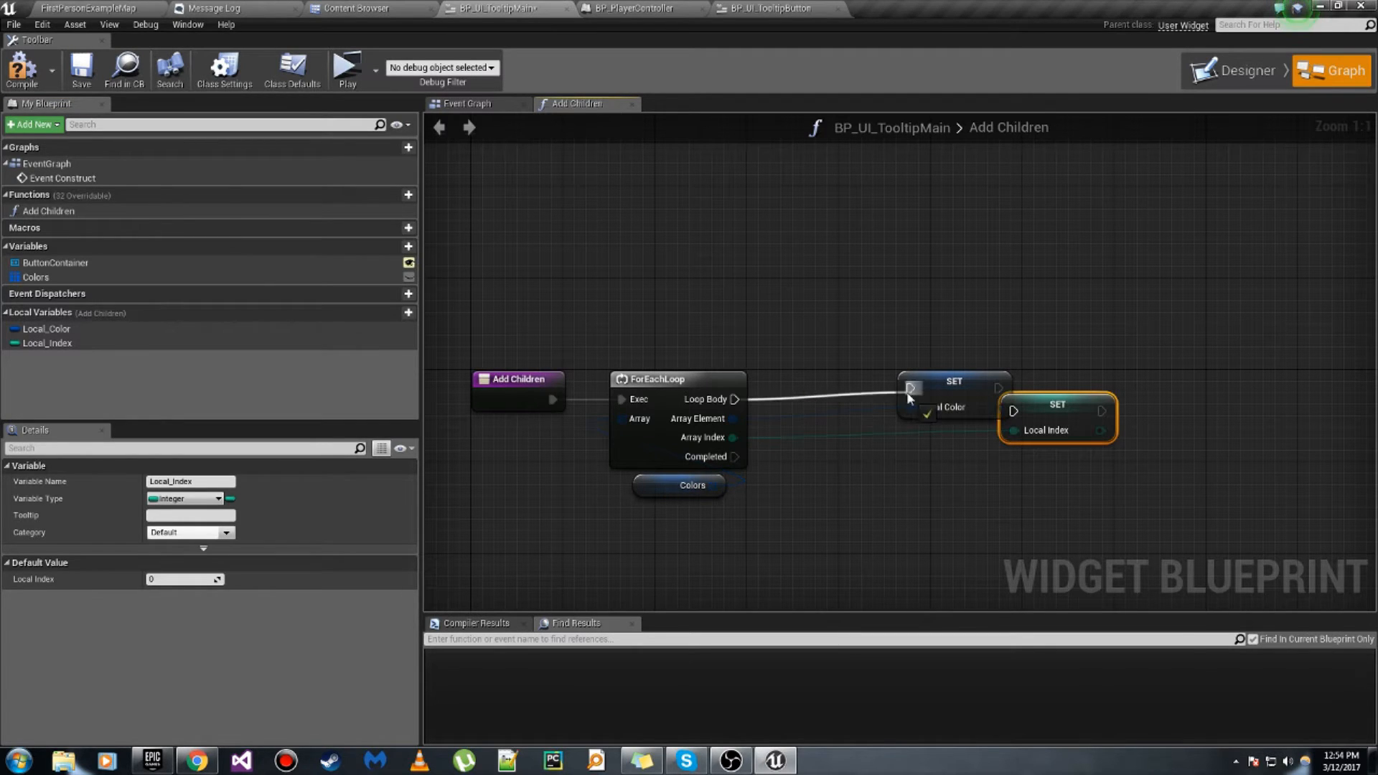
click(838, 391)
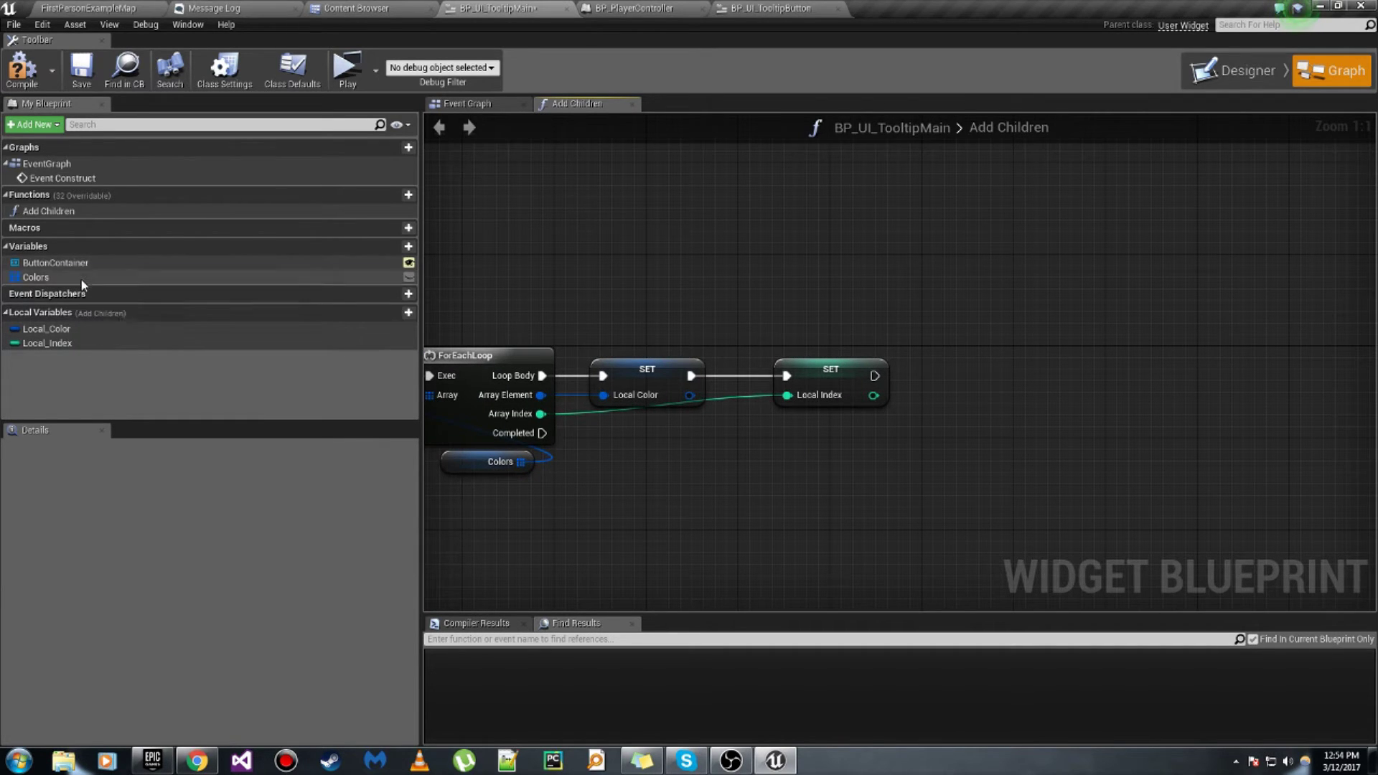
click(36, 277)
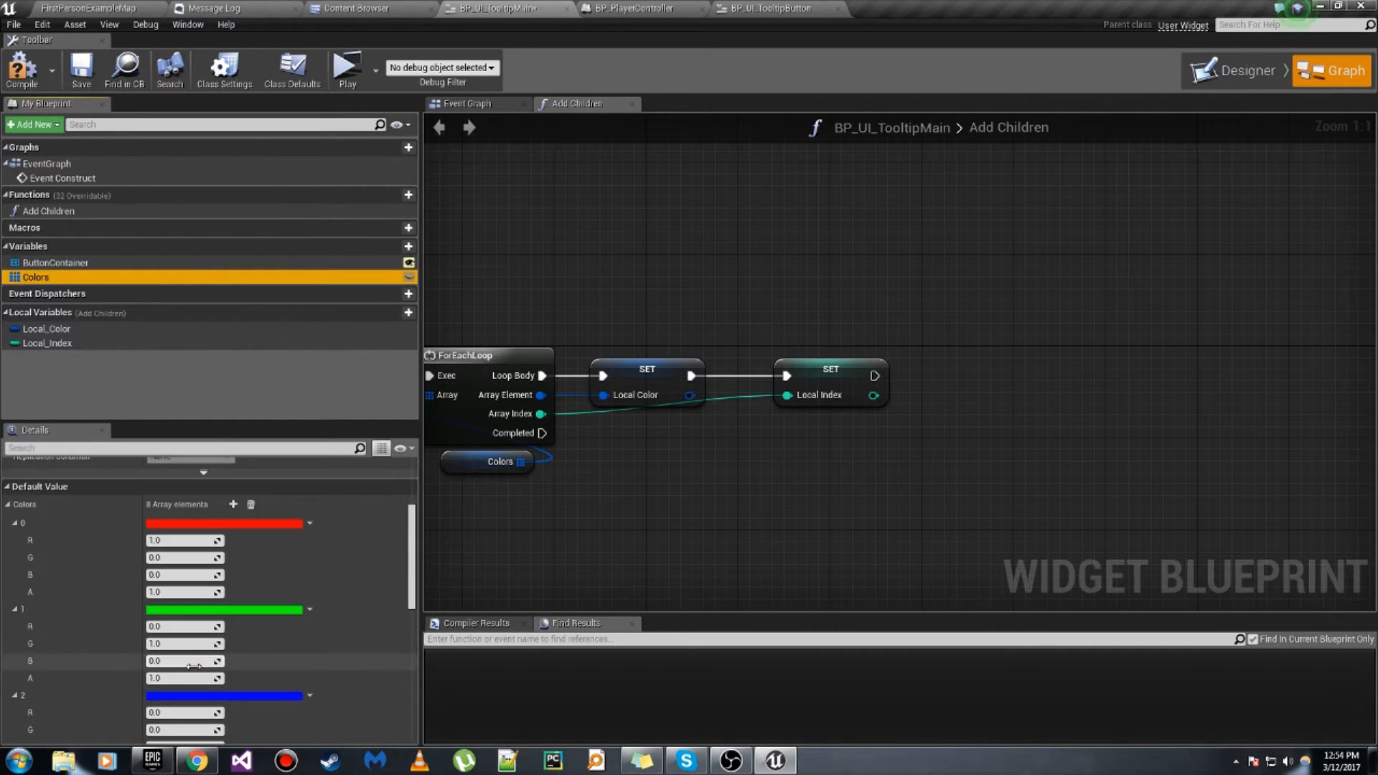
scroll(down, 3)
text(creat)
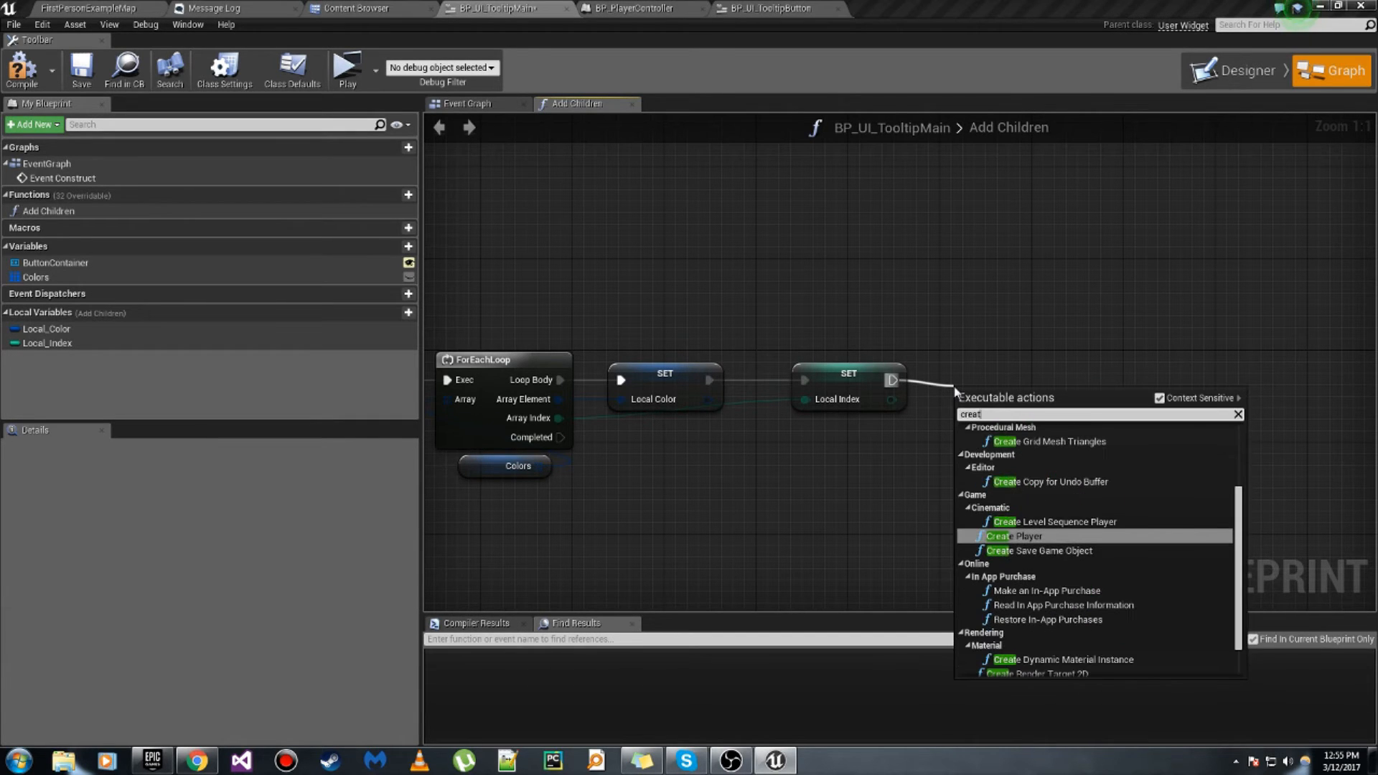
Step: Add a Create Widget node for BP_UI_TooltipButton owned by Get Owning Player
click(1013, 536)
text(get own)
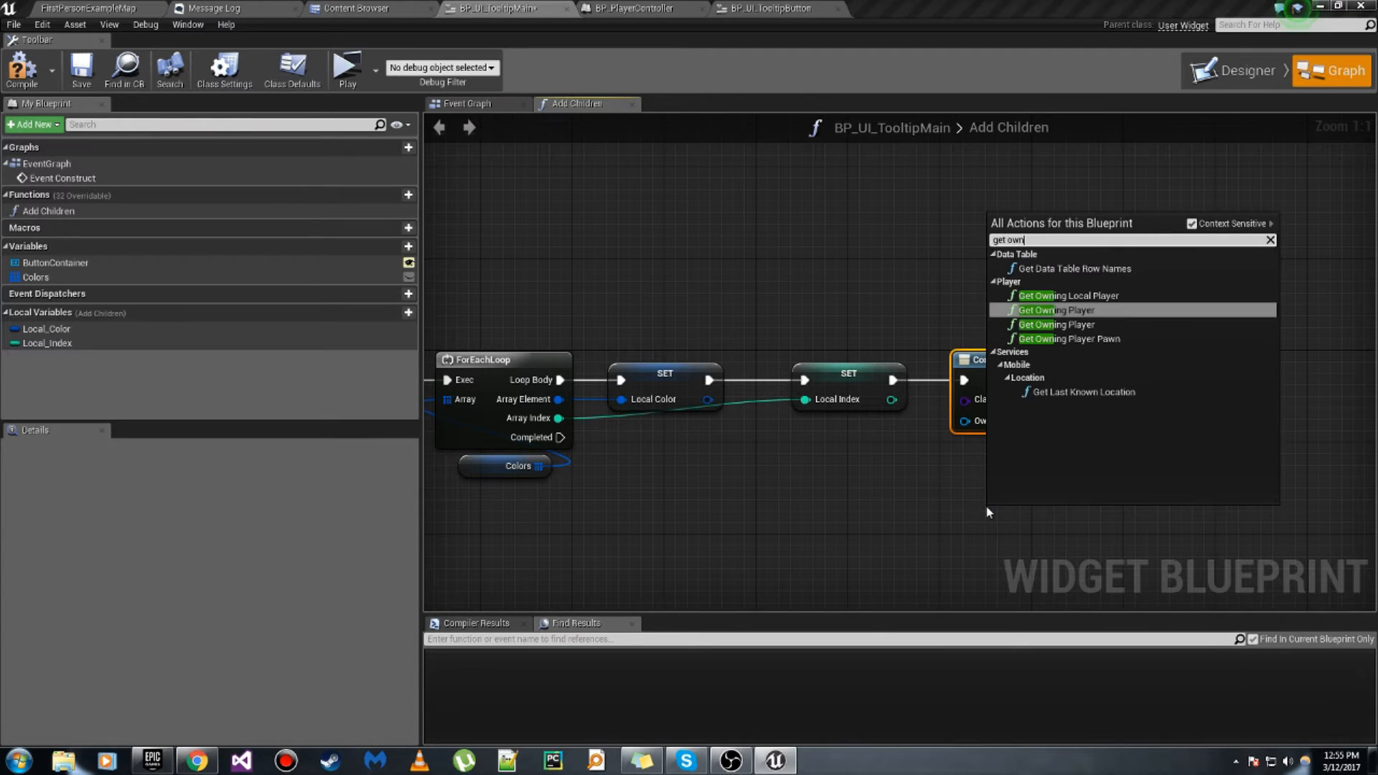
click(1054, 310)
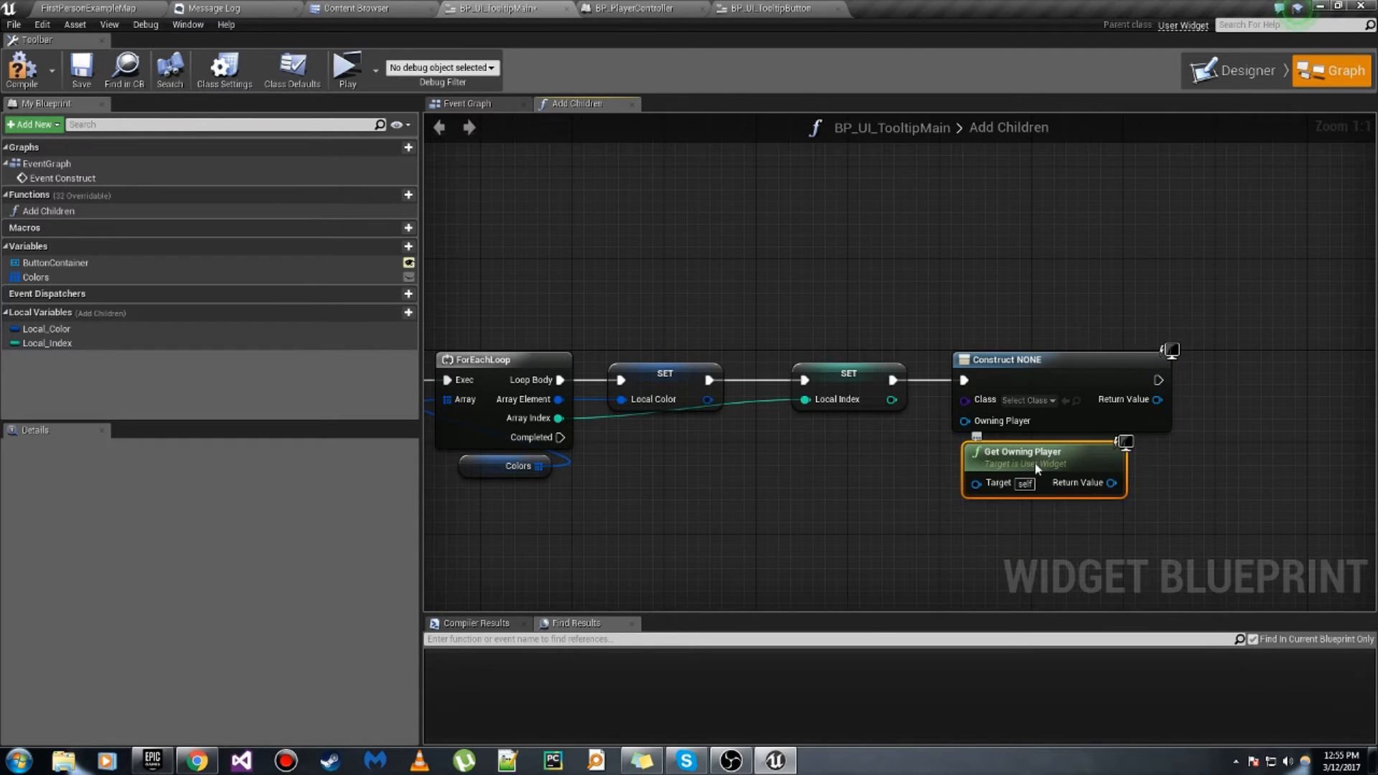
click(1024, 400)
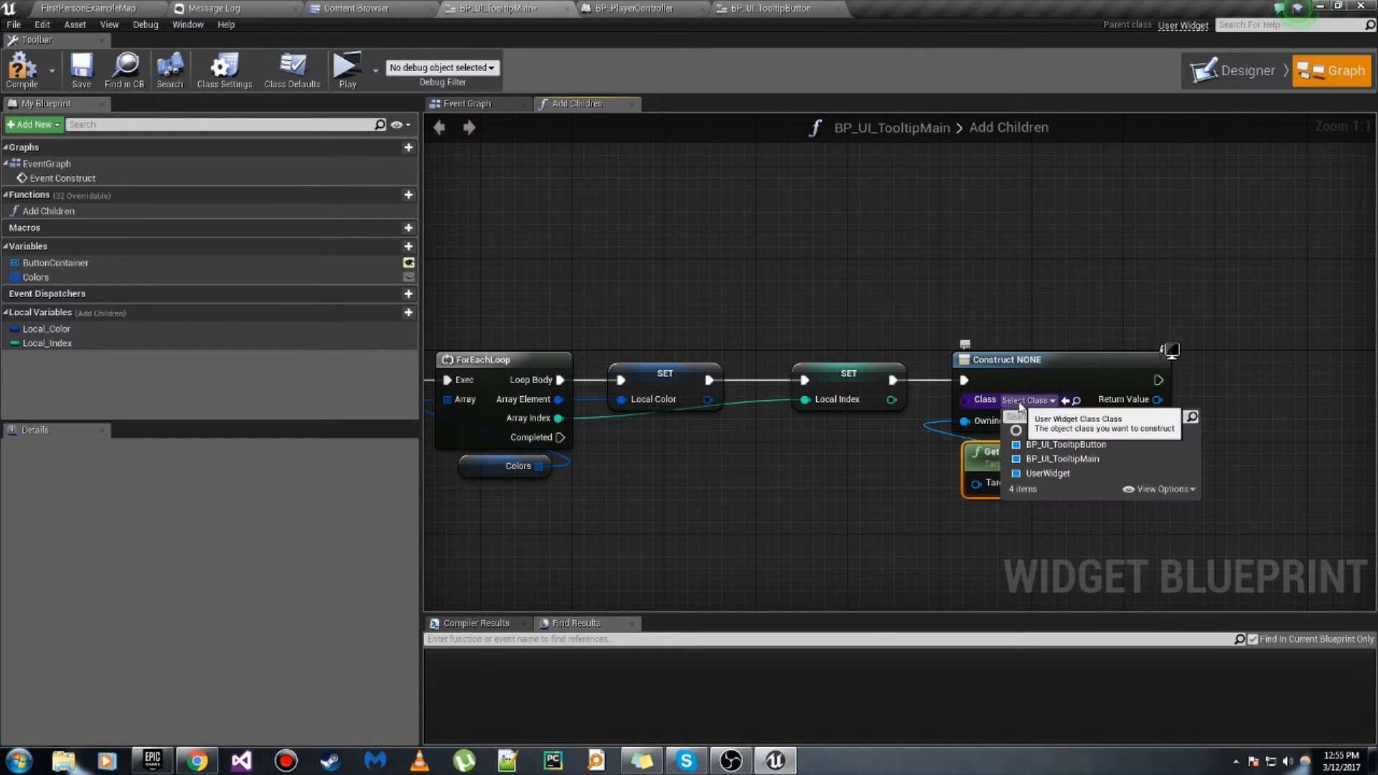
click(1068, 445)
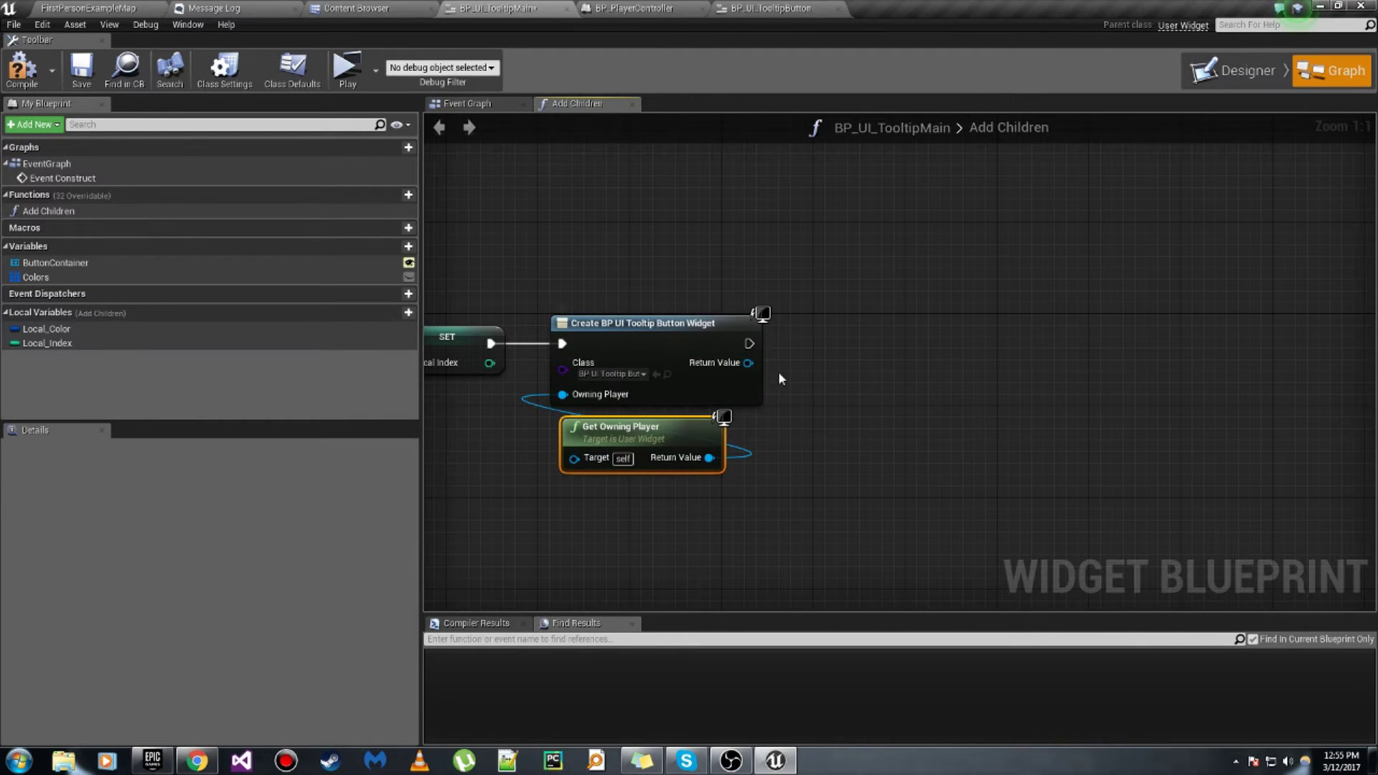
click(763, 8)
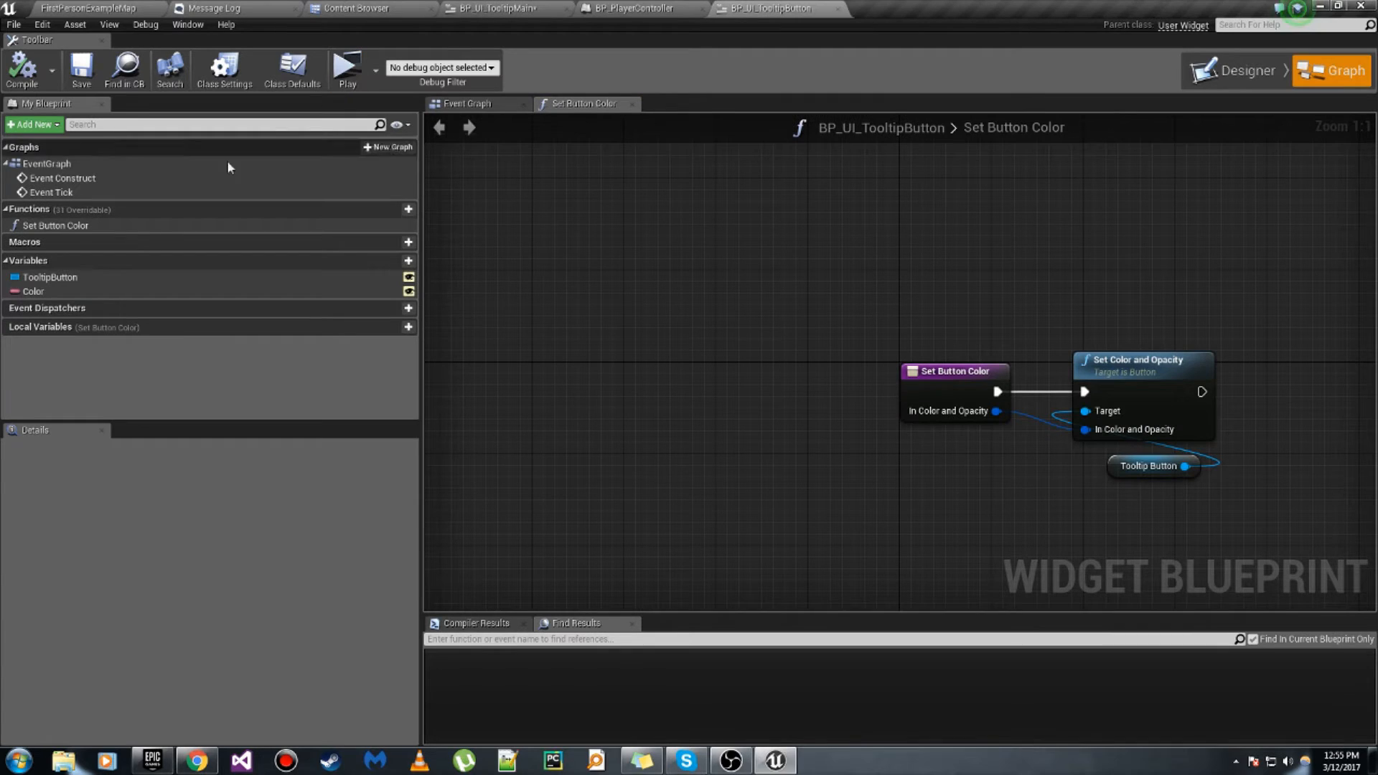
mouse_move(625, 8)
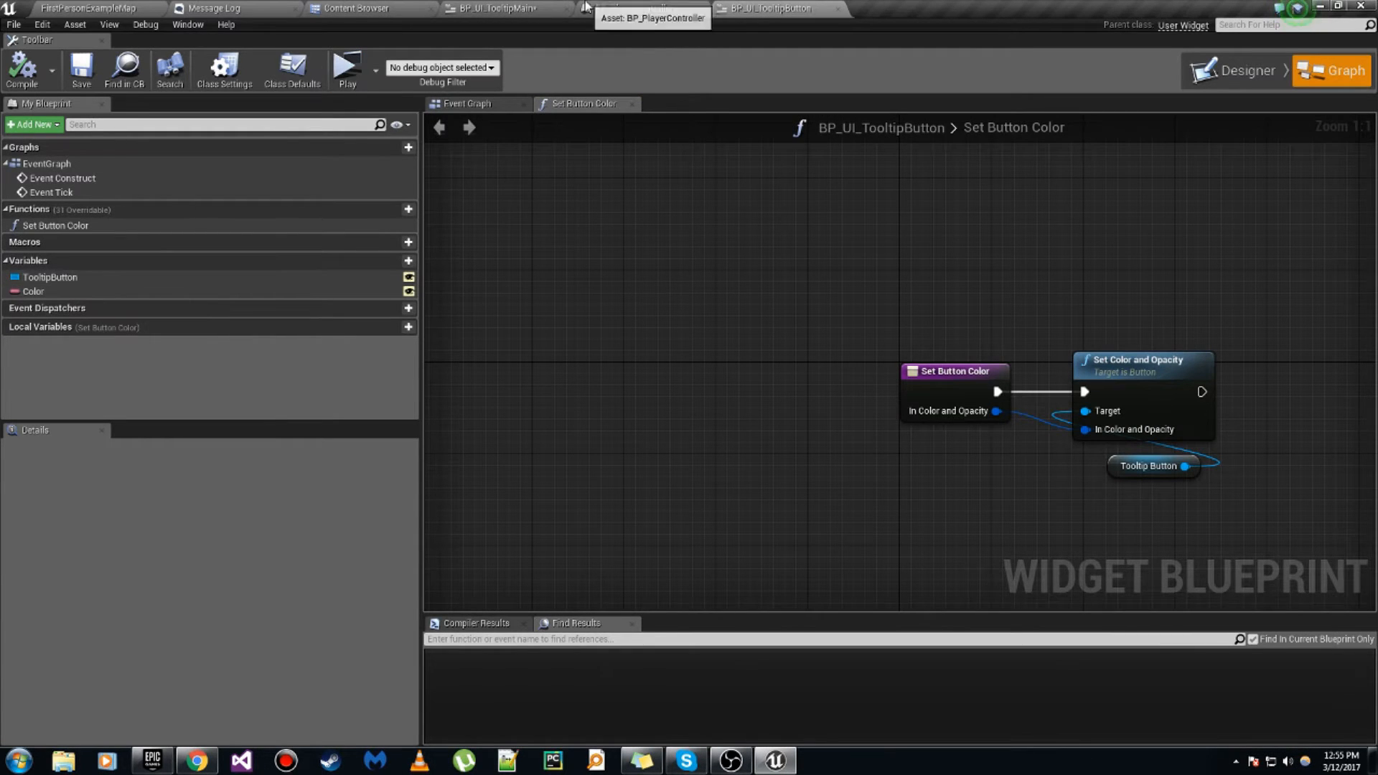
Step: Add a Colors Text text-array variable, compile, and enter names like Red, Green and Magenta
click(499, 8)
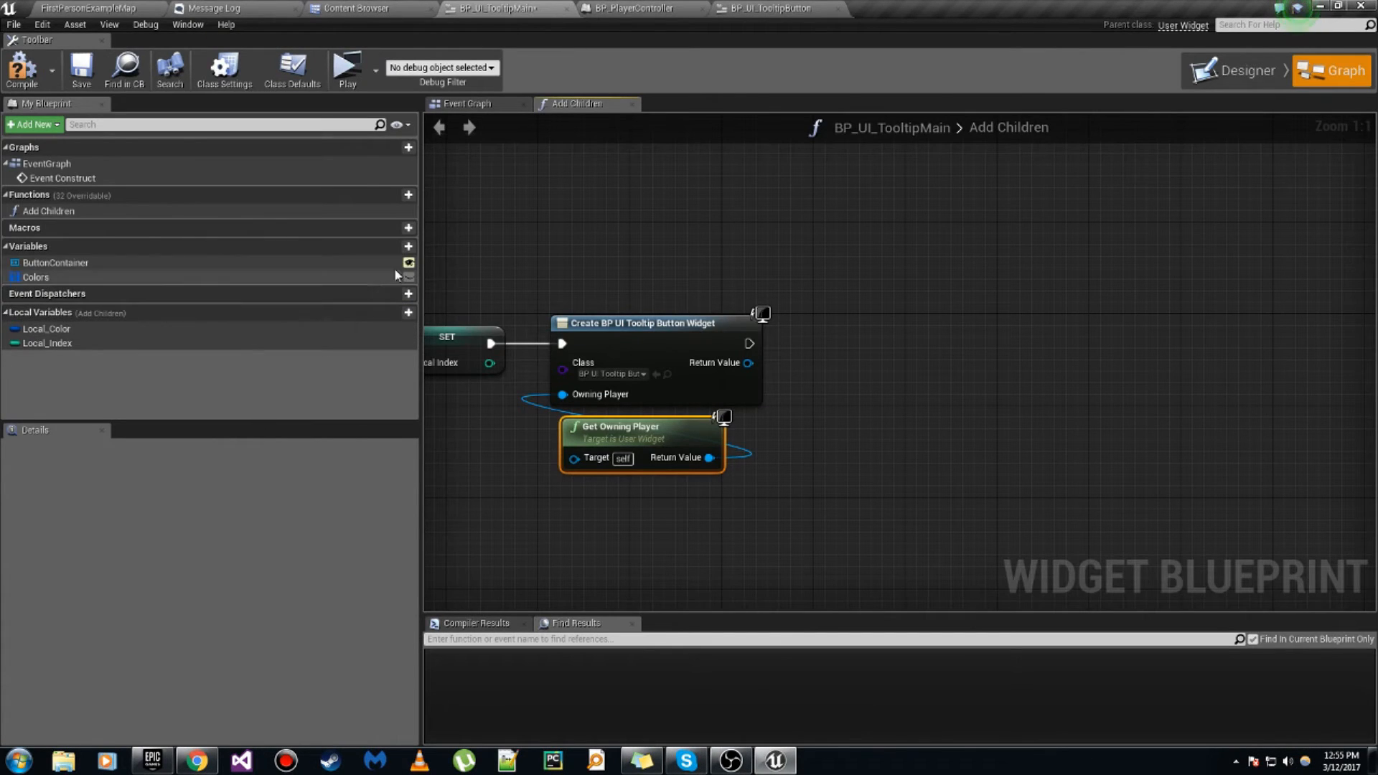
click(407, 246)
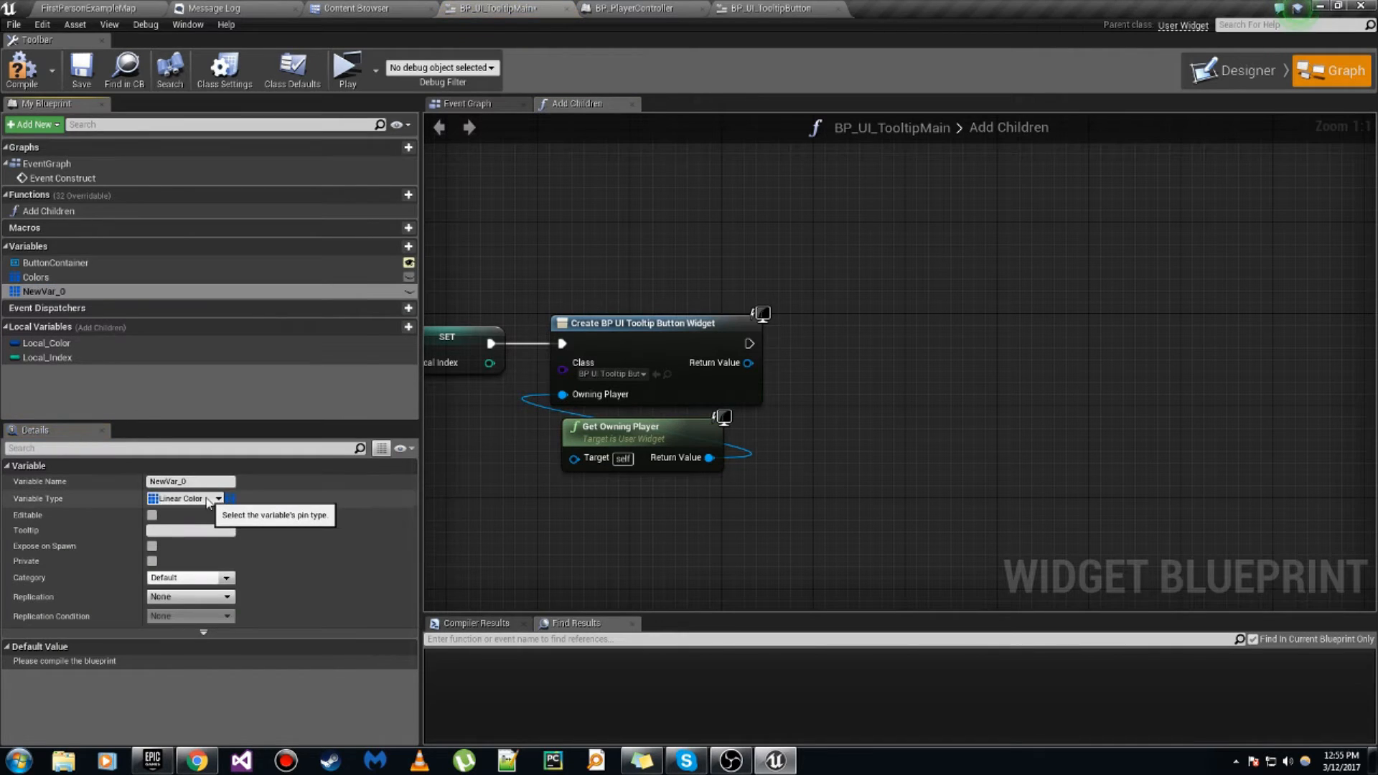
click(184, 498)
text(Colors Text)
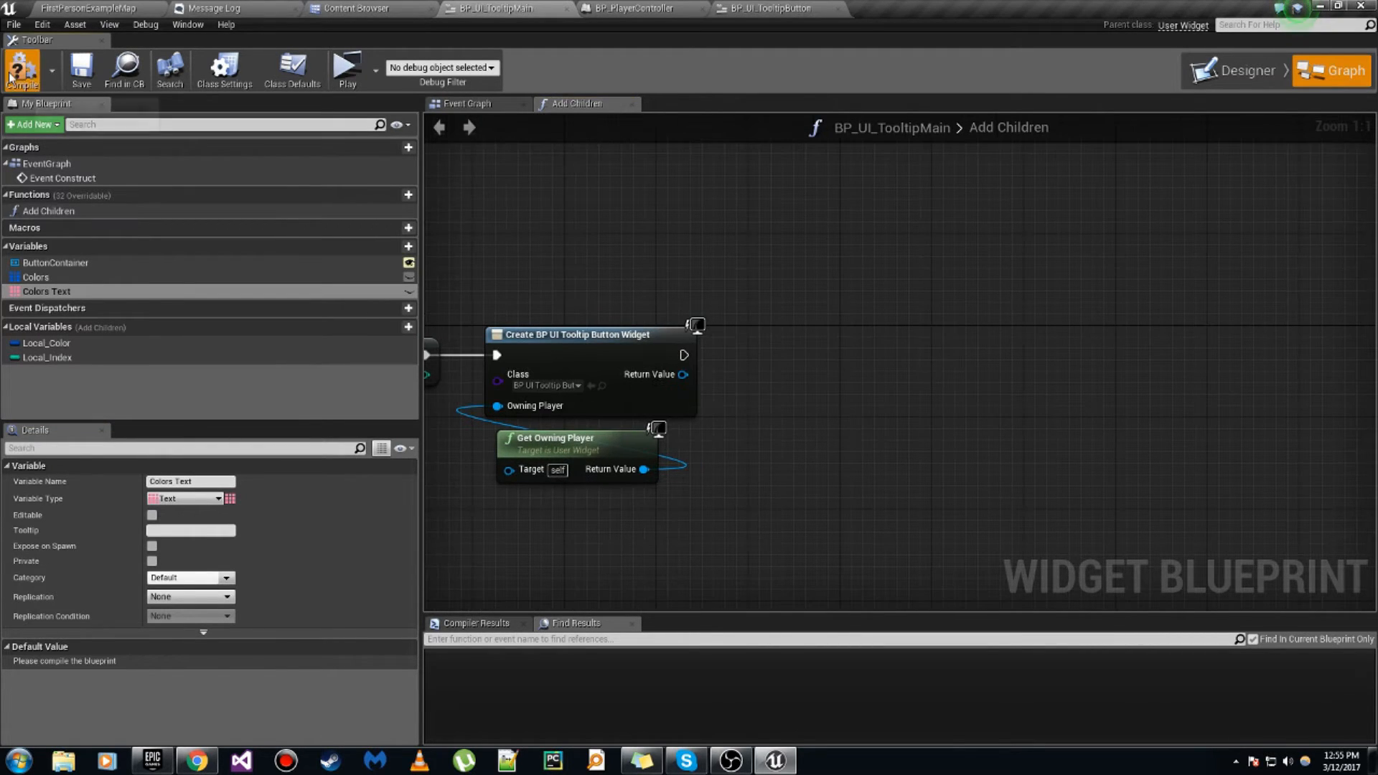
click(232, 665)
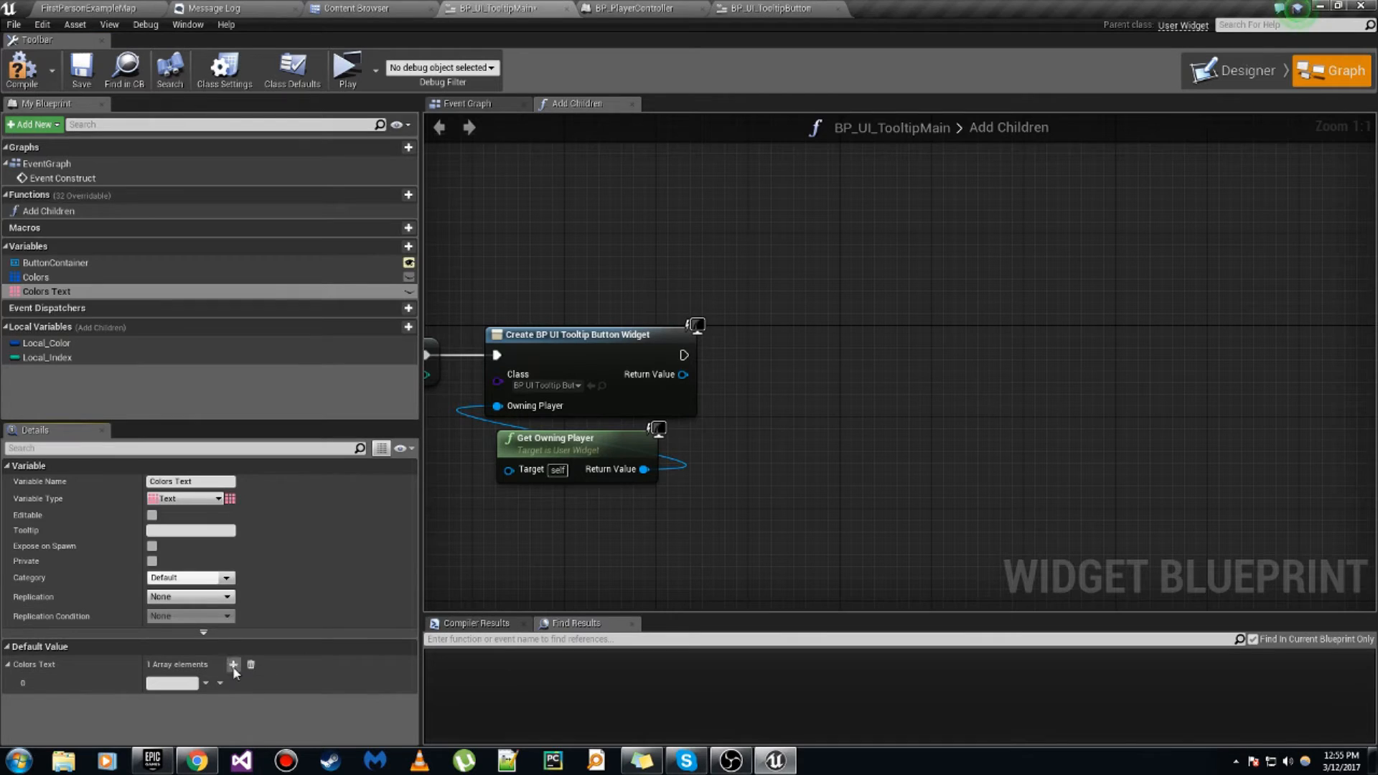
click(233, 664)
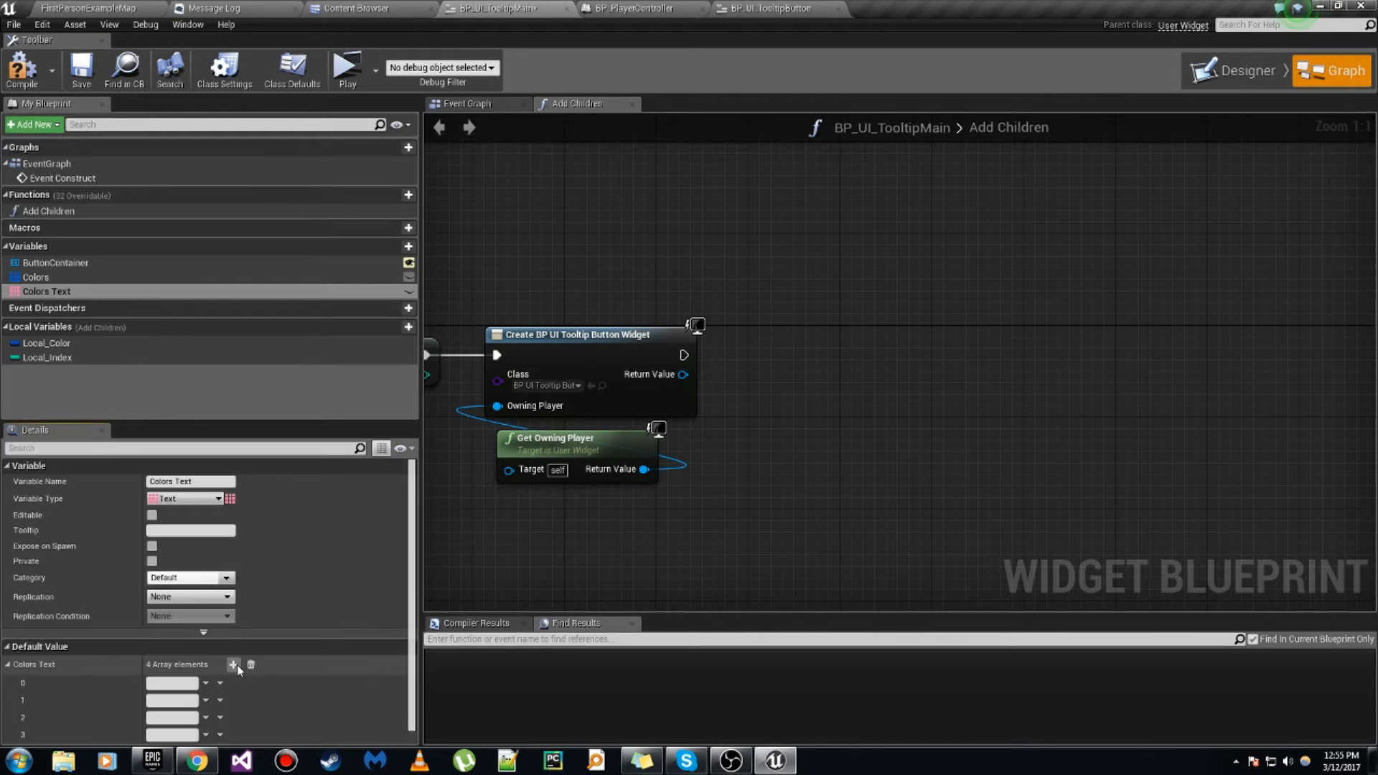
click(232, 665)
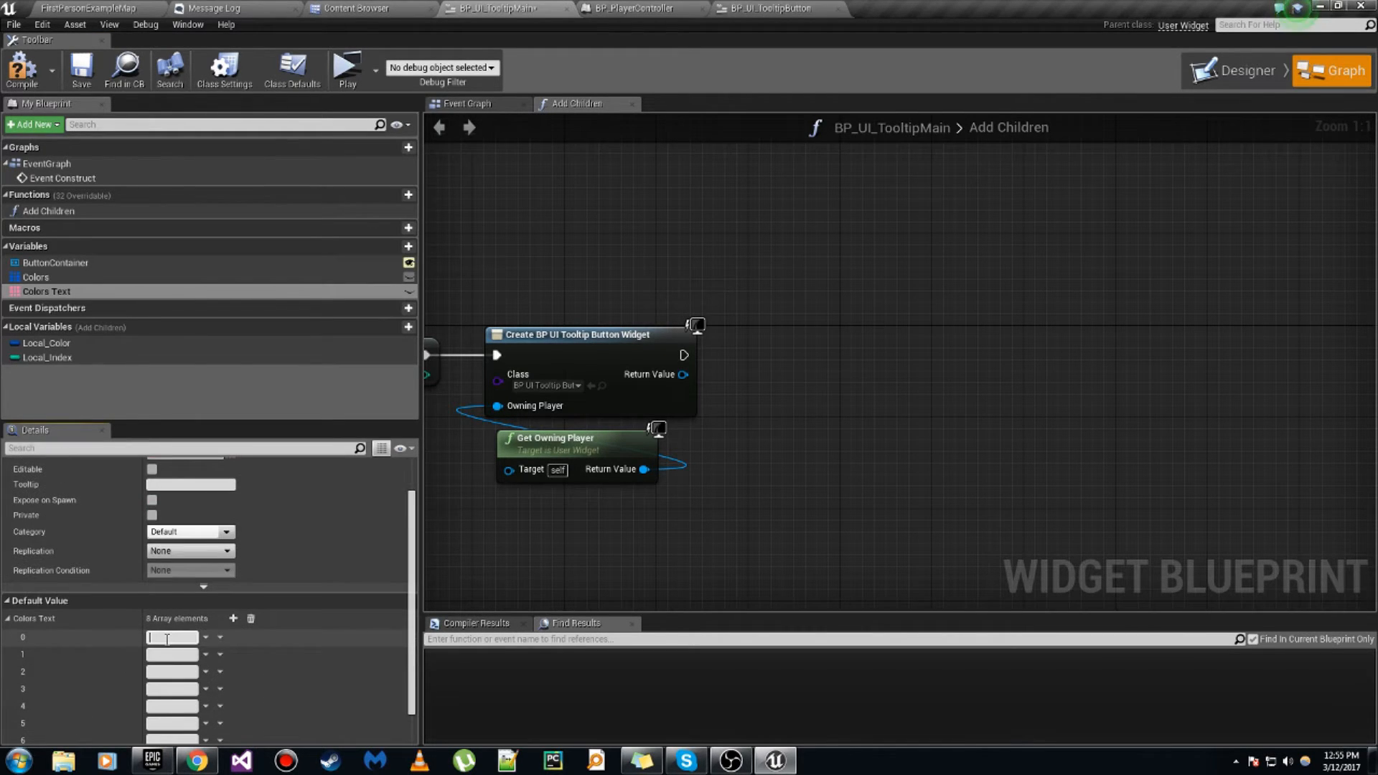
text(Re)
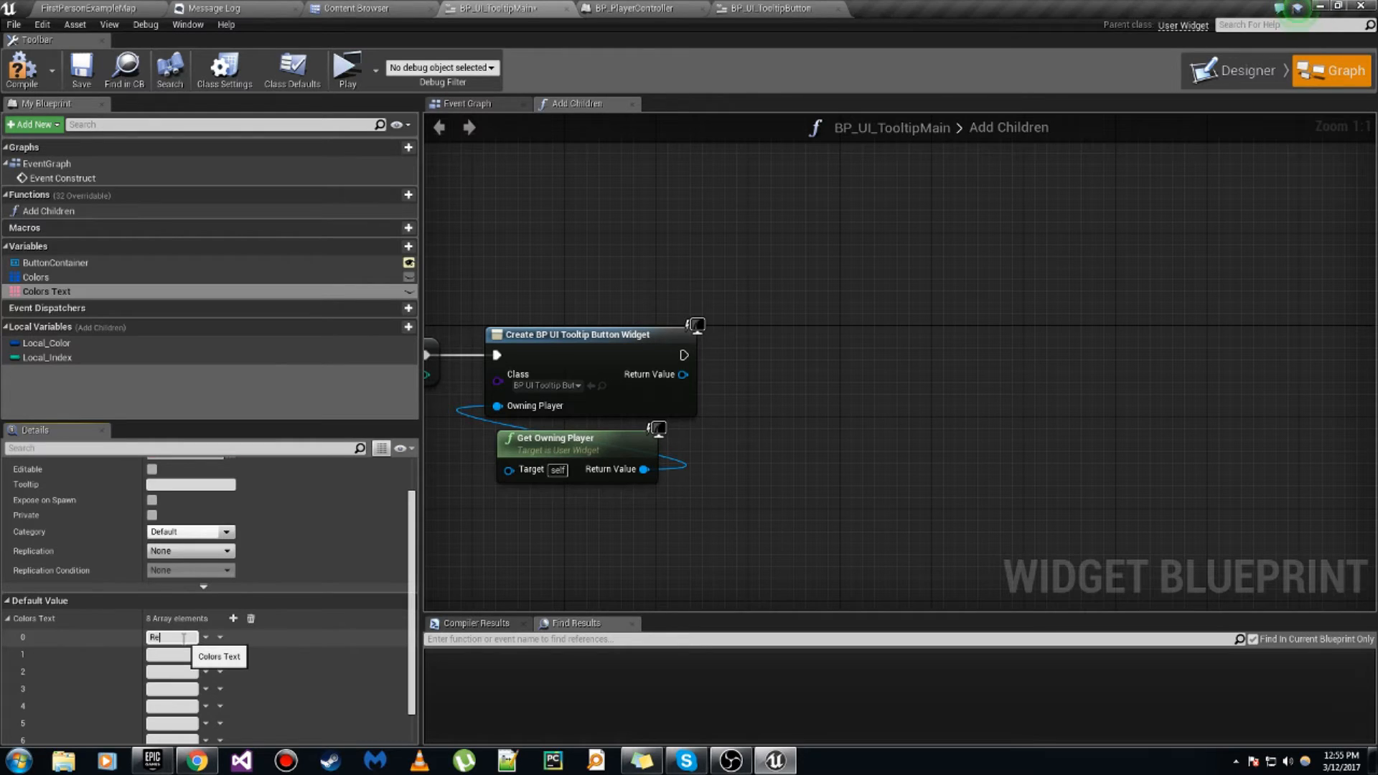
text(Green)
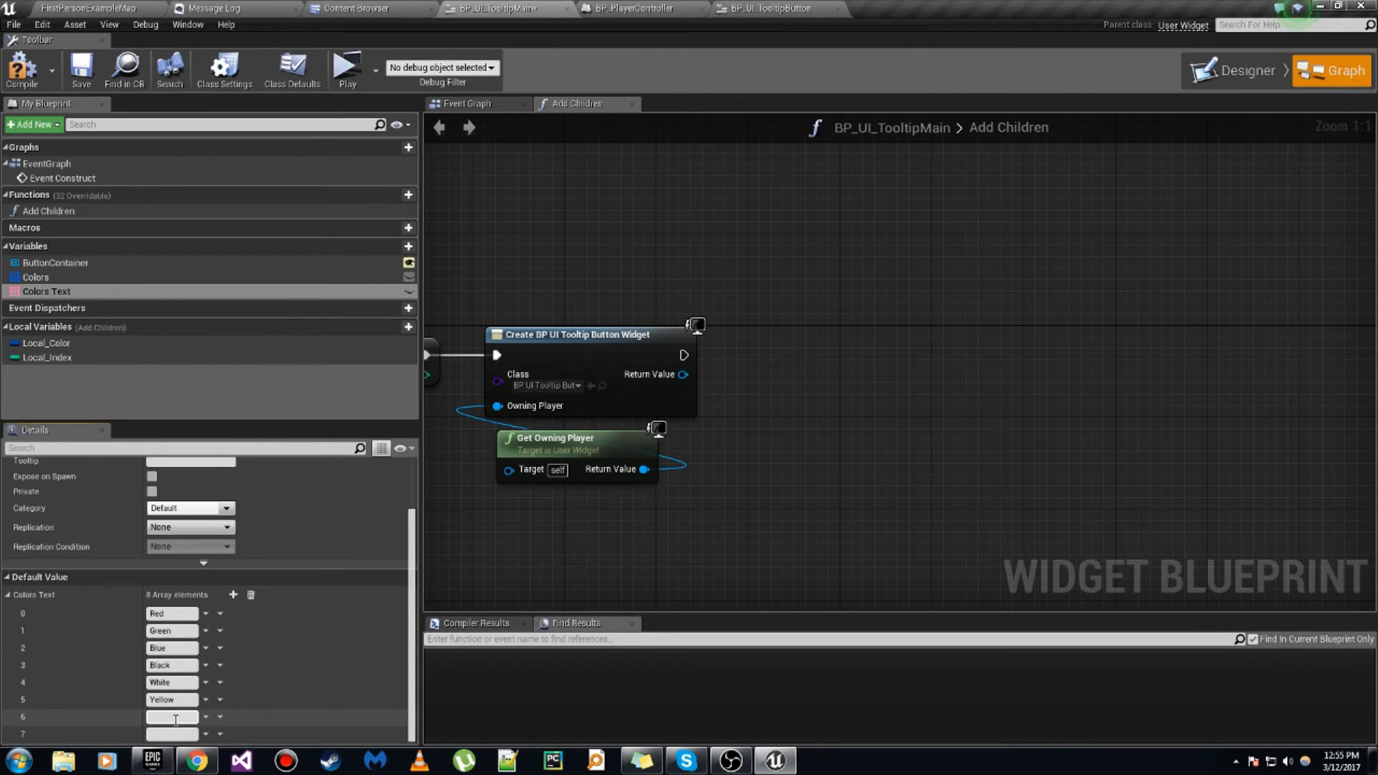
text(Magenta)
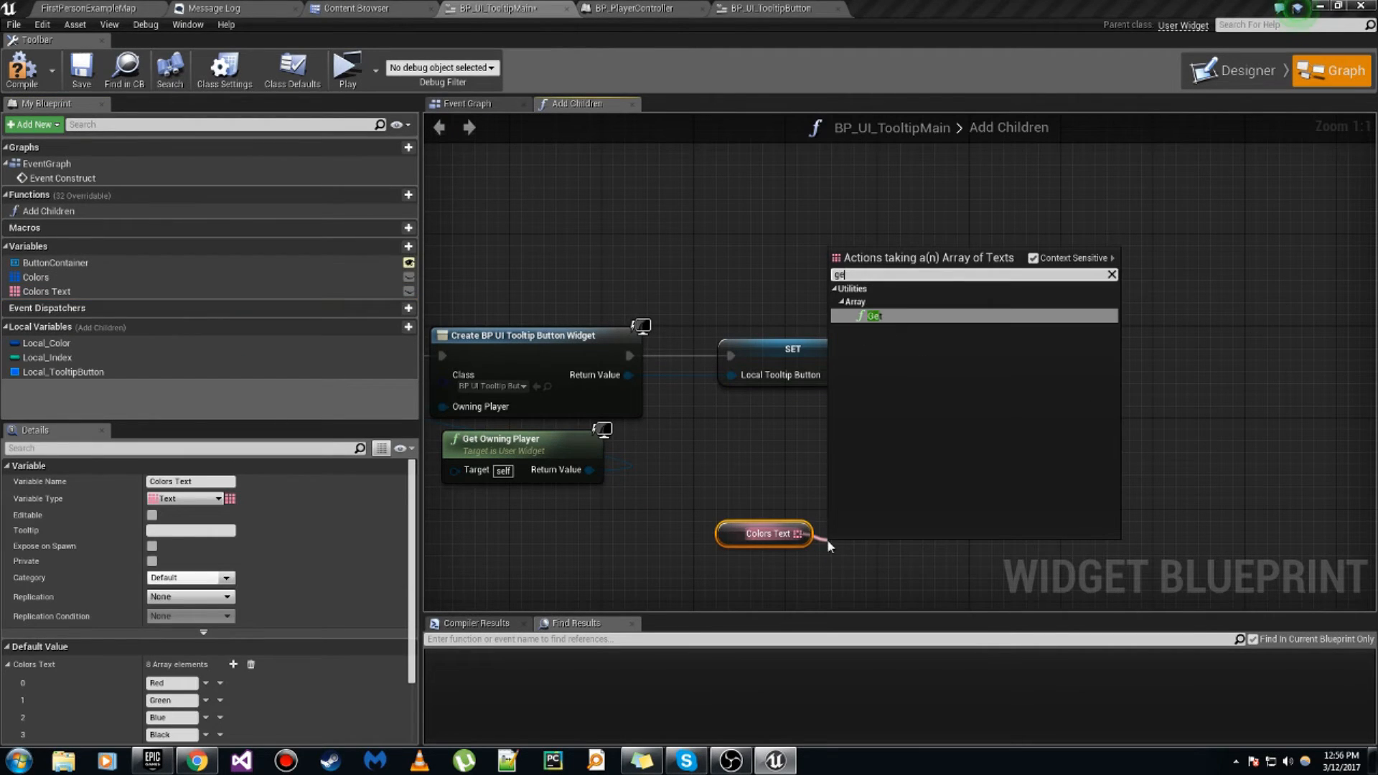
Step: Get the Colors Text entry at Local Index to set the button's Color
click(871, 316)
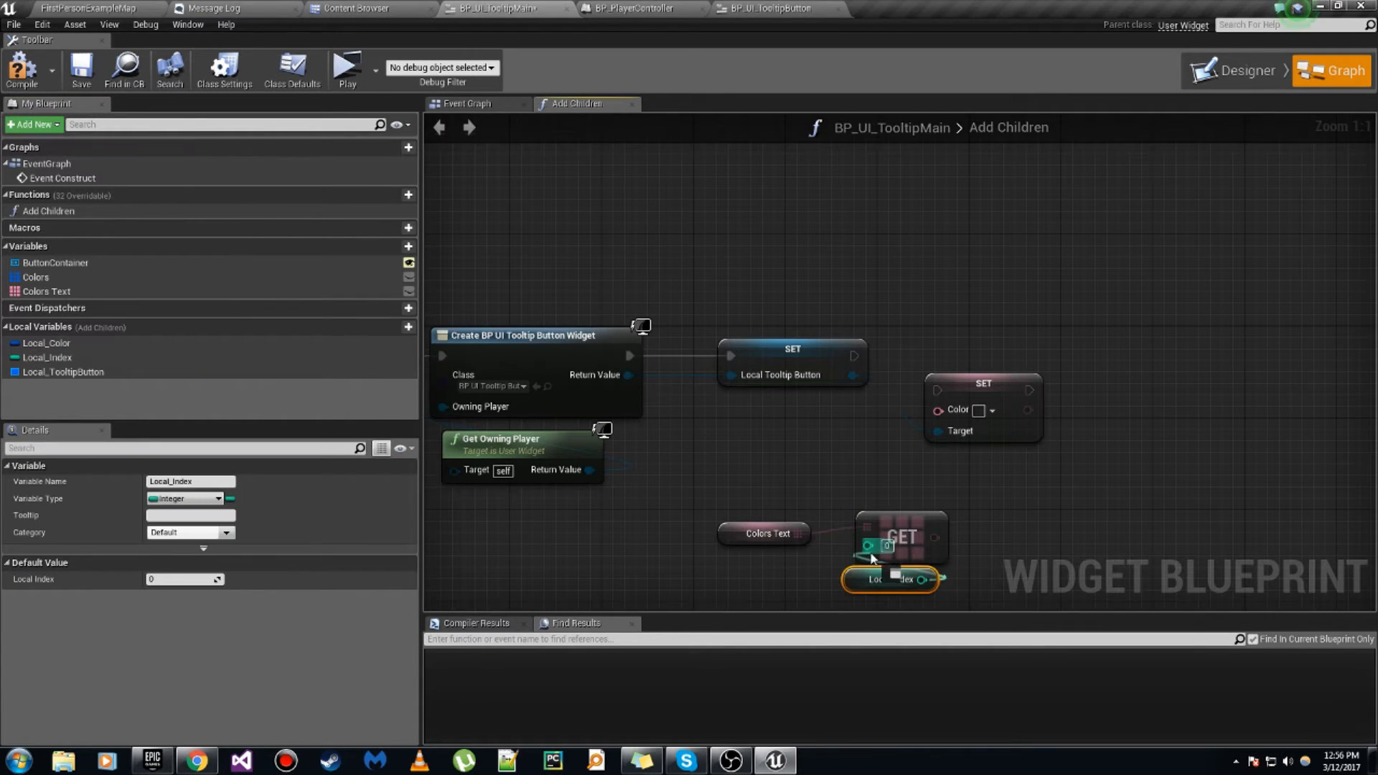
click(764, 521)
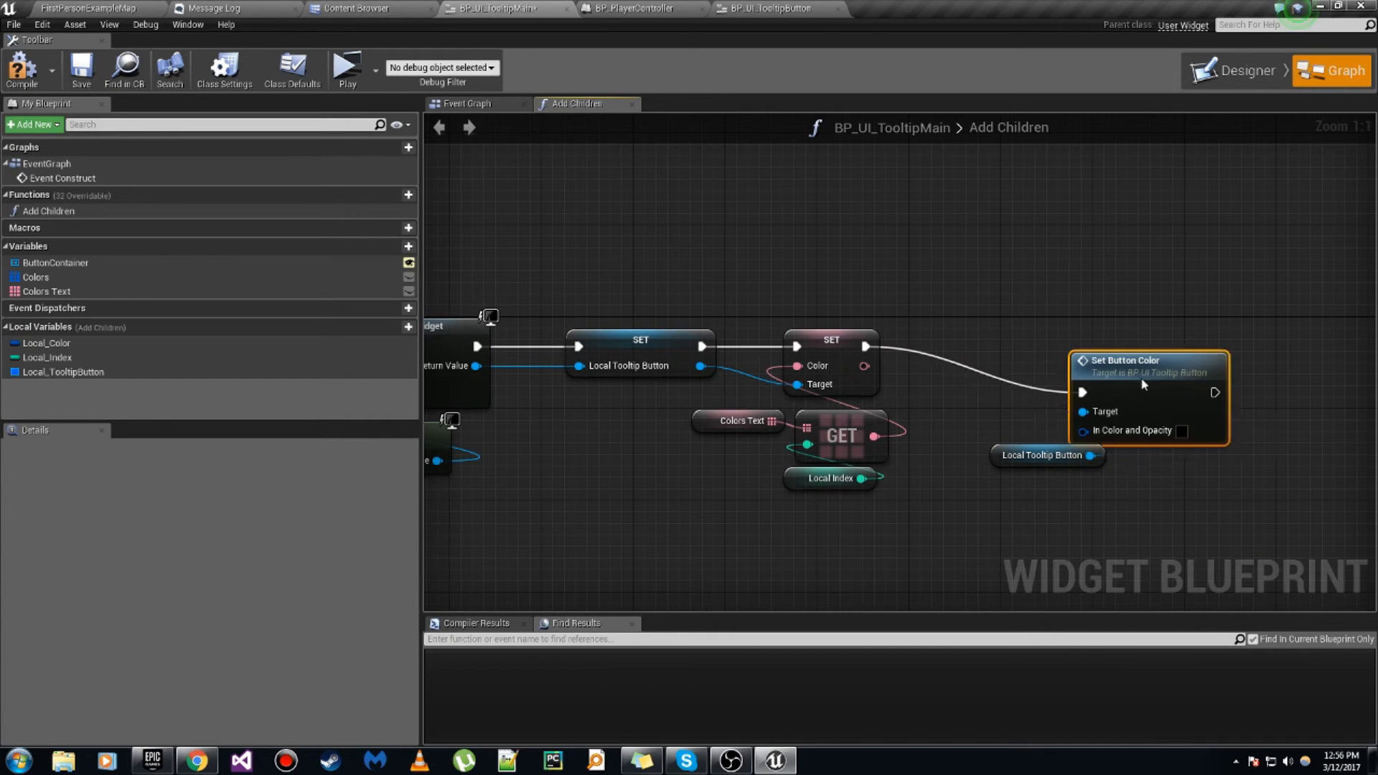
Step: Feed Local_TooltipButton and Local_Color into Set Button Color, then add the button to ButtonContainer
click(48, 343)
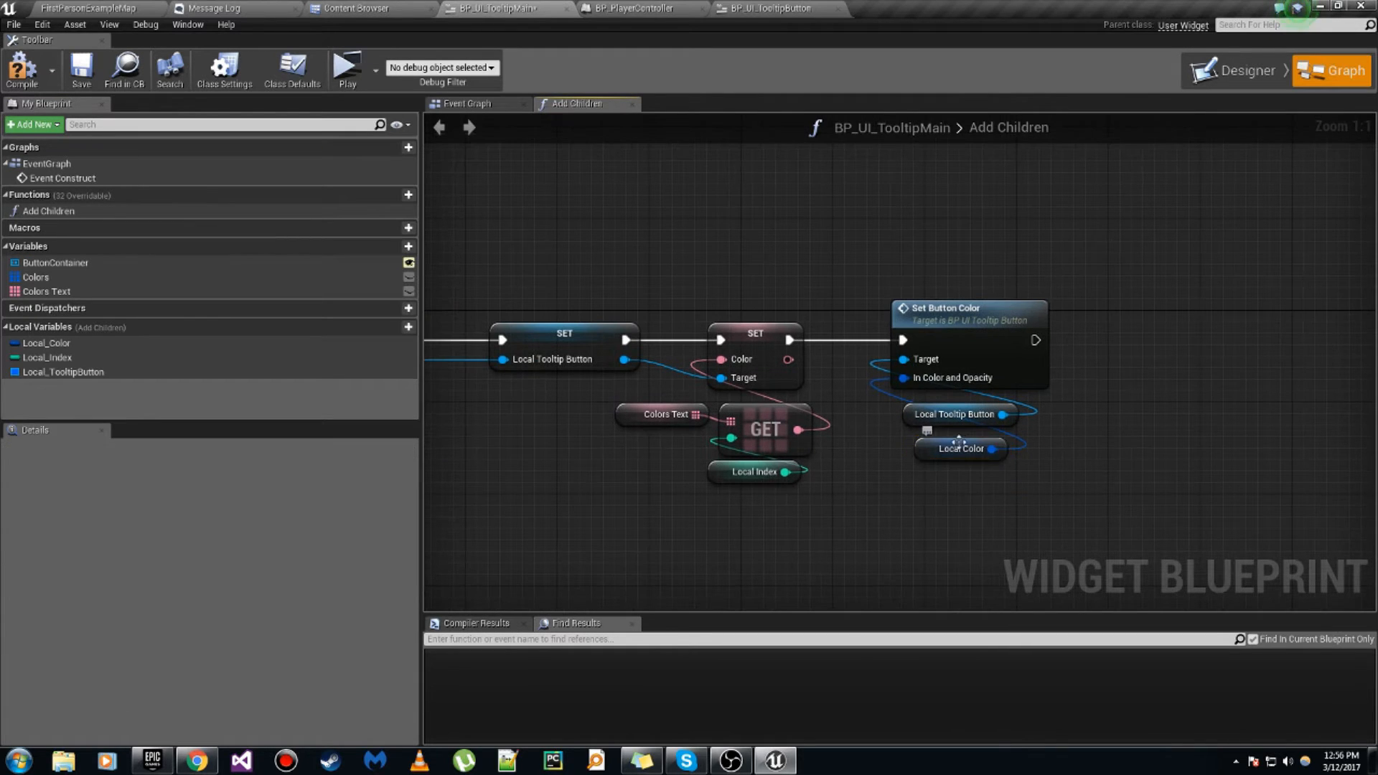
click(55, 262)
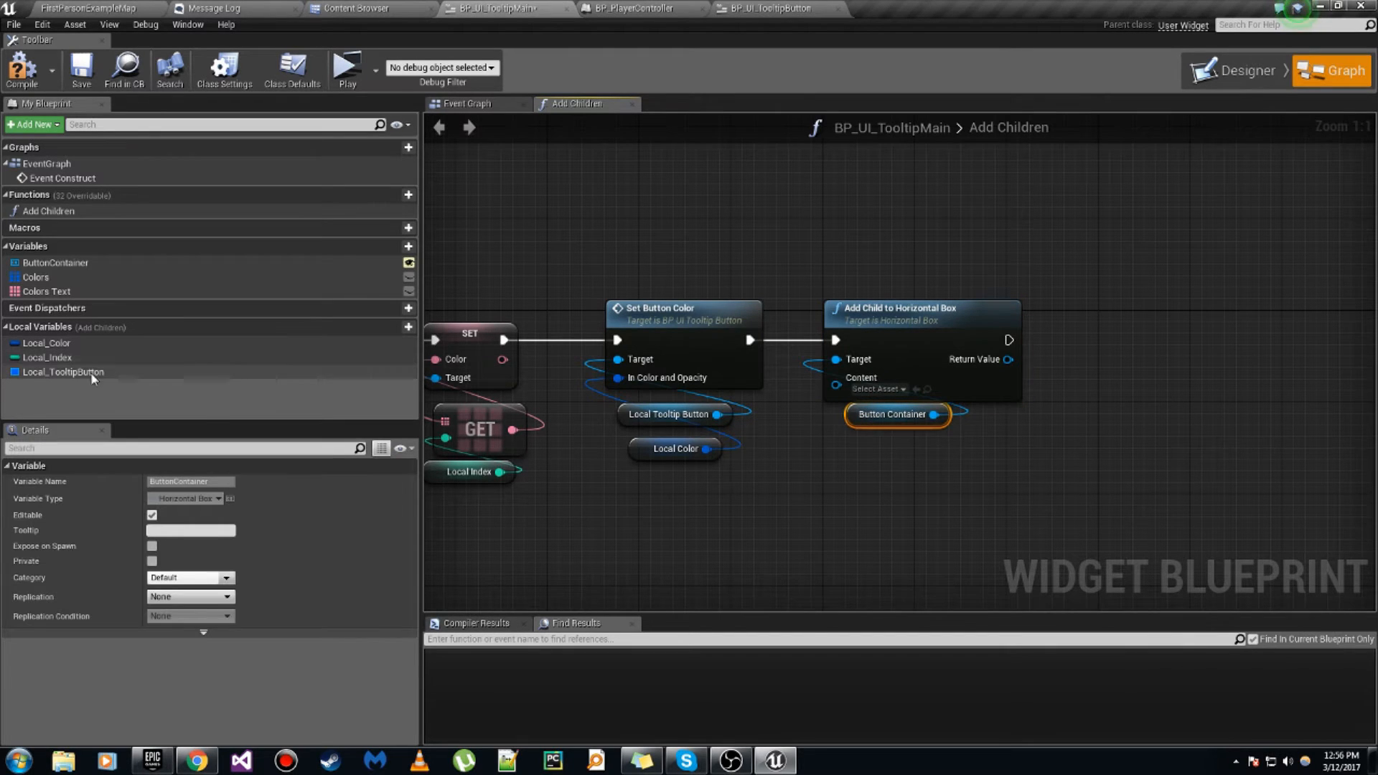
click(62, 372)
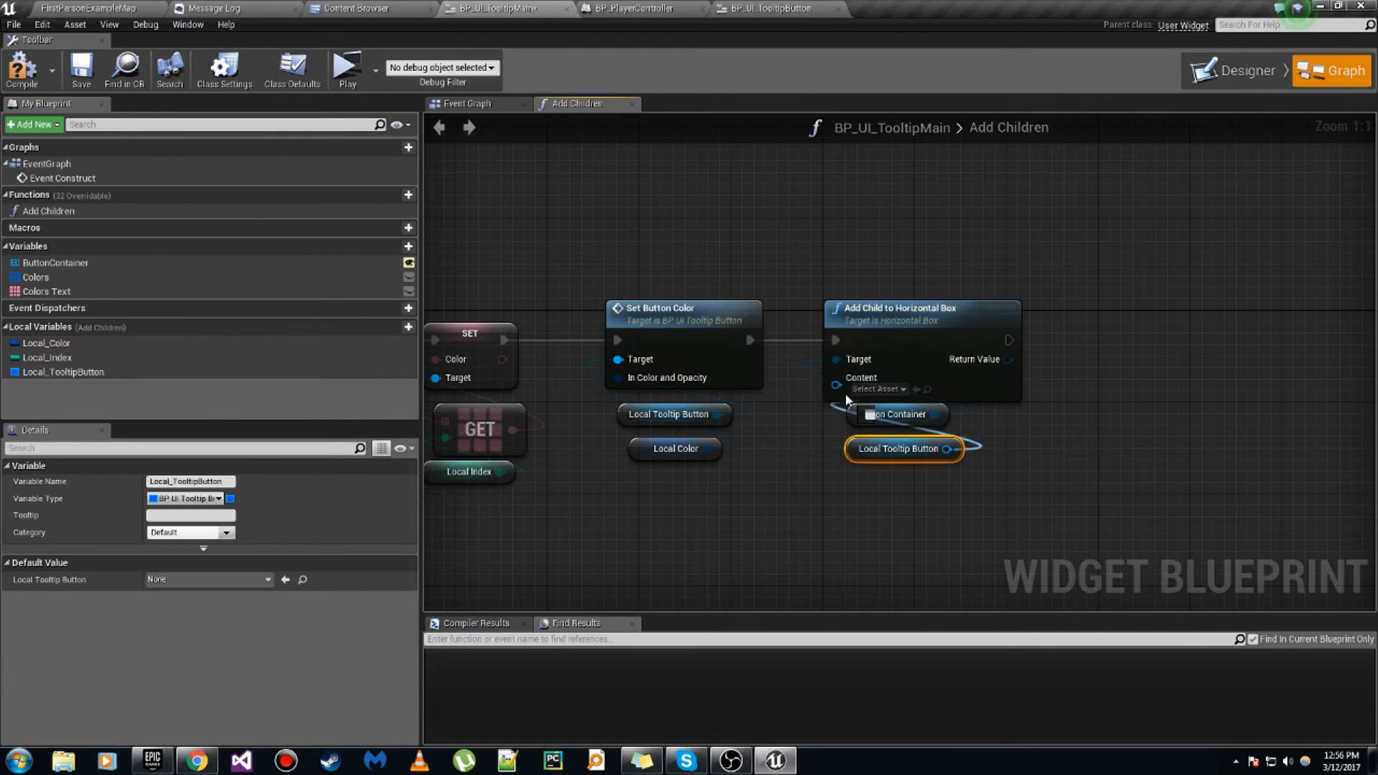
scroll(down, 3)
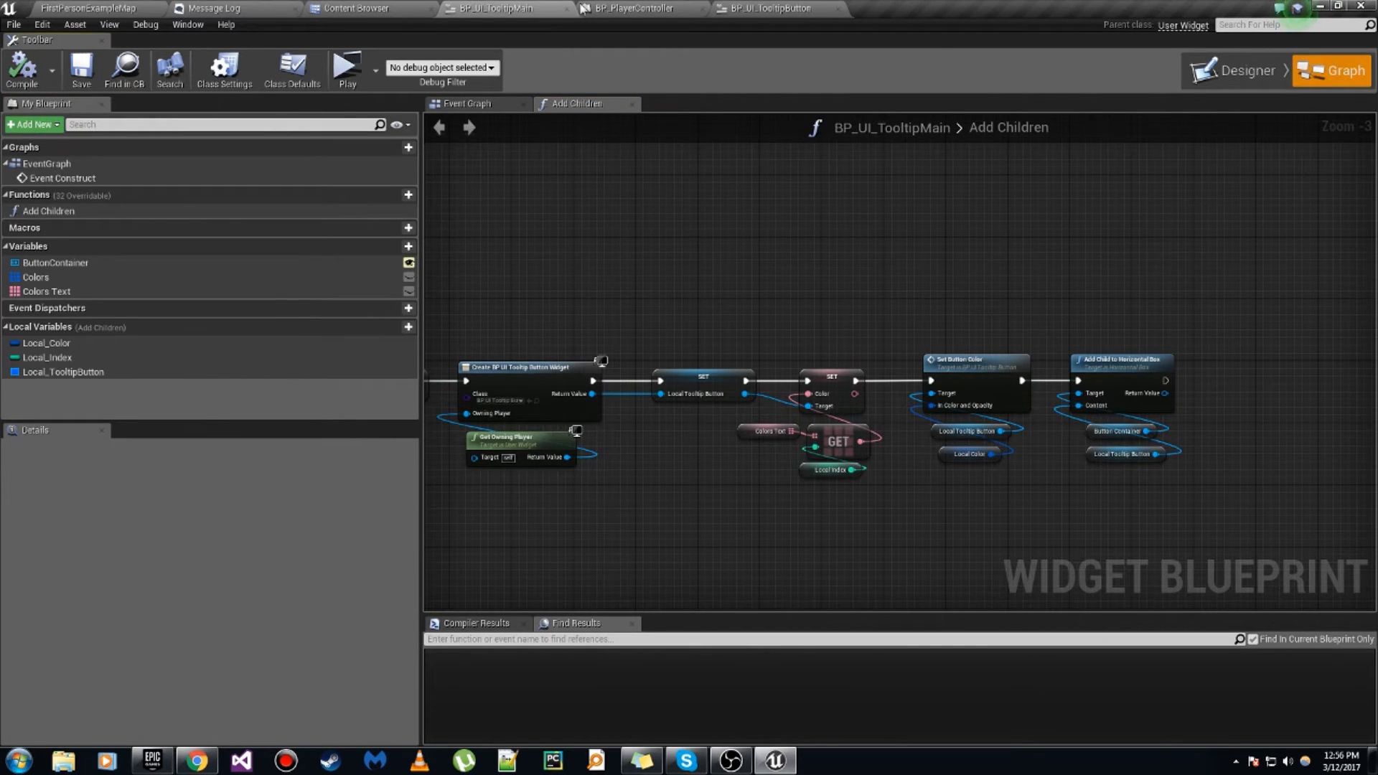
Step: Play the level from the level editor to preview the eight coloured buttons
click(346, 67)
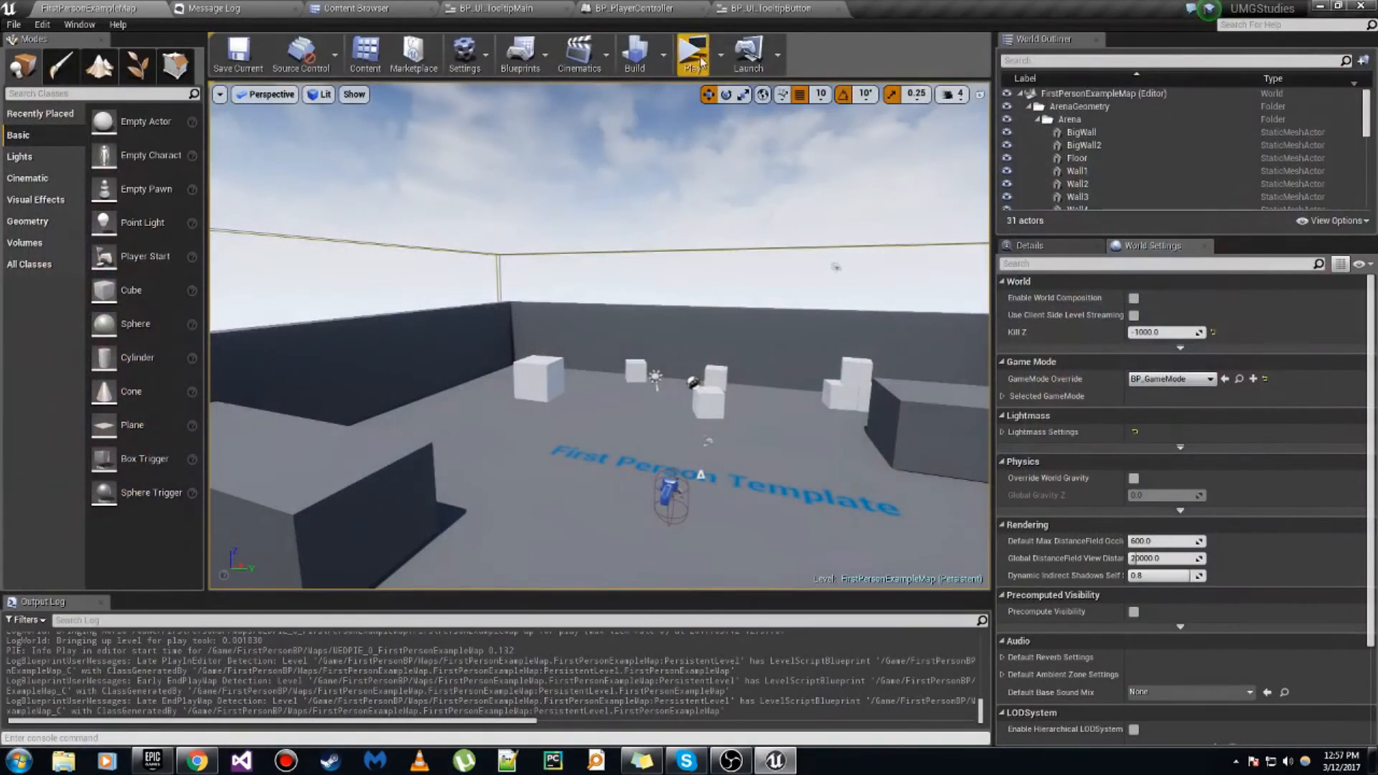
click(492, 8)
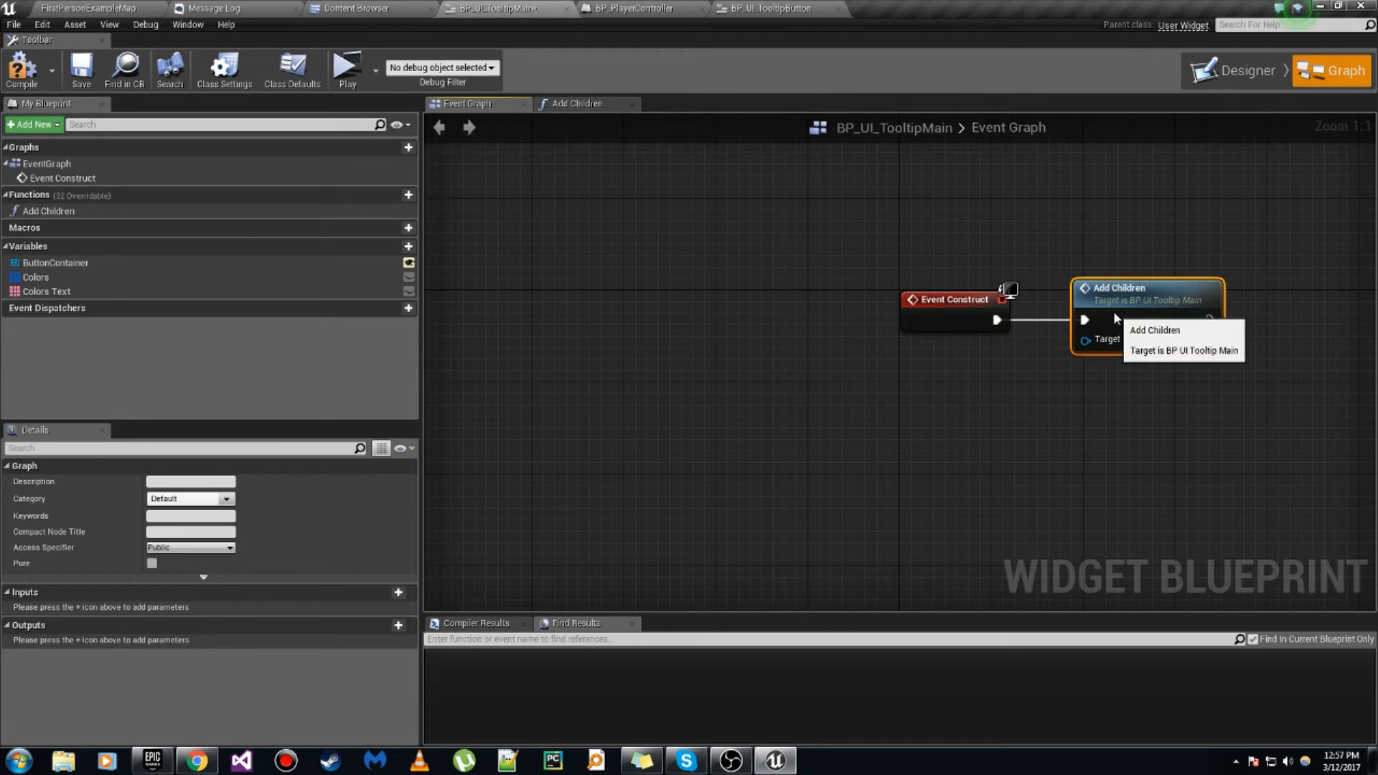
click(84, 8)
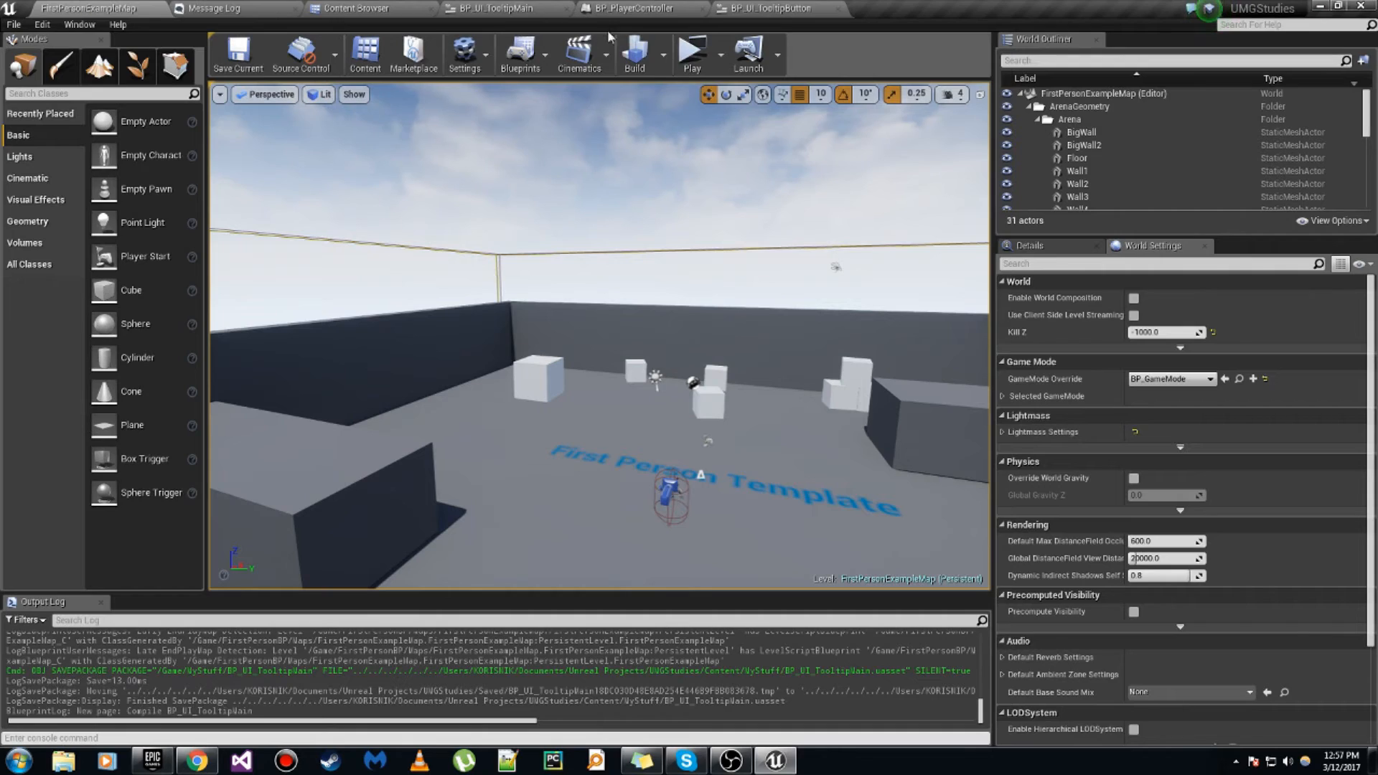
click(692, 52)
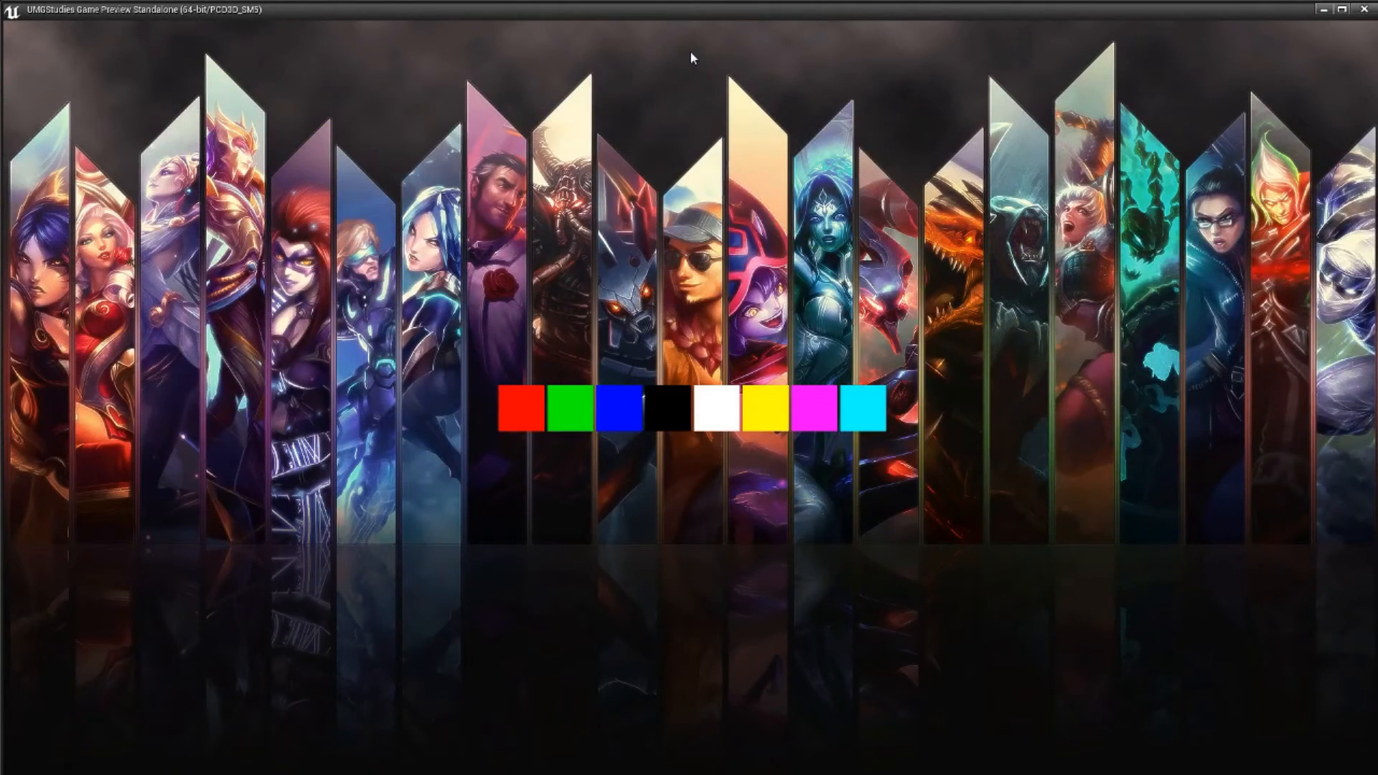
mouse_move(818, 423)
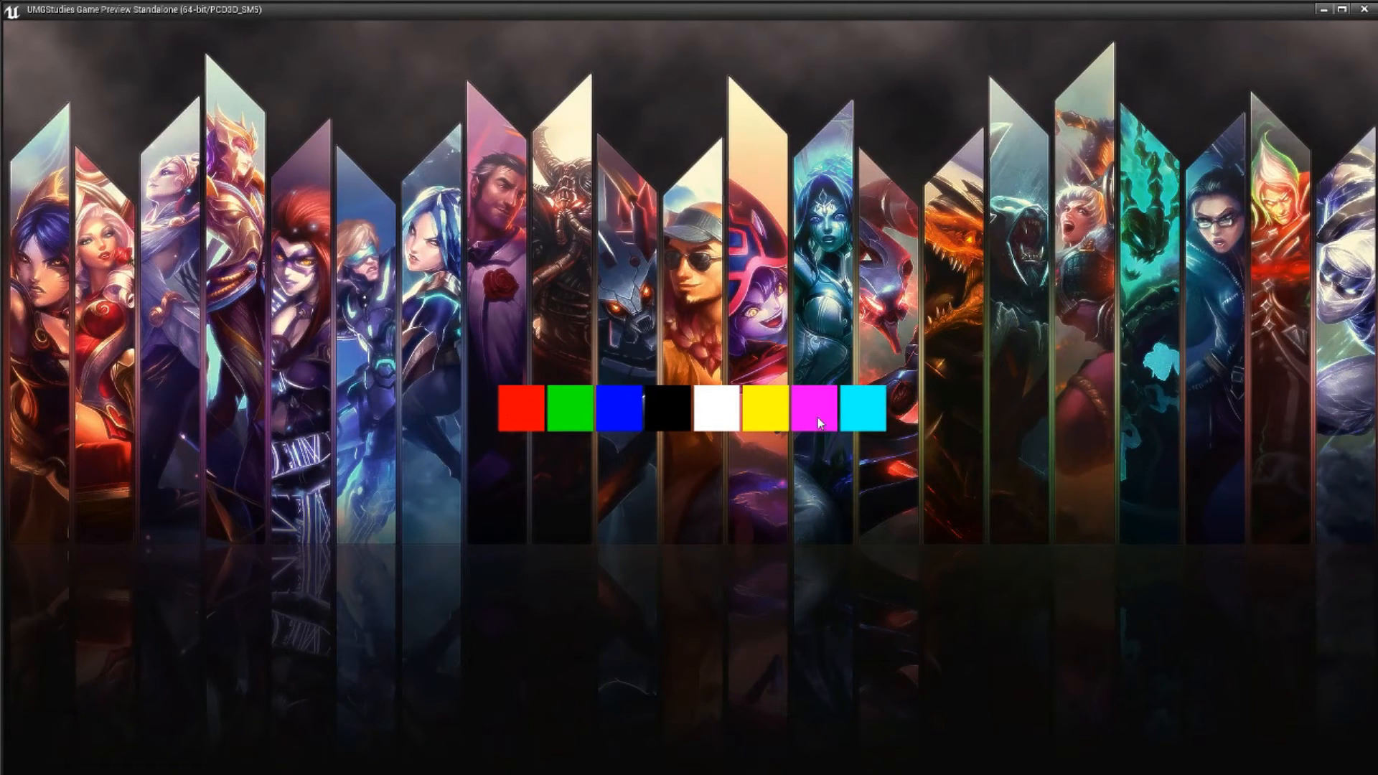
mouse_move(463, 411)
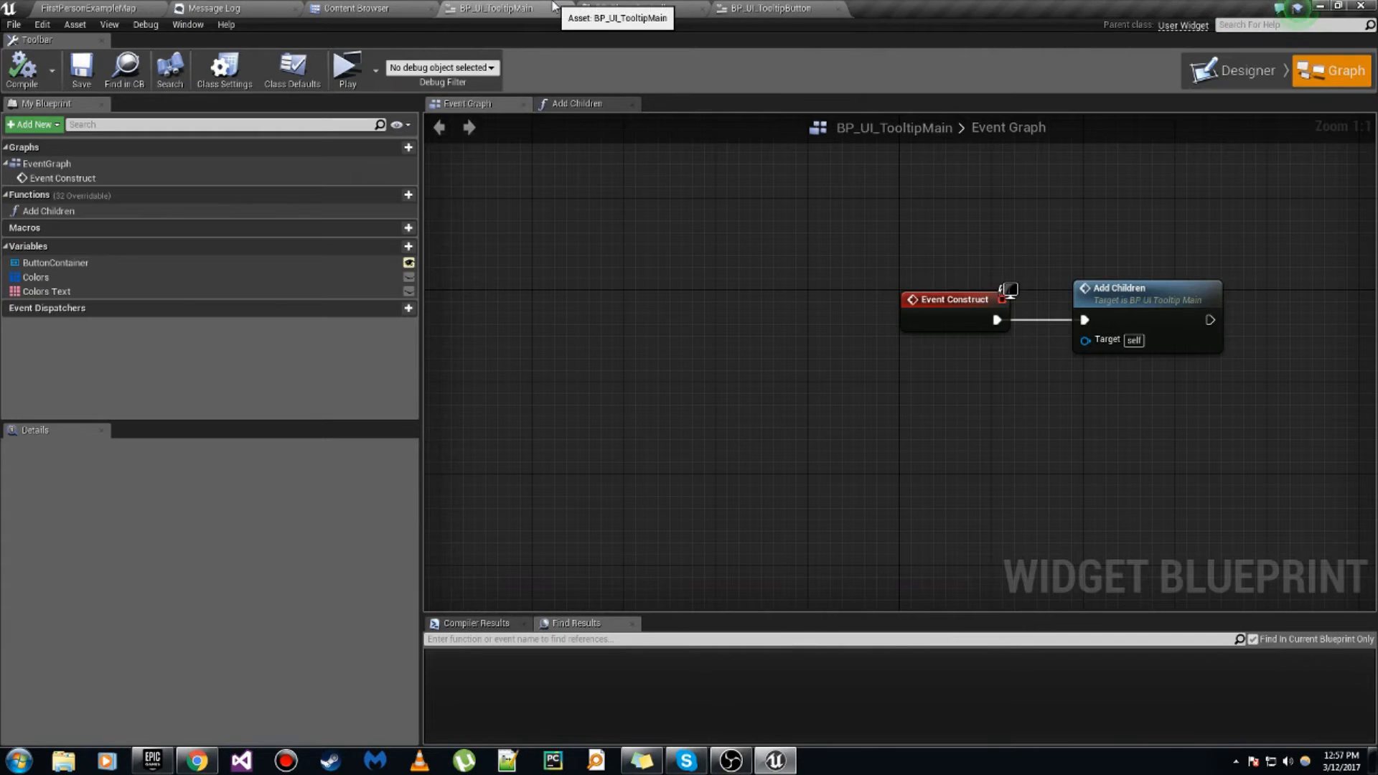
Step: Bind Tooltip Button's Tool Tip Text to a pure Get Tooltip function returning Color, then compile
click(765, 7)
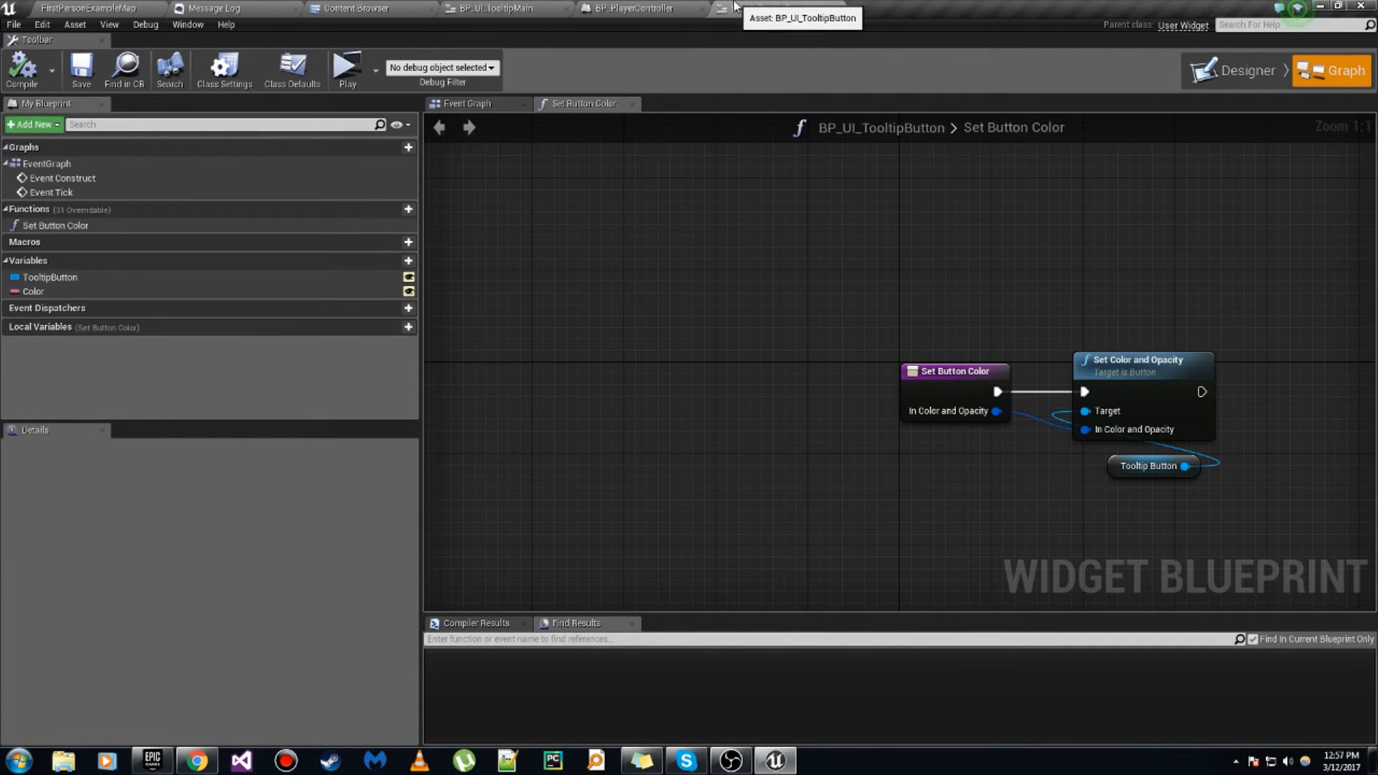
click(1246, 71)
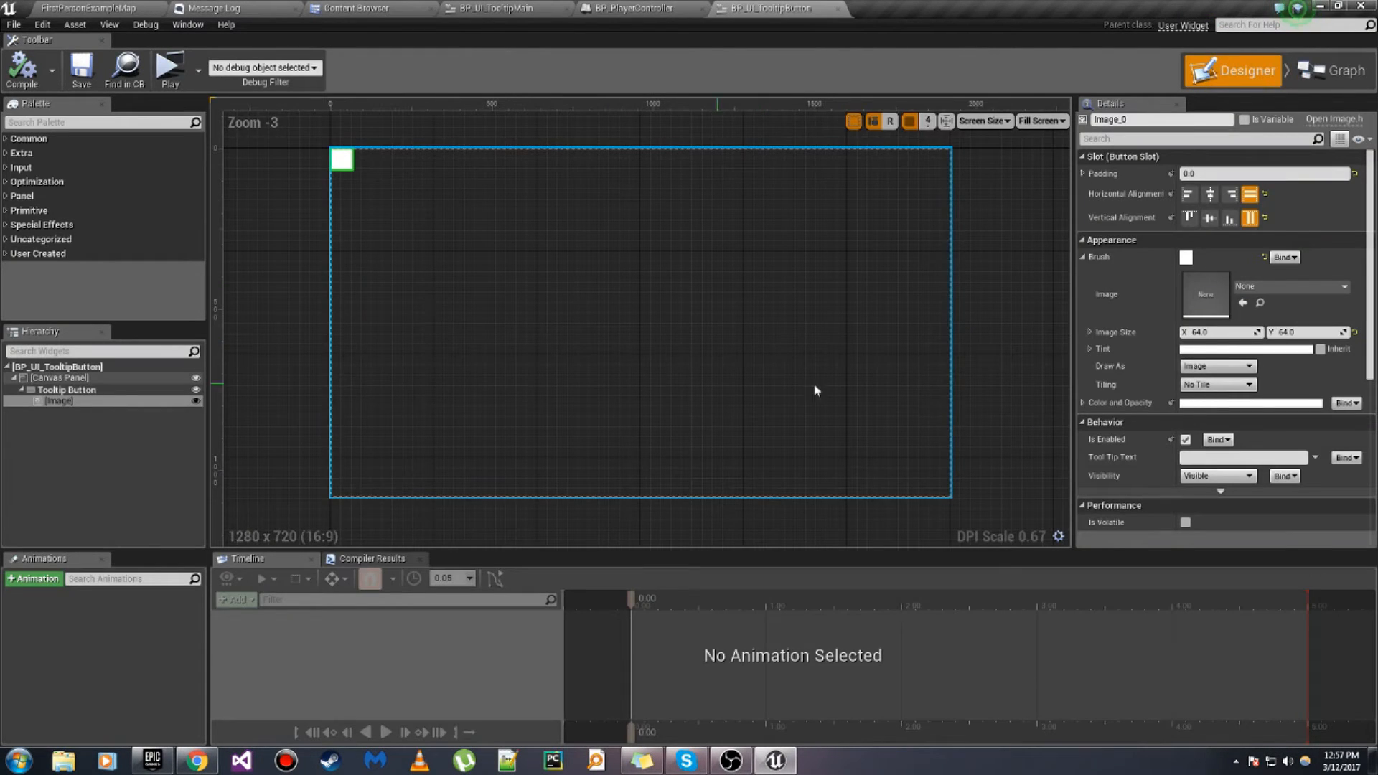
click(66, 389)
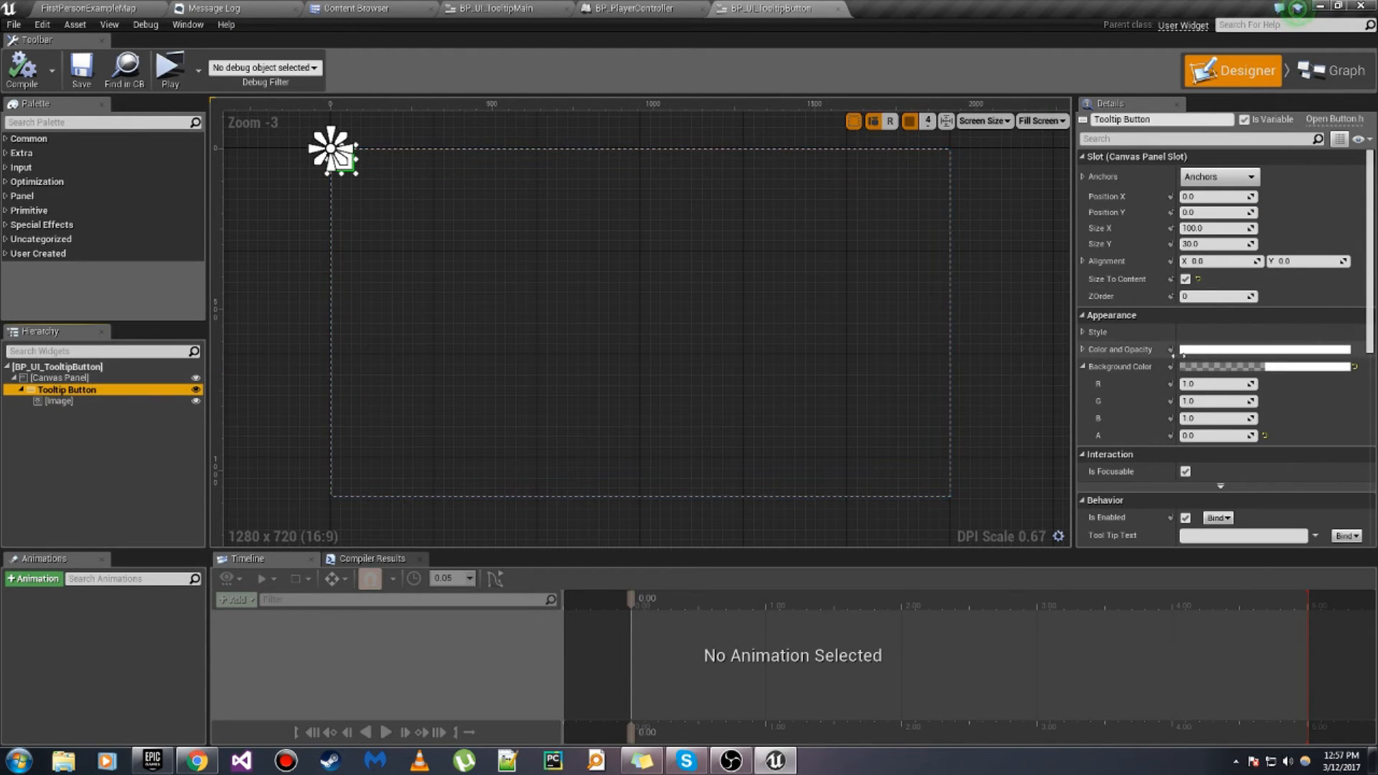
scroll(down, 3)
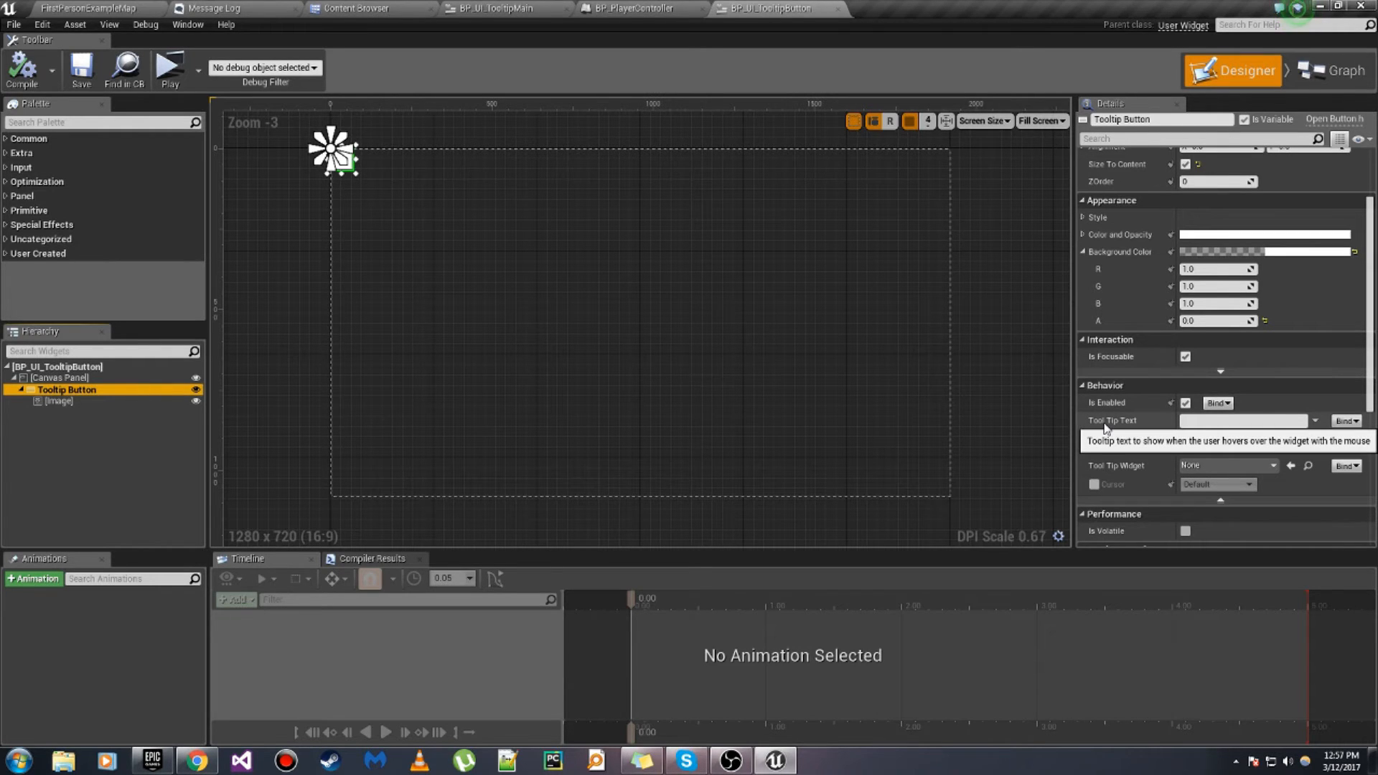
click(1339, 70)
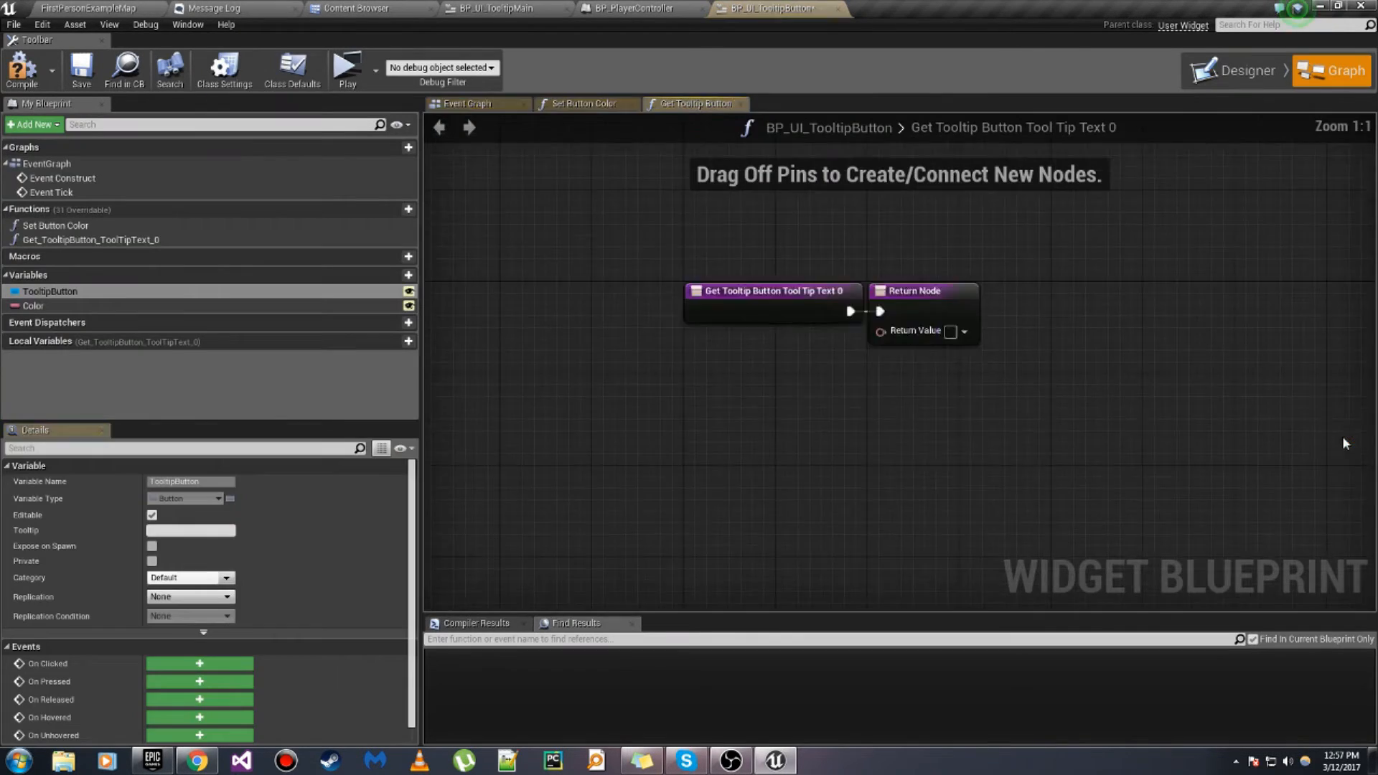
click(34, 306)
text(Get Tooltip)
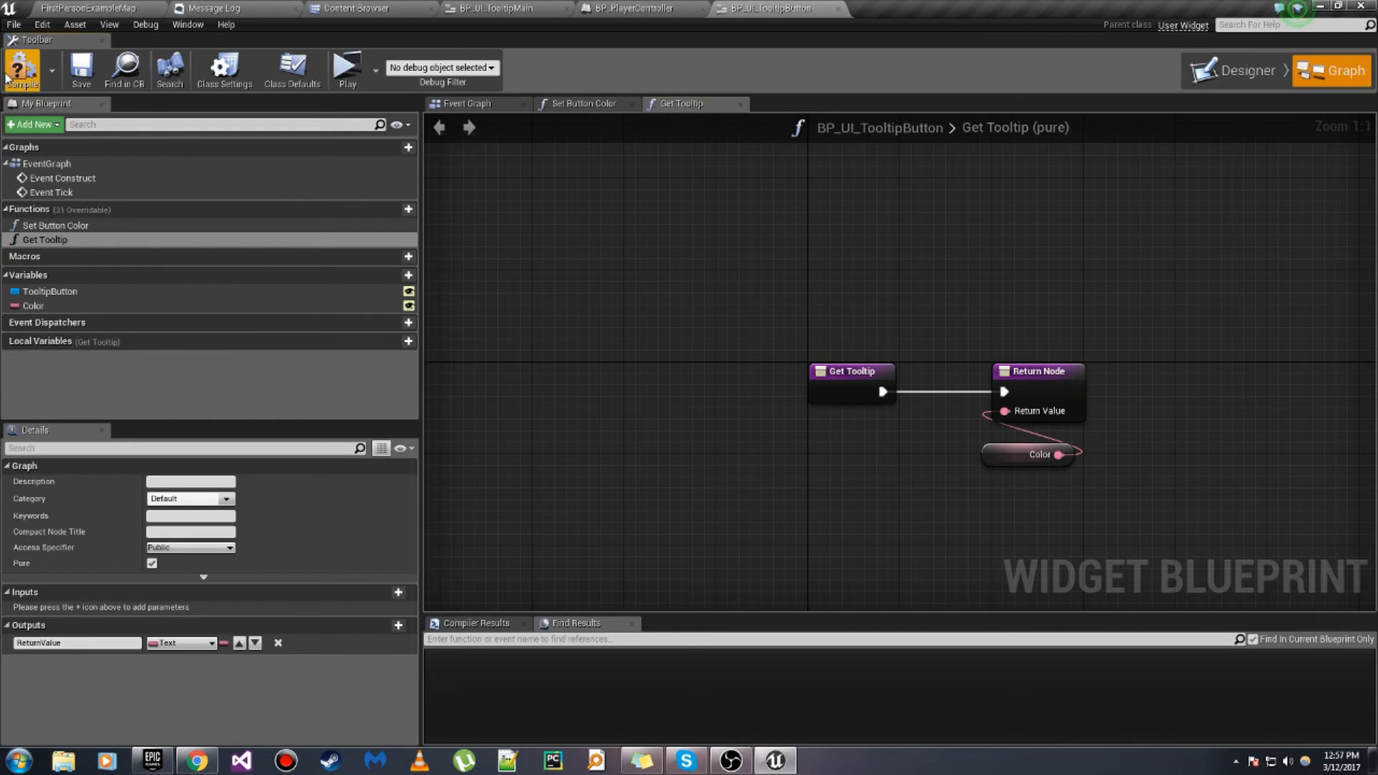
click(83, 8)
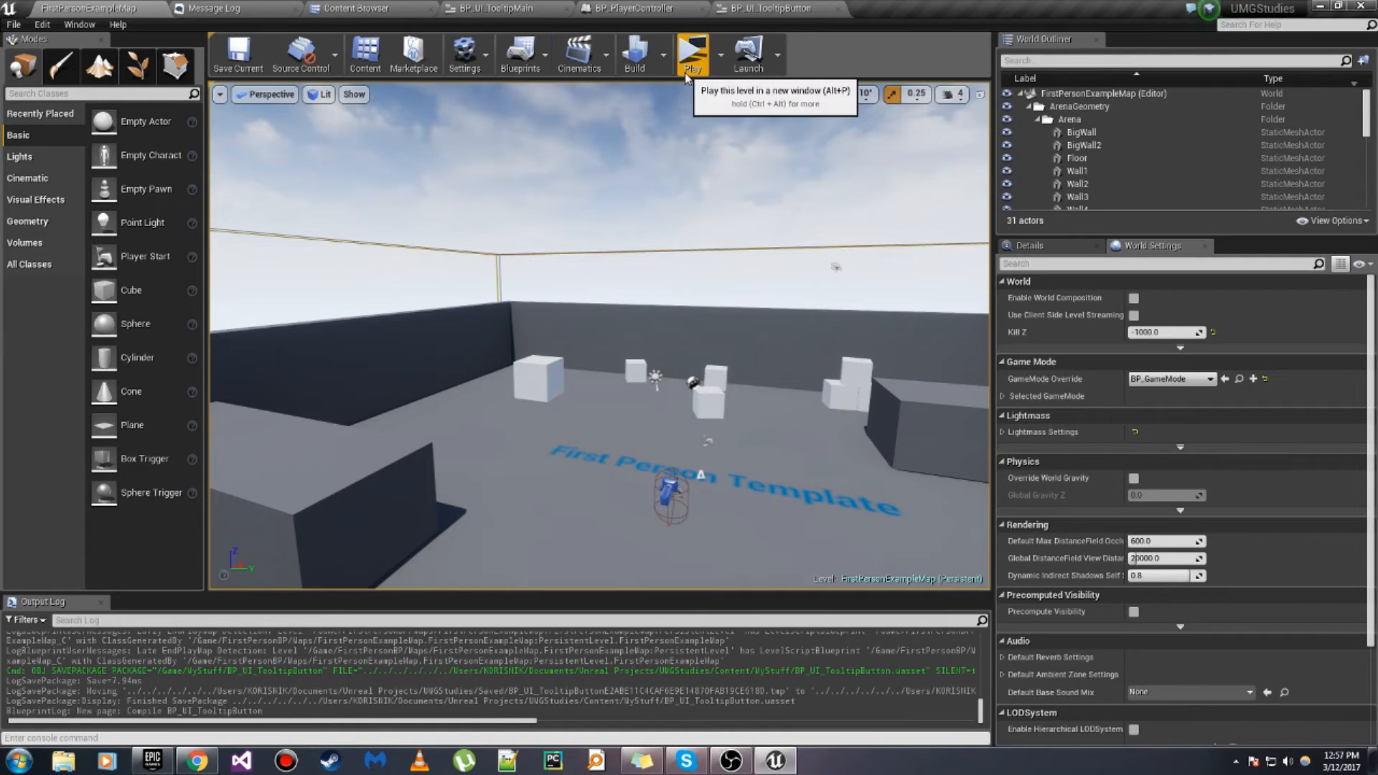
Step: Play in a new editor window to check the colour-name tooltips, then close it
click(692, 55)
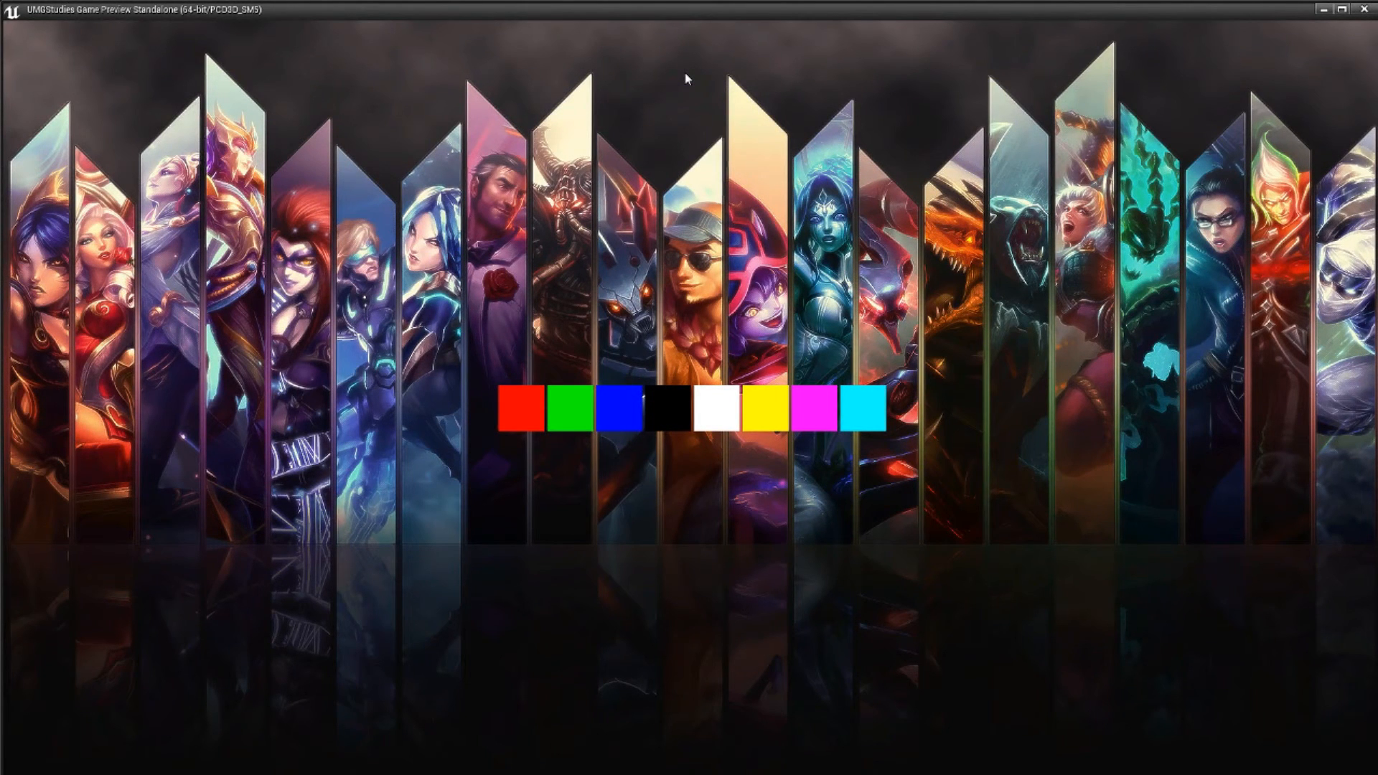
mouse_move(517, 407)
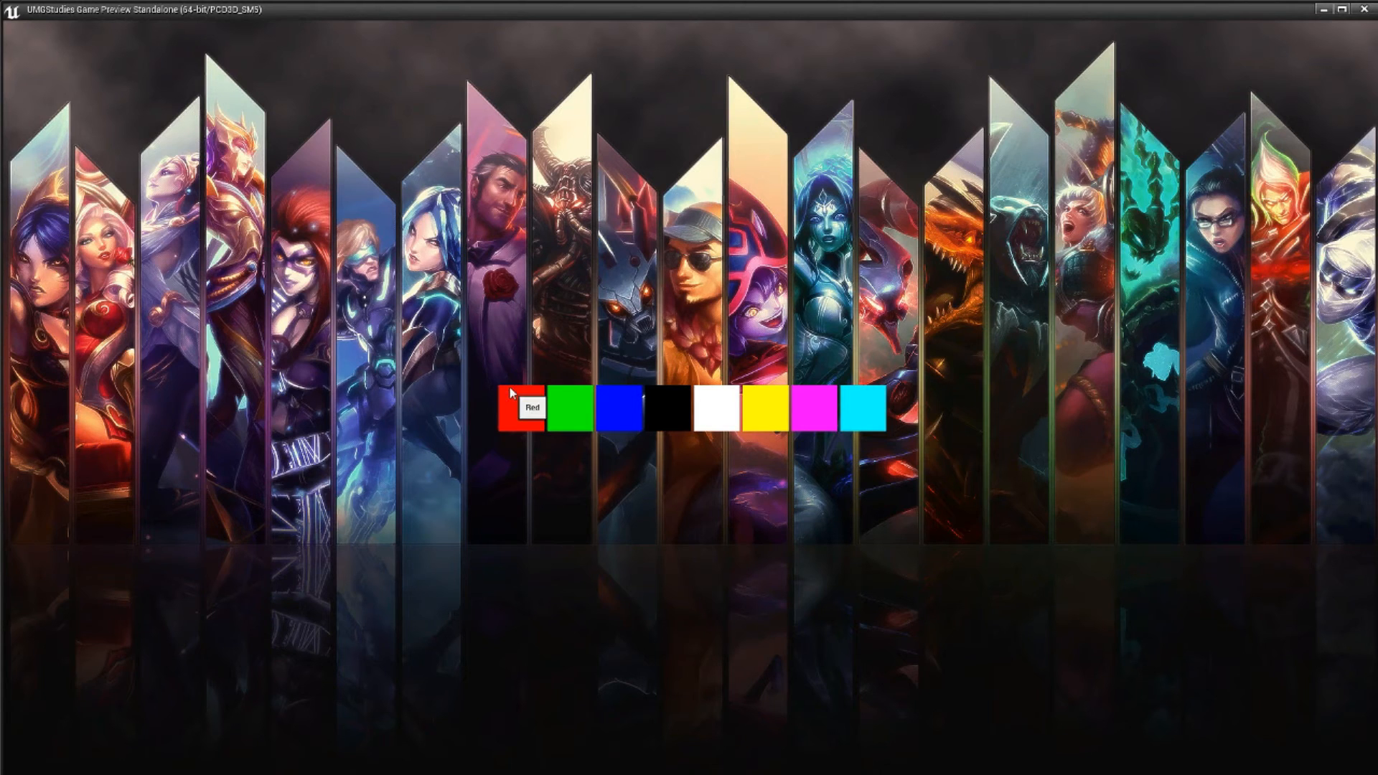
mouse_move(623, 395)
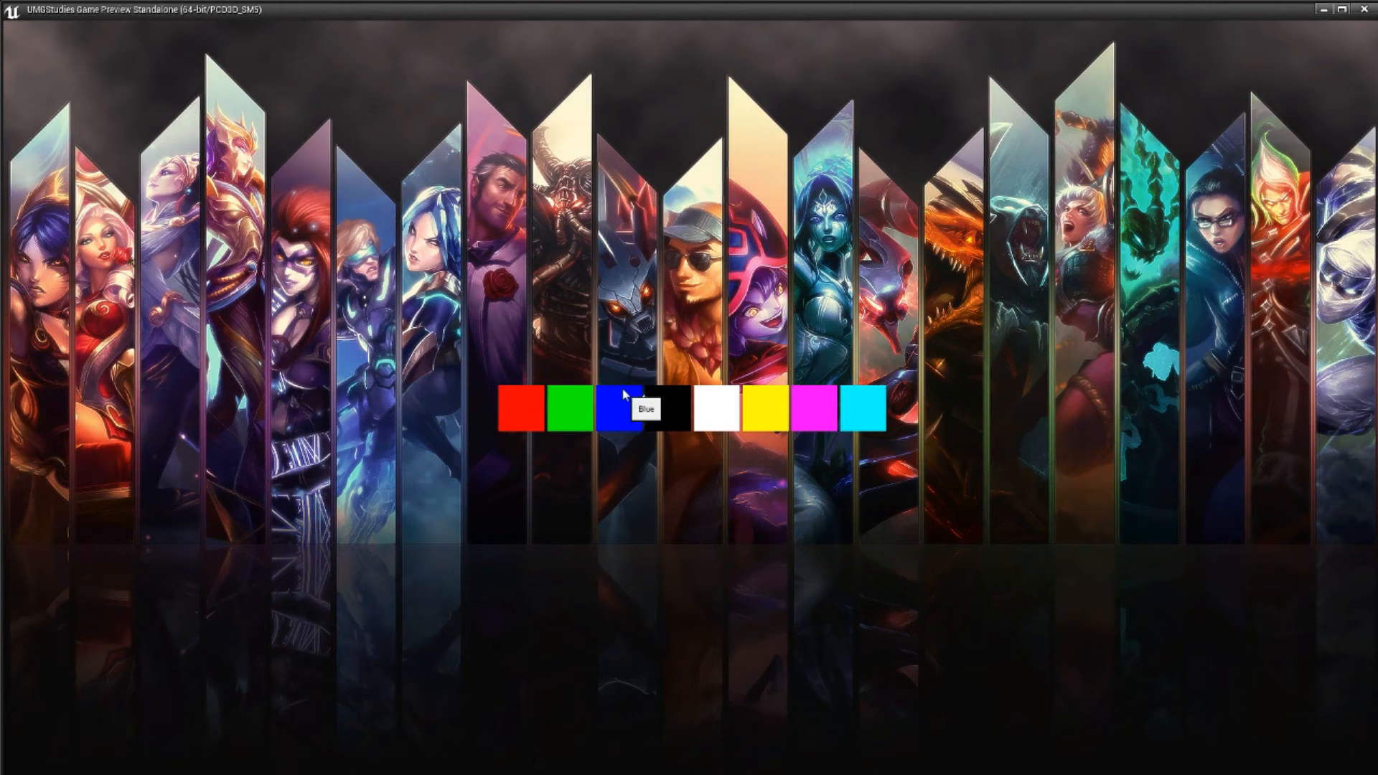
mouse_move(720, 408)
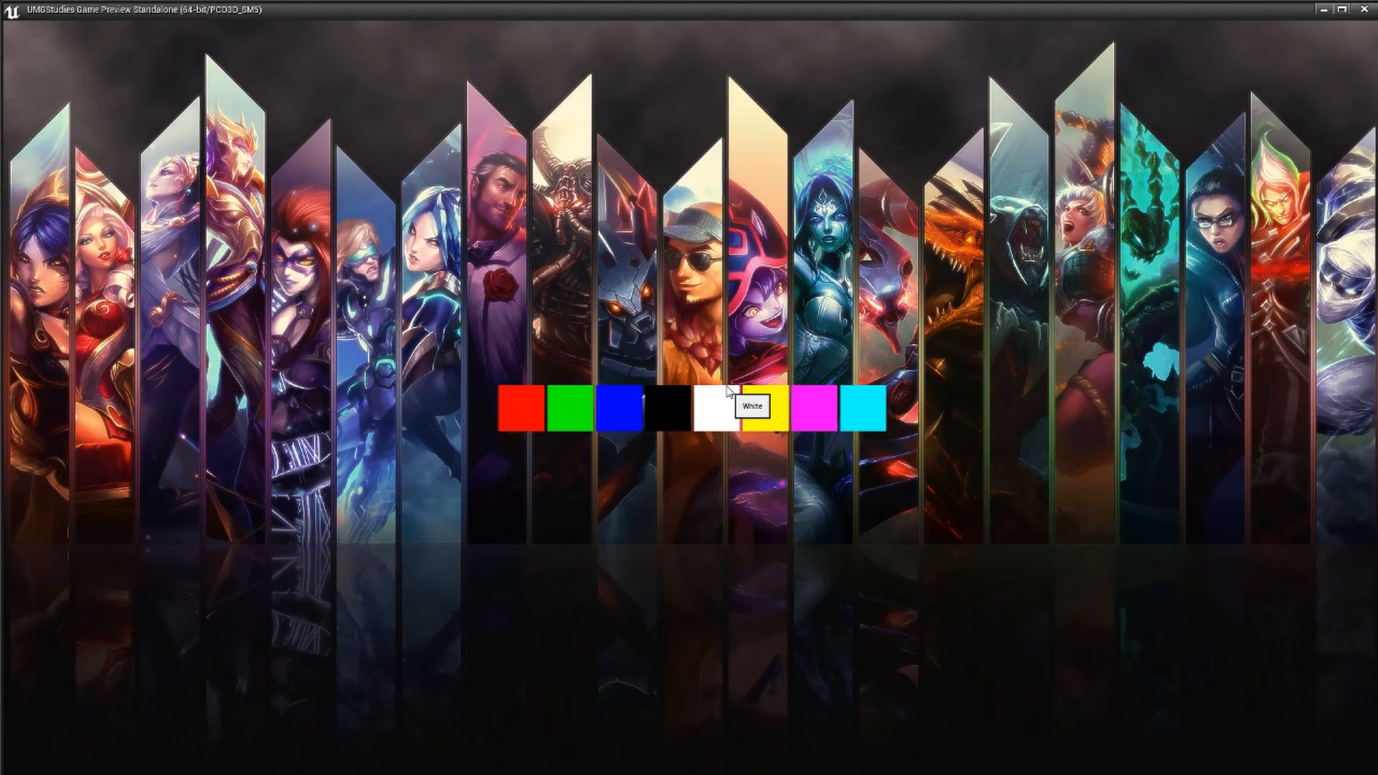
mouse_move(861, 404)
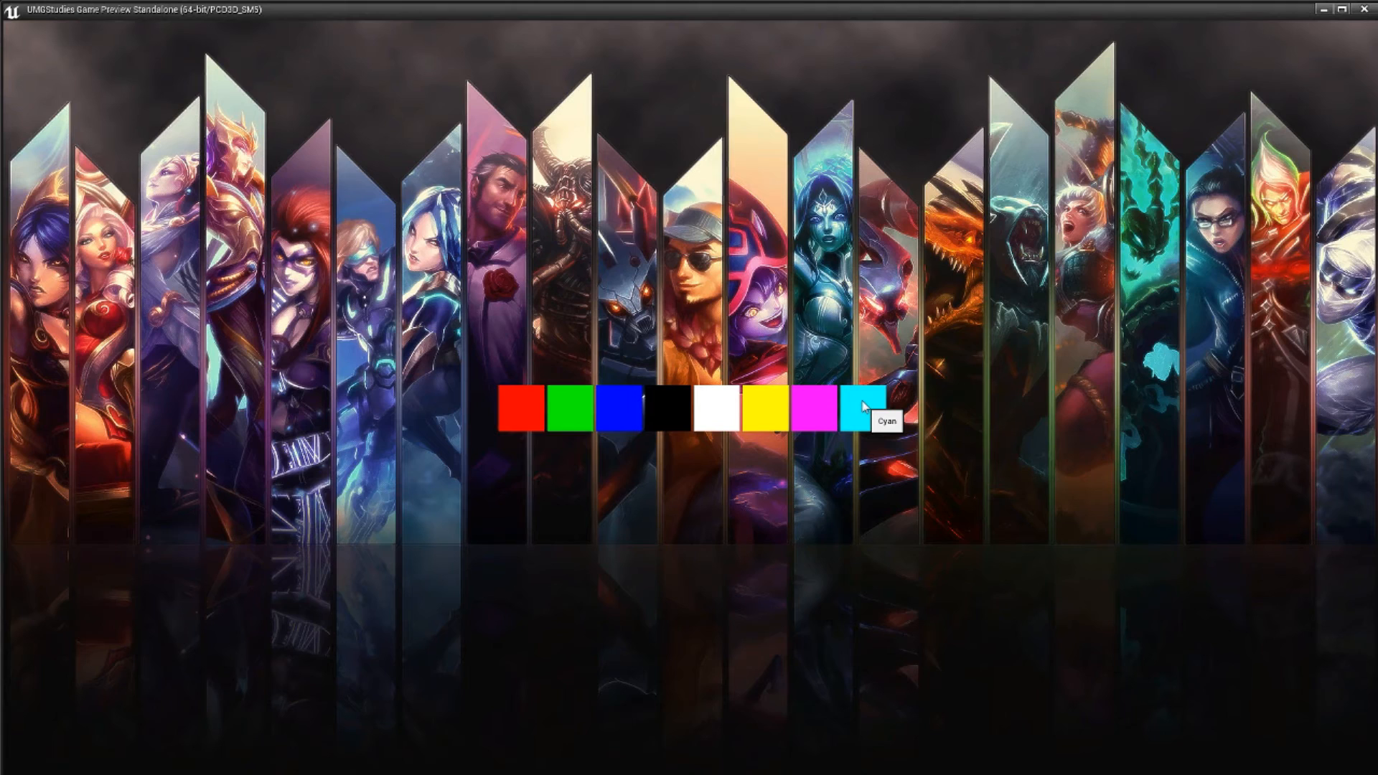
click(759, 9)
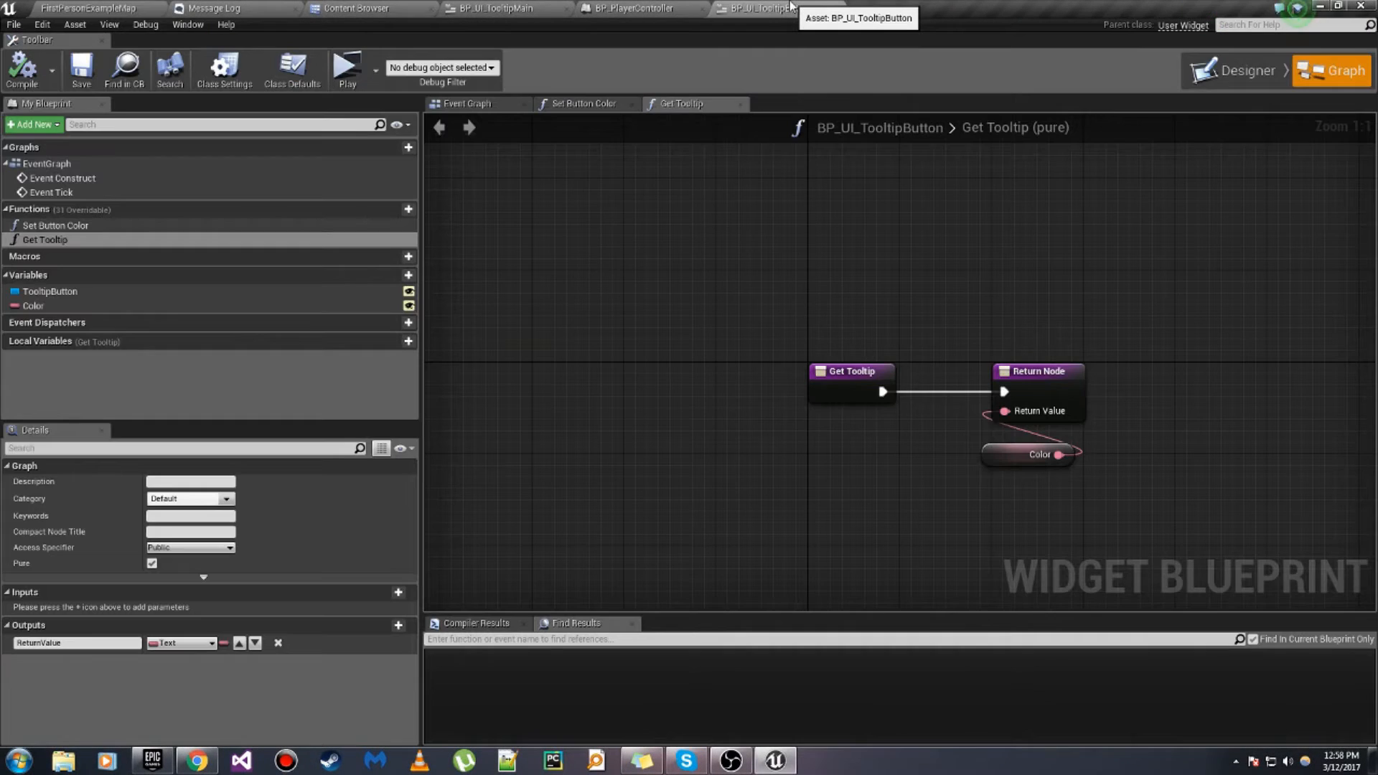
Step: Create the BP_UI_Tooltip widget blueprint in MyStuff and open it in the designer
click(356, 9)
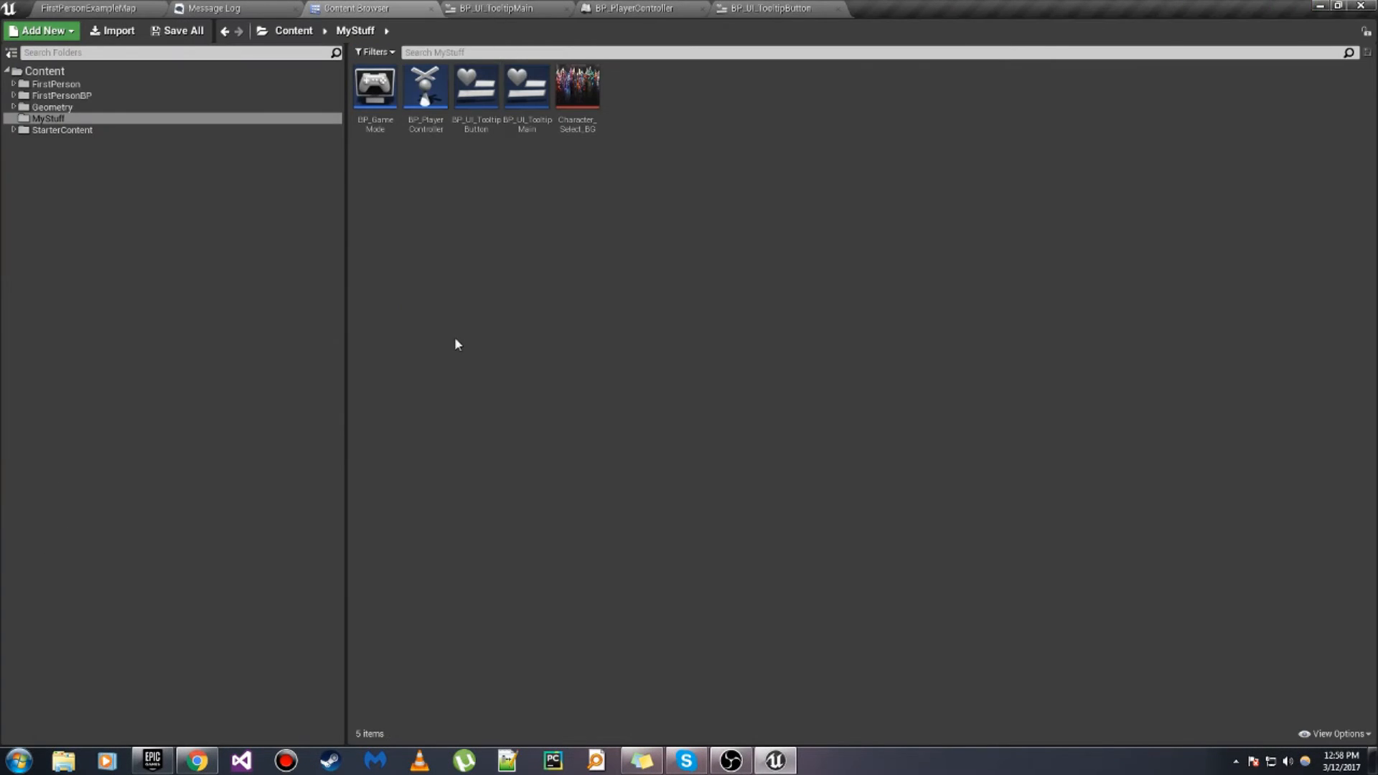
right_click(455, 344)
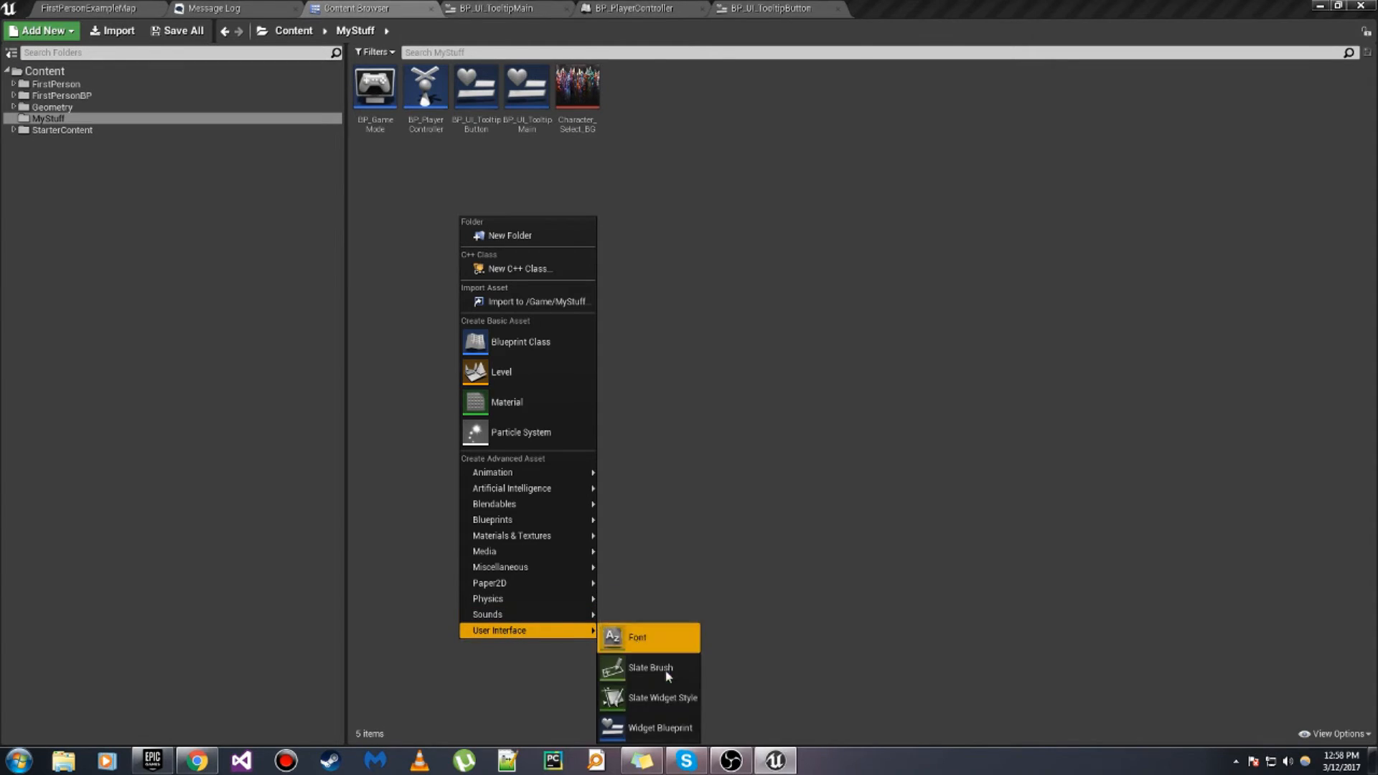
click(659, 728)
text(BP_UI_Tooltip)
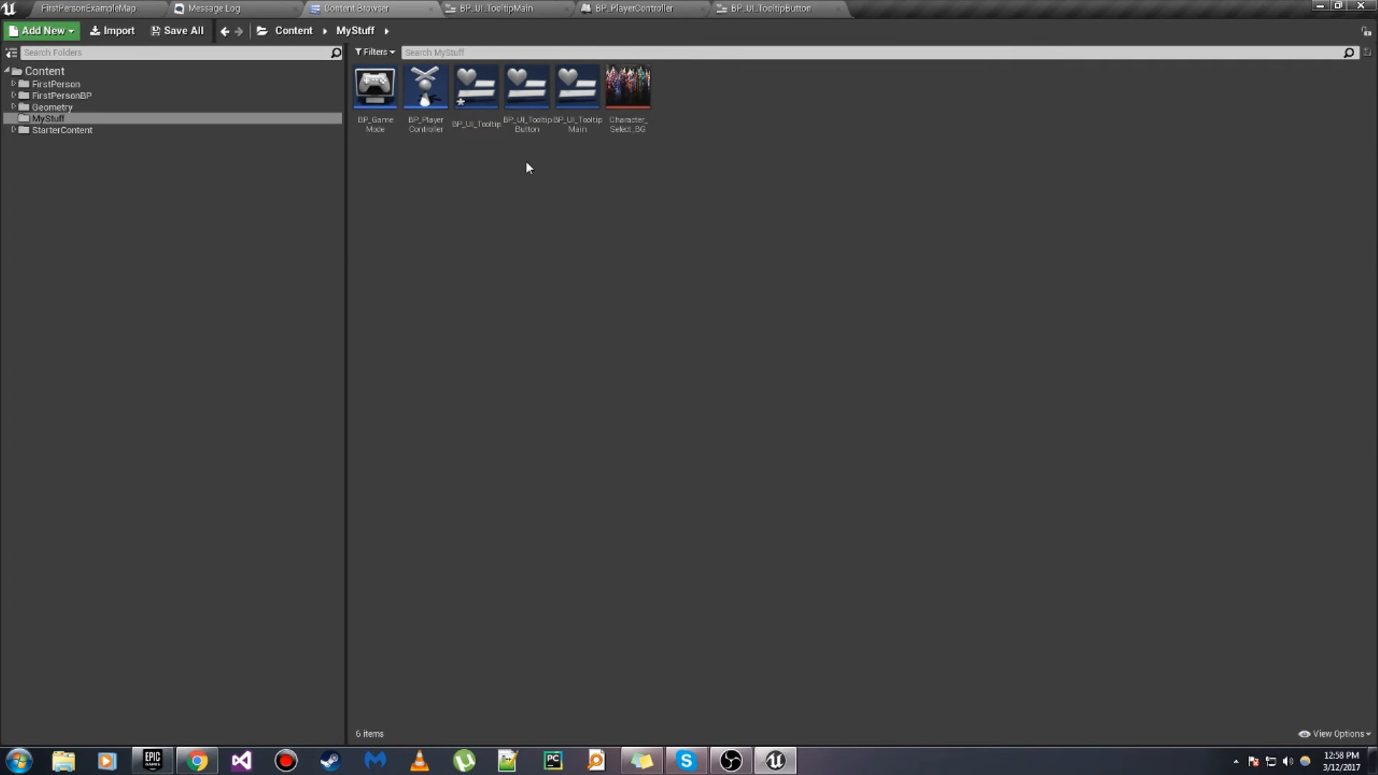
double_click(475, 86)
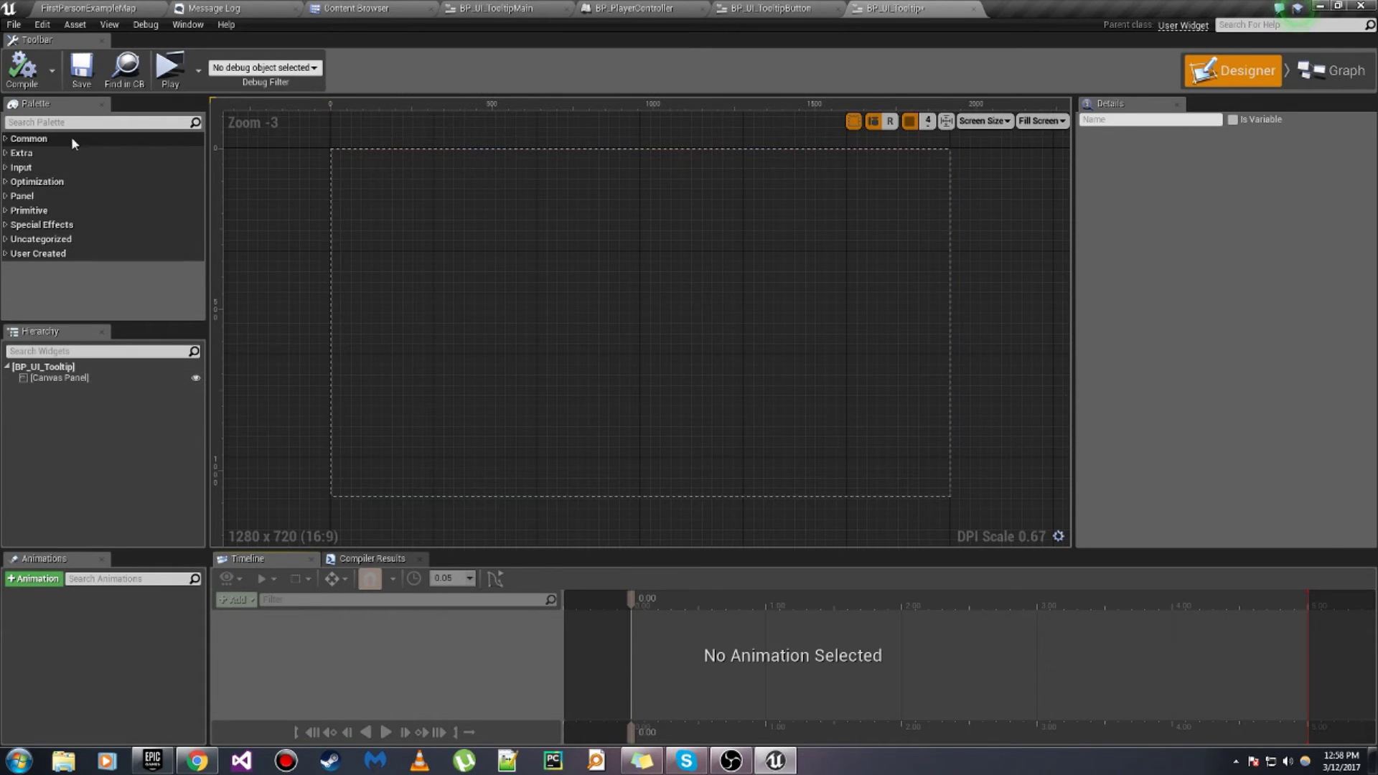
Step: Add a Main Overlay to the tooltip canvas with a text block inside it
text(overl)
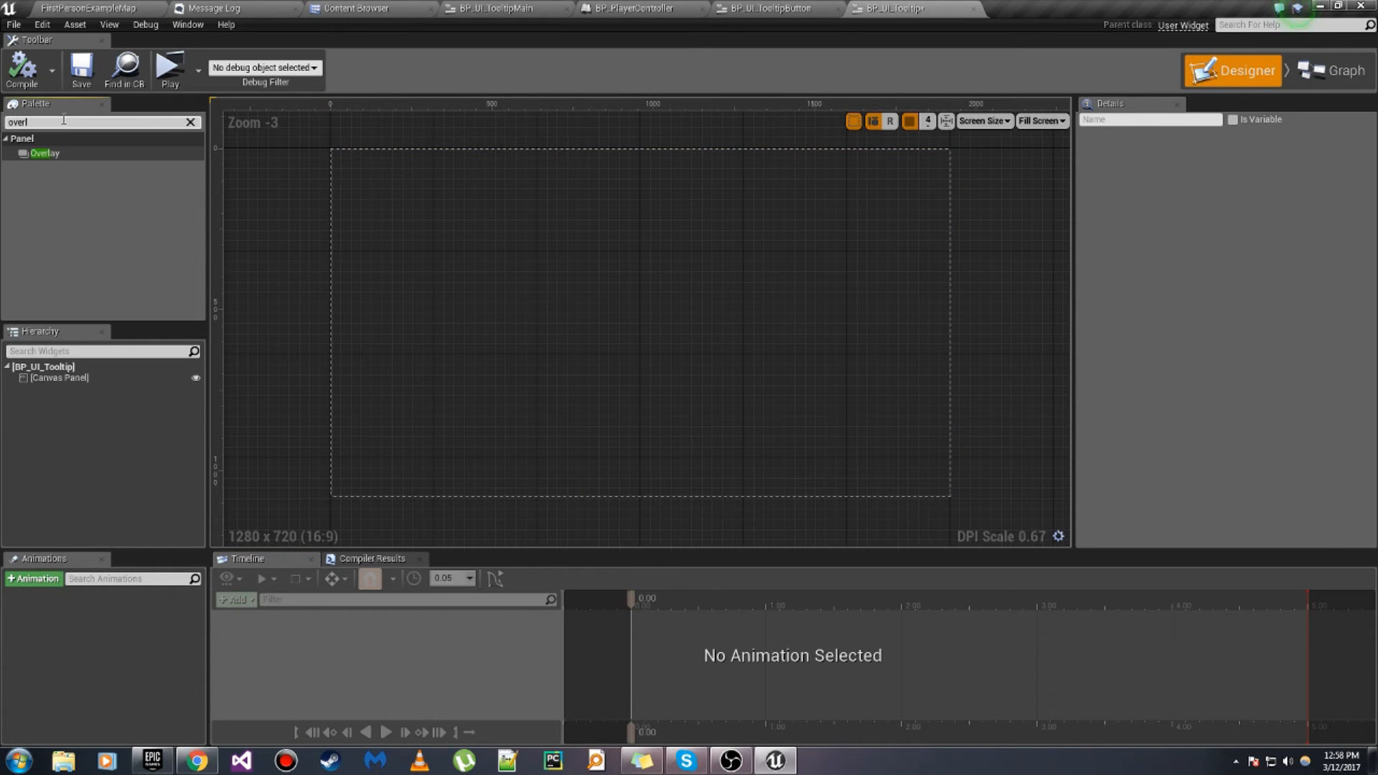
drag(43, 153, 347, 152)
text(image)
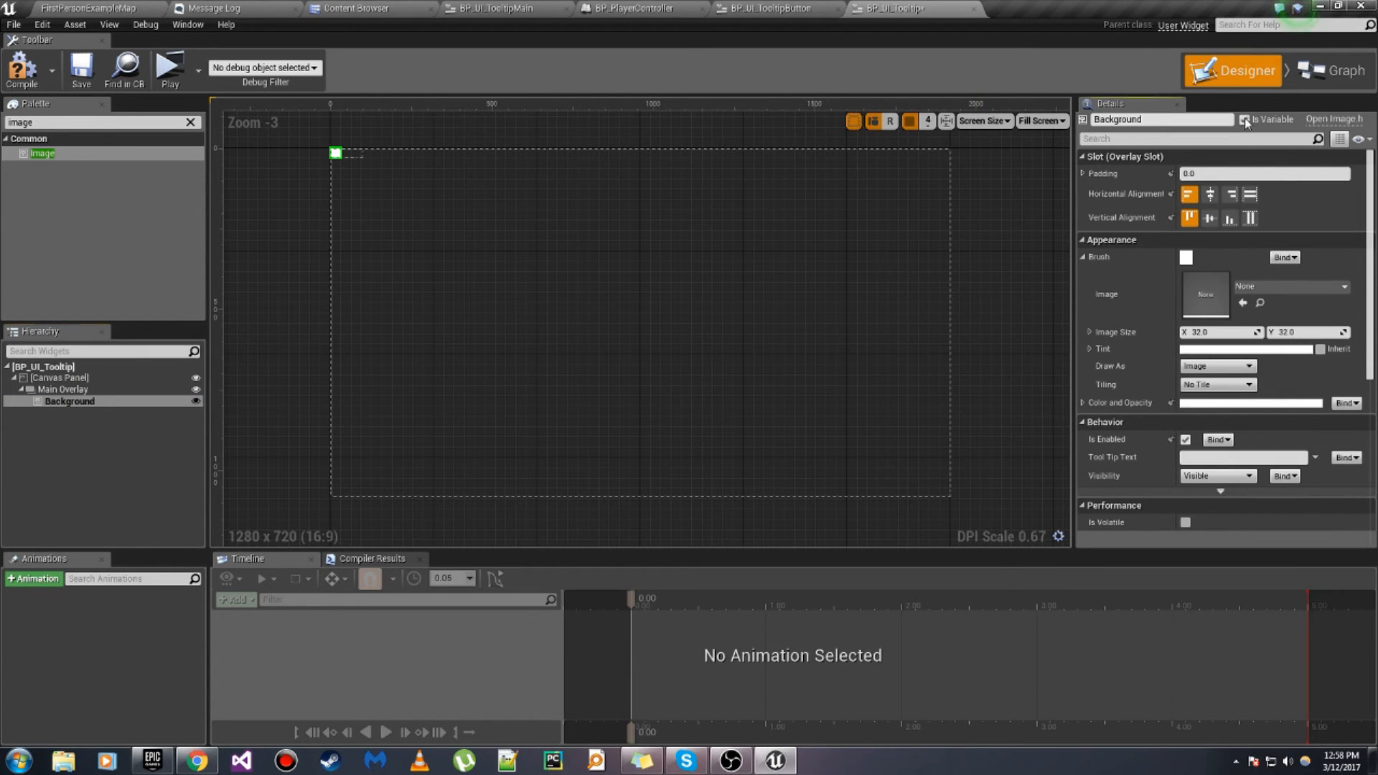
click(63, 389)
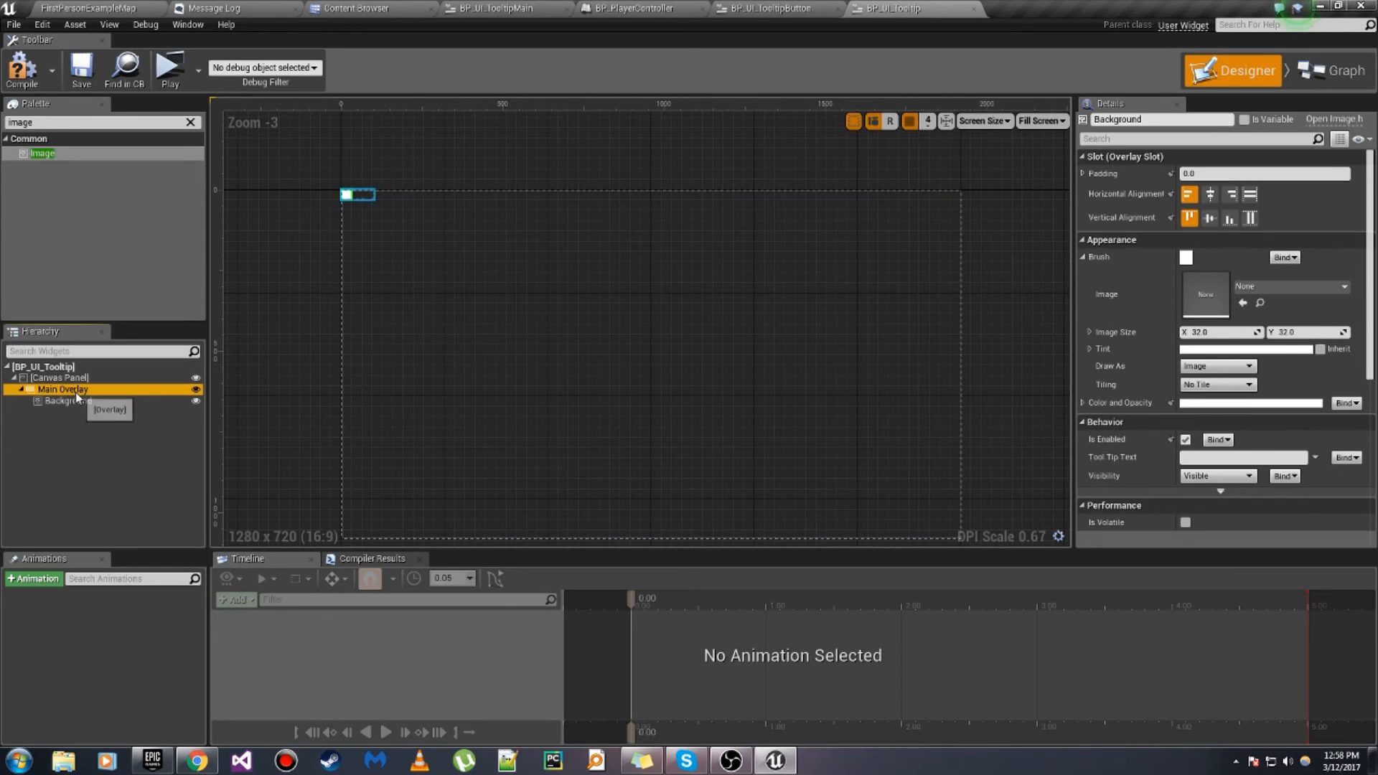
click(63, 388)
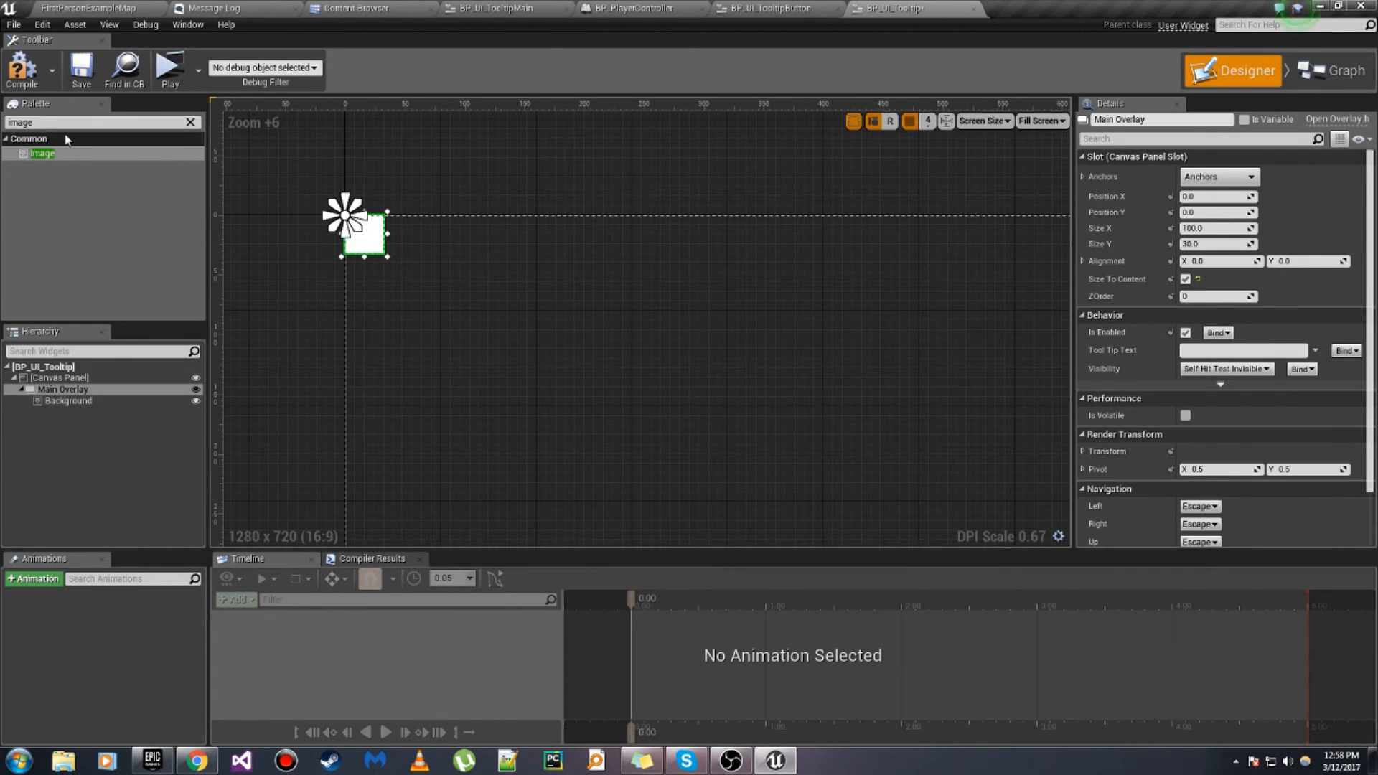
text(text)
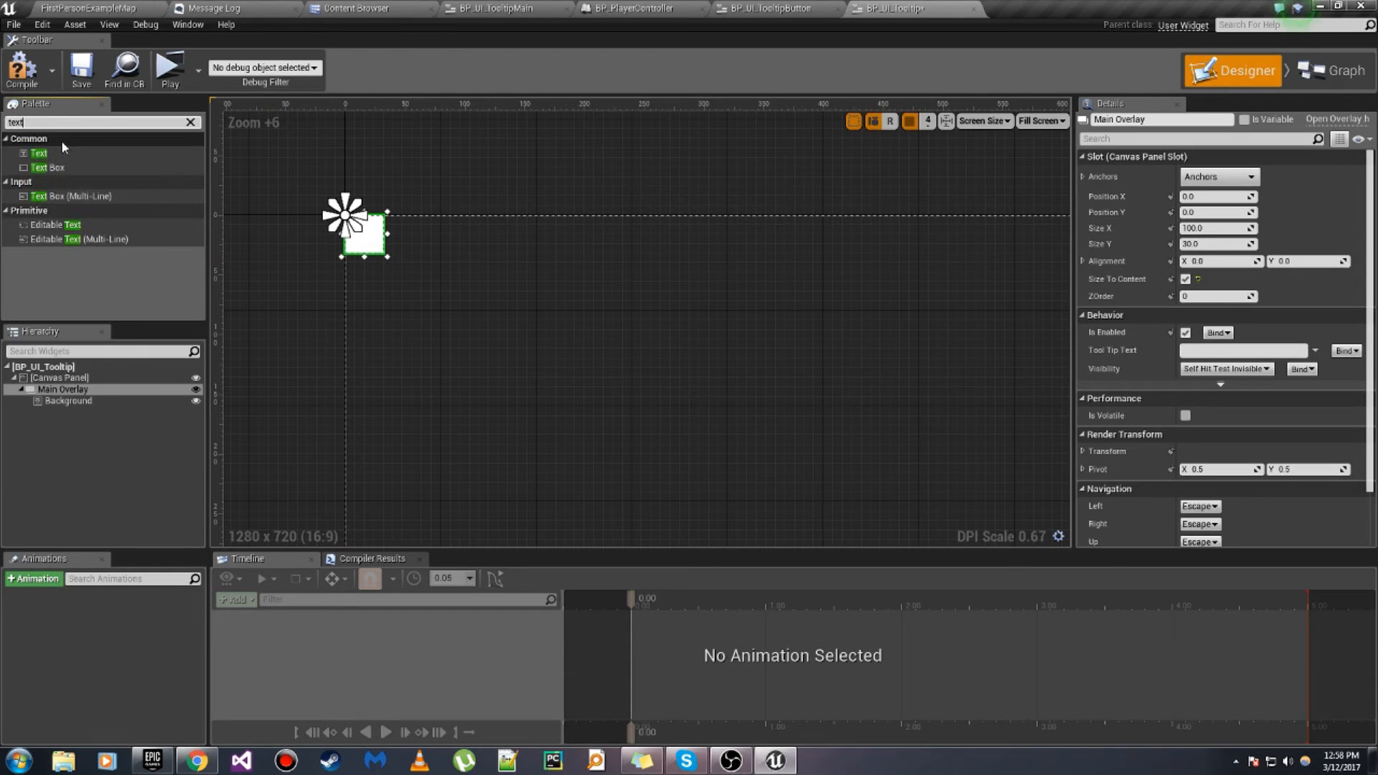
drag(39, 152, 431, 237)
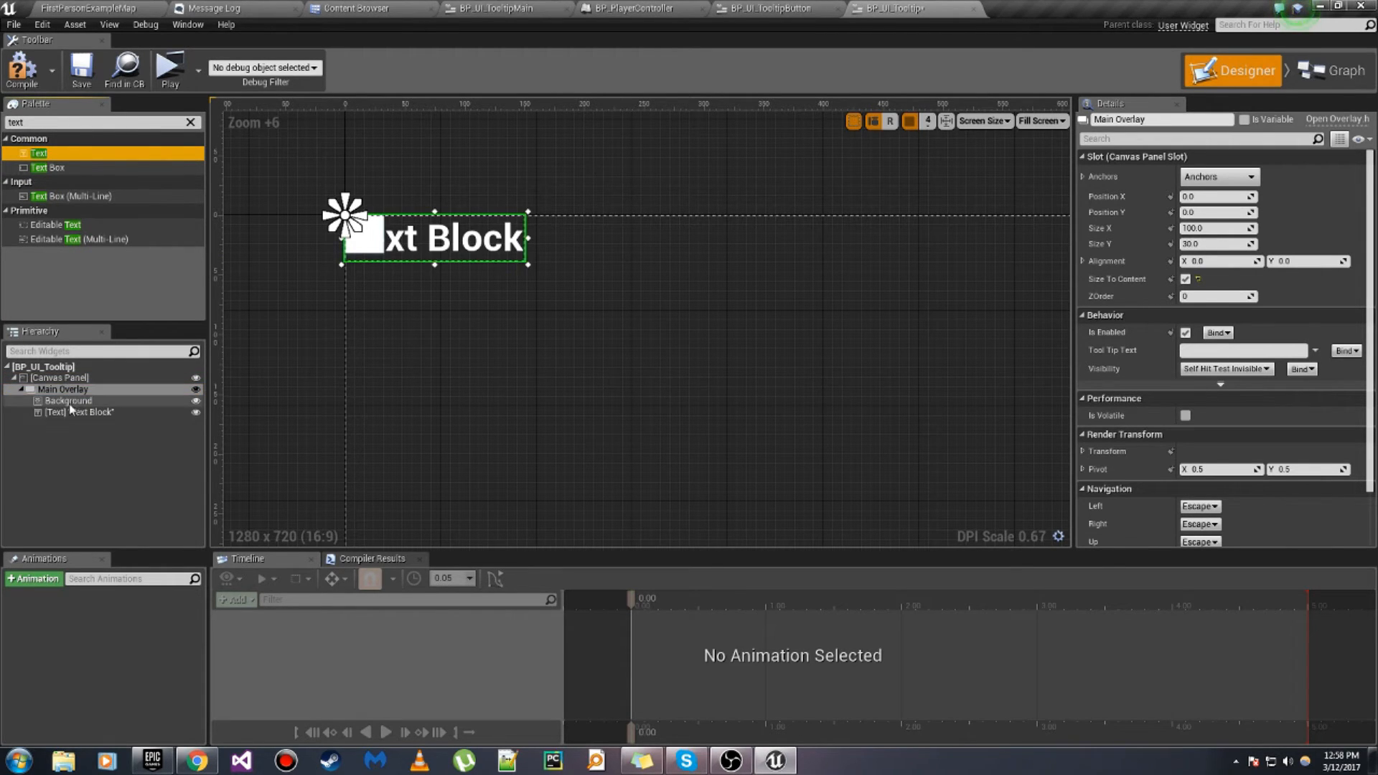
Step: Make the Background image fill the overlay in translucent black
click(68, 401)
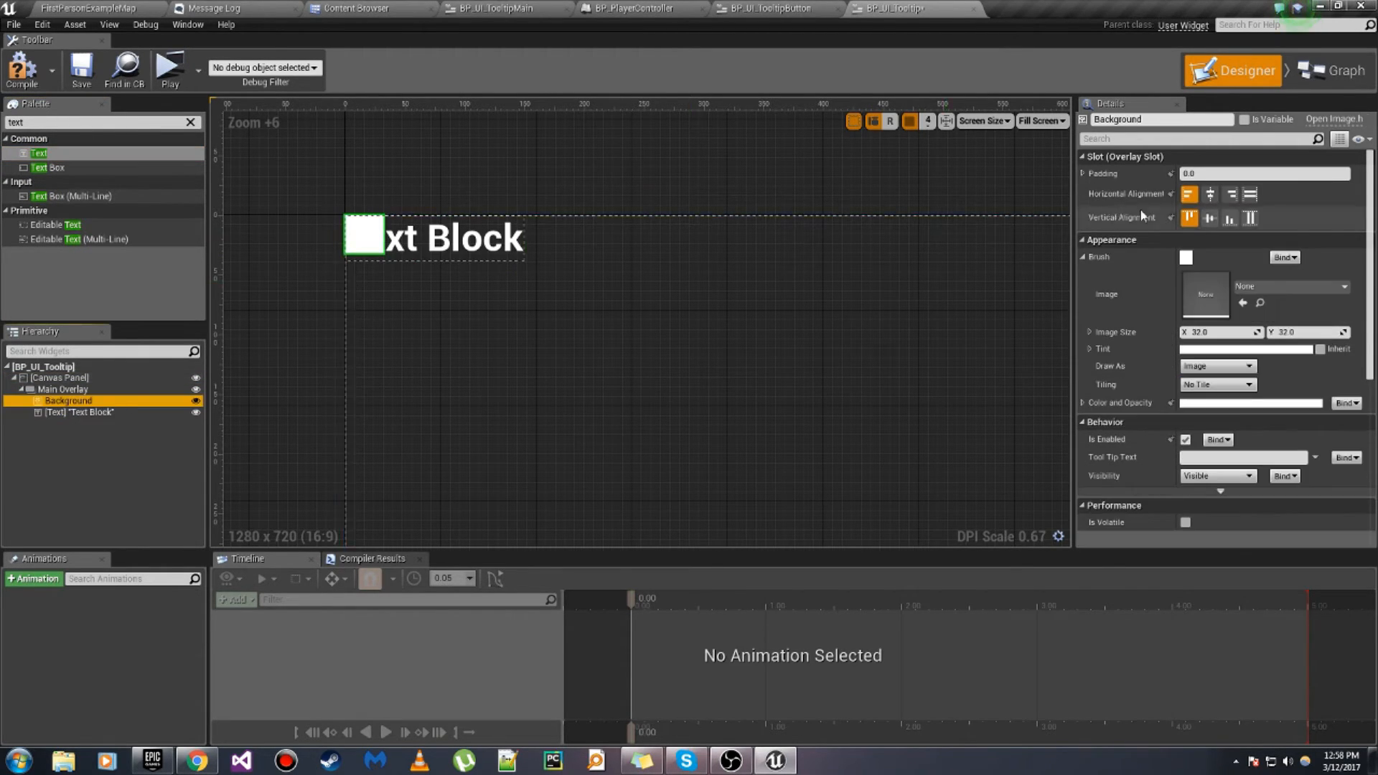
click(1252, 195)
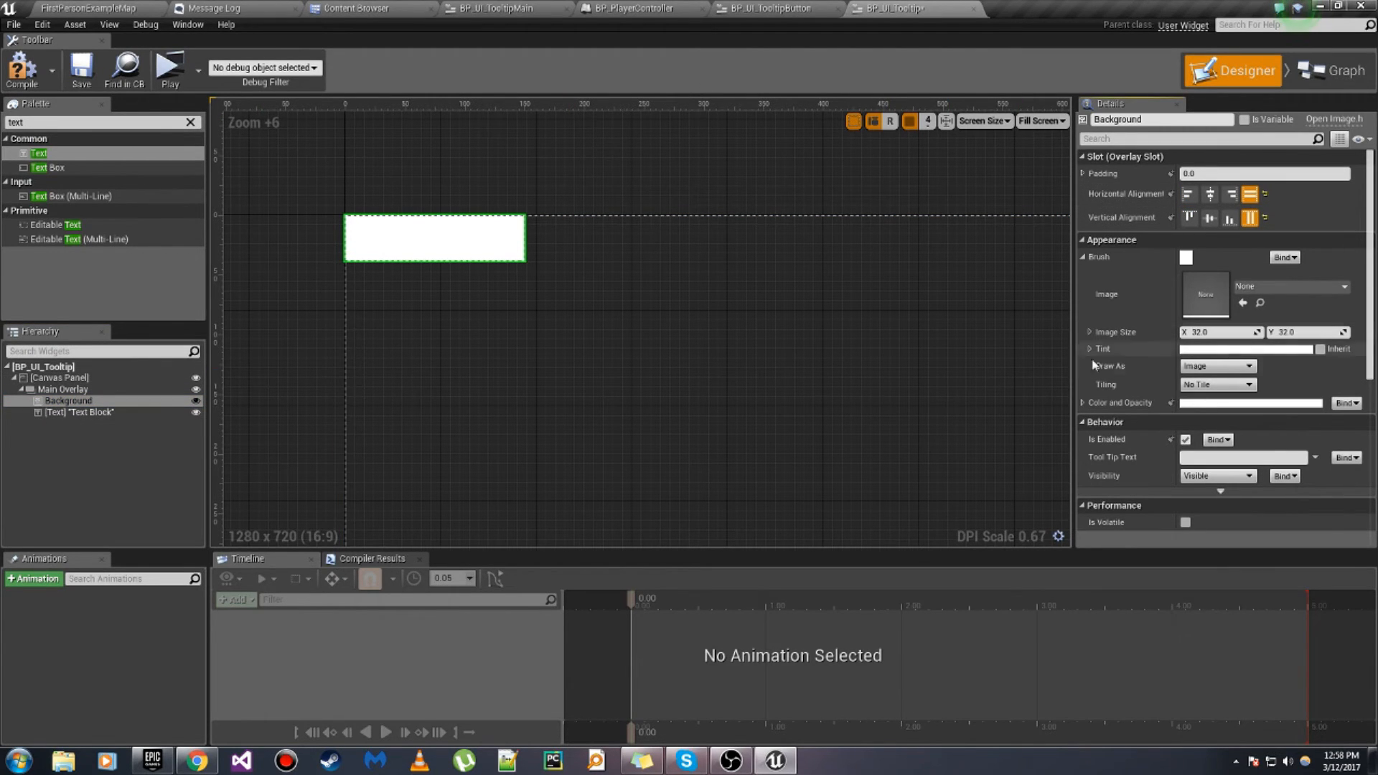
click(1083, 403)
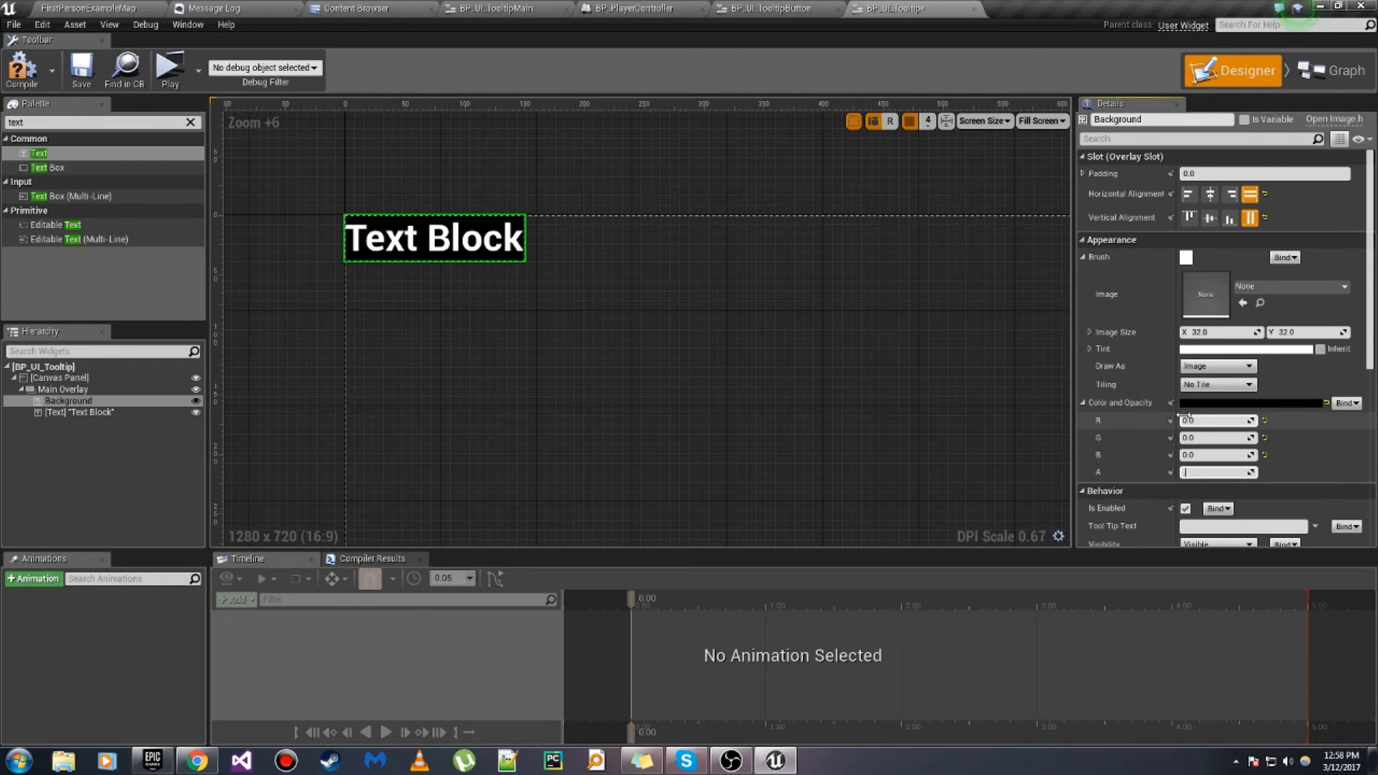
click(82, 412)
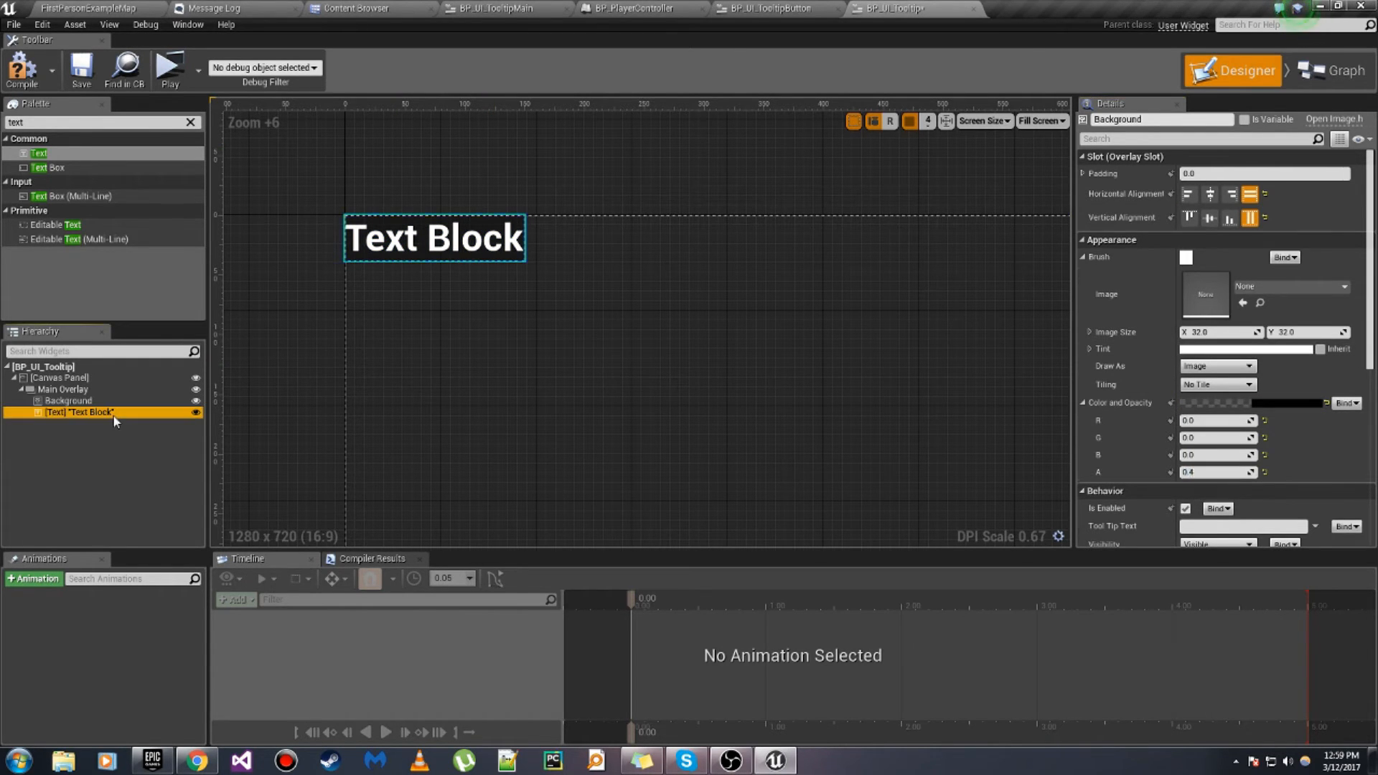
Step: Rename the text block to Color Text
click(83, 412)
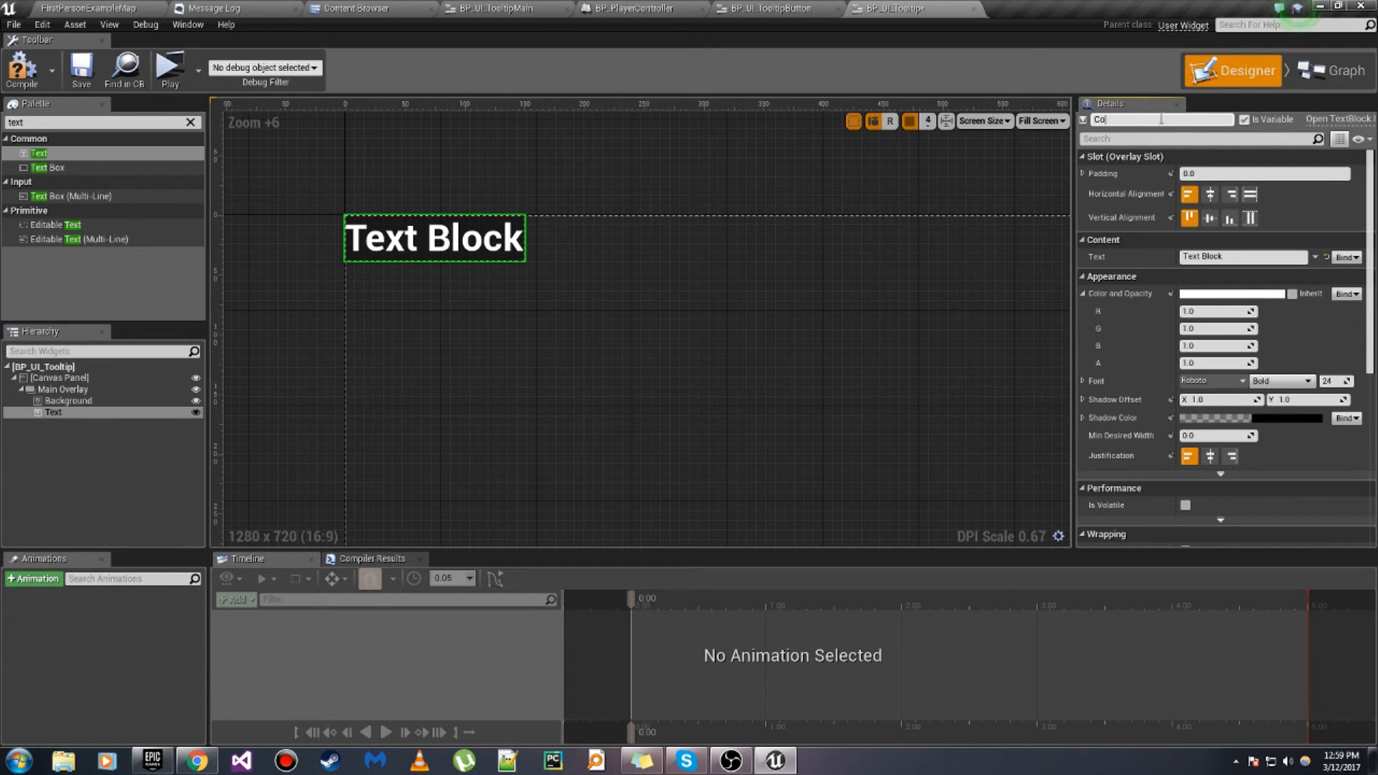
text(Color Text)
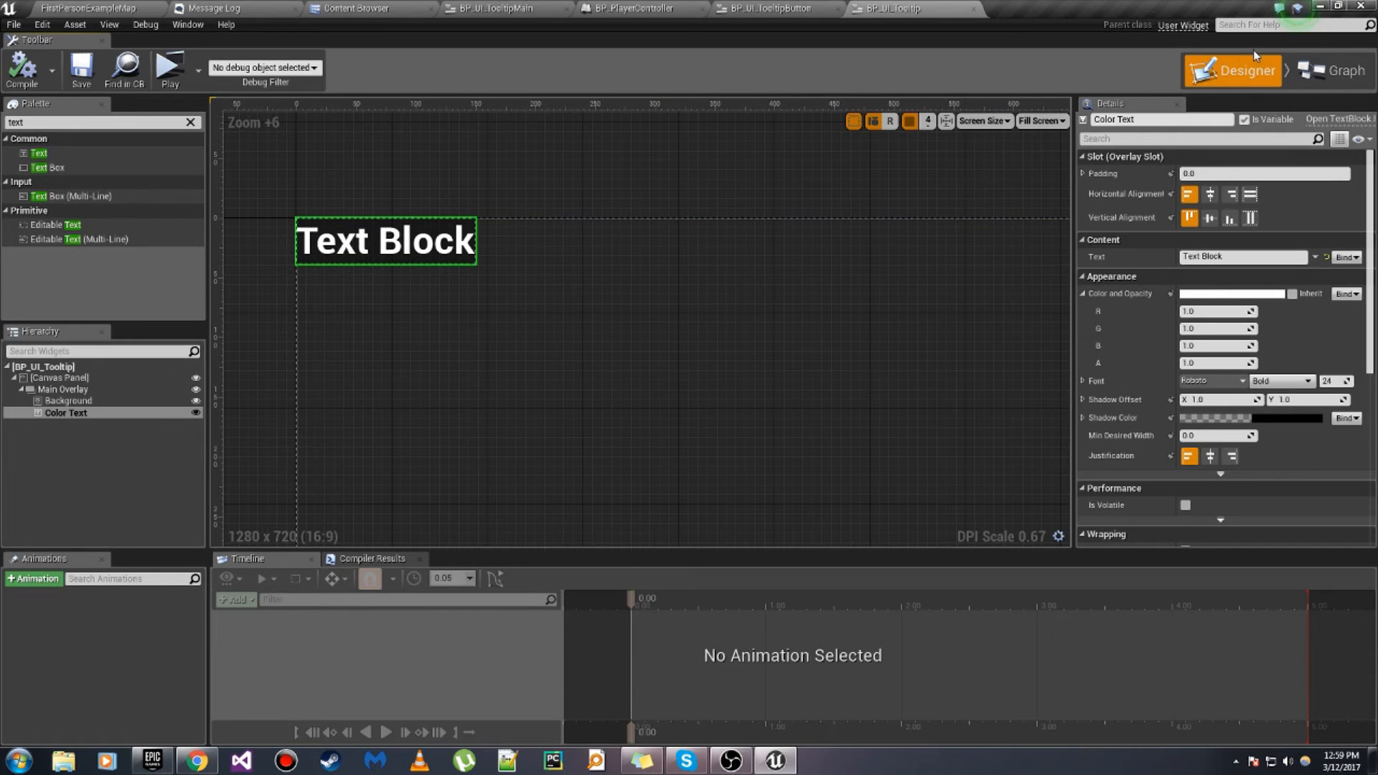
click(1335, 70)
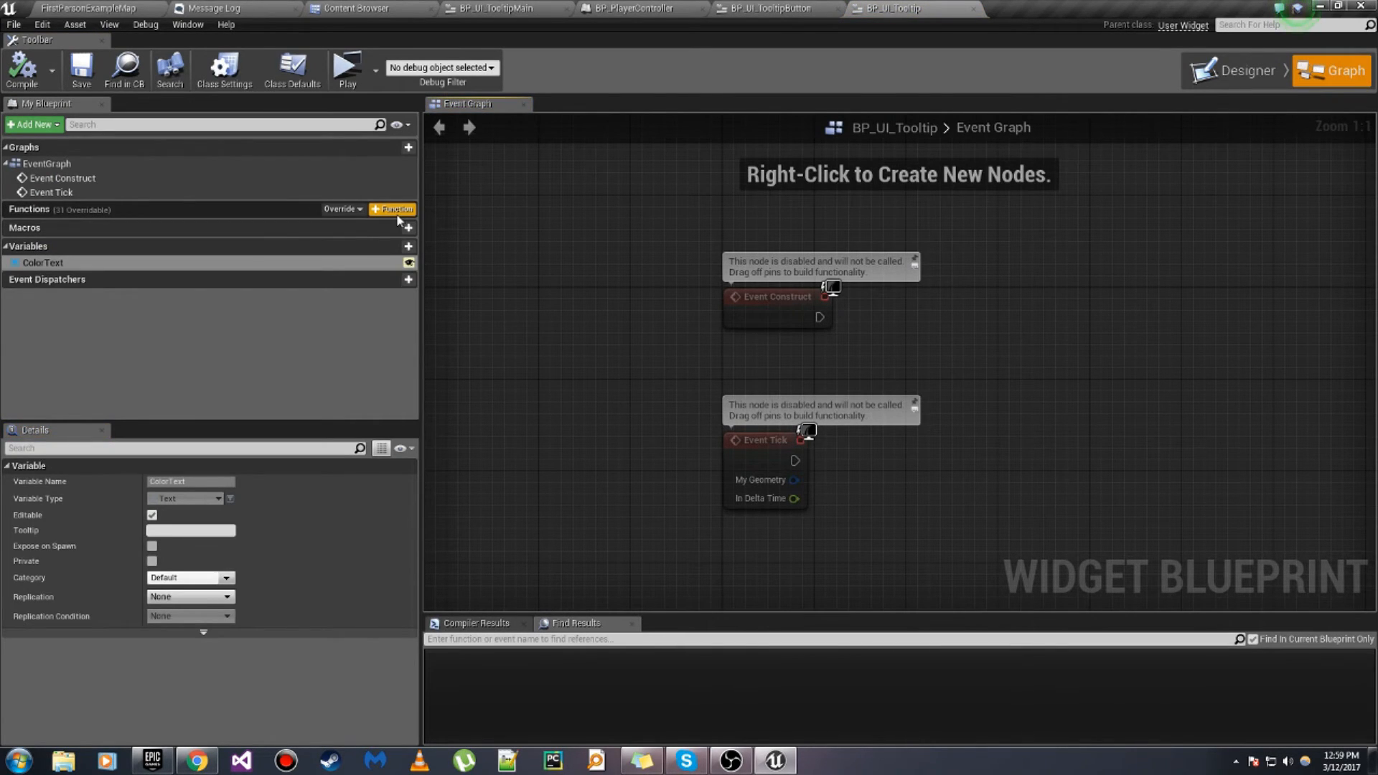
Step: Build Set Tooltip with Color Text's Set Color and Opacity and SetText nodes wired to inputs
click(393, 209)
text(Set Tooltip)
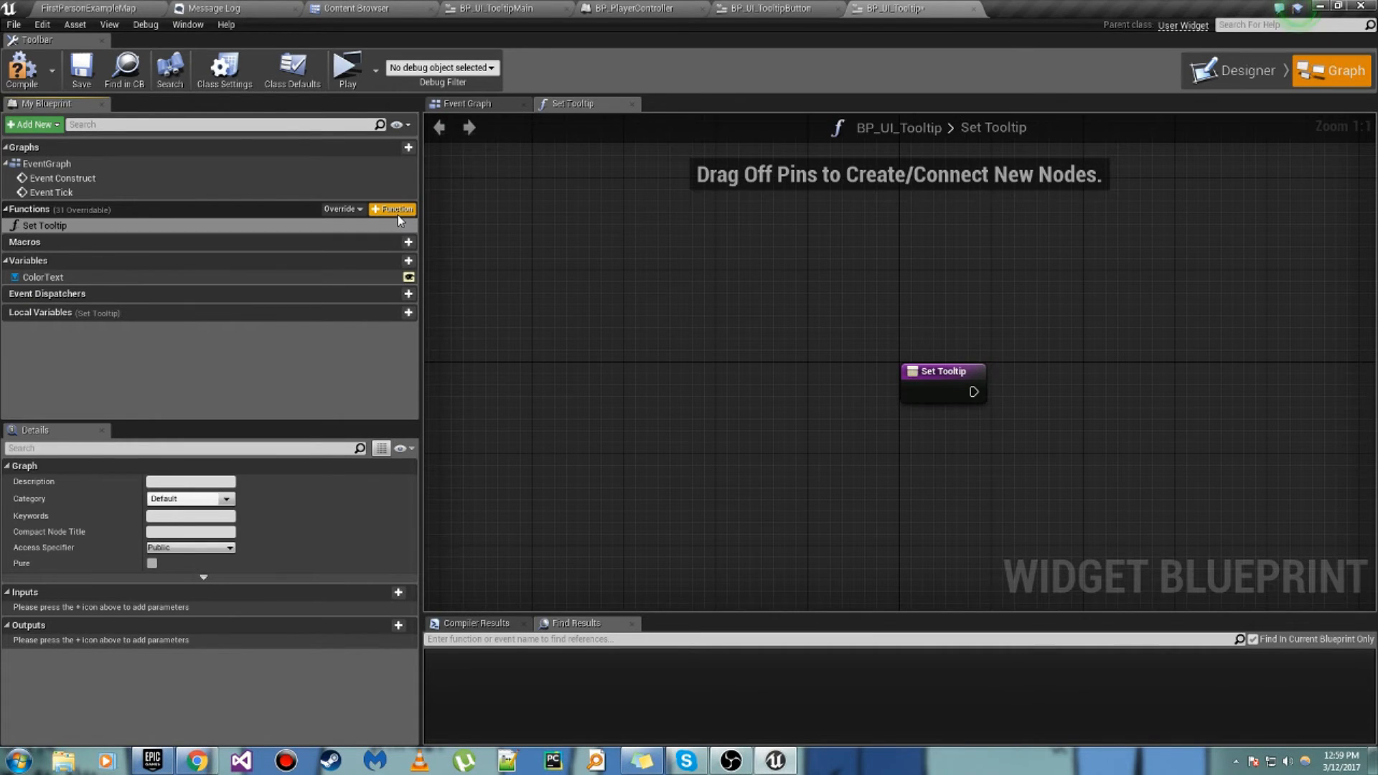
click(42, 277)
text(set color)
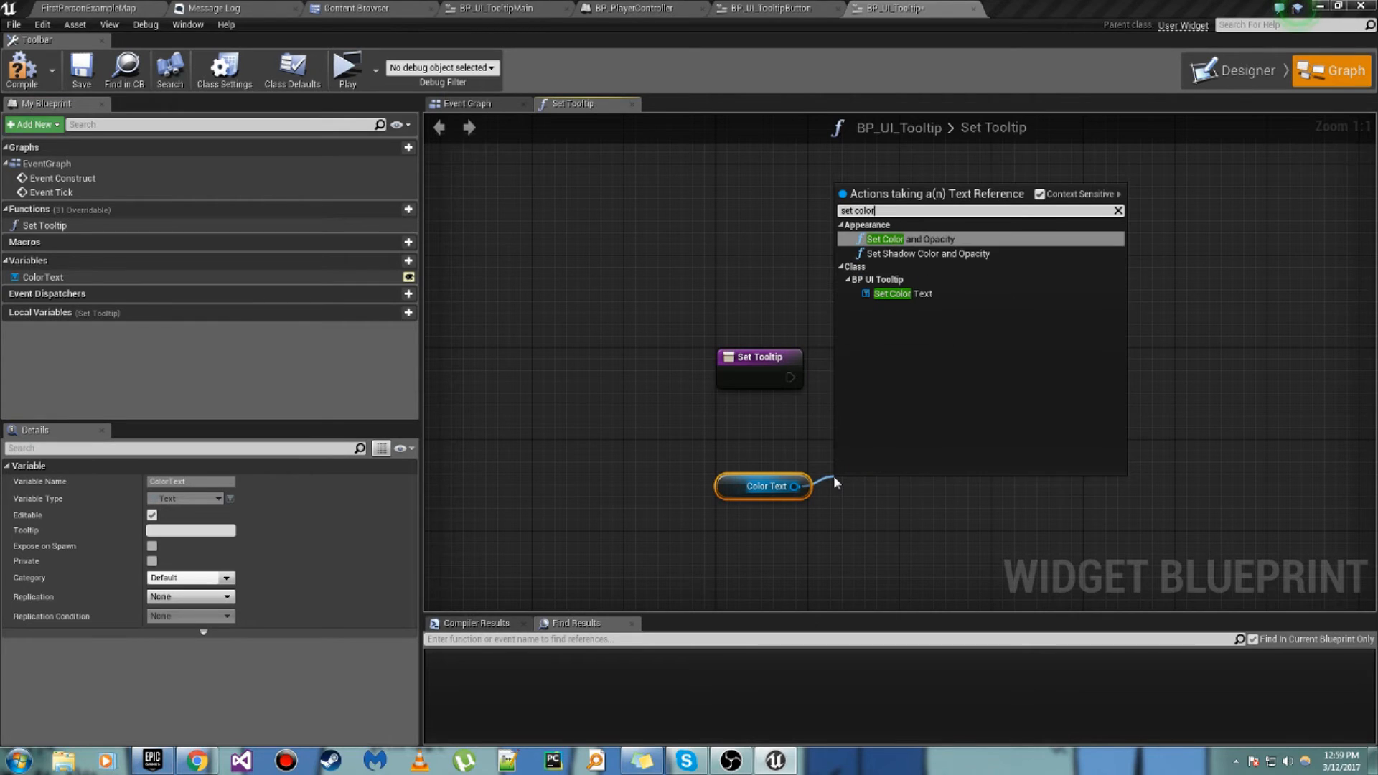
click(885, 238)
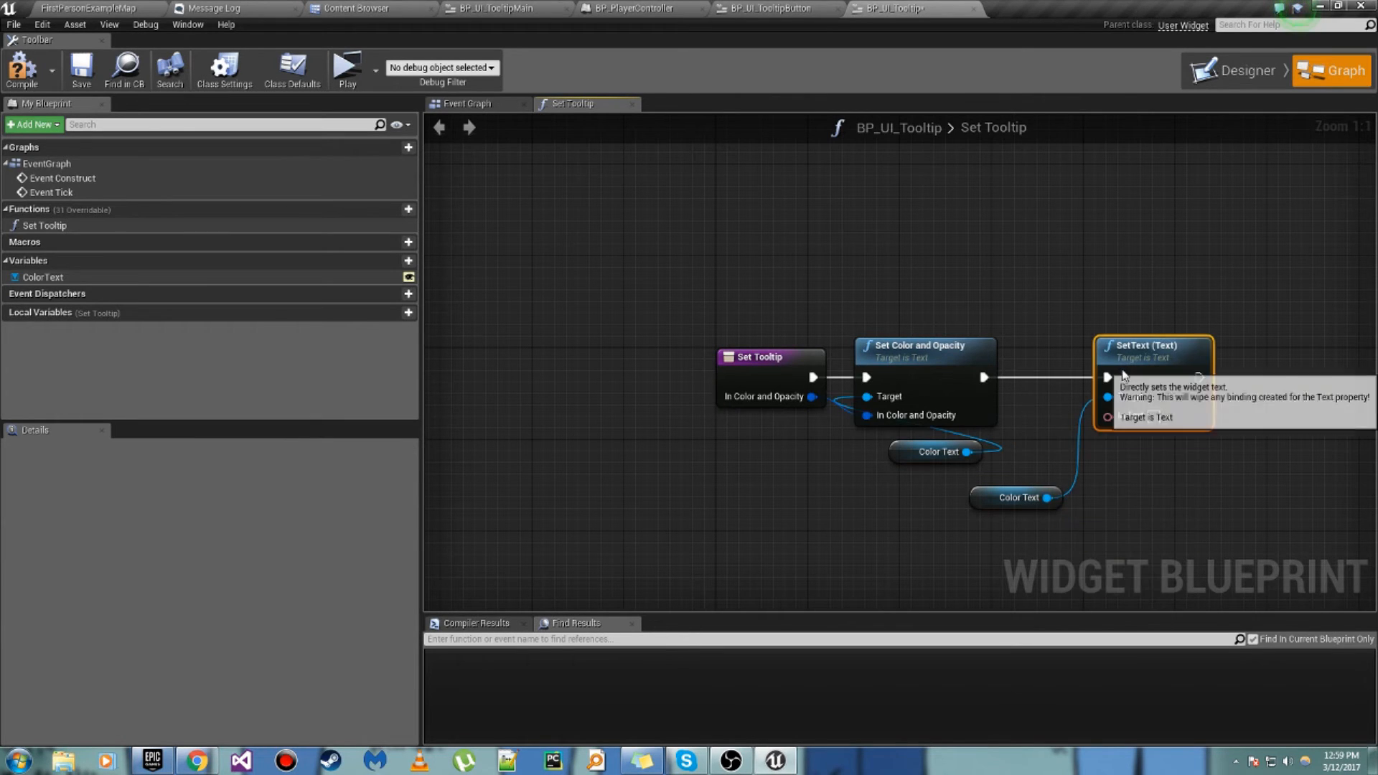
click(42, 277)
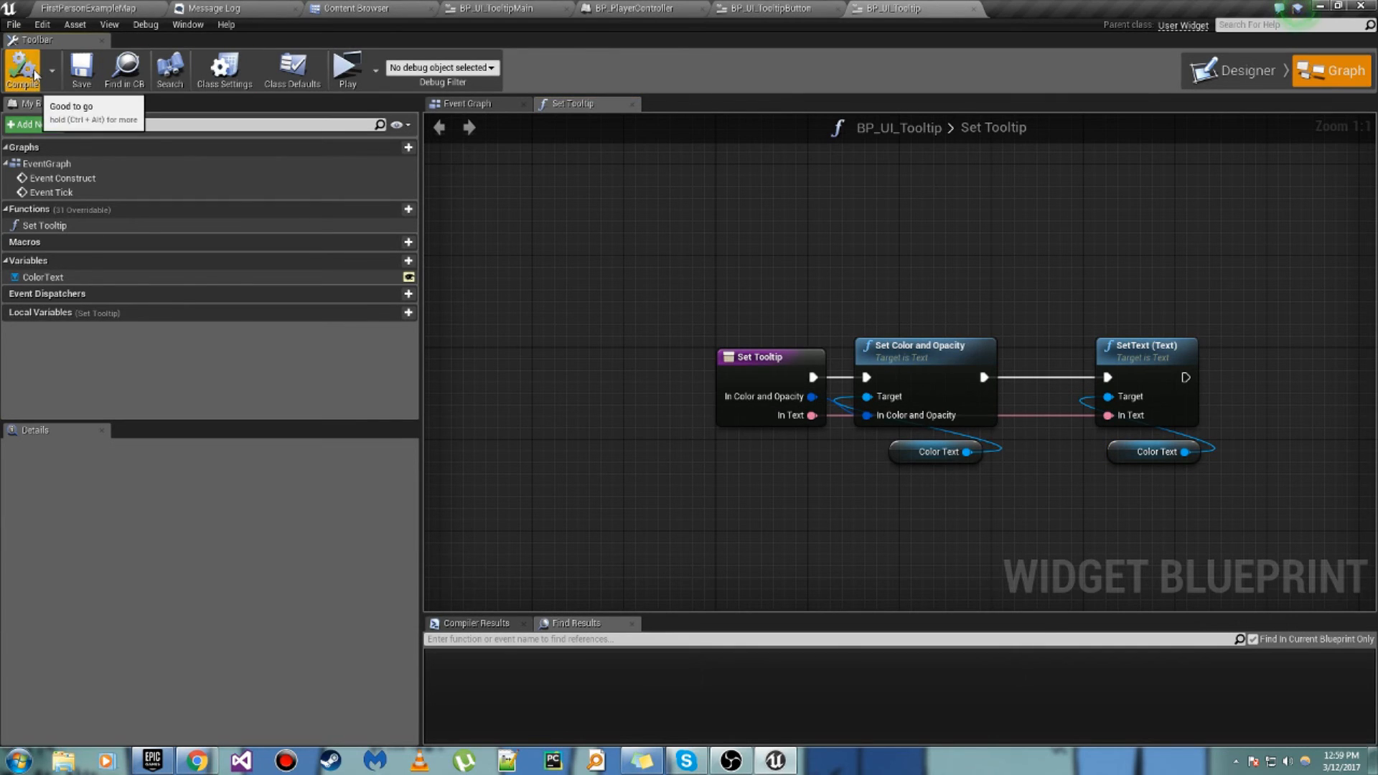
mouse_move(559, 133)
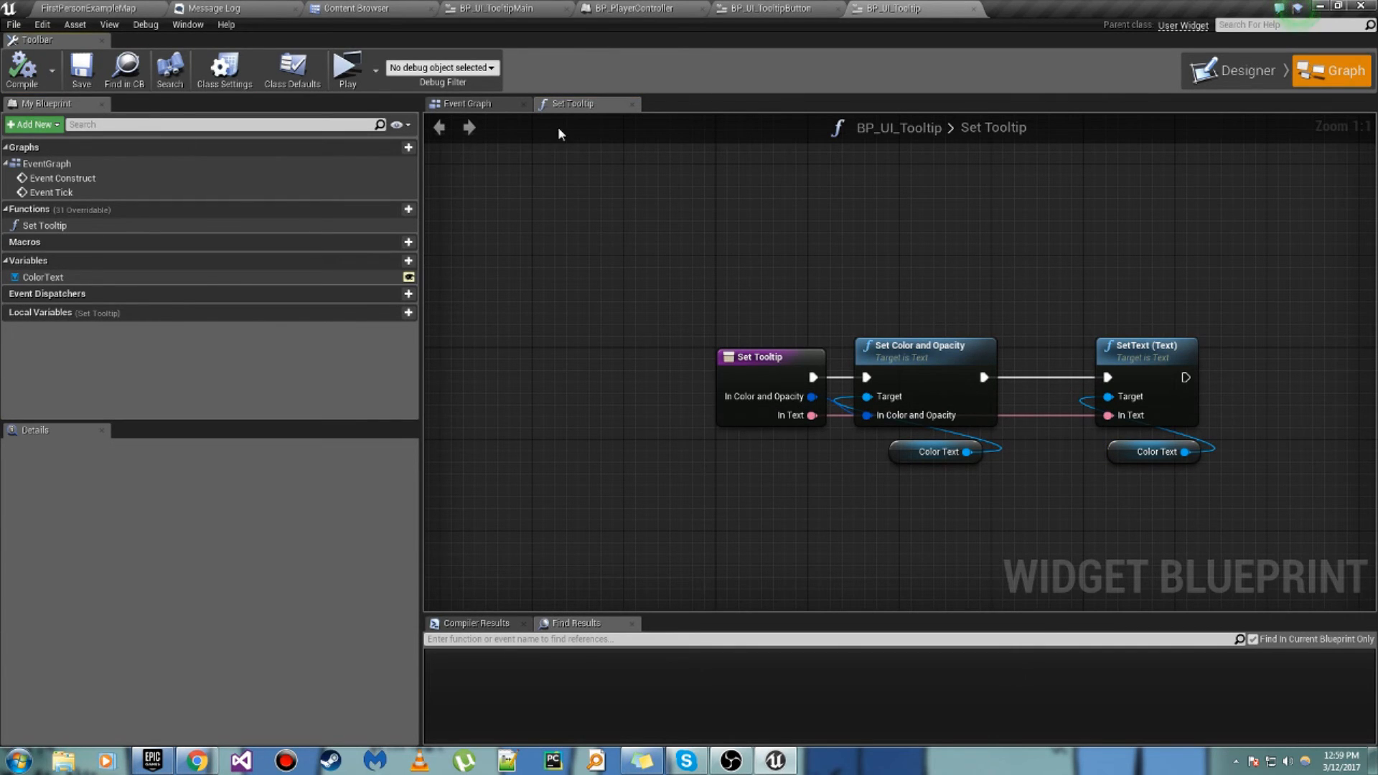
click(466, 103)
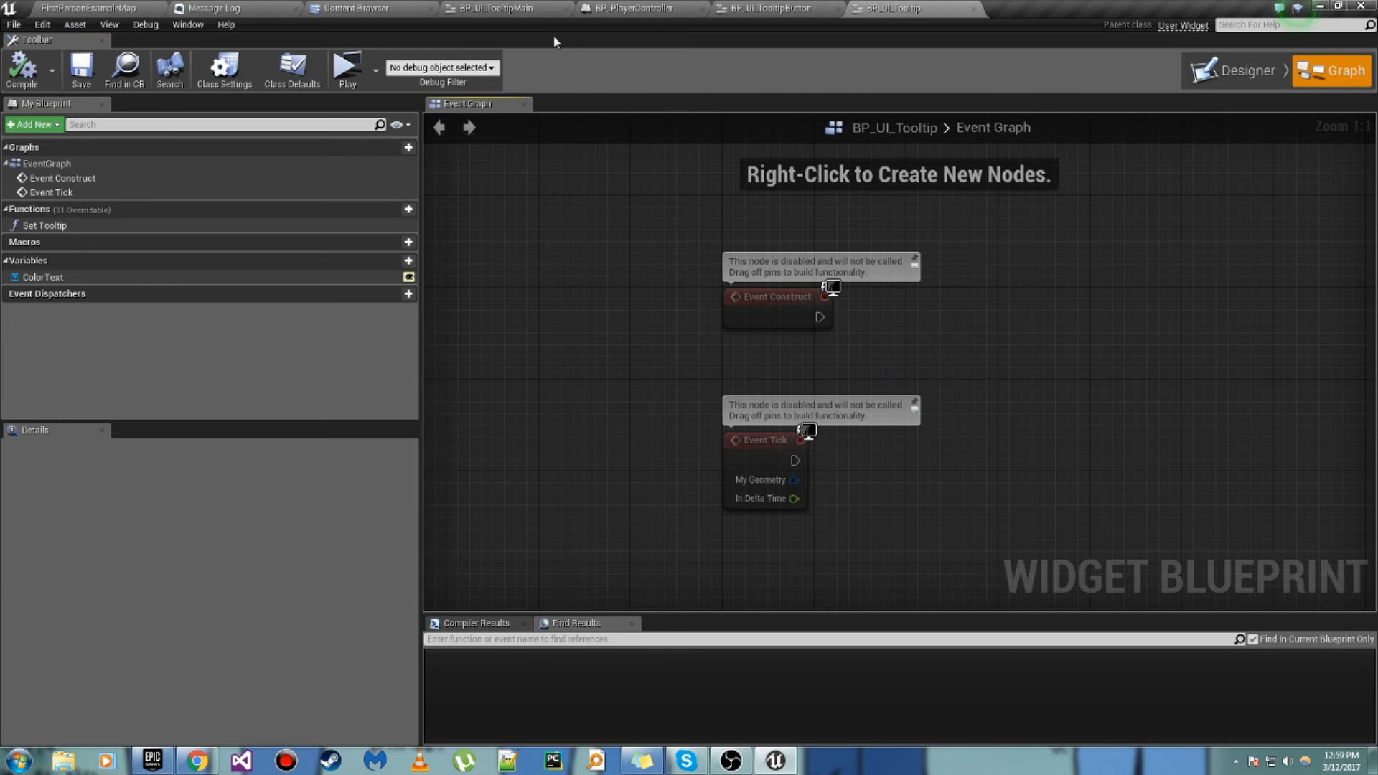
Step: In BP_UI_TooltipButton, create a binding for the Tooltip Button's Tool Tip Widget
click(1242, 71)
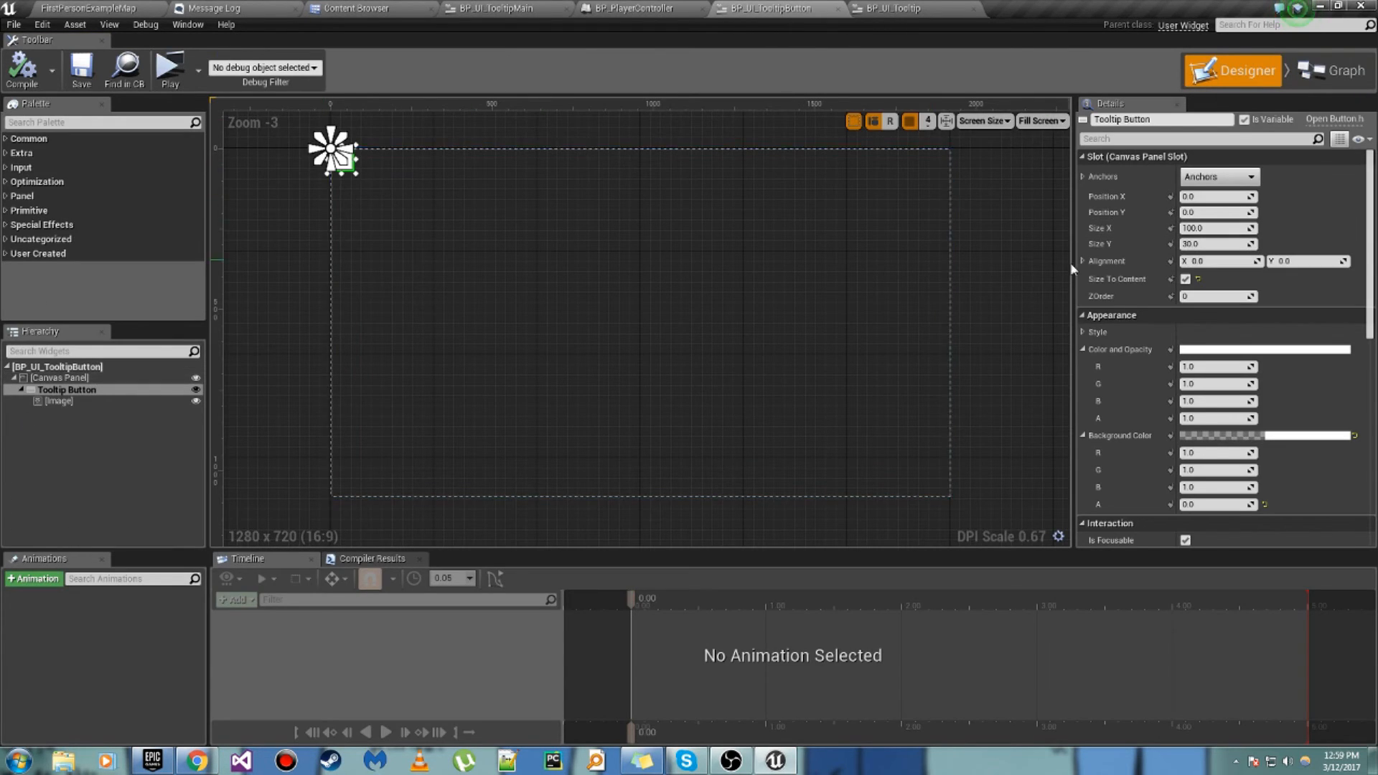
scroll(down, 3)
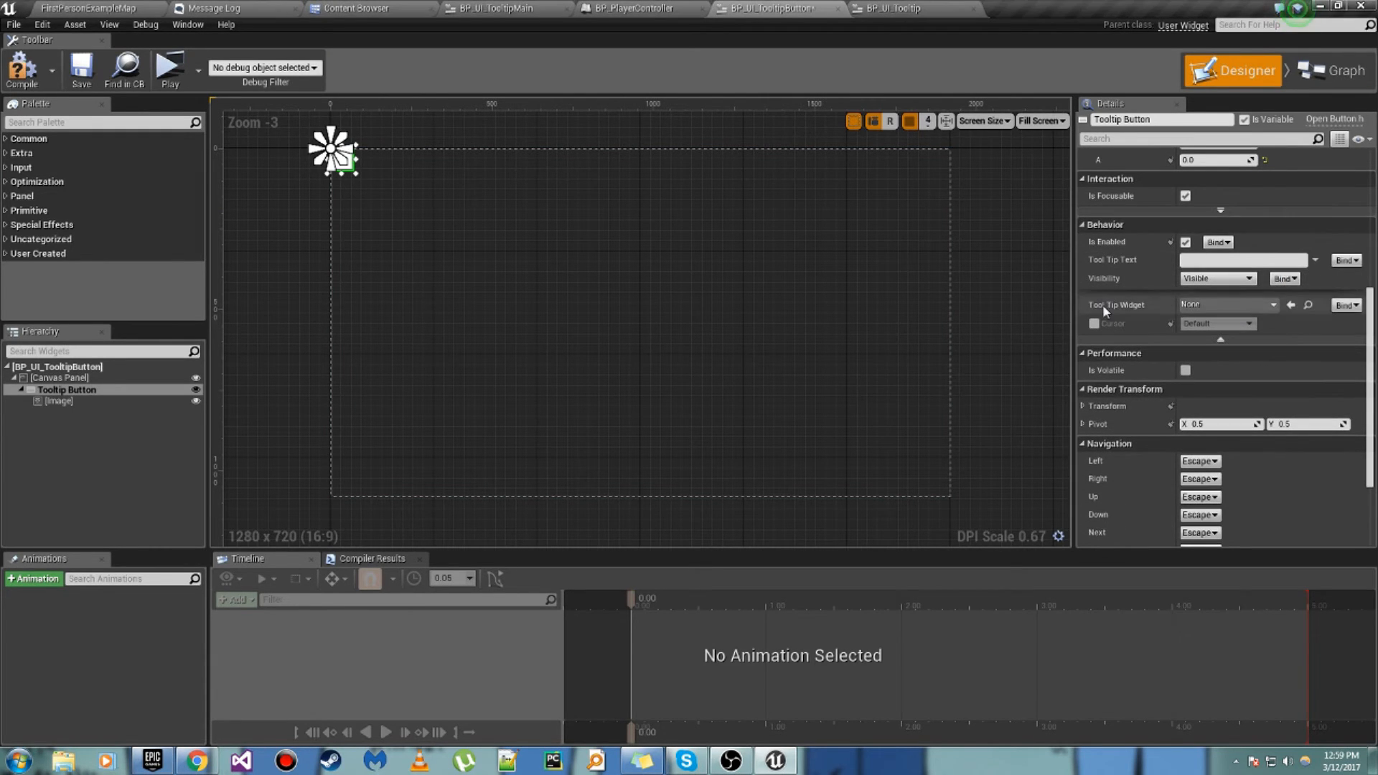
click(1337, 71)
text(Set Too)
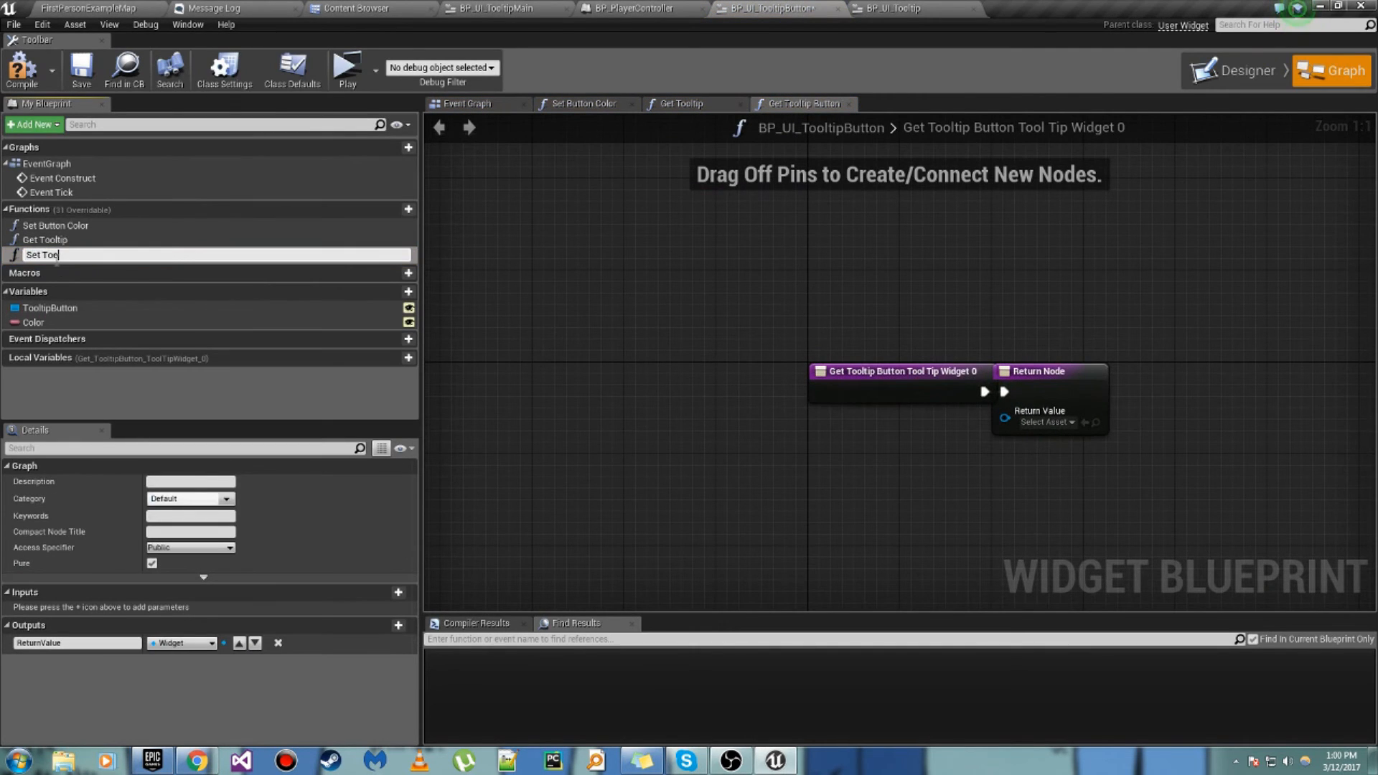
Step: Rename the binding to Set Tooltip and create a BP_UI_Tooltip widget in it
click(54, 225)
text(c)
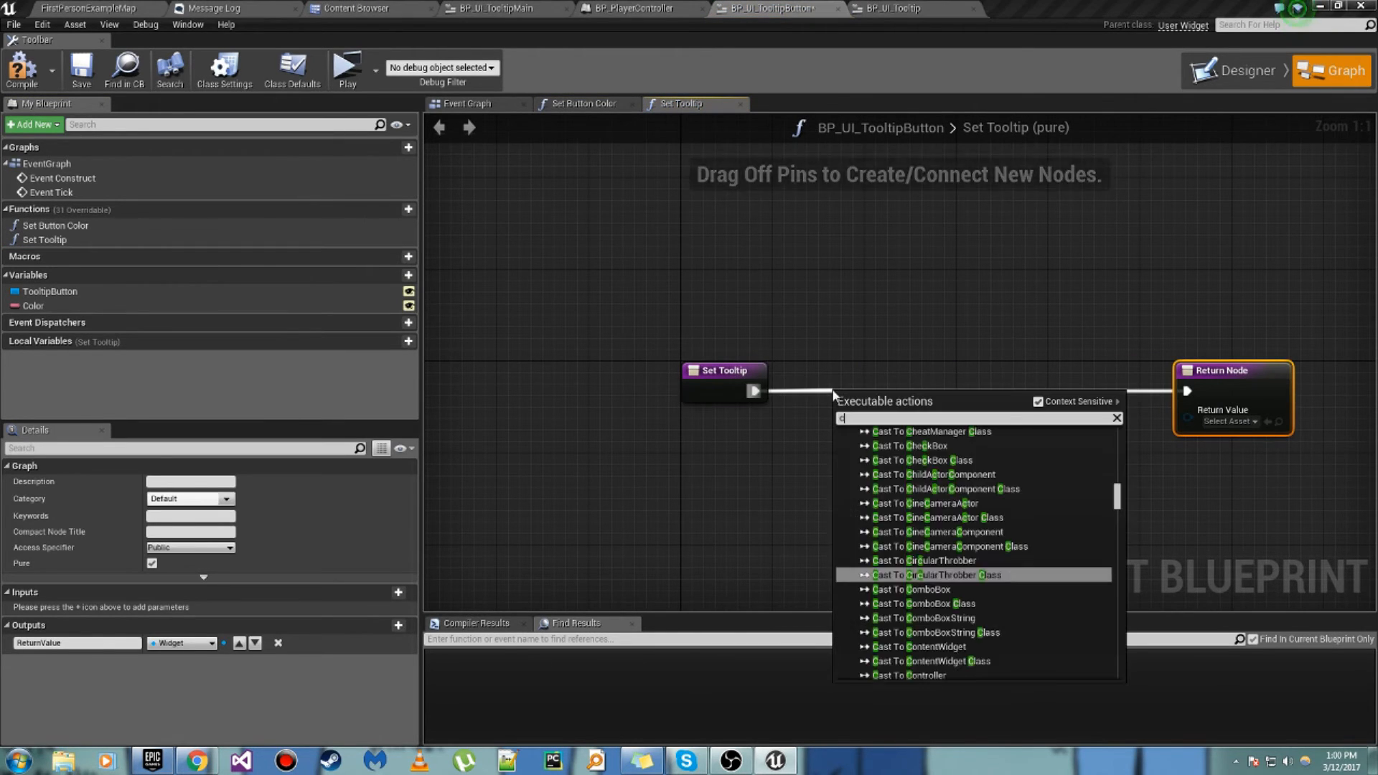
click(913, 575)
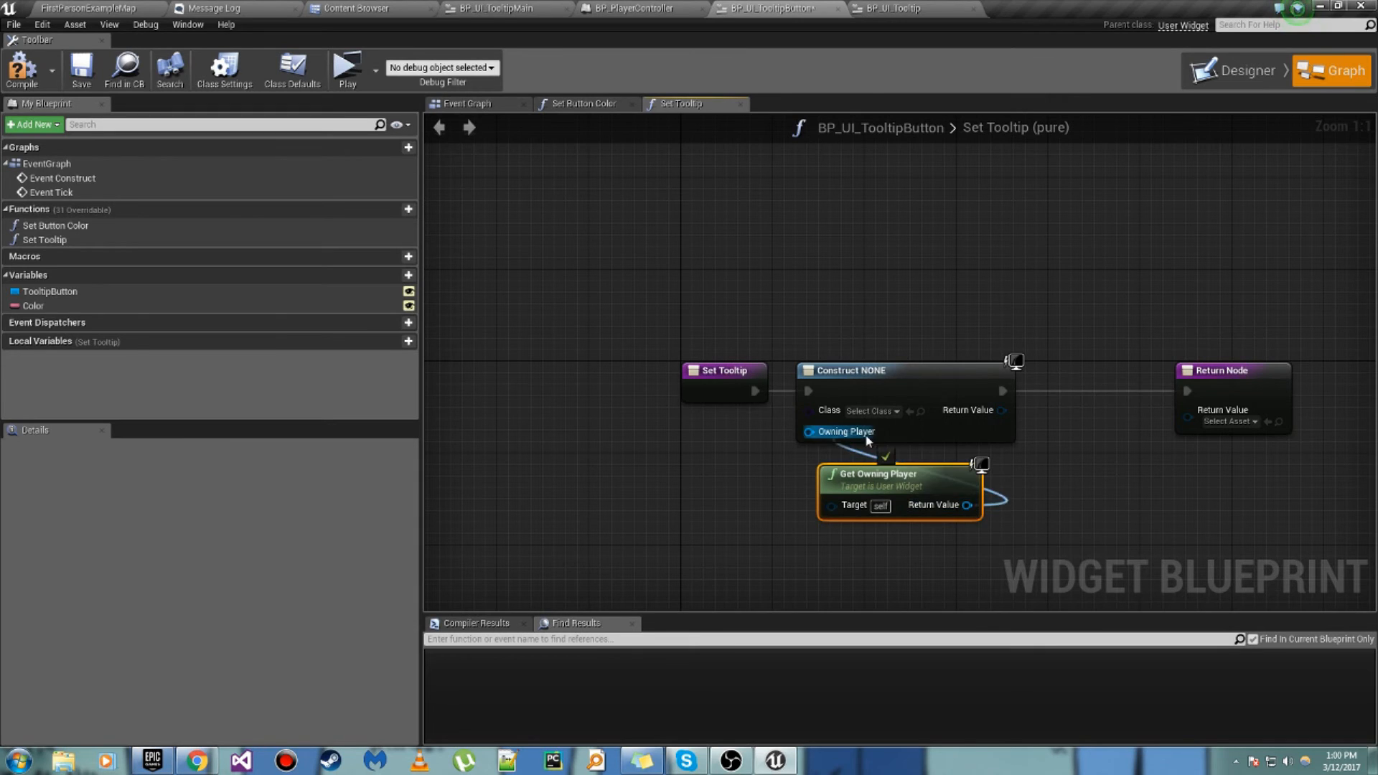
click(871, 411)
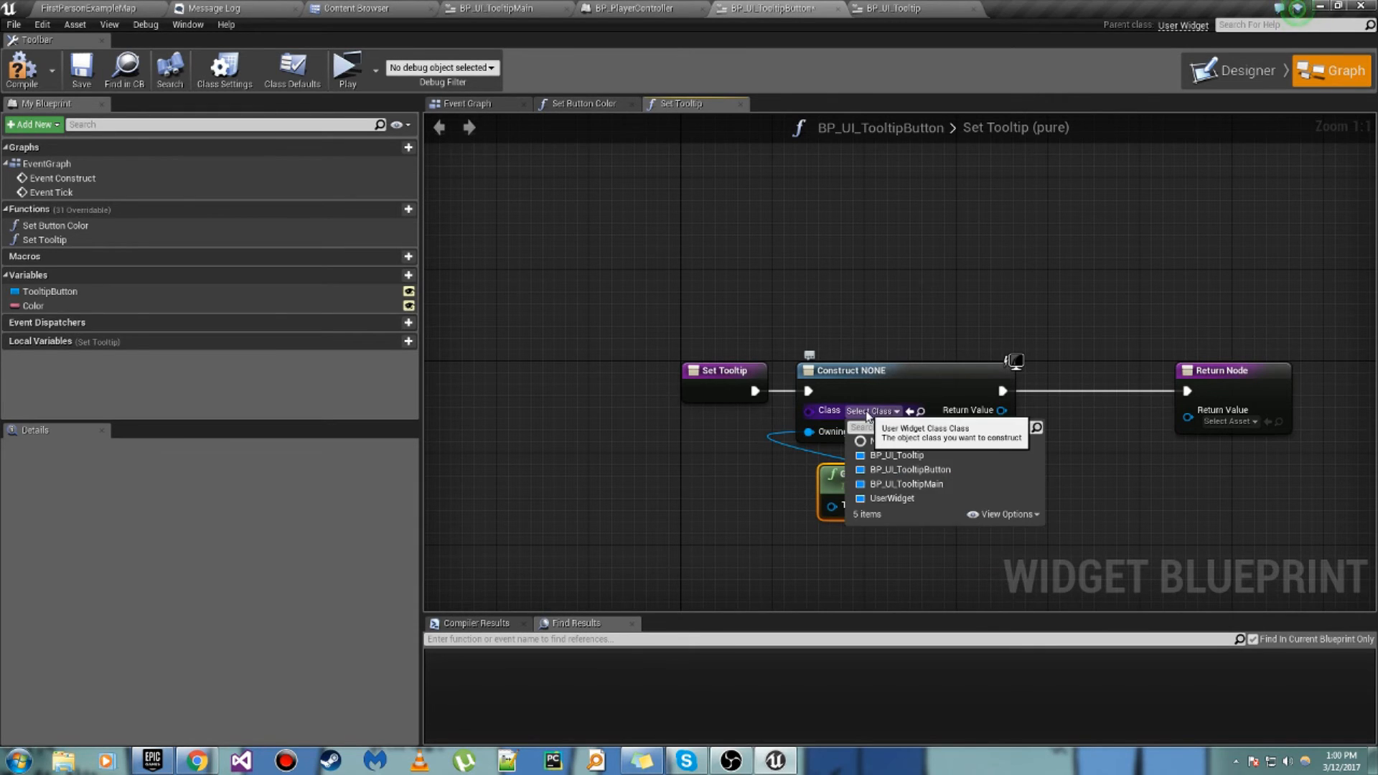
click(897, 455)
text(set tool)
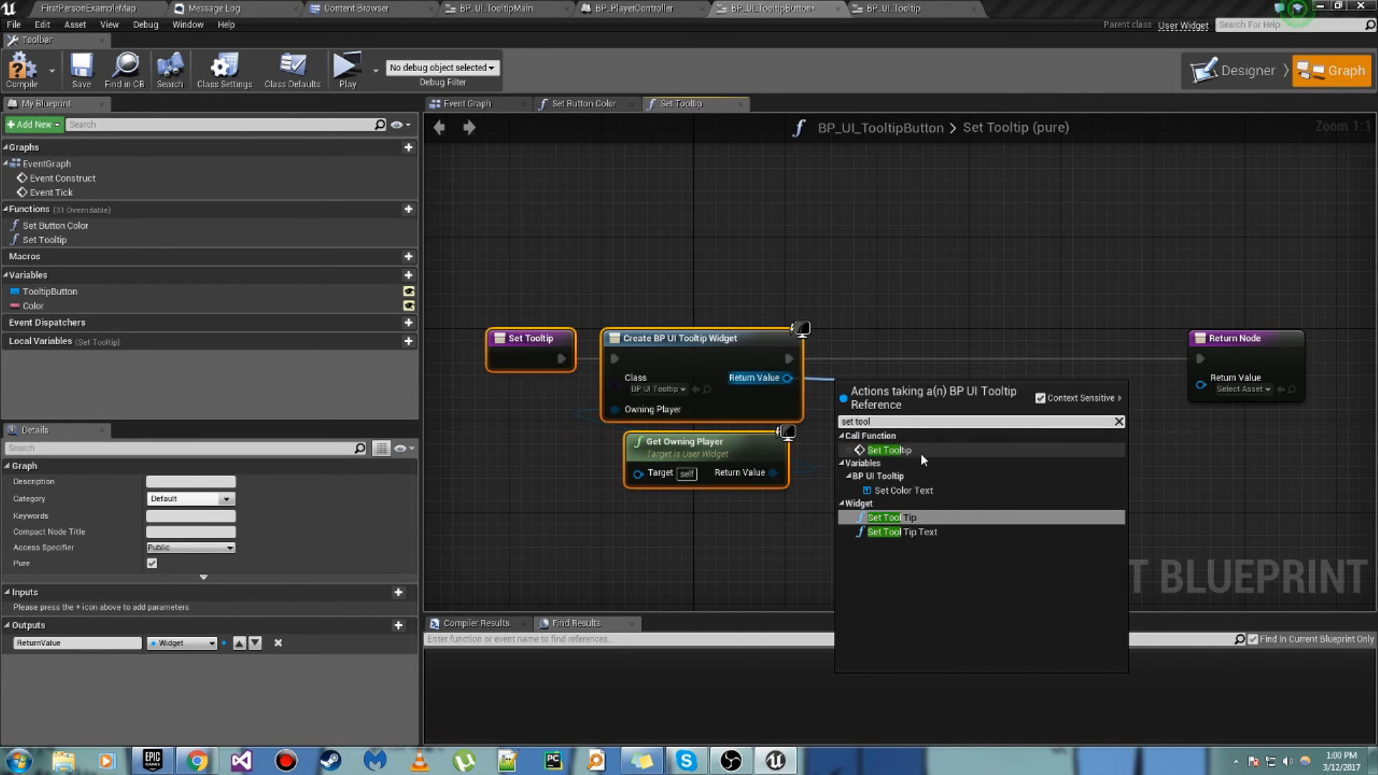
Step: Call the new tooltip's Set Tooltip with the button's Color and return the widget
click(890, 517)
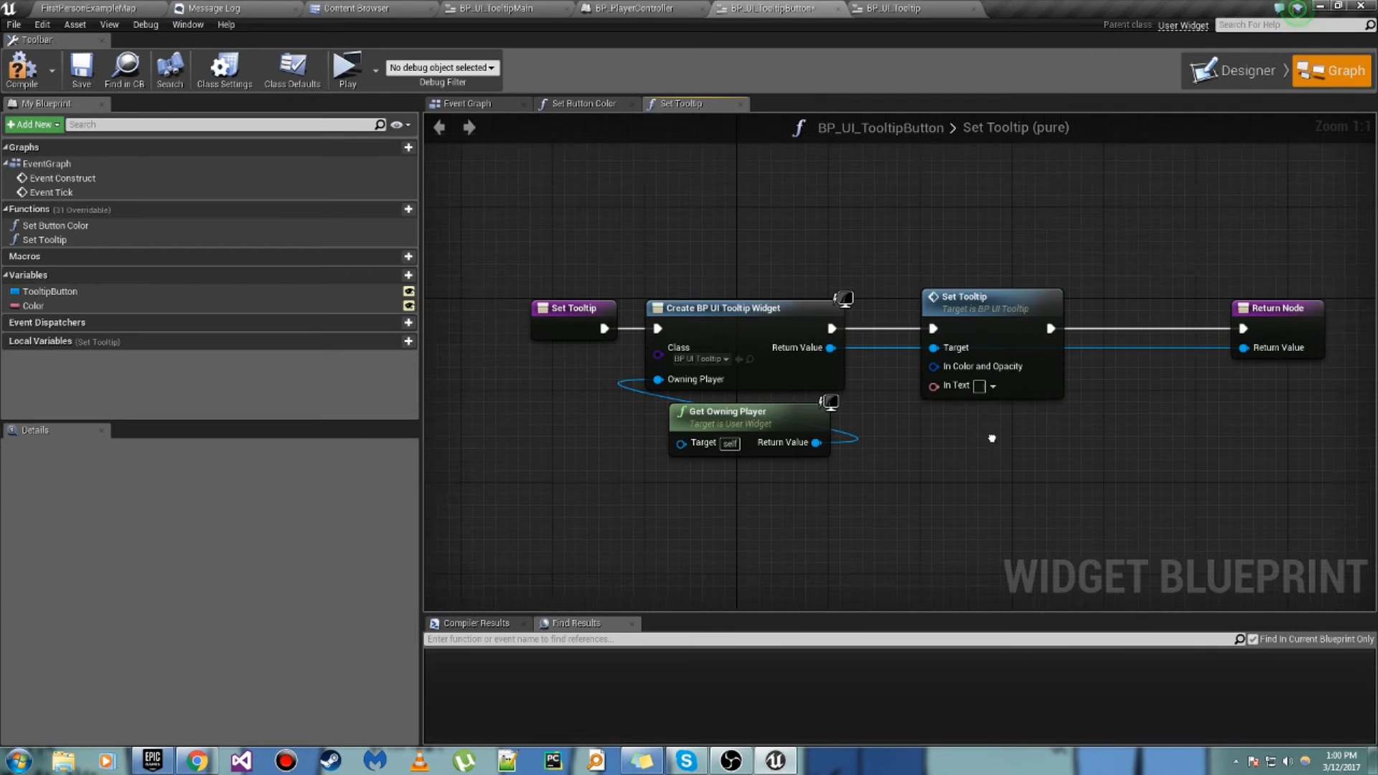
click(34, 306)
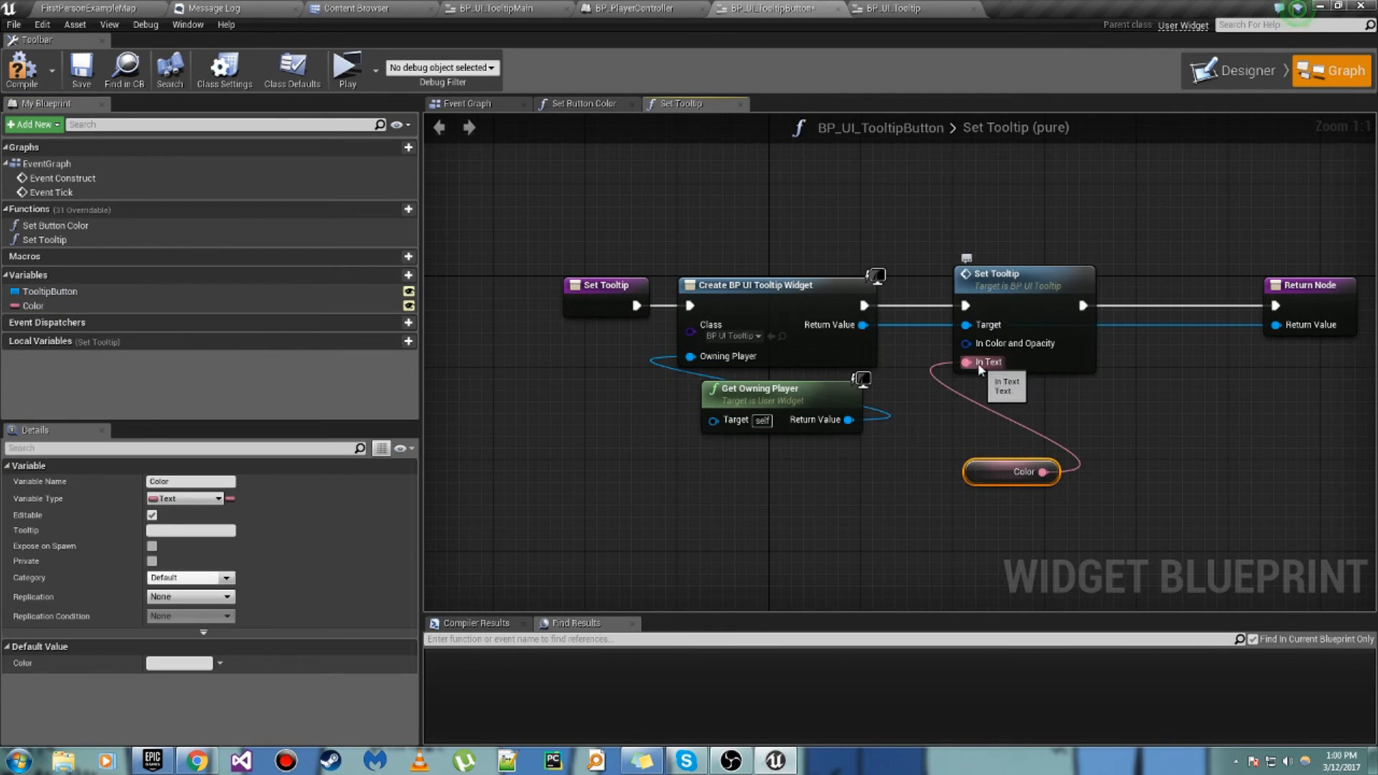
click(49, 291)
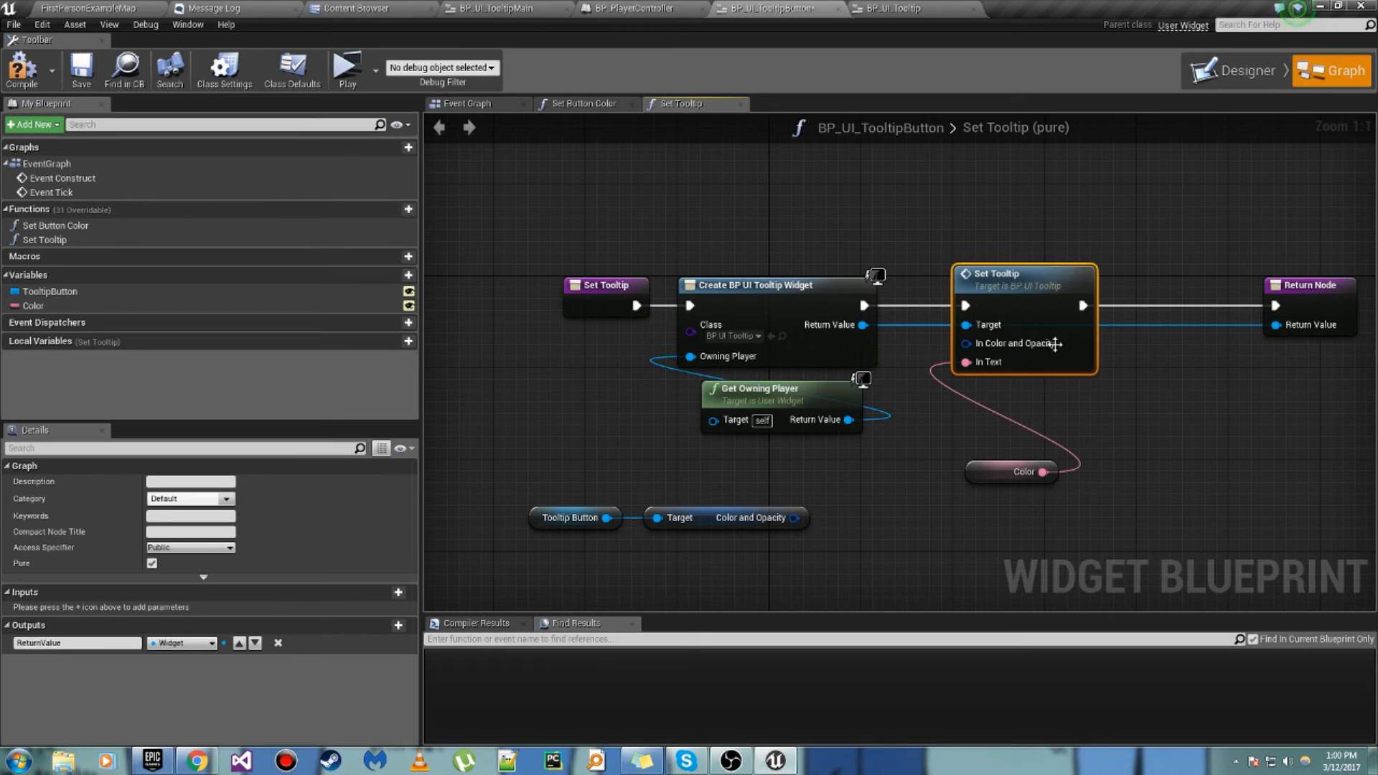
click(893, 9)
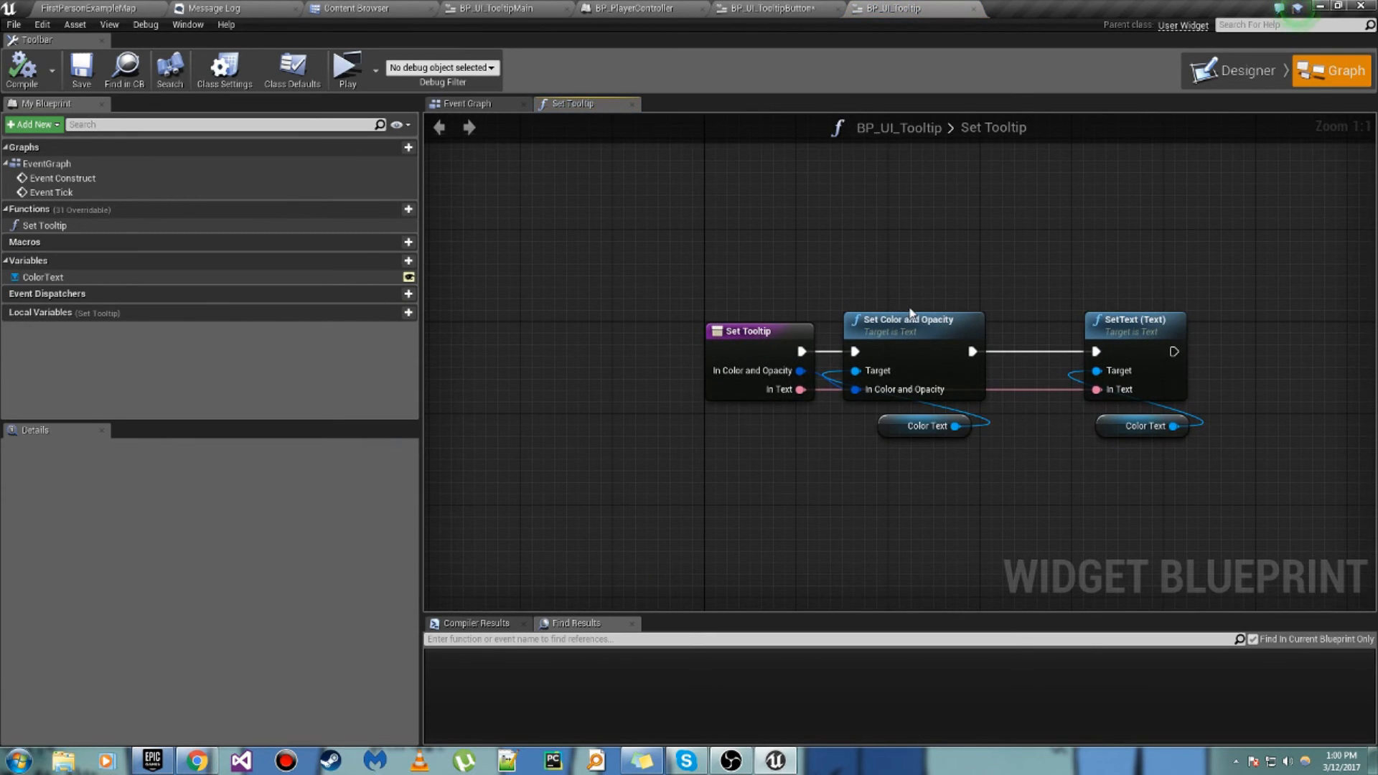
Step: Split the Set Color and Opacity node's colour pin into a linear colour input
click(912, 318)
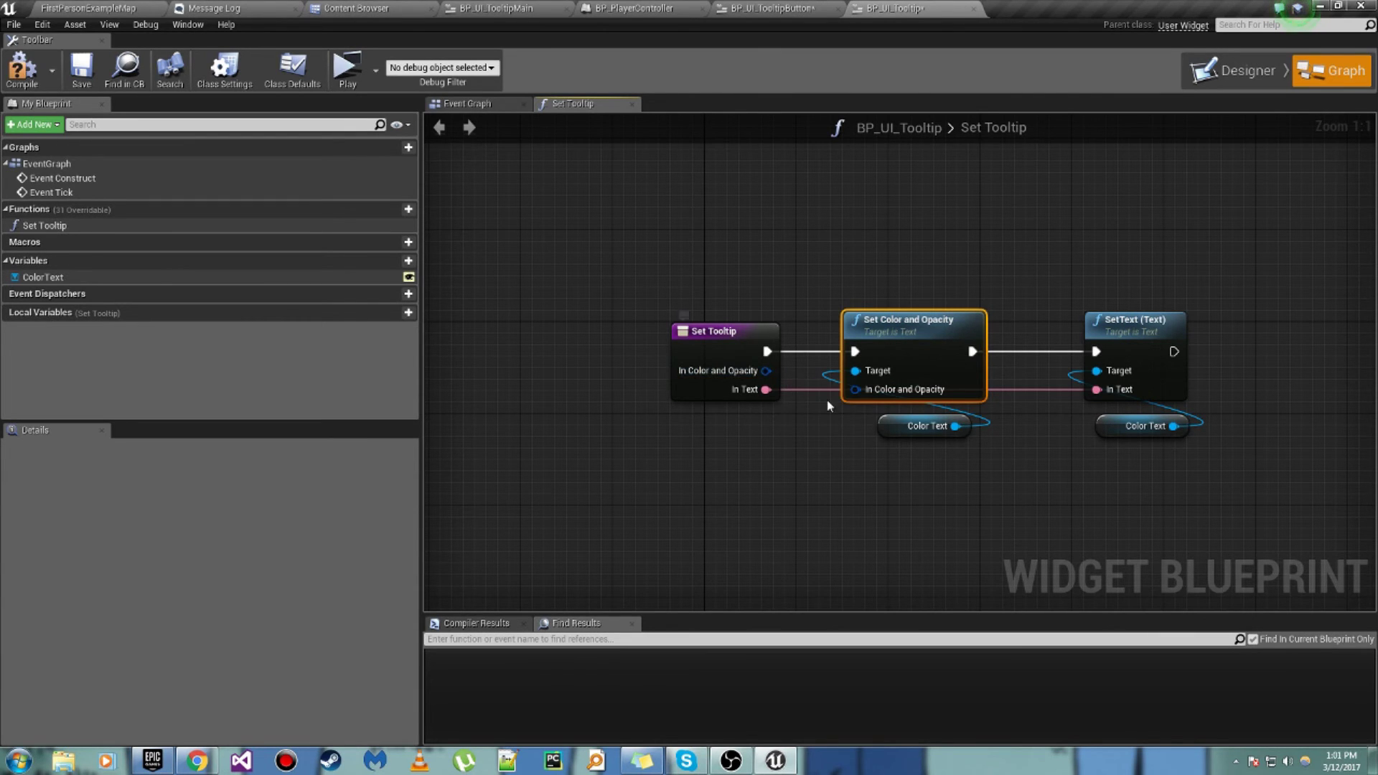
mouse_move(855, 389)
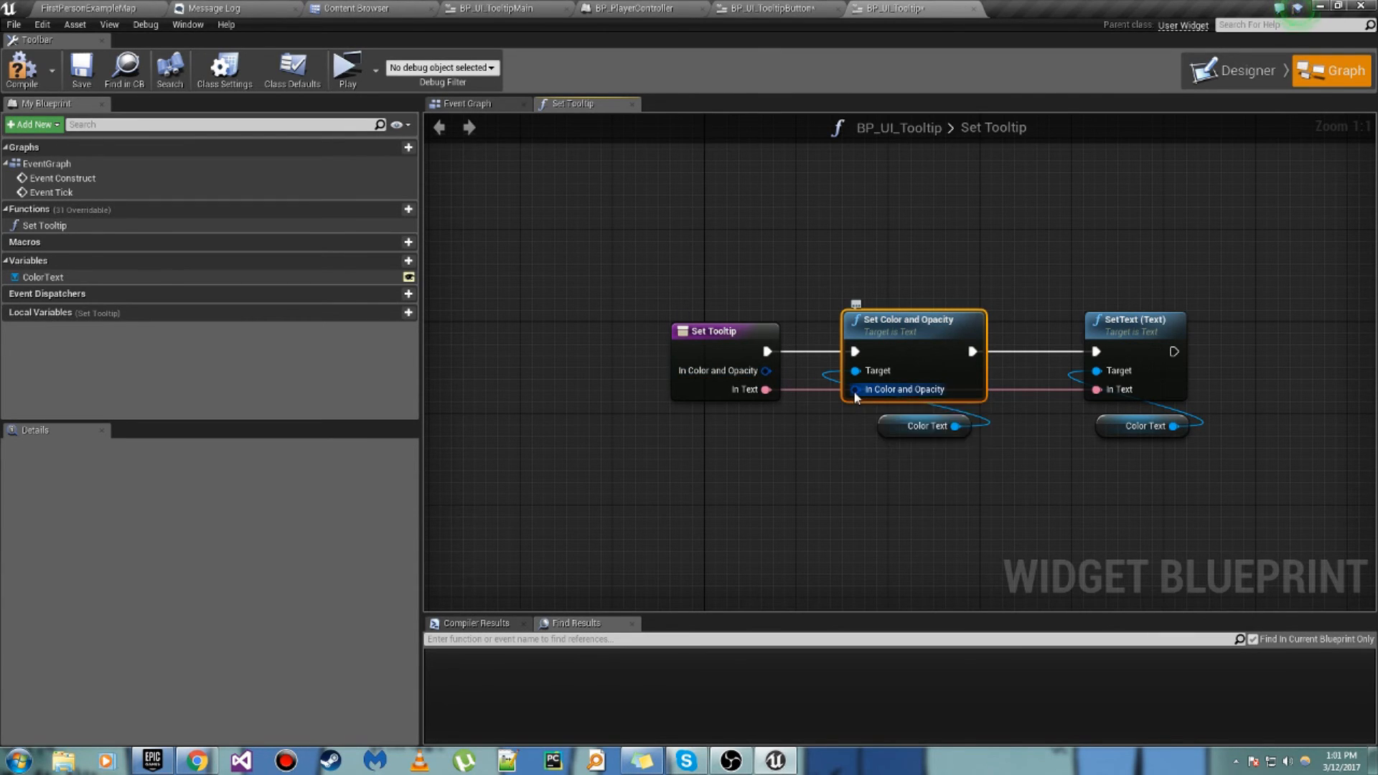
right_click(852, 389)
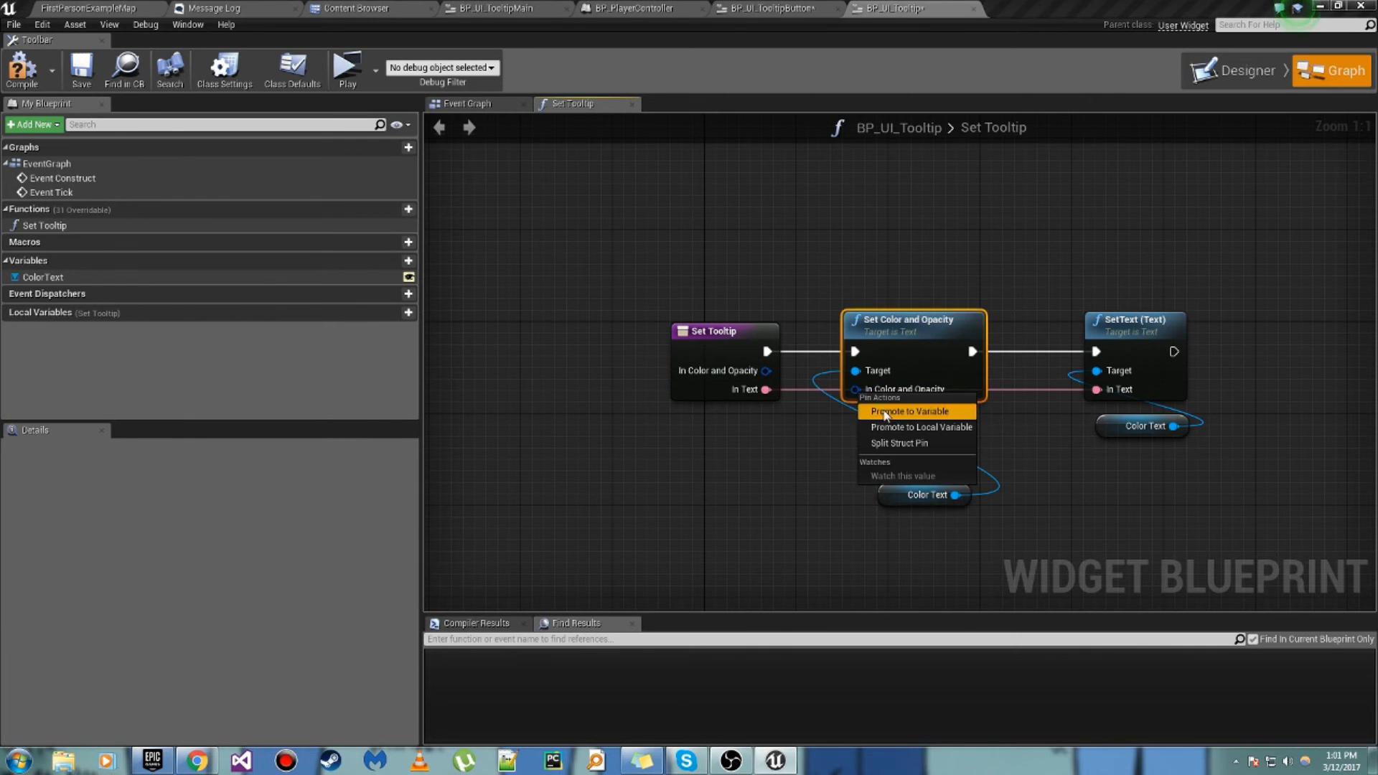
click(909, 411)
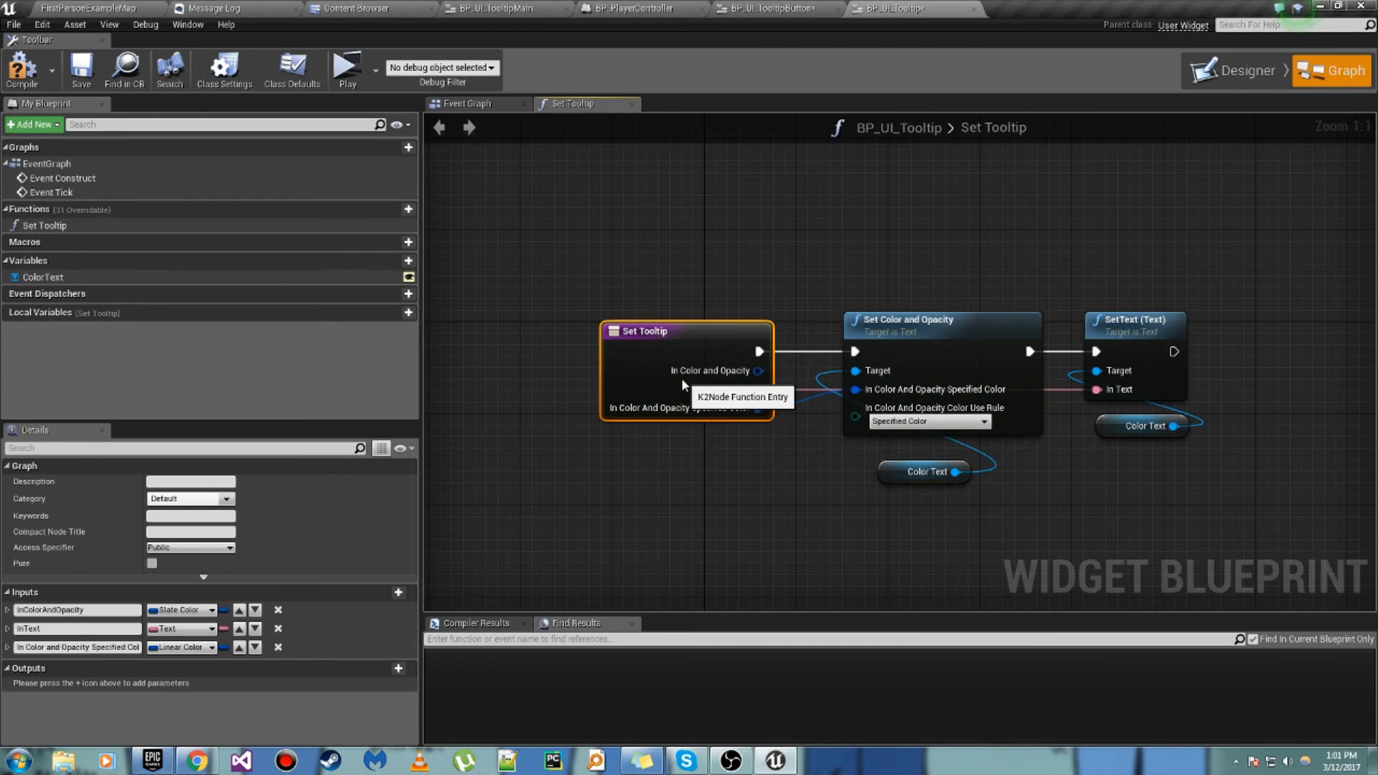
mouse_move(268, 621)
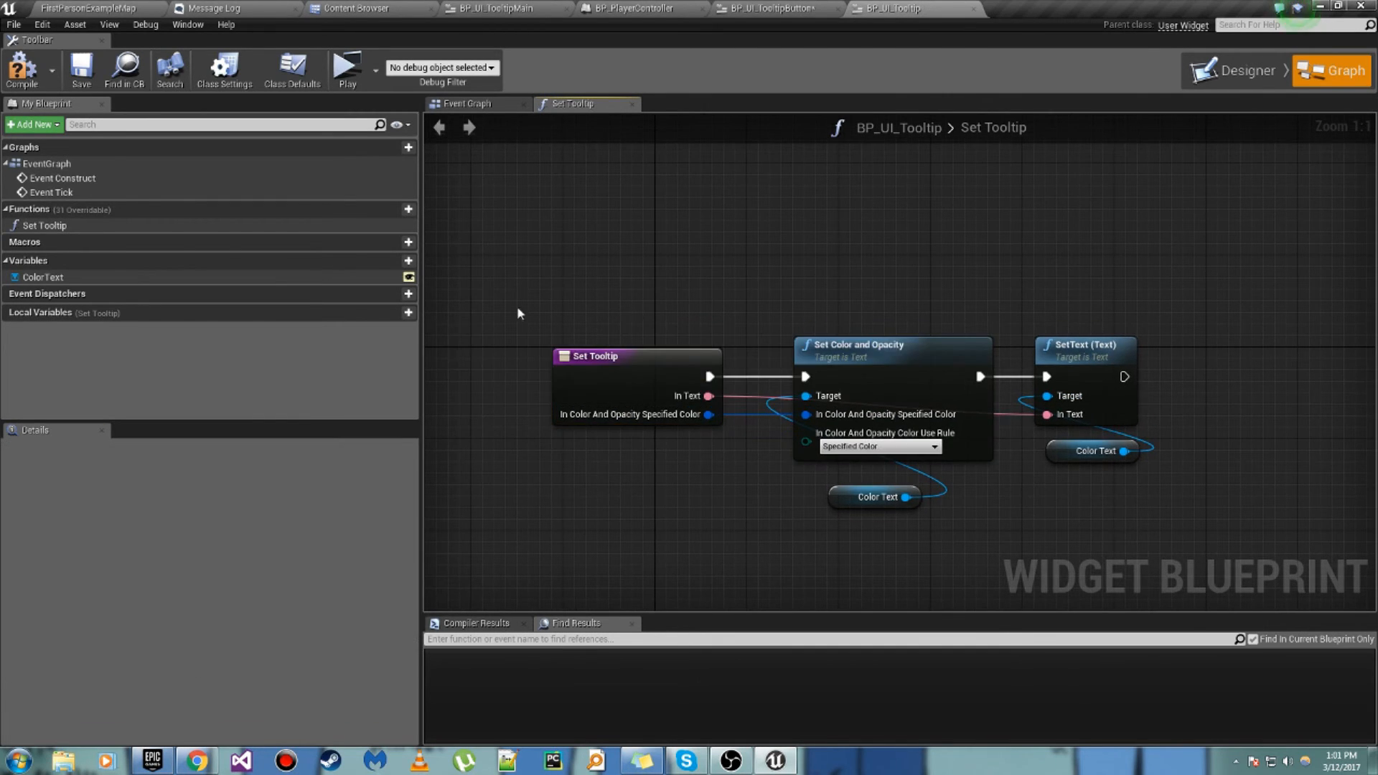
mouse_move(717, 371)
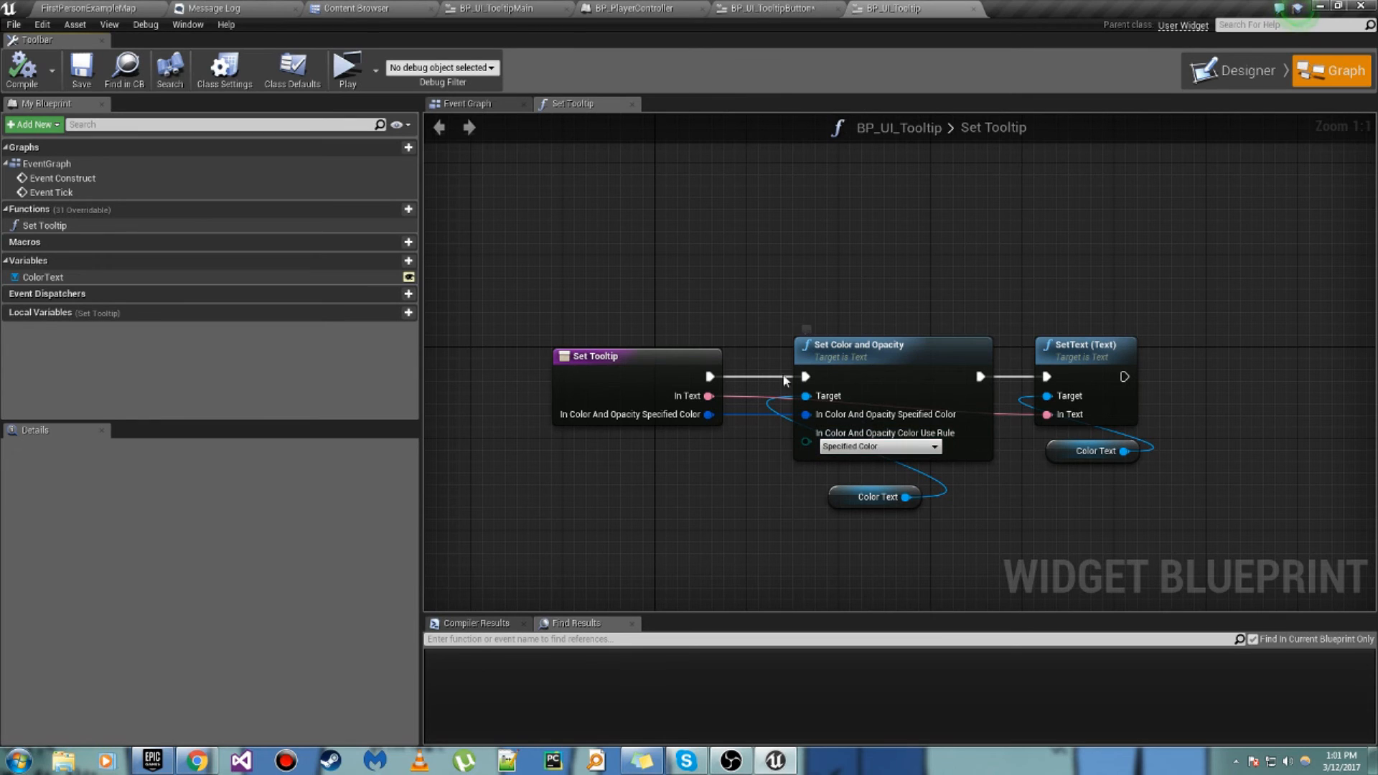
click(764, 8)
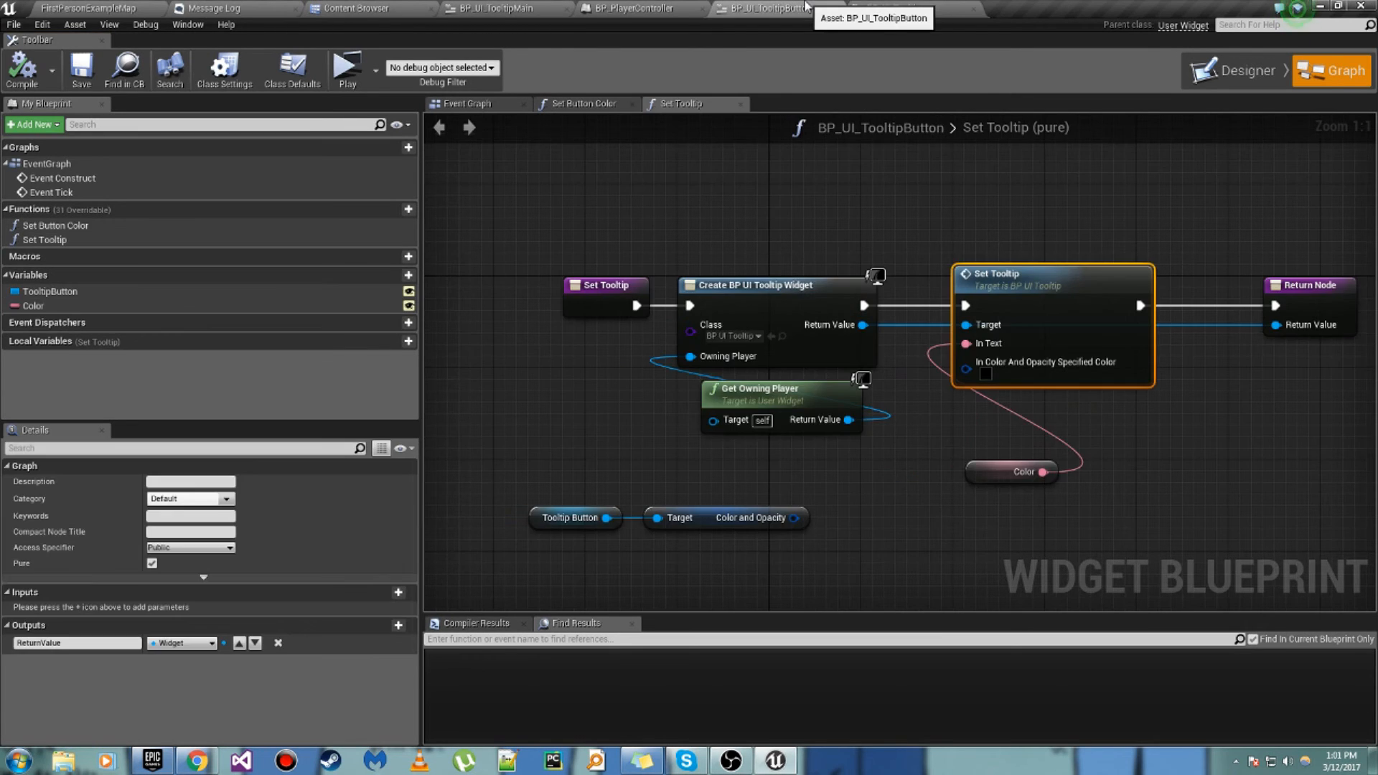
Step: Wire the button's colour into the tooltip colour input and return to the level editor
click(1022, 472)
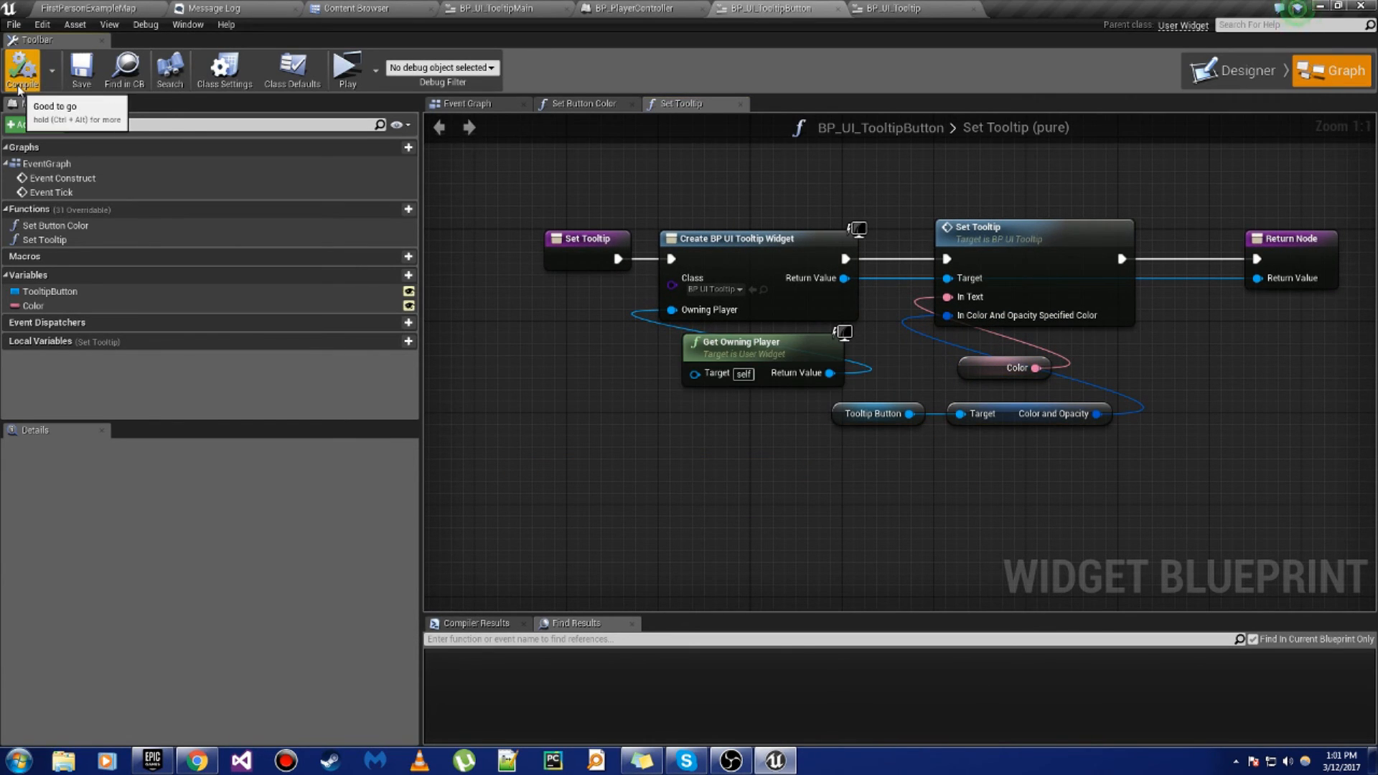
click(84, 9)
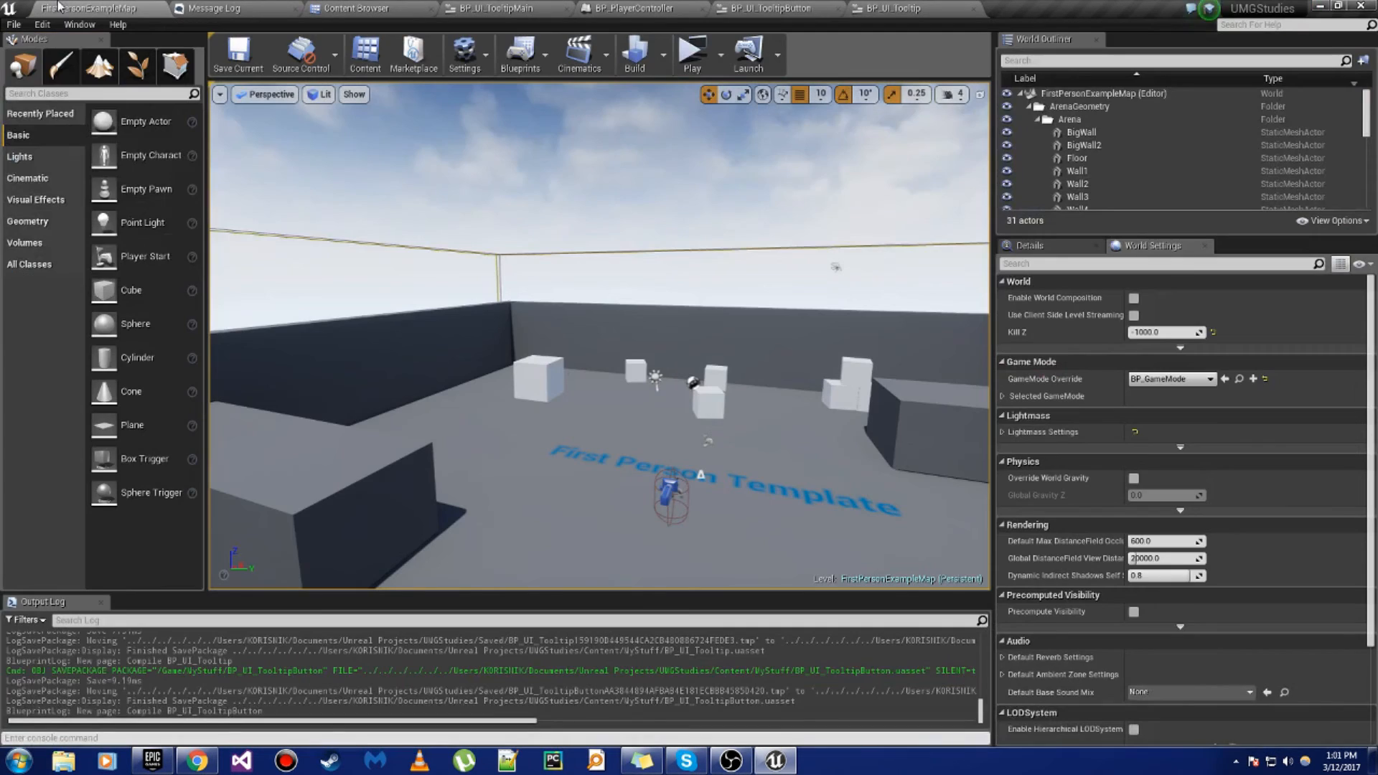
mouse_move(84, 7)
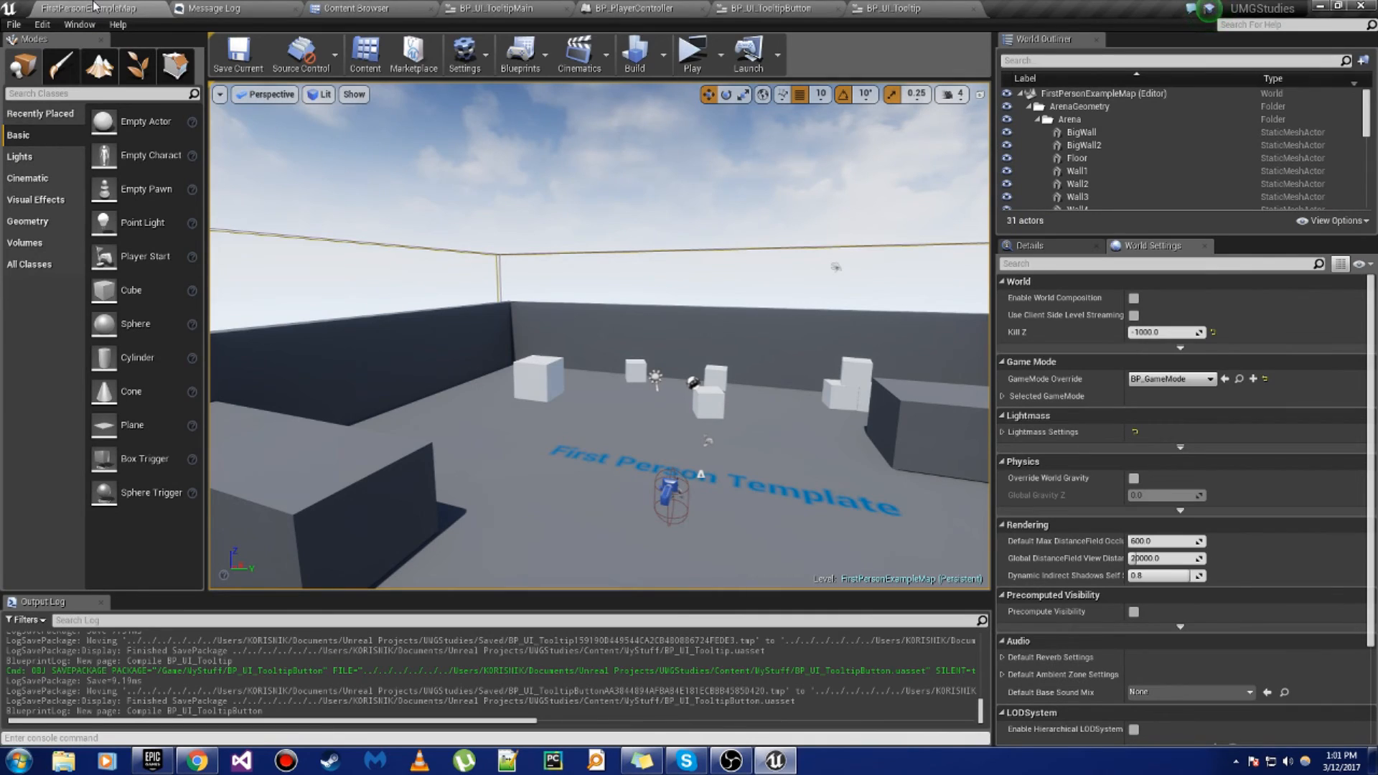
mouse_move(693, 55)
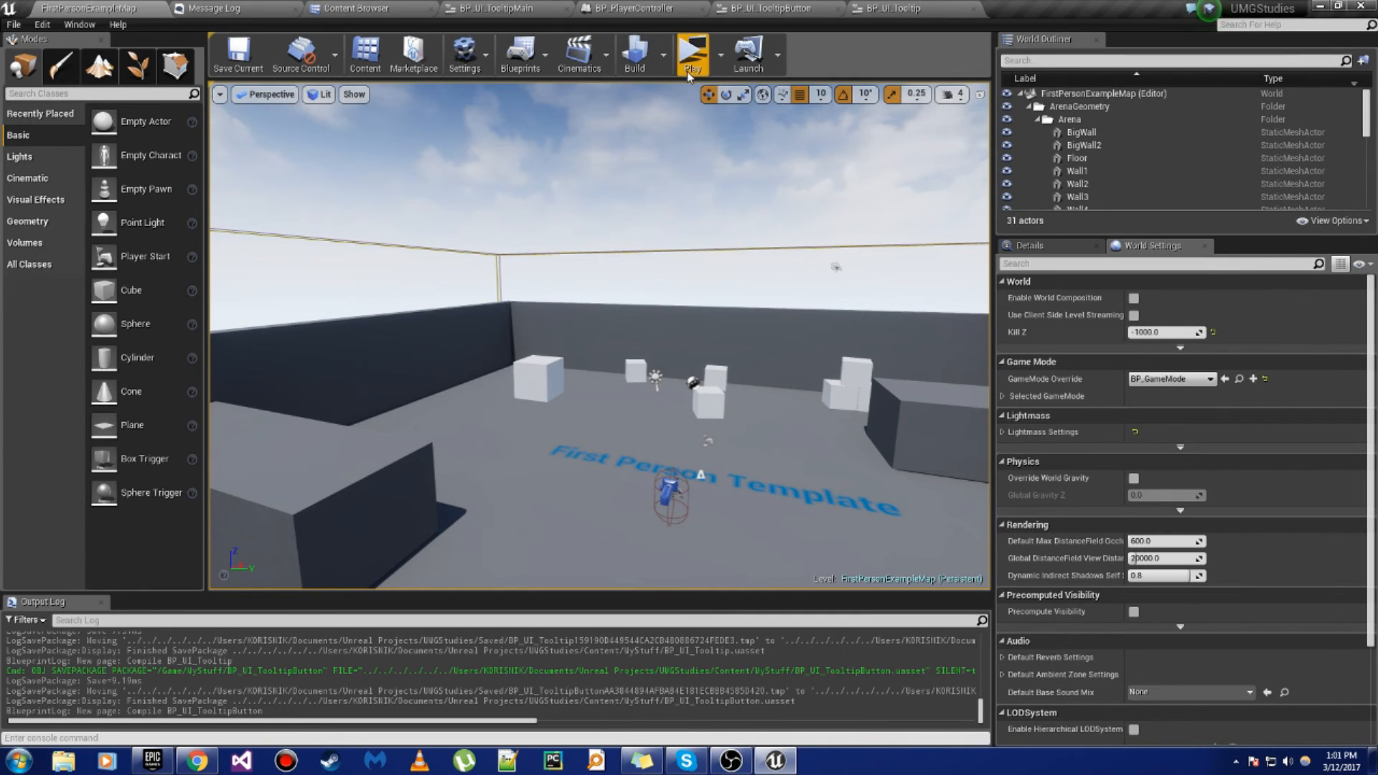
click(693, 55)
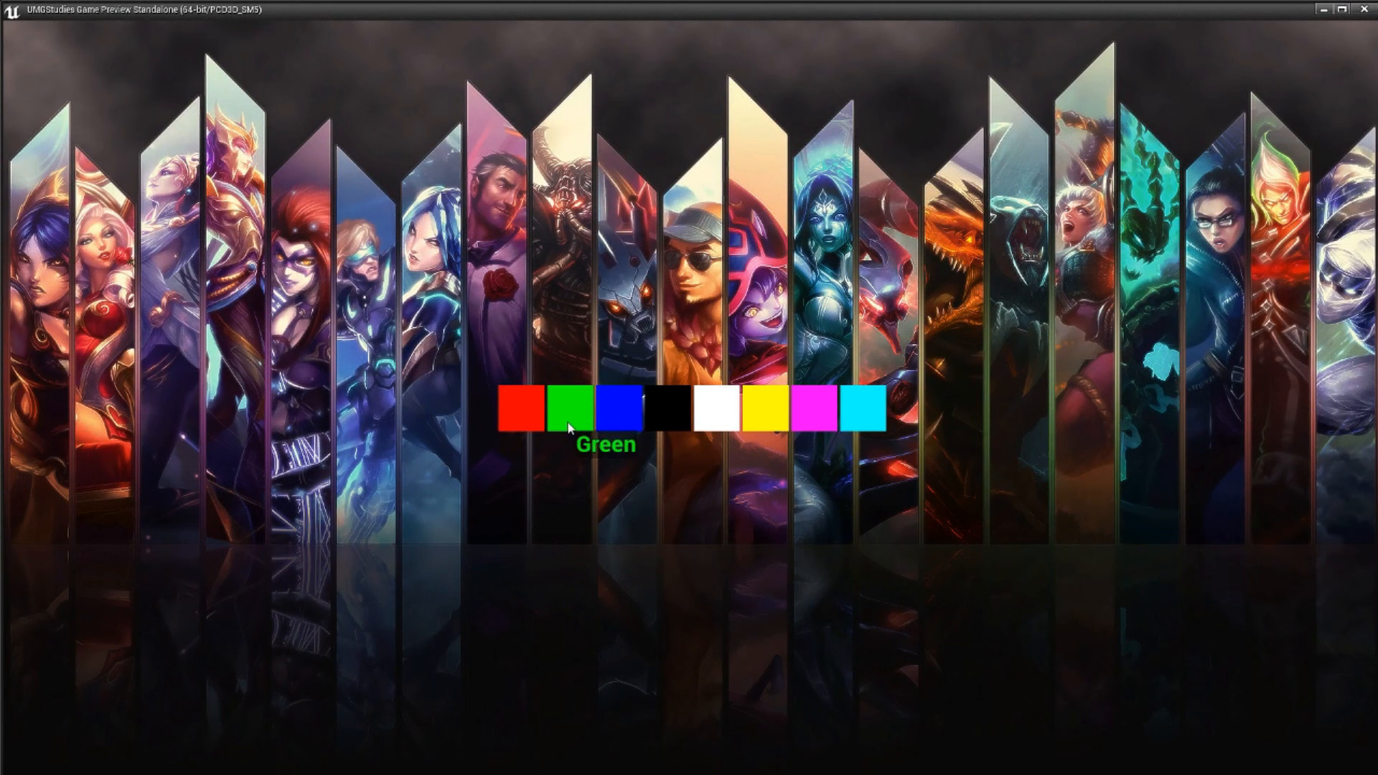
mouse_move(622, 431)
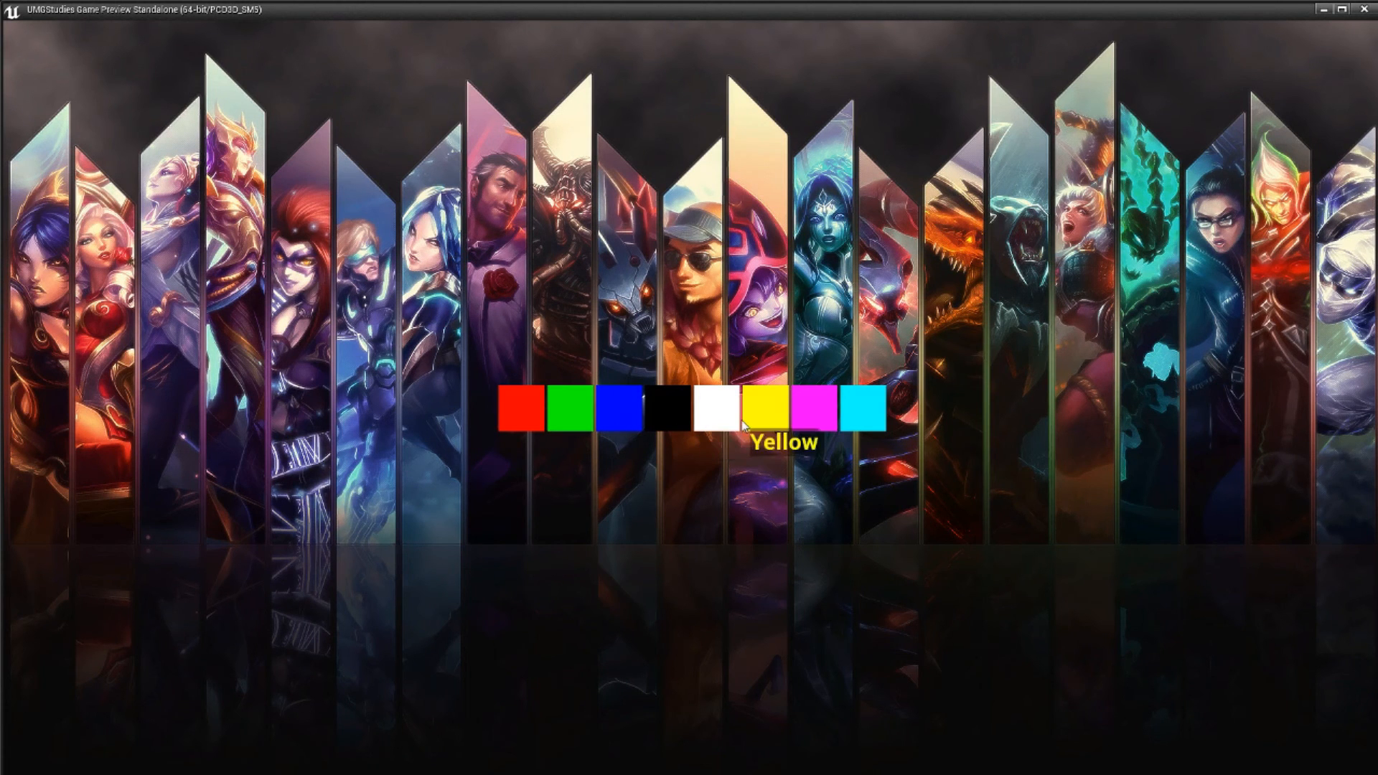
mouse_move(670, 410)
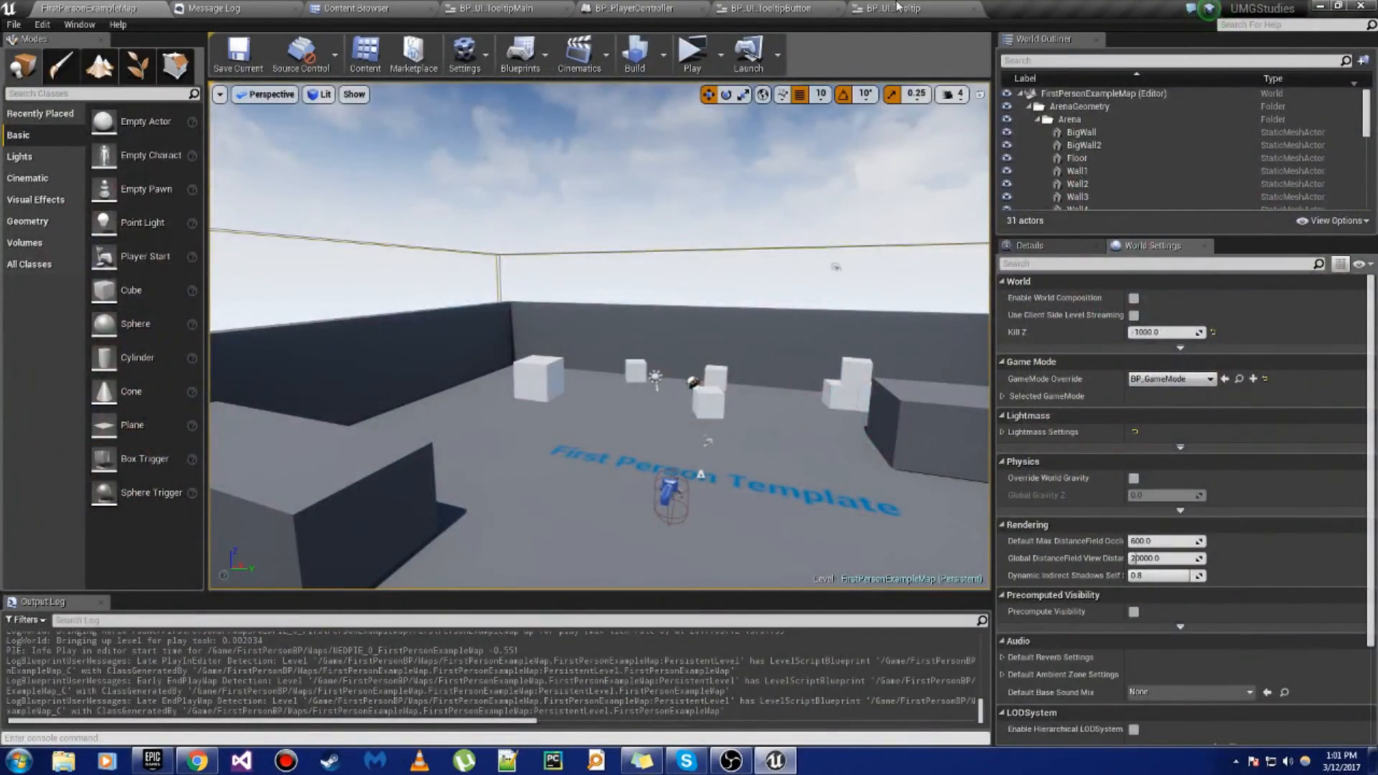
Step: Enable the Tooltip Button's cursor override and set it to Grab Hand
click(893, 8)
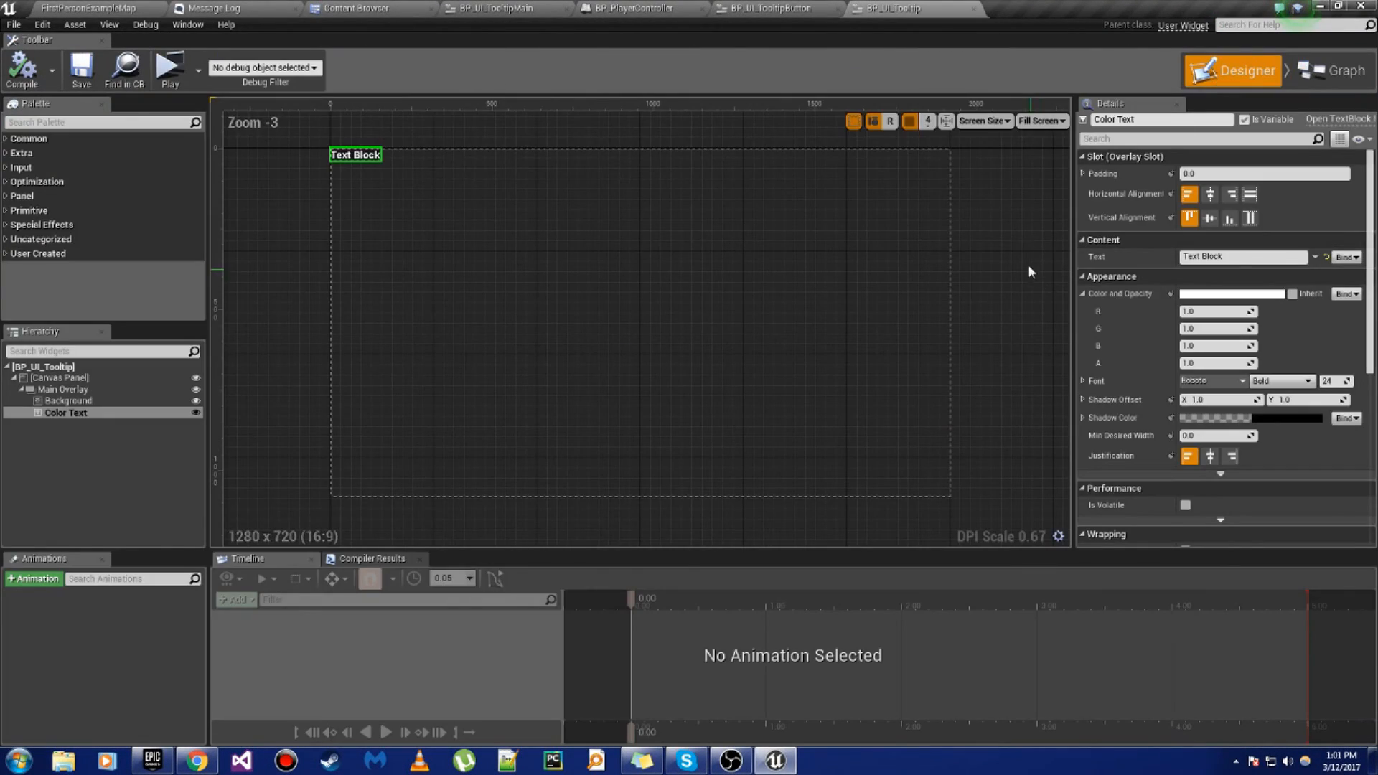
click(771, 8)
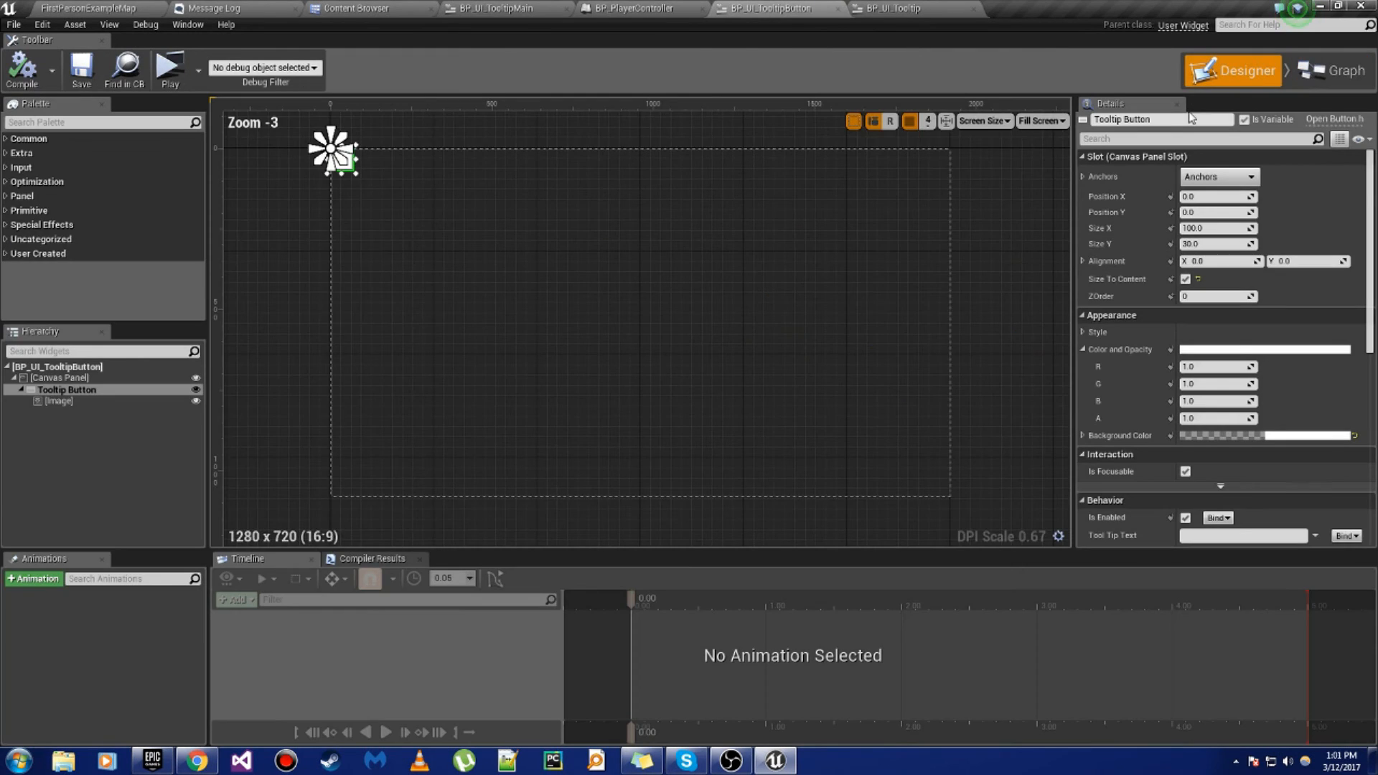
scroll(down, 3)
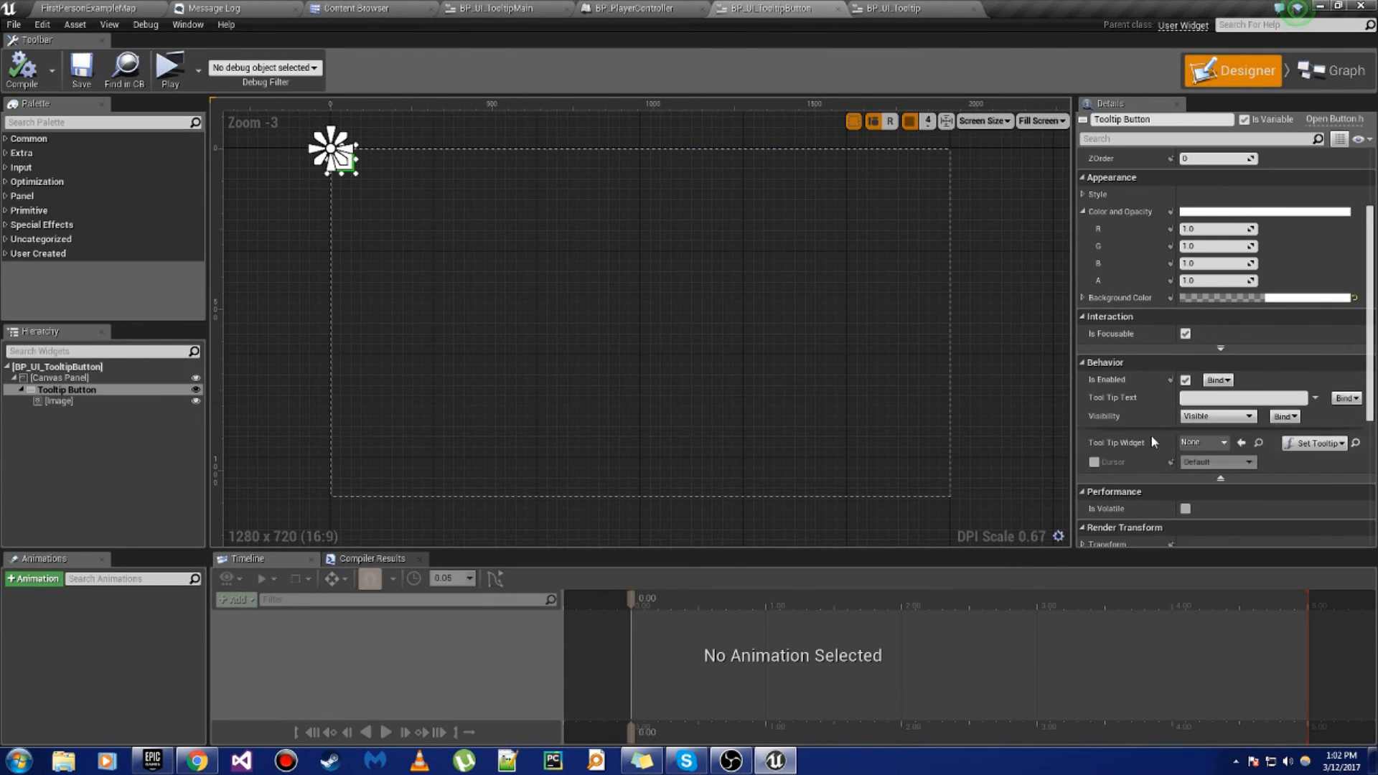
click(1094, 461)
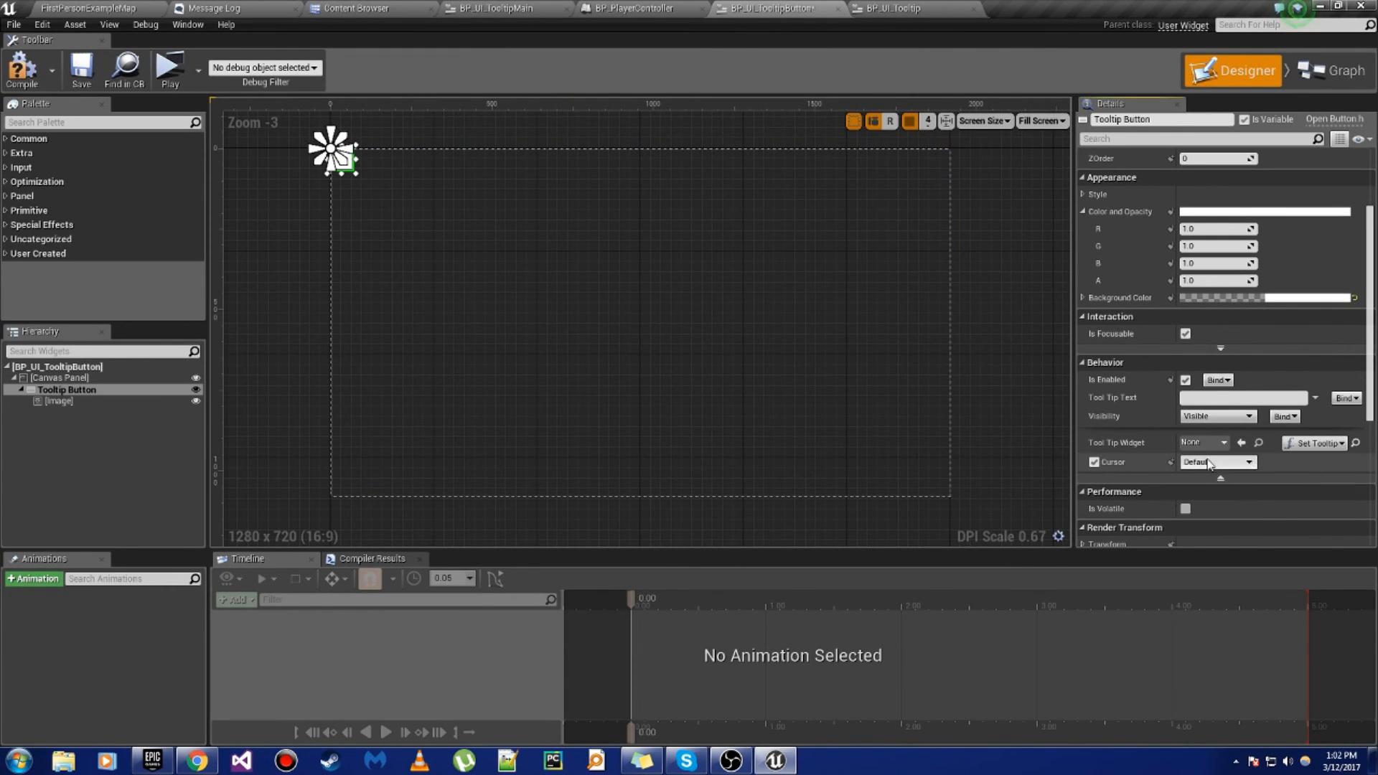
click(1217, 461)
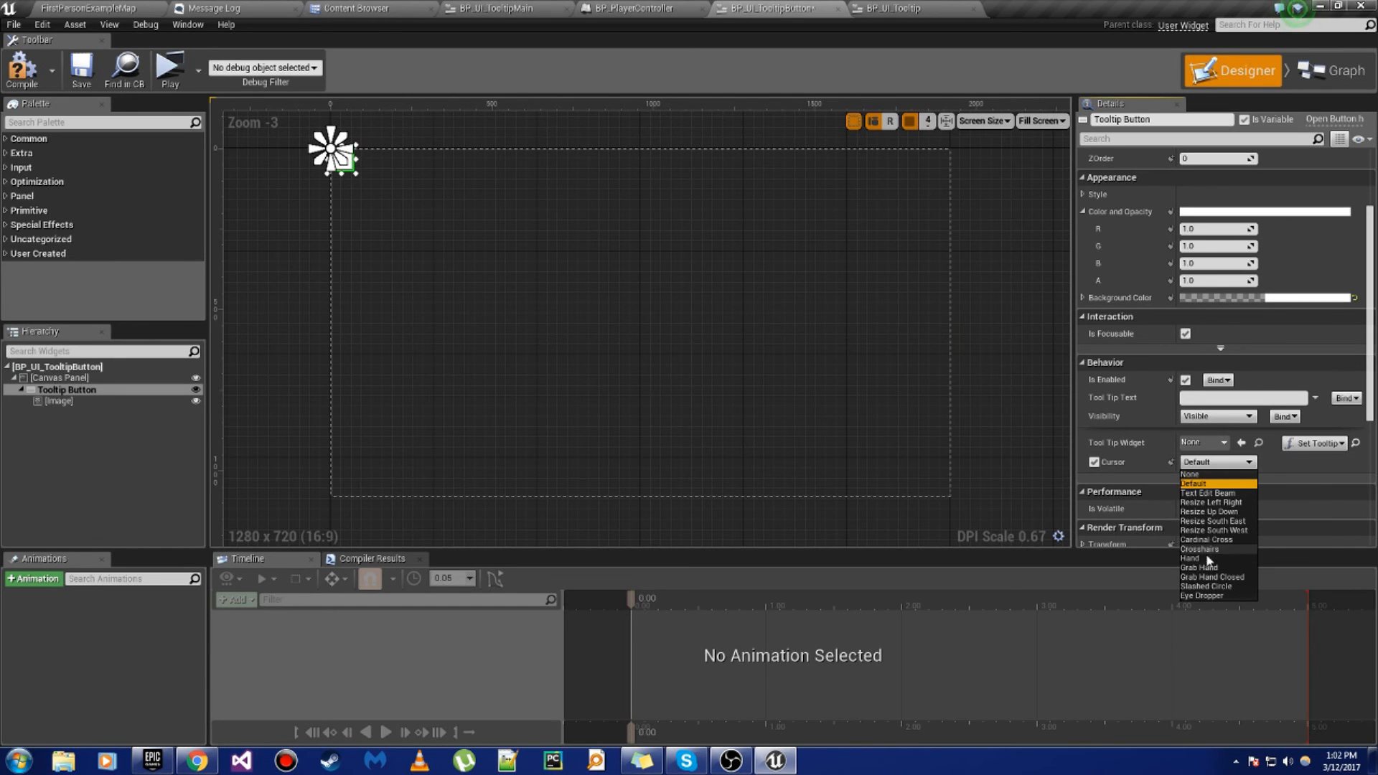
click(1198, 567)
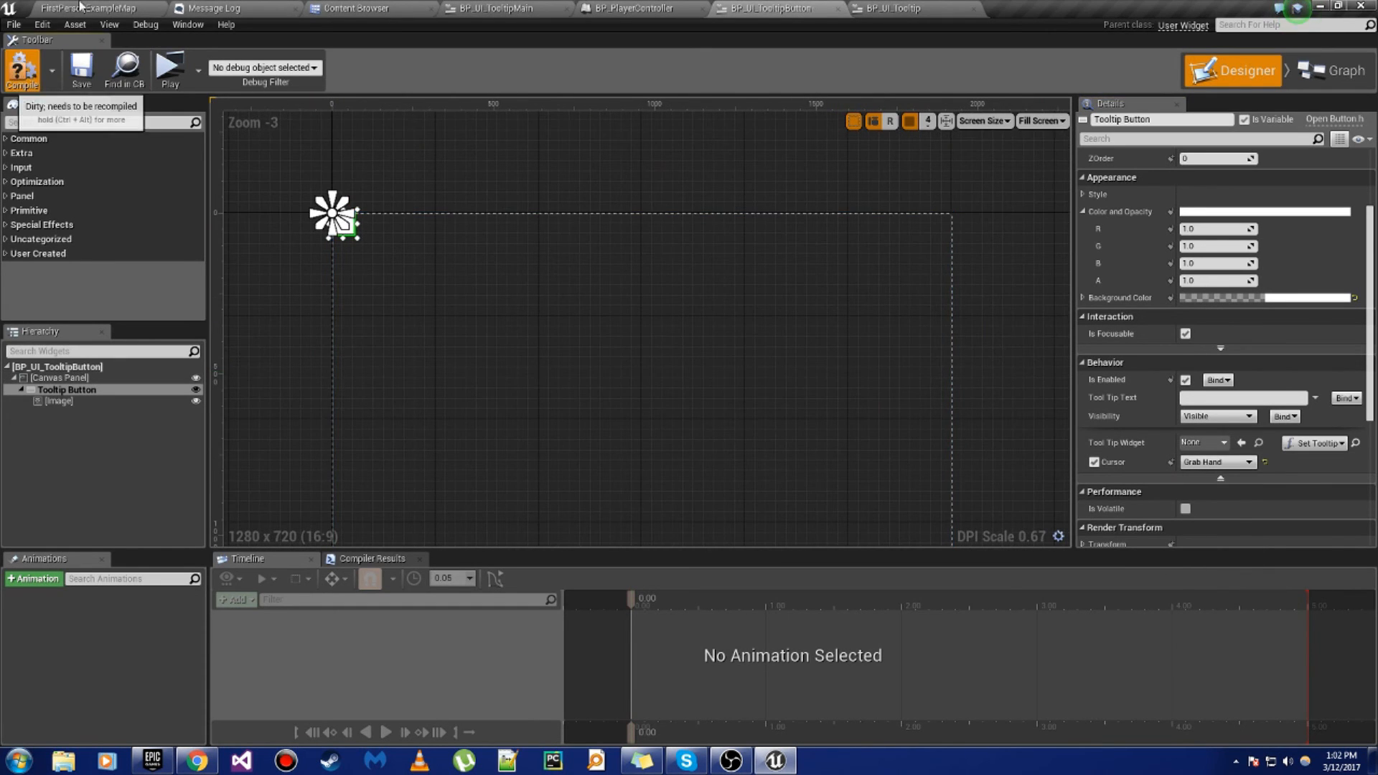
Step: Recompile BP_UI_TooltipButton with the Grab Hand cursor setting
click(168, 65)
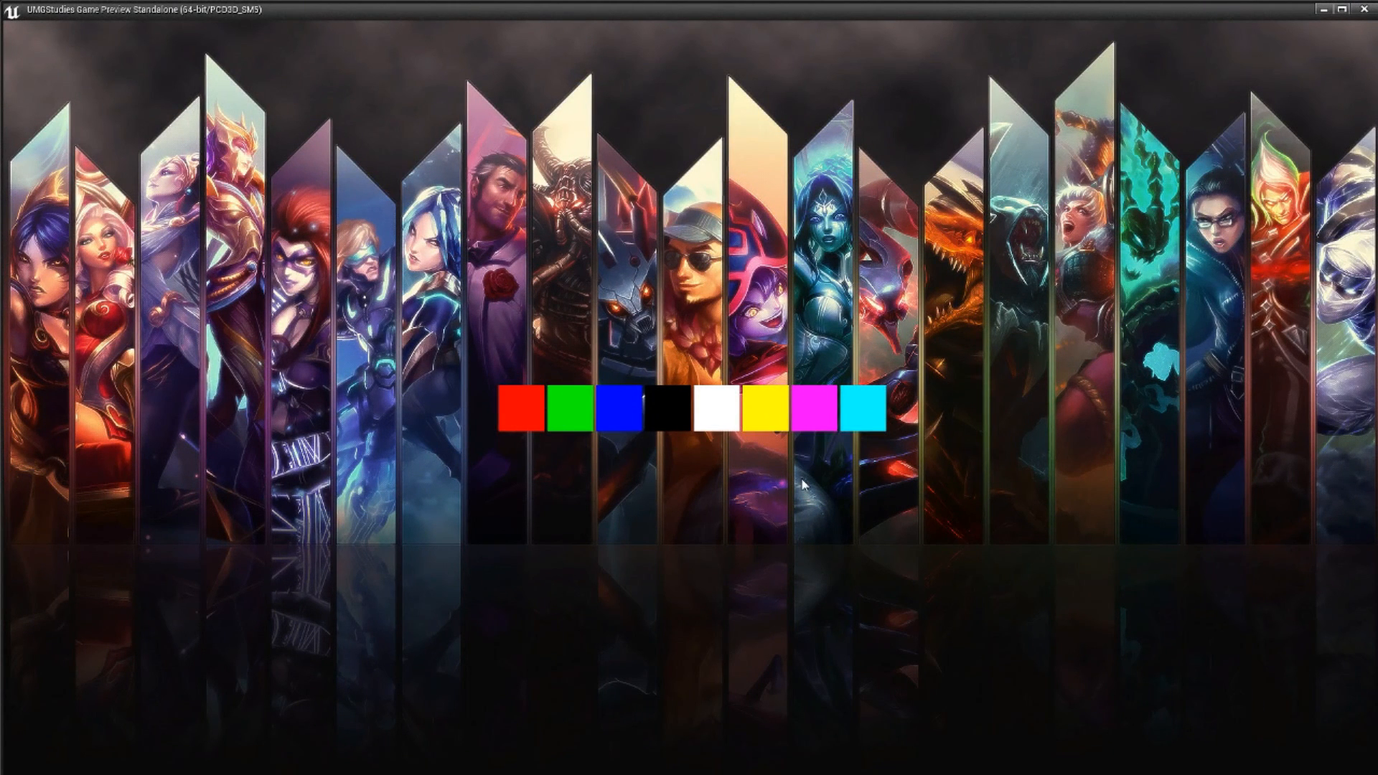
mouse_move(718, 402)
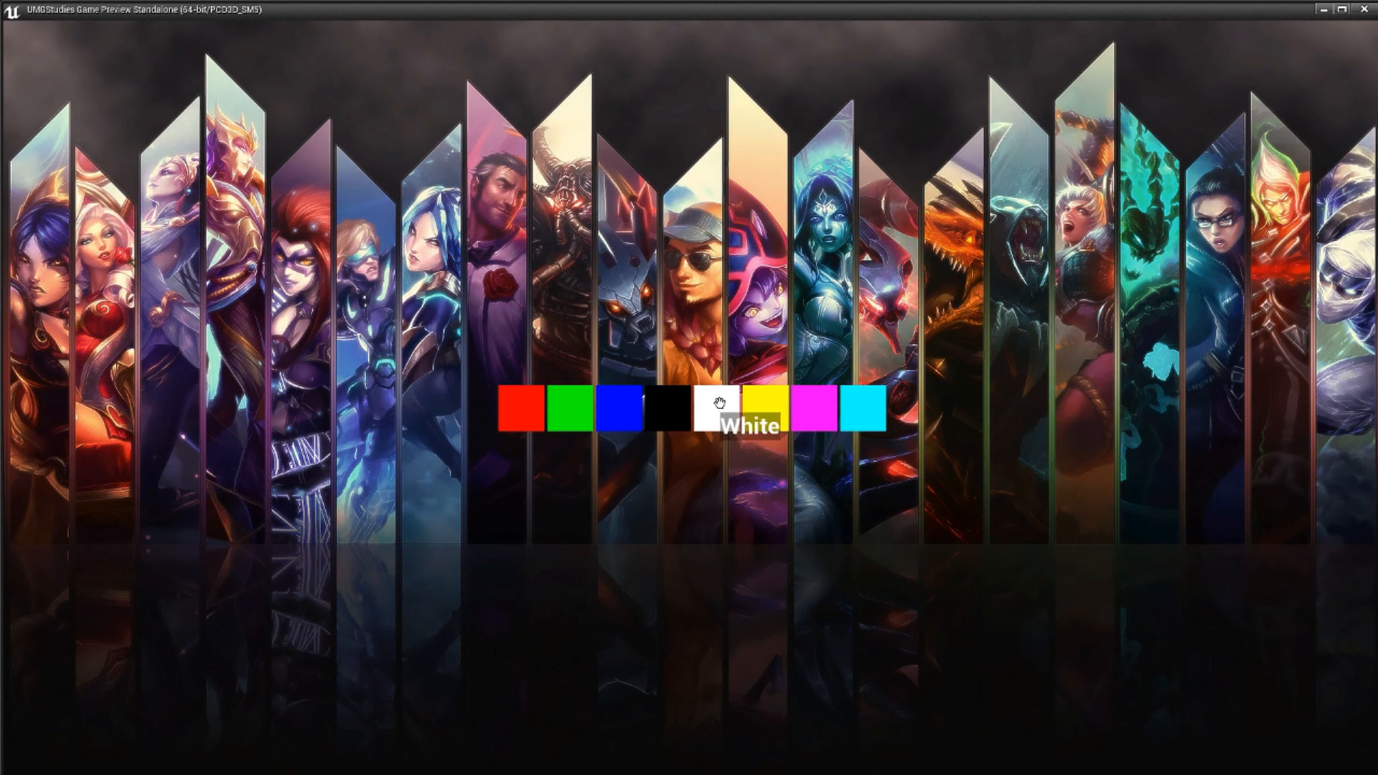
mouse_move(518, 411)
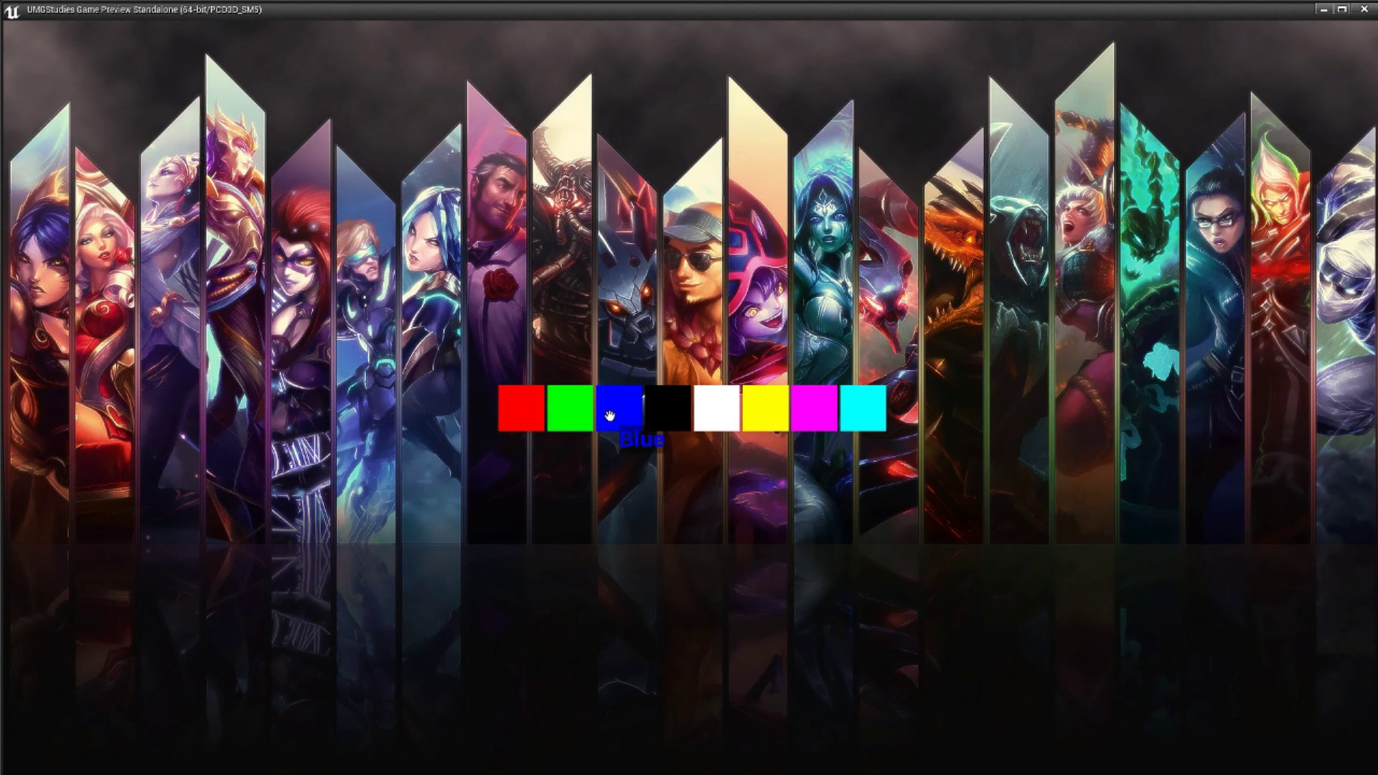
mouse_move(755, 415)
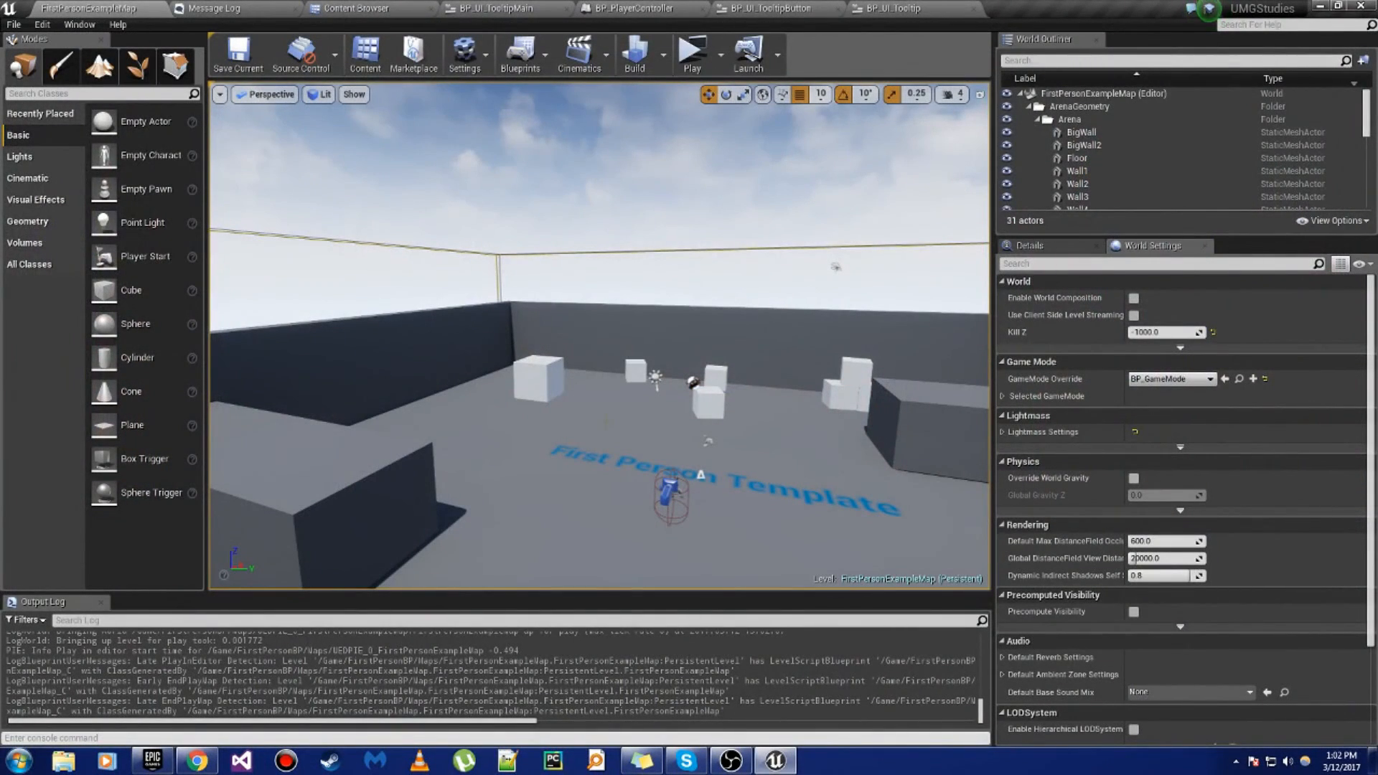
Step: Review BP_PlayerController and BP_UI_TooltipMain's graph, design and Button Container behaviour, then reach Add Children
click(630, 8)
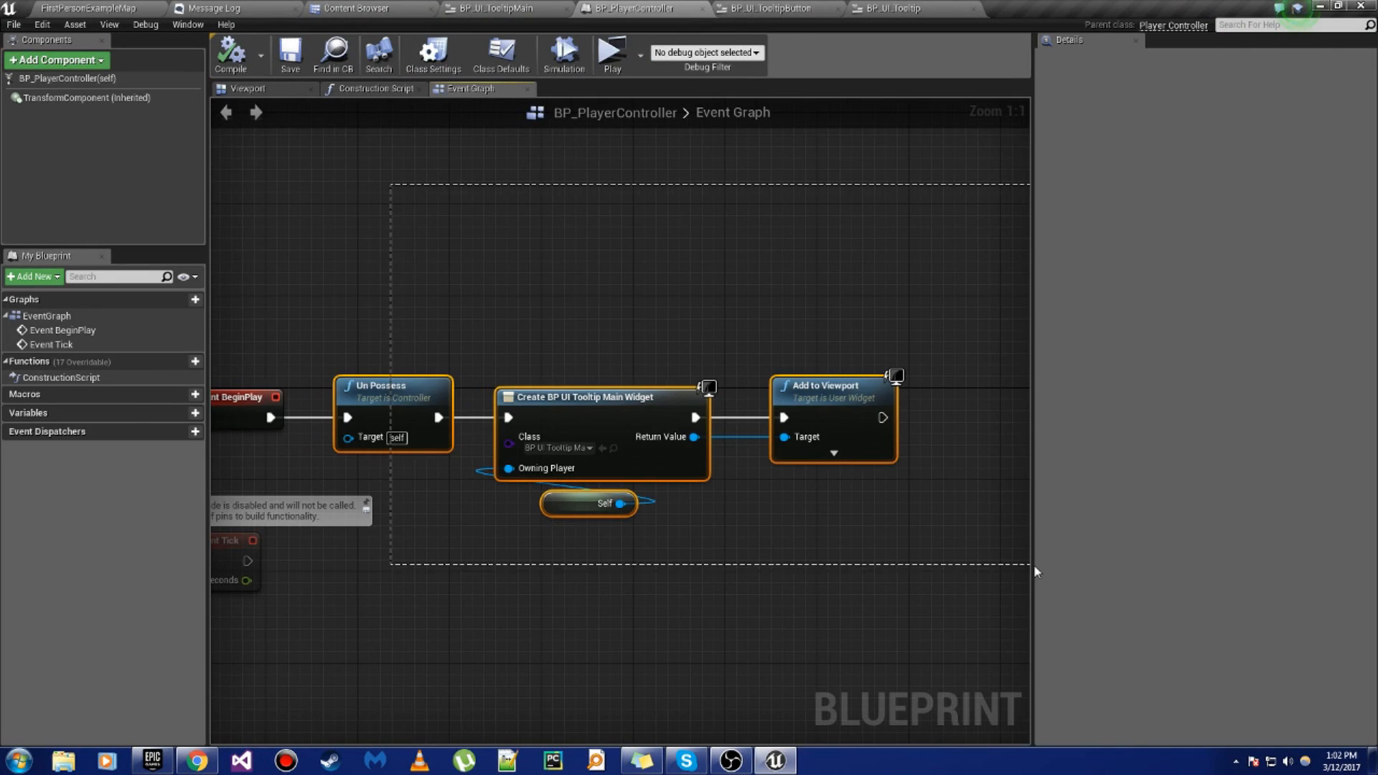
click(501, 8)
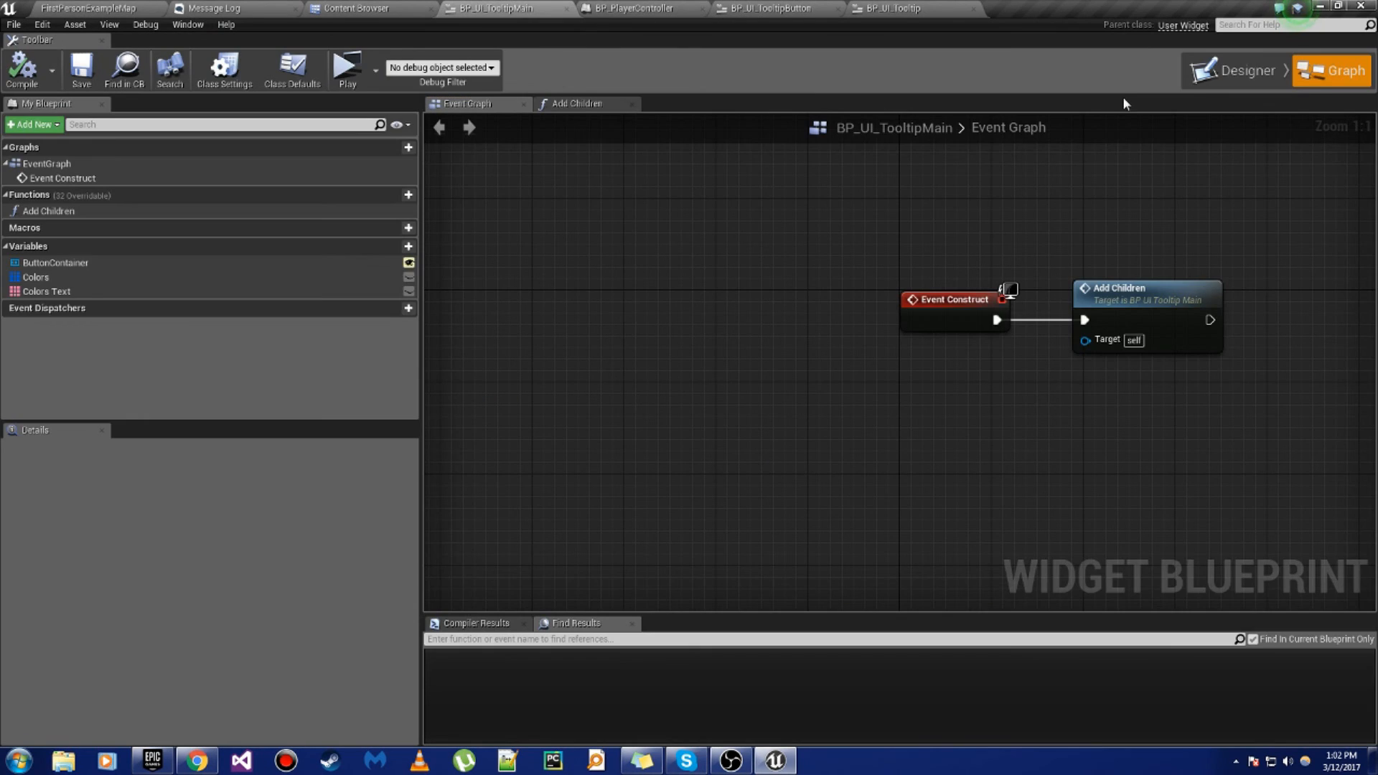
click(1246, 70)
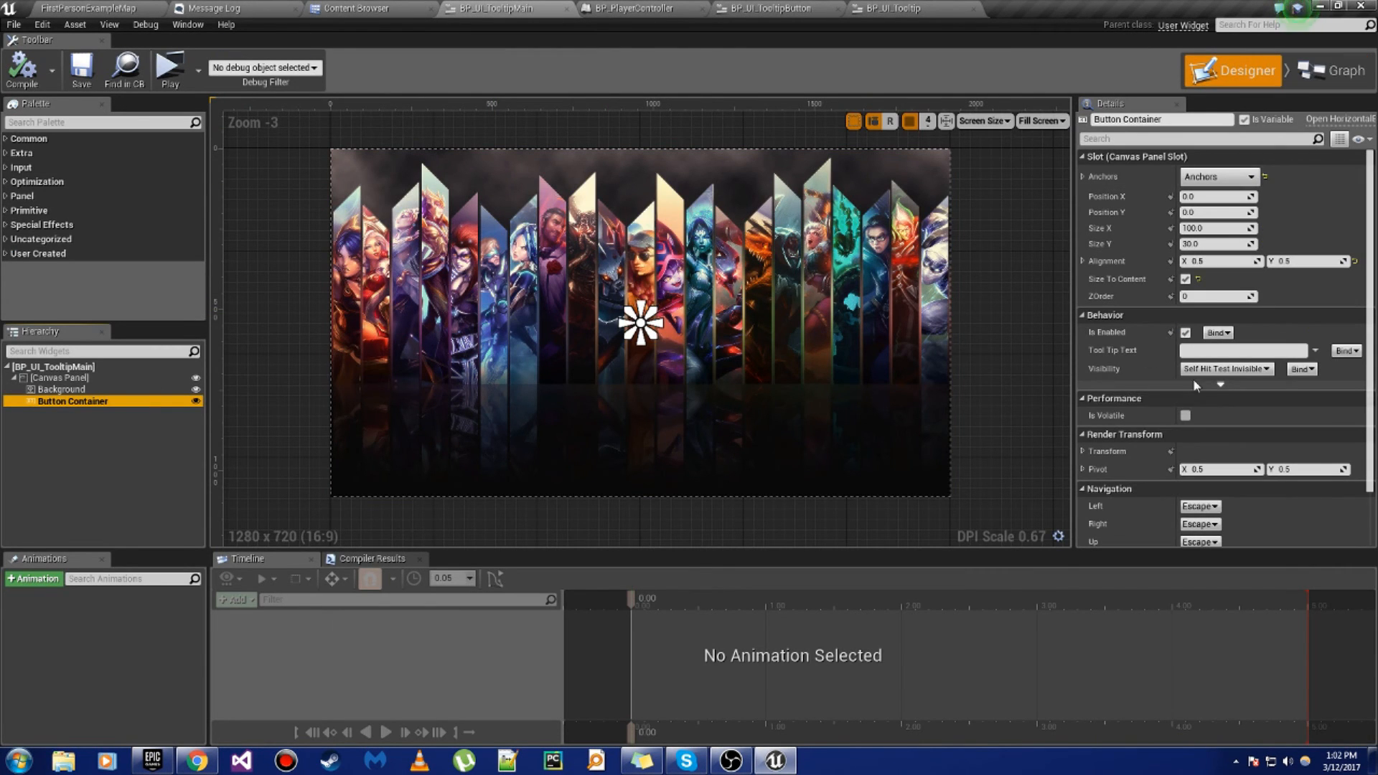
click(1220, 385)
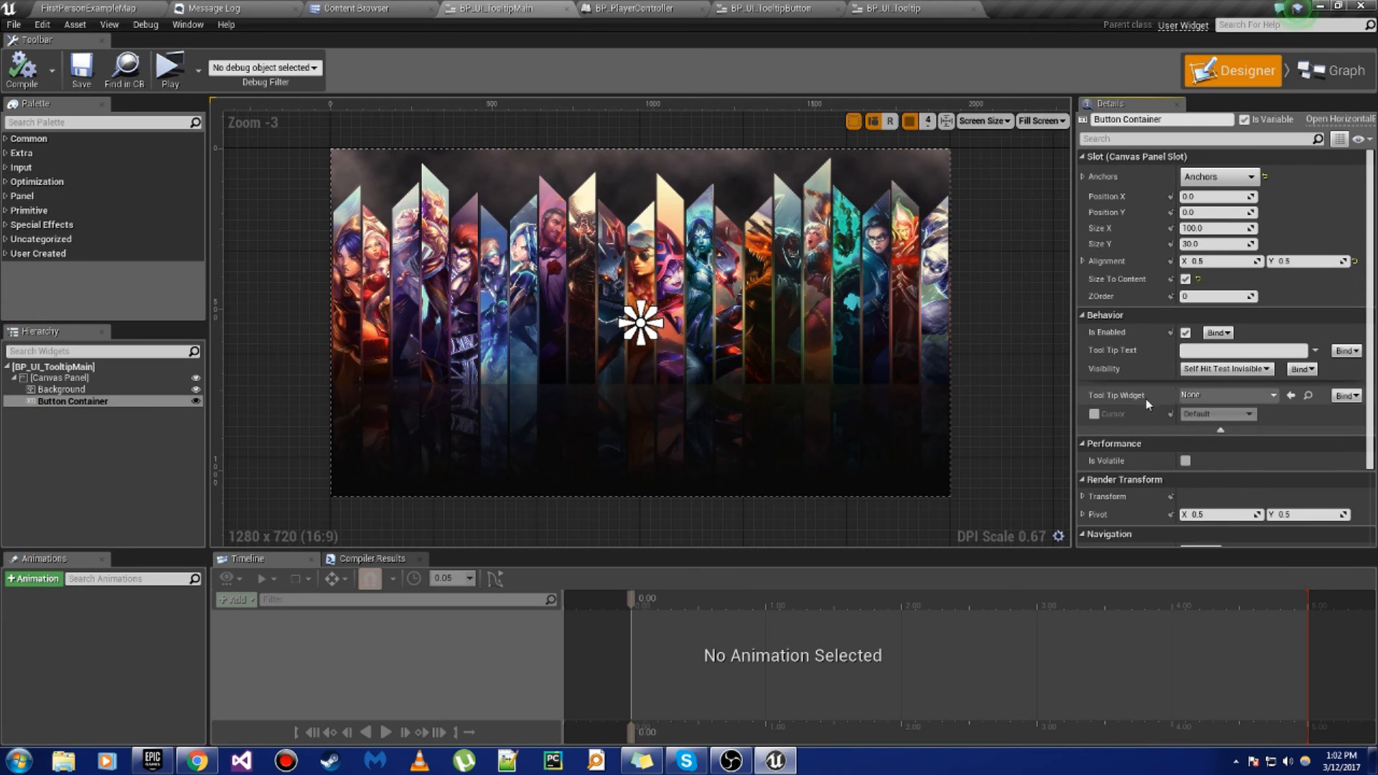
mouse_move(1226, 395)
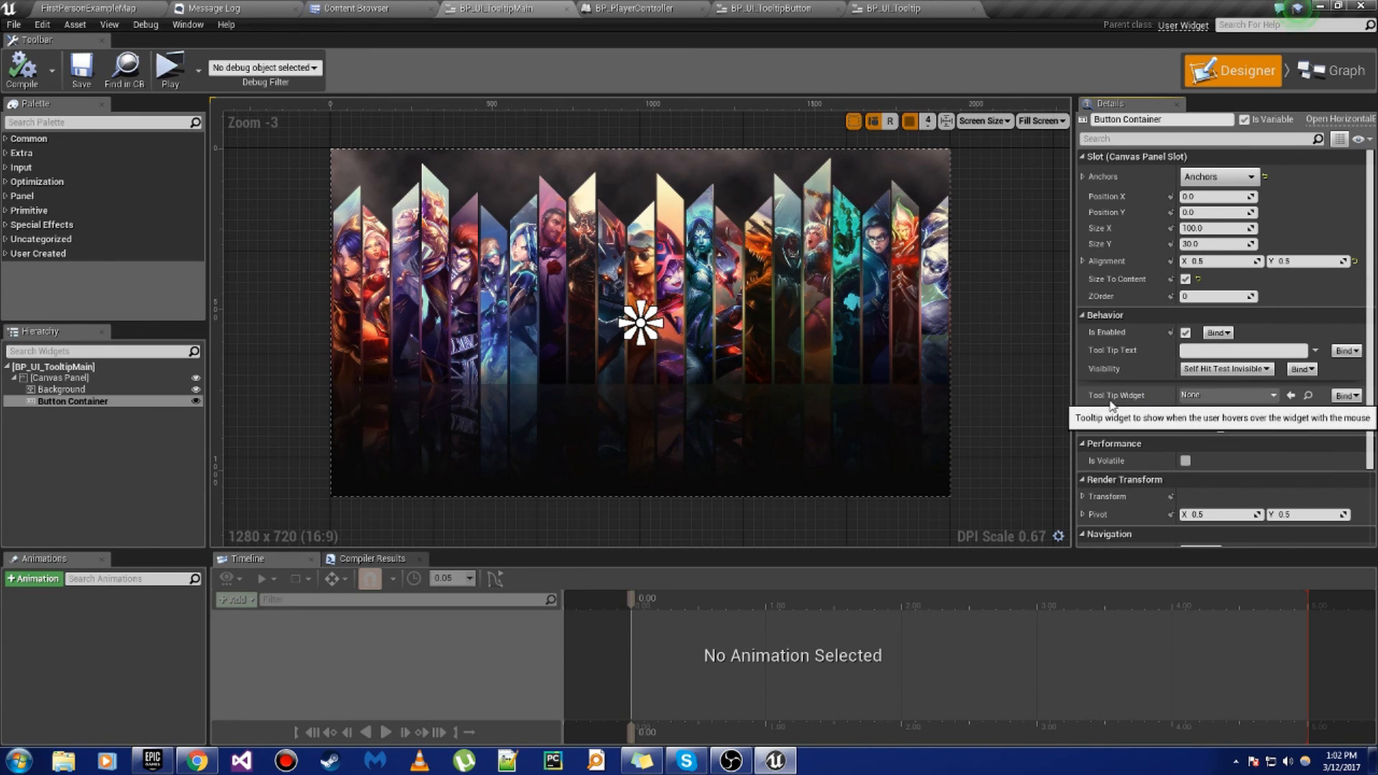
click(1337, 71)
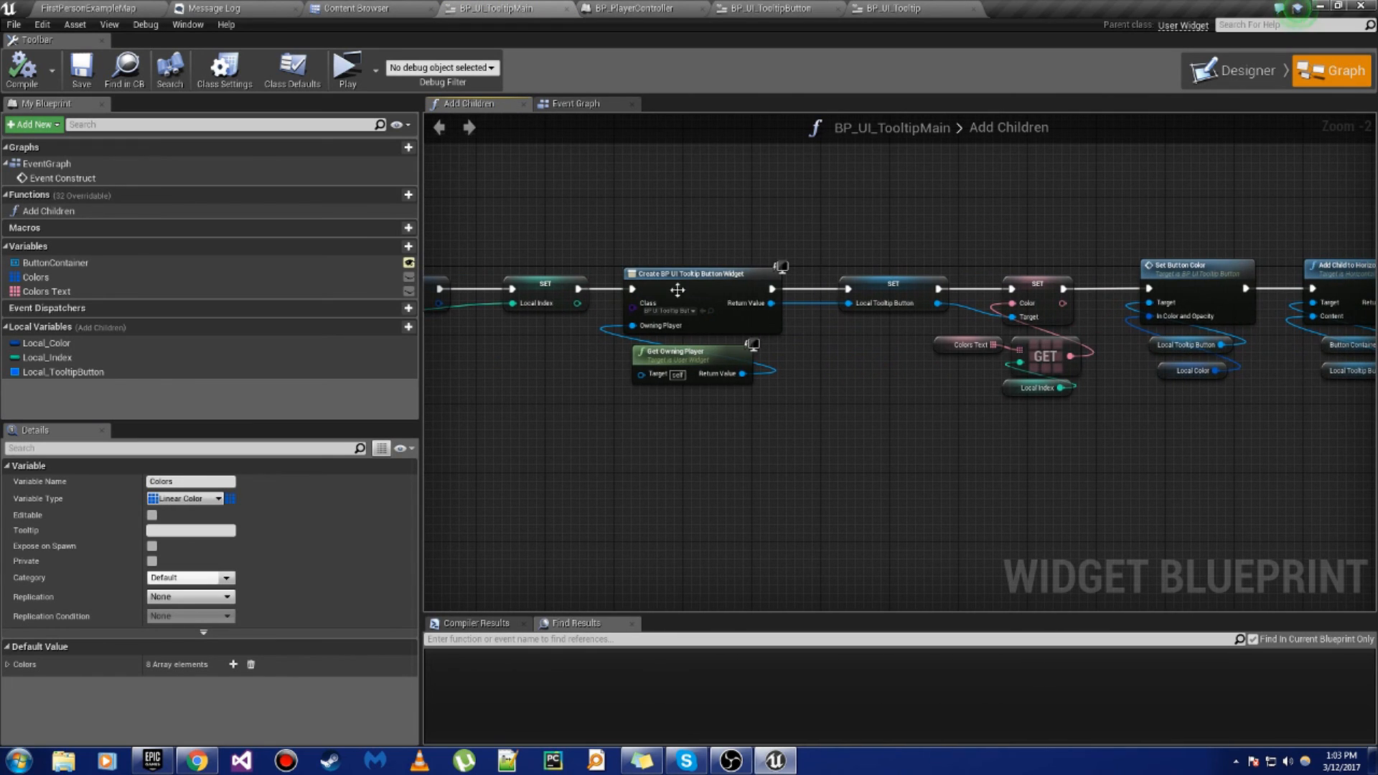
Step: Inspect BP_UI_TooltipButton's Image element, then view BP_UI_Tooltip's designer
click(1245, 71)
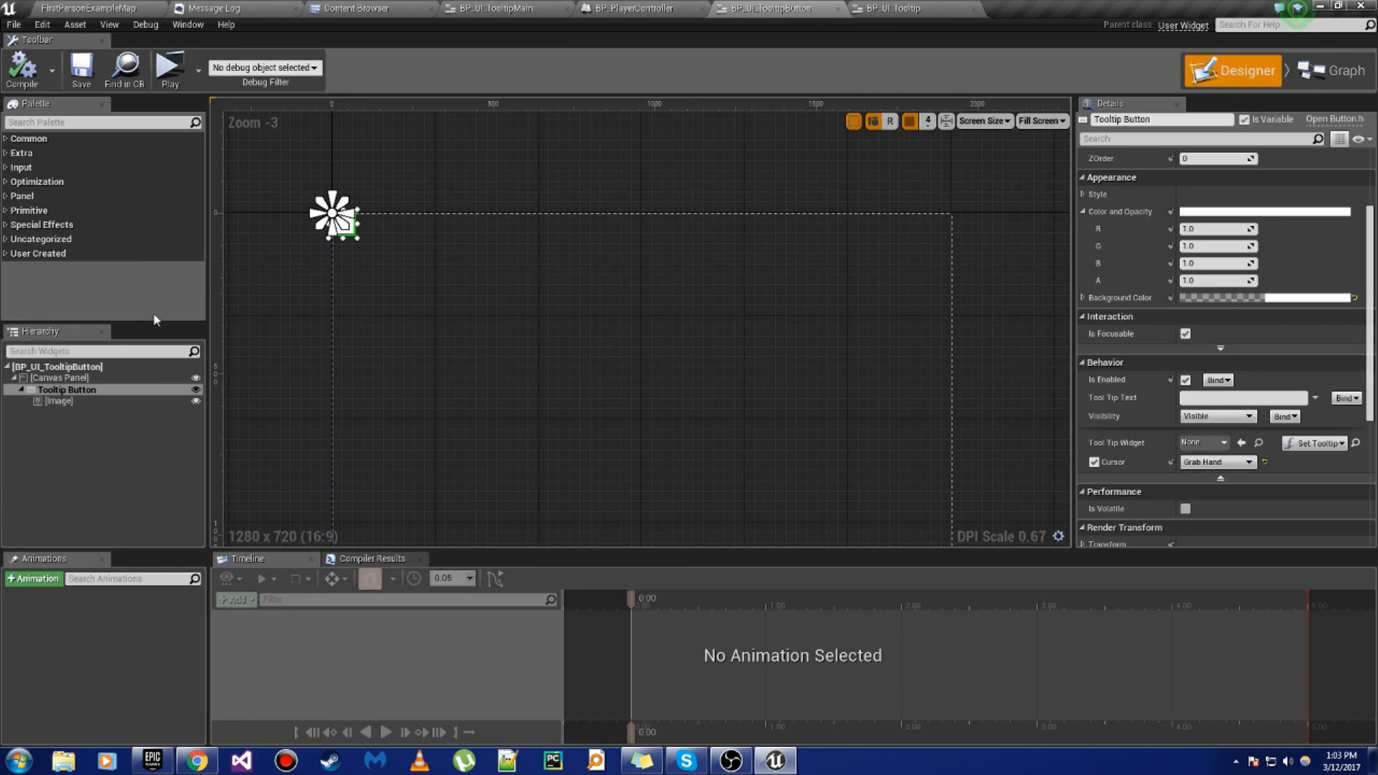
click(59, 401)
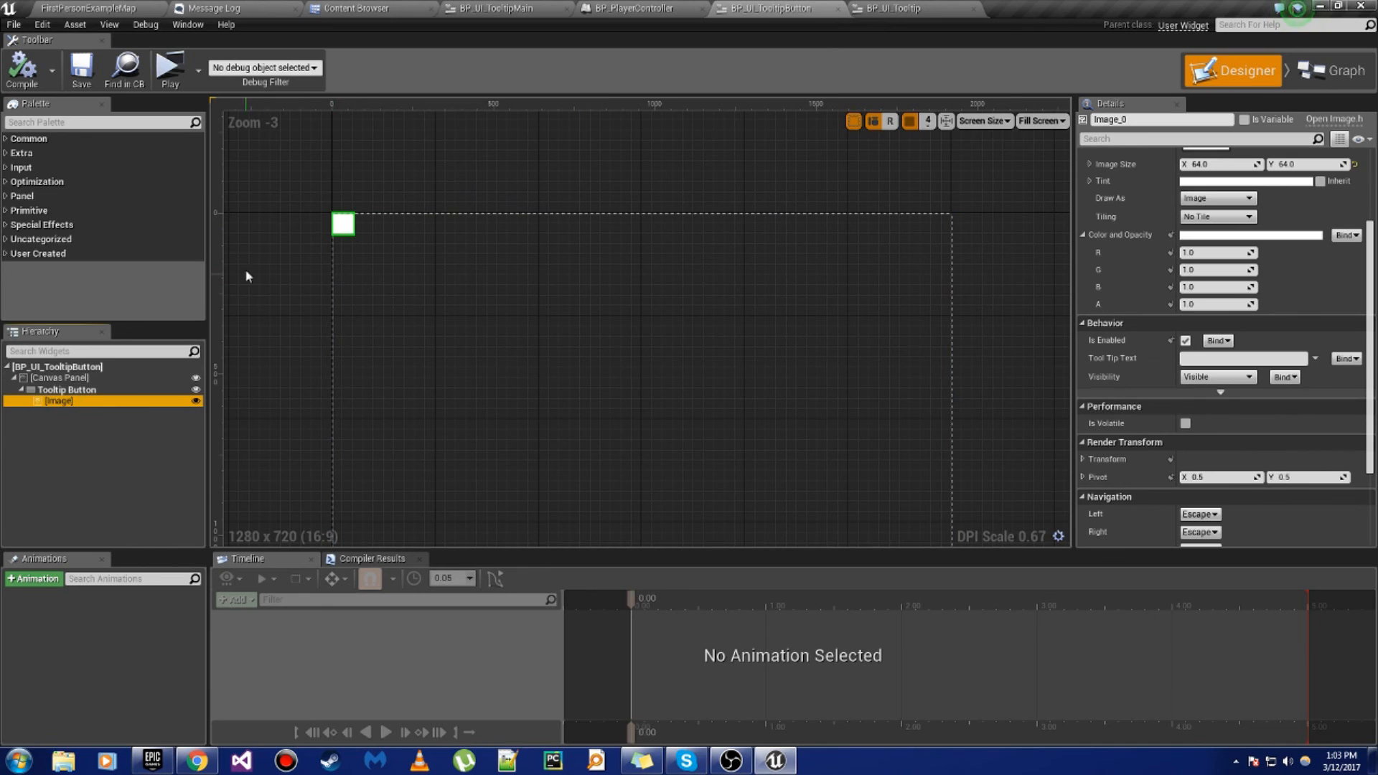
scroll(up, 3)
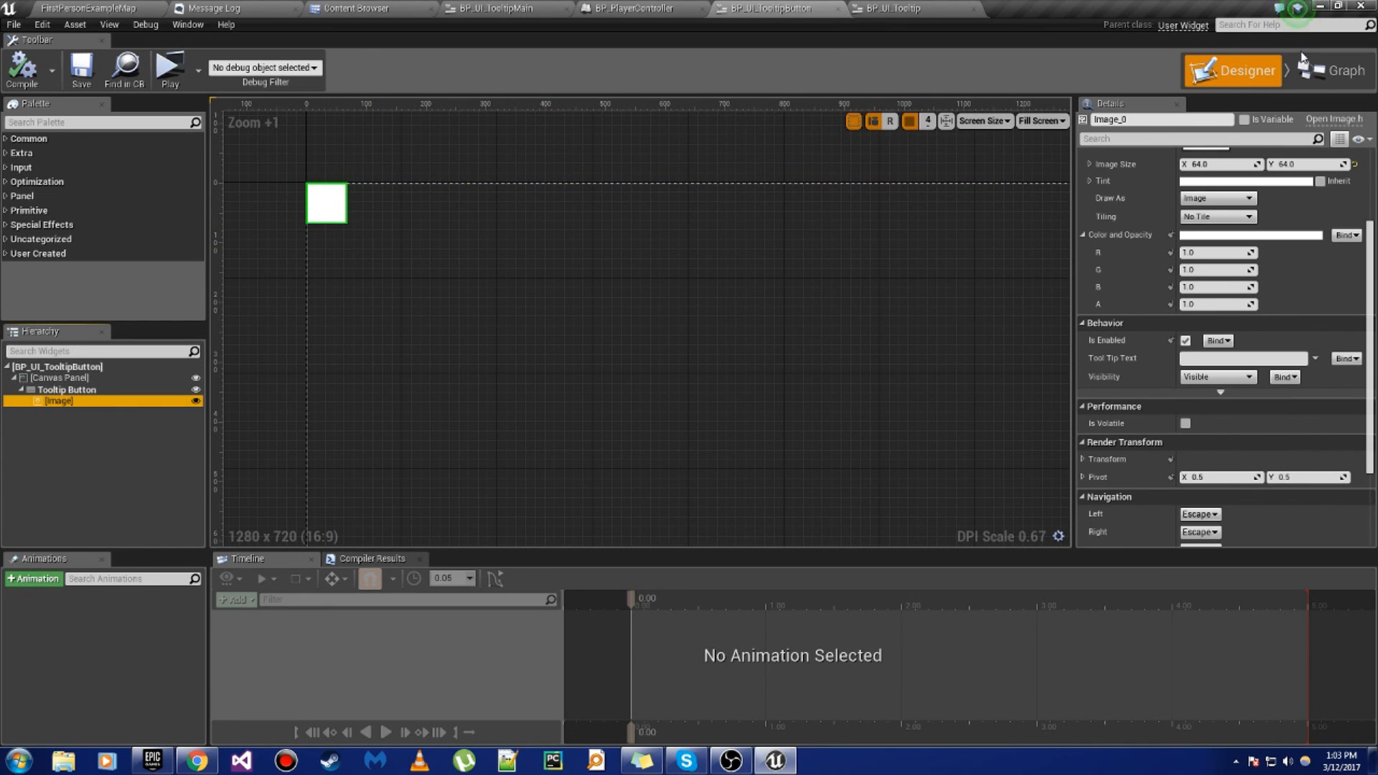
click(892, 8)
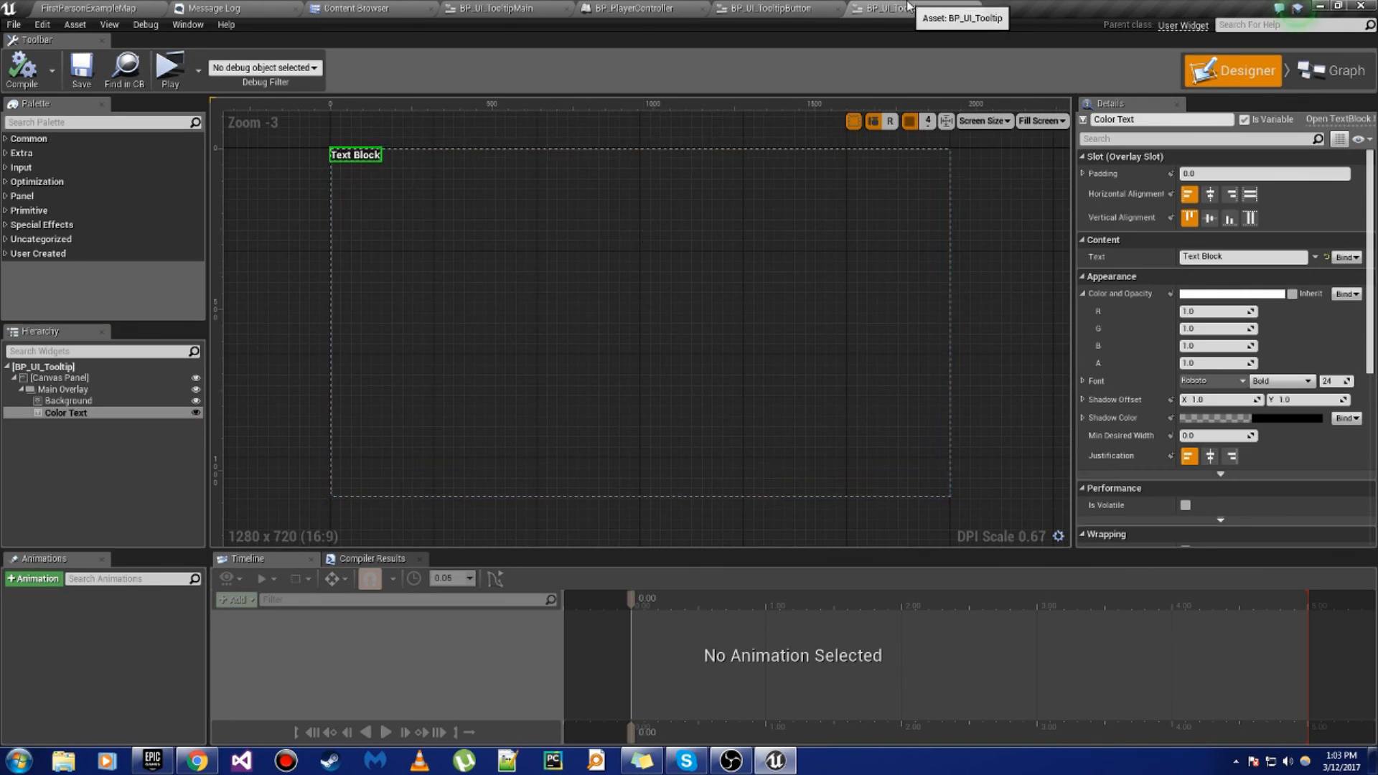
mouse_move(208, 187)
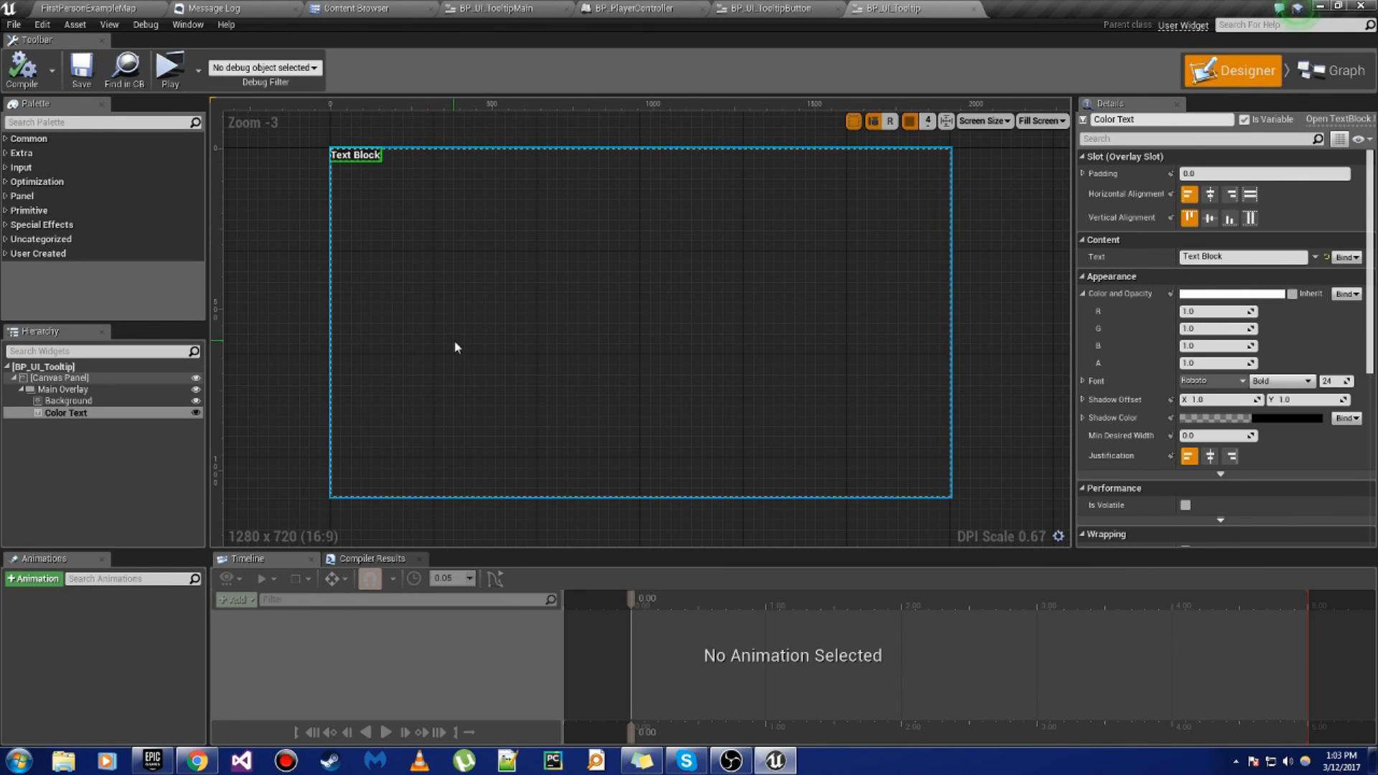
mouse_move(467, 378)
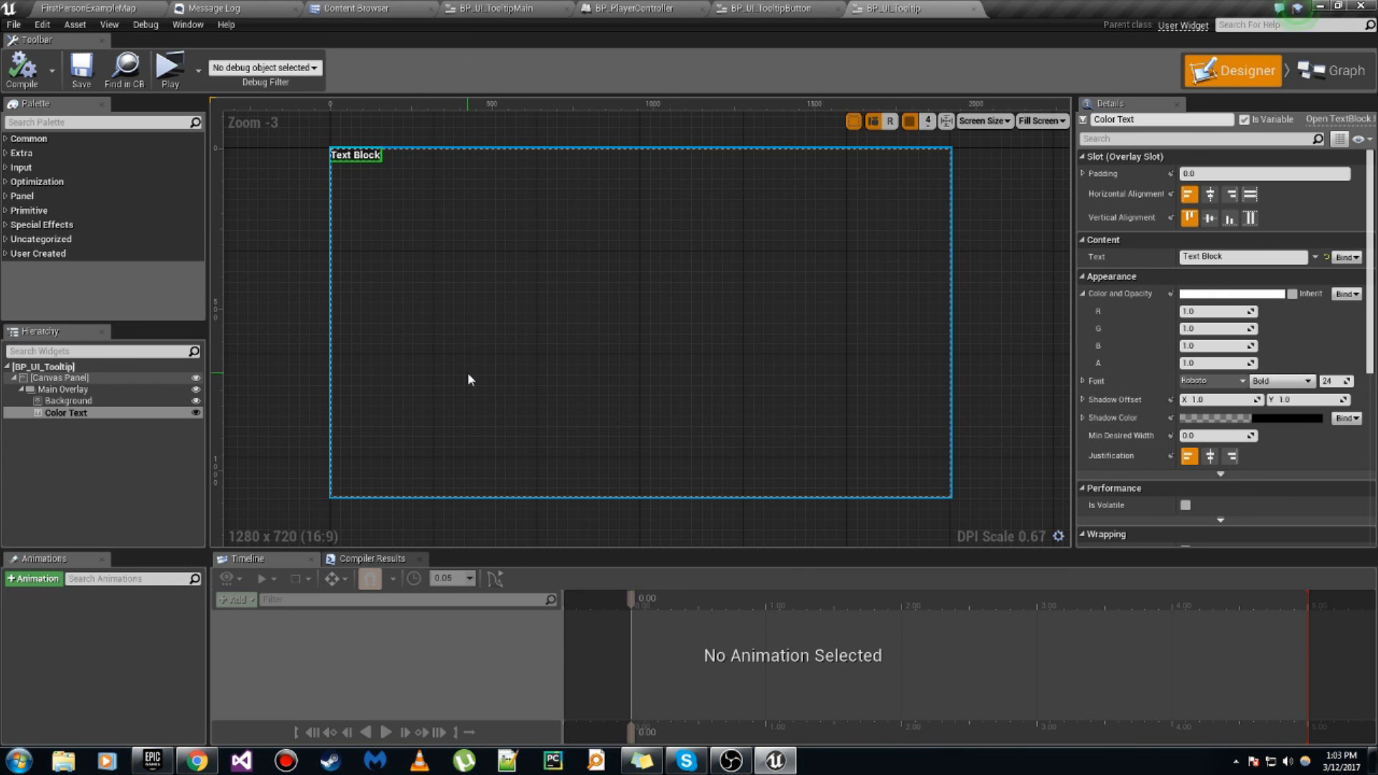